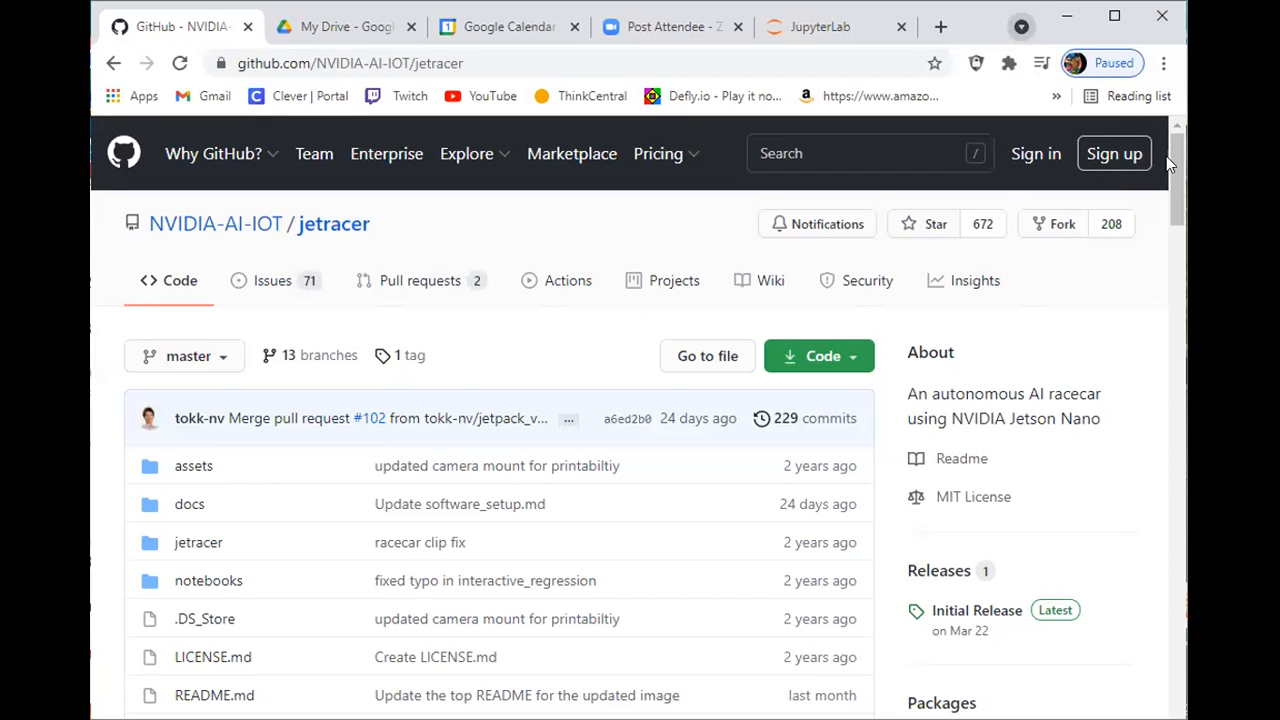
Step: Scroll the JetRacer README down to the Setup steps and bill-of-materials links
scroll("down", 3)
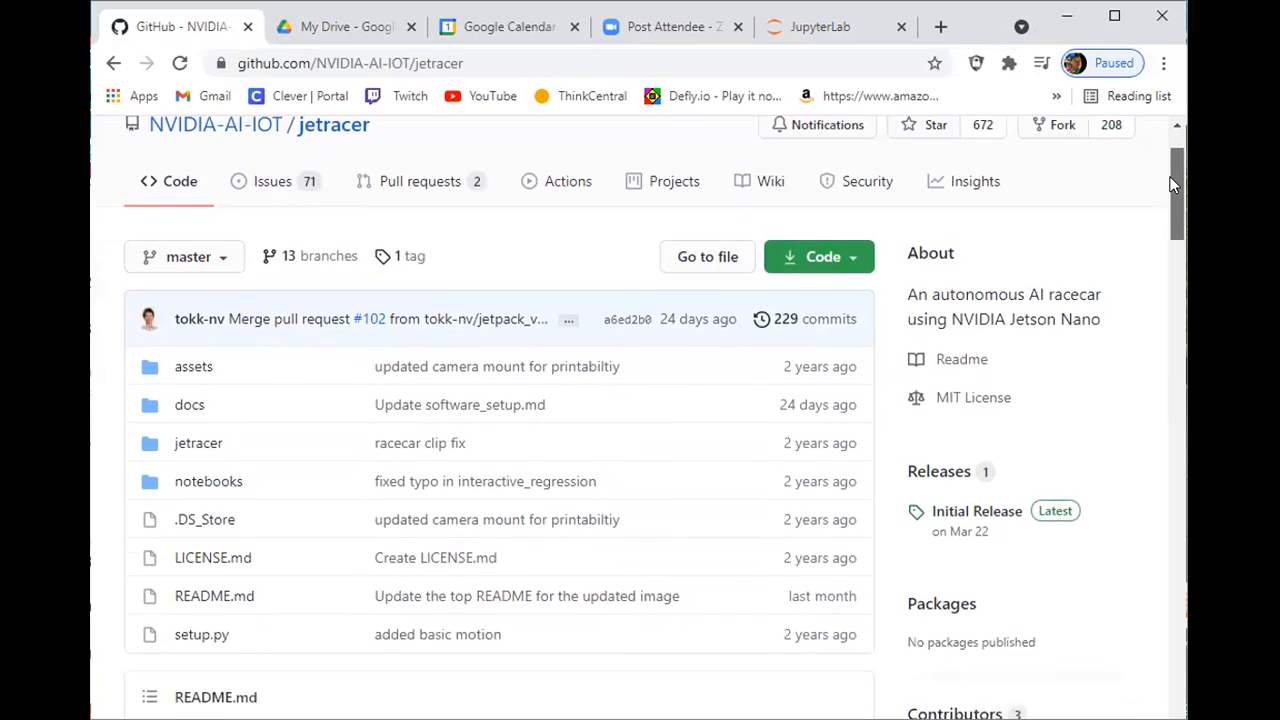
scroll("down", 3)
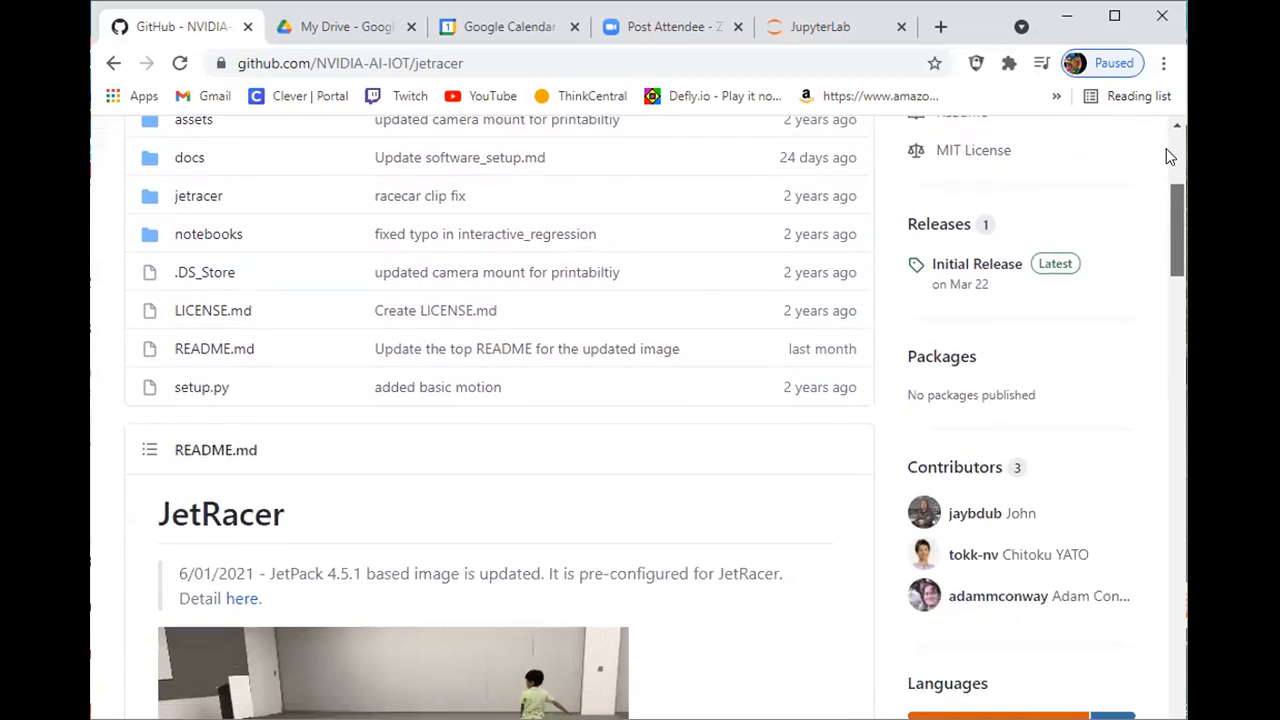
scroll("up", 3)
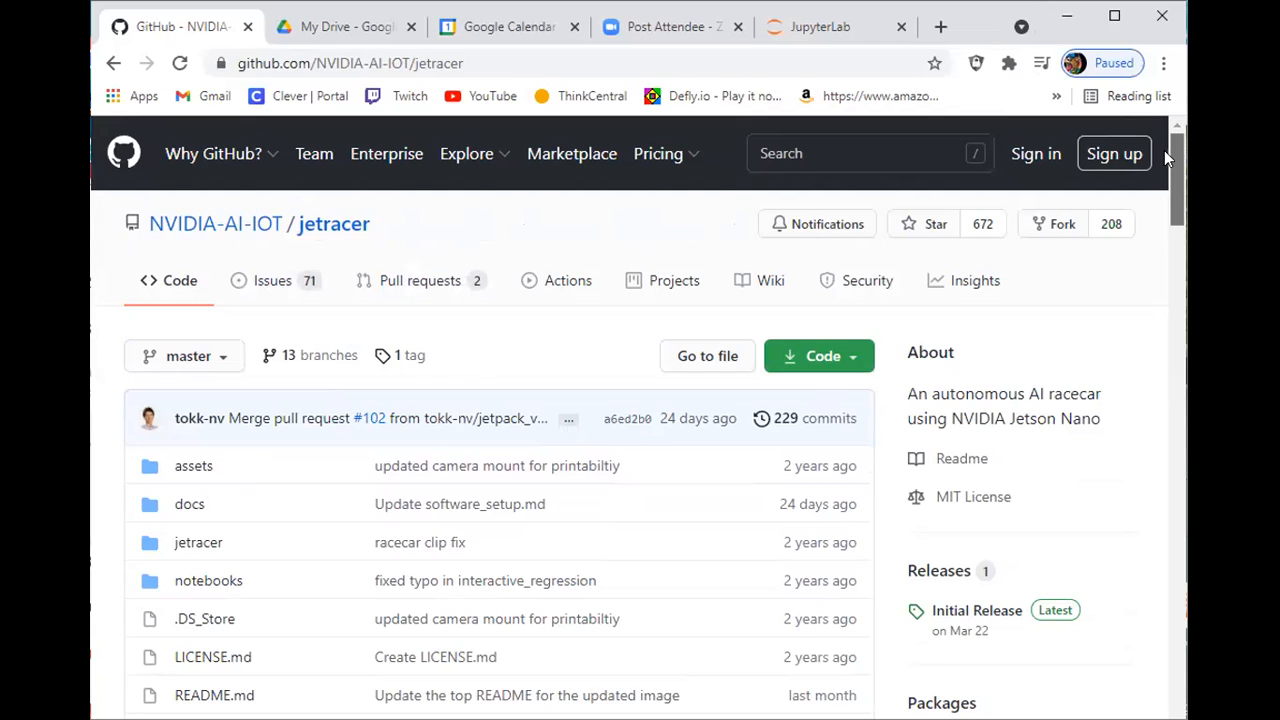
scroll("down", 3)
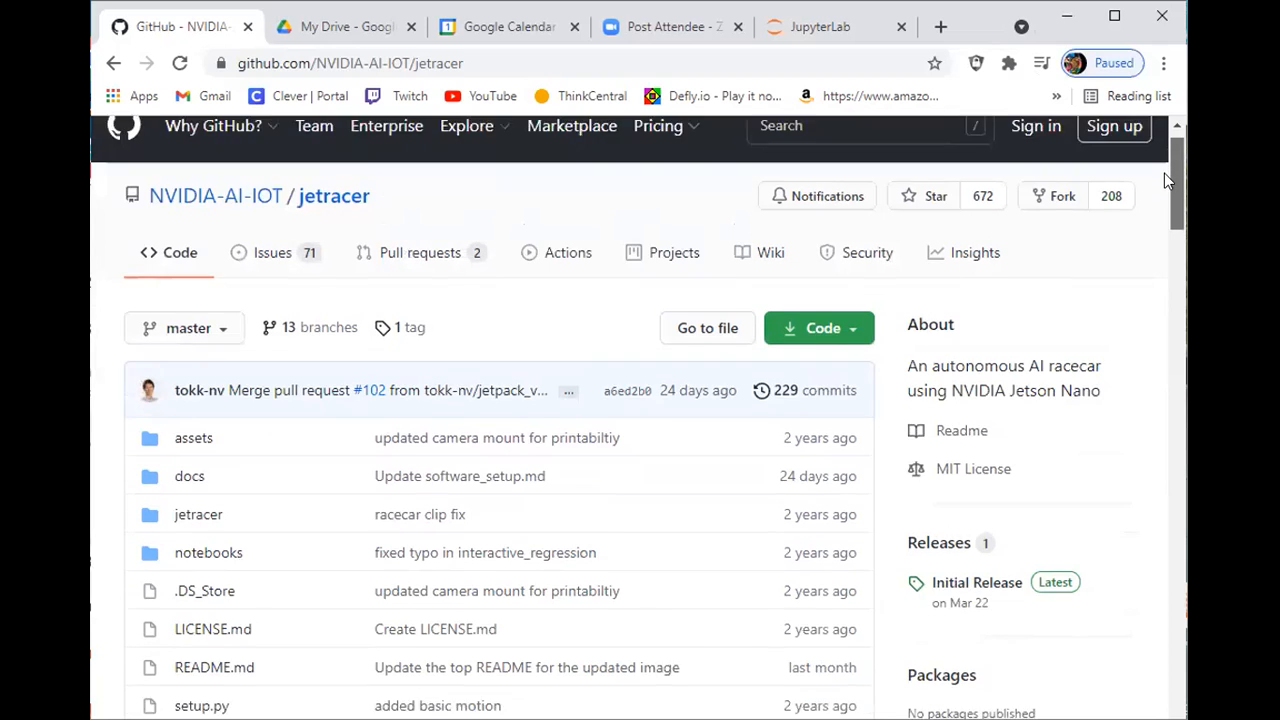
scroll("down", 3)
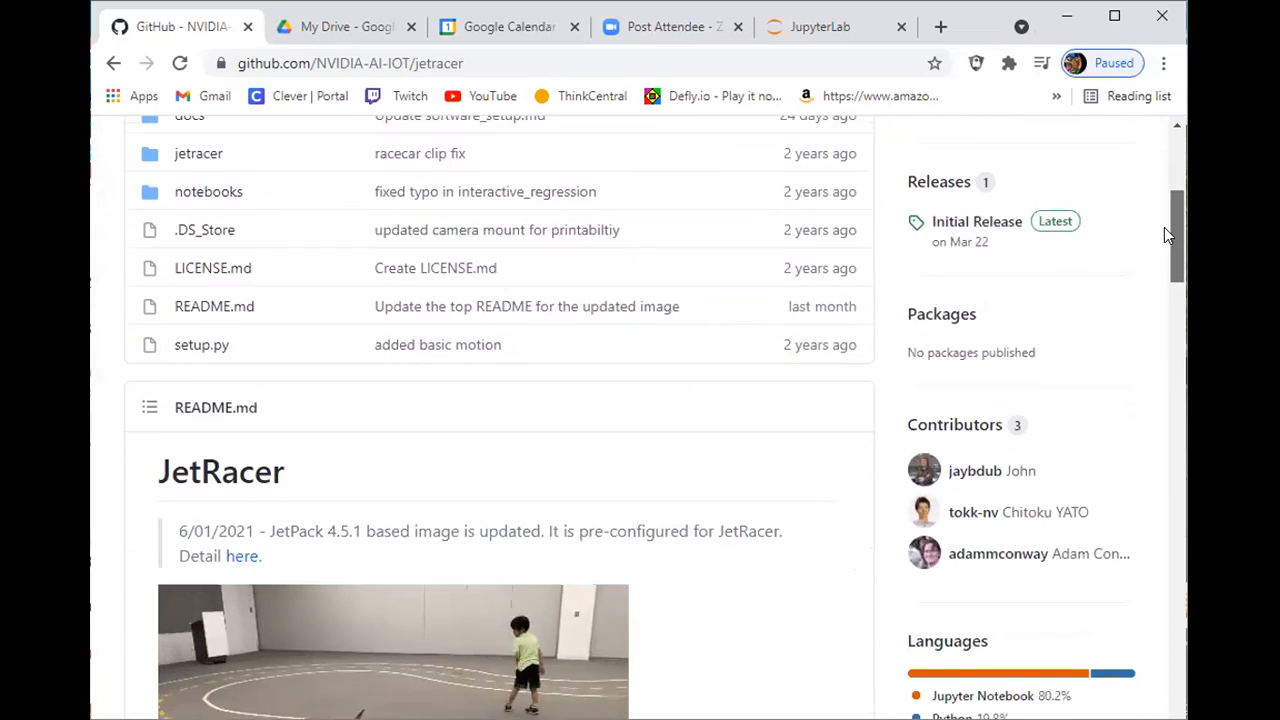
scroll("down", 3)
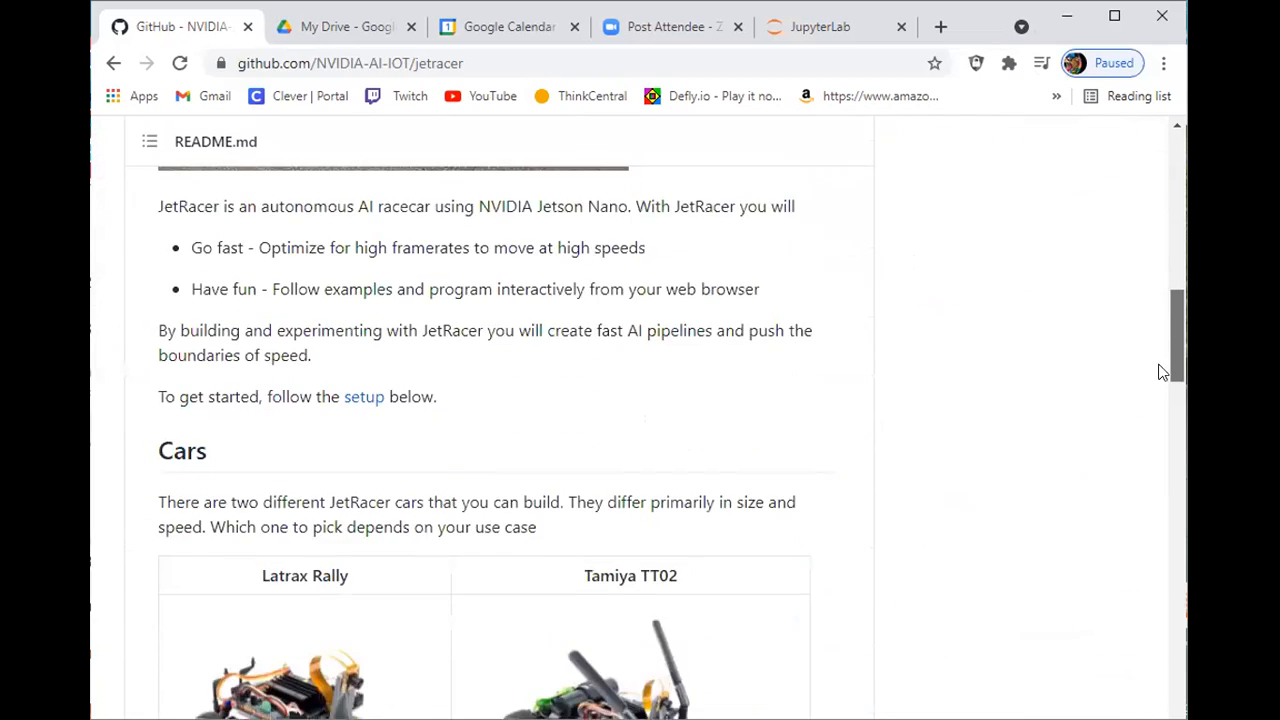
scroll("down", 3)
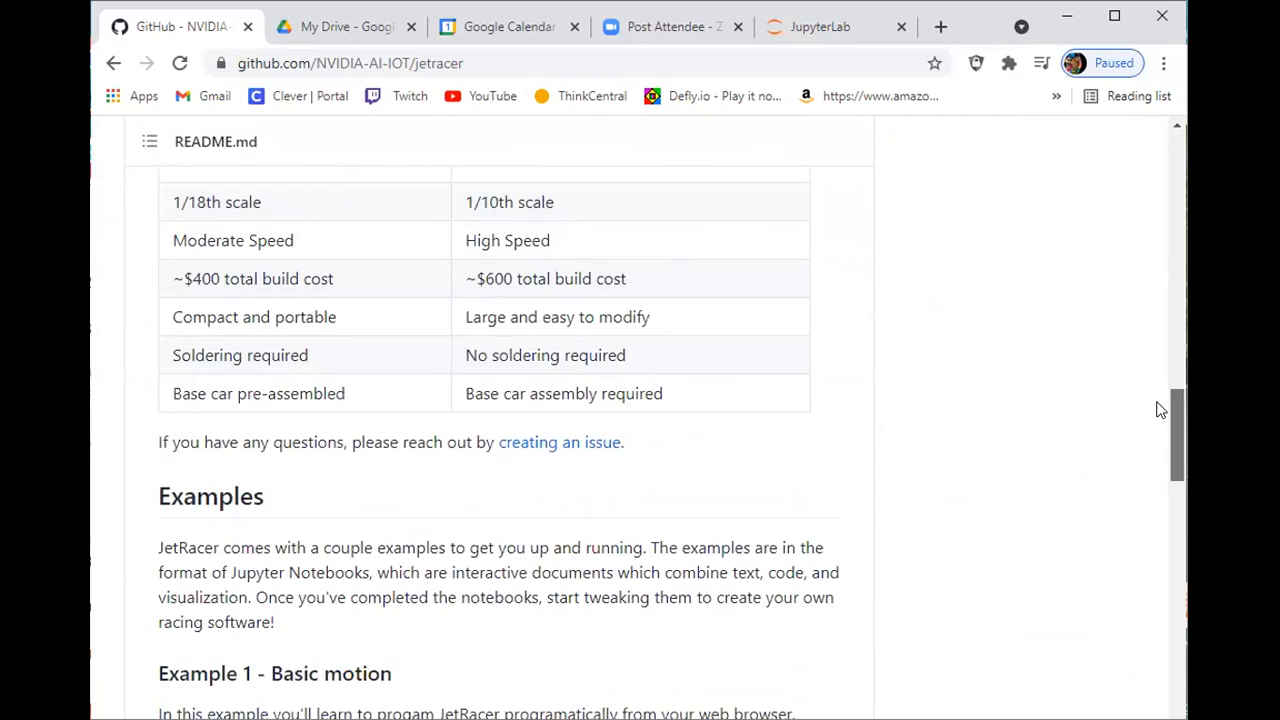
scroll("up", 3)
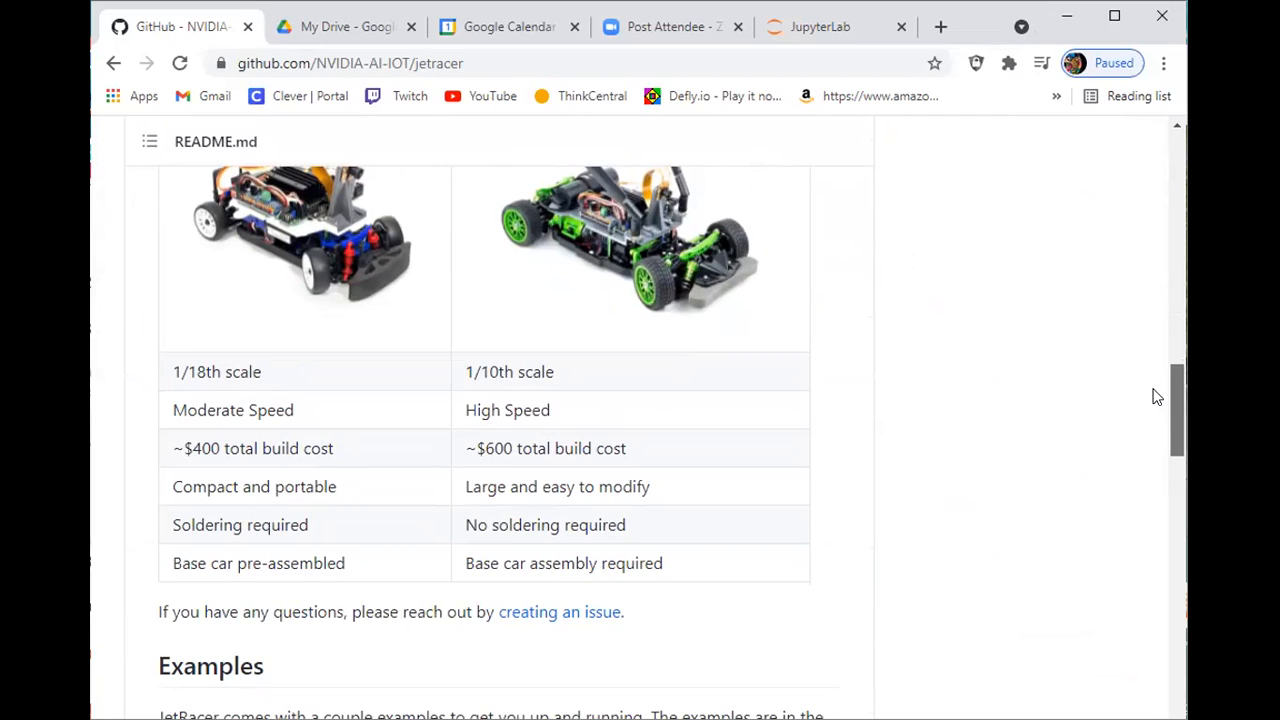
scroll("down", 3)
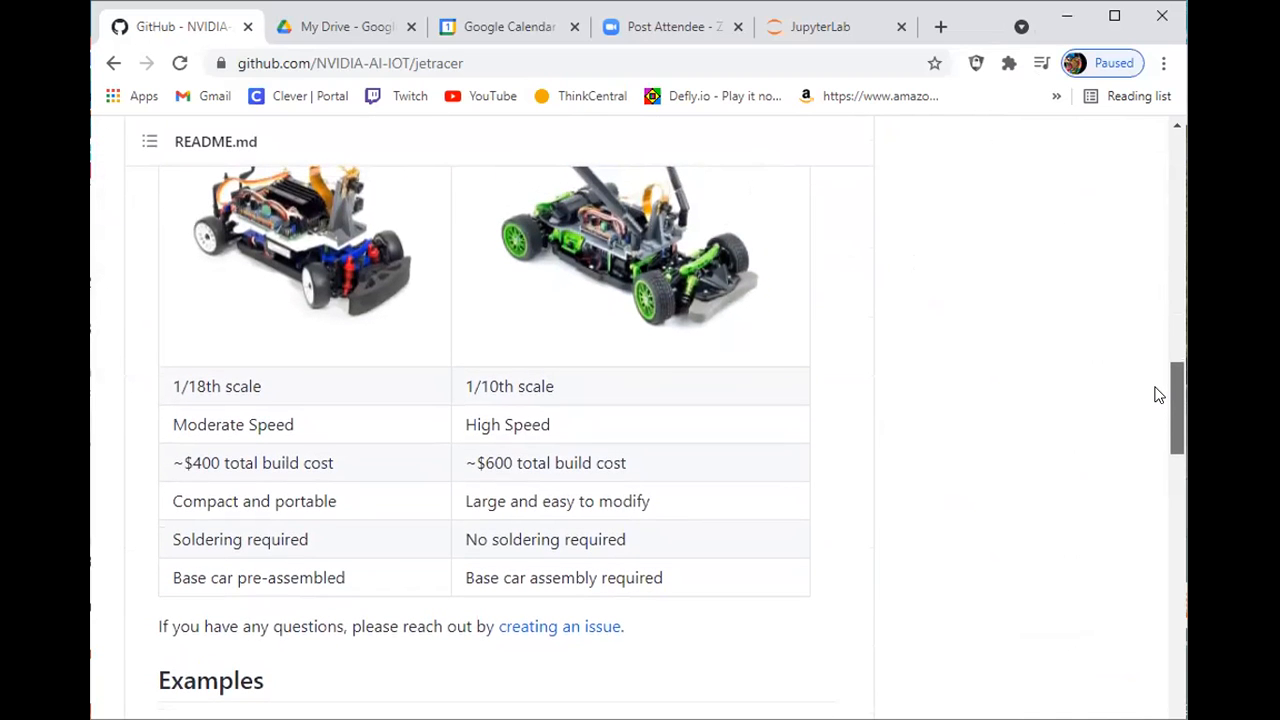
scroll("down", 3)
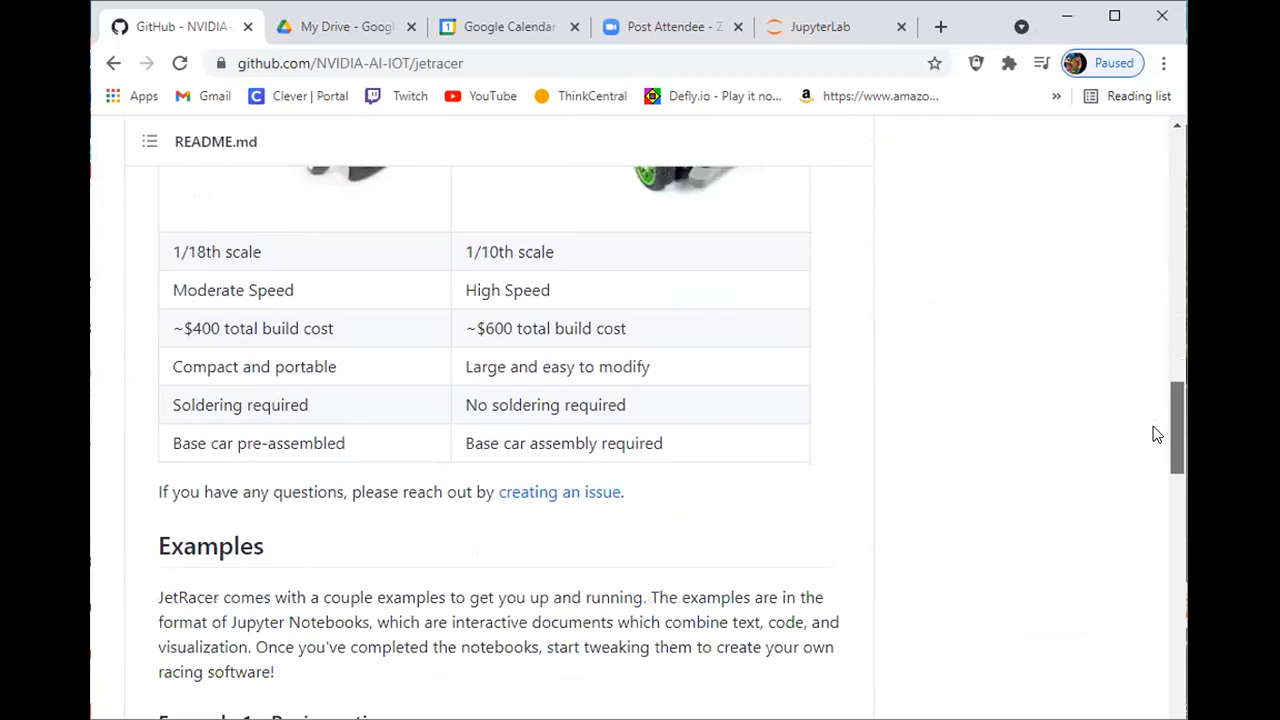
scroll("down", 3)
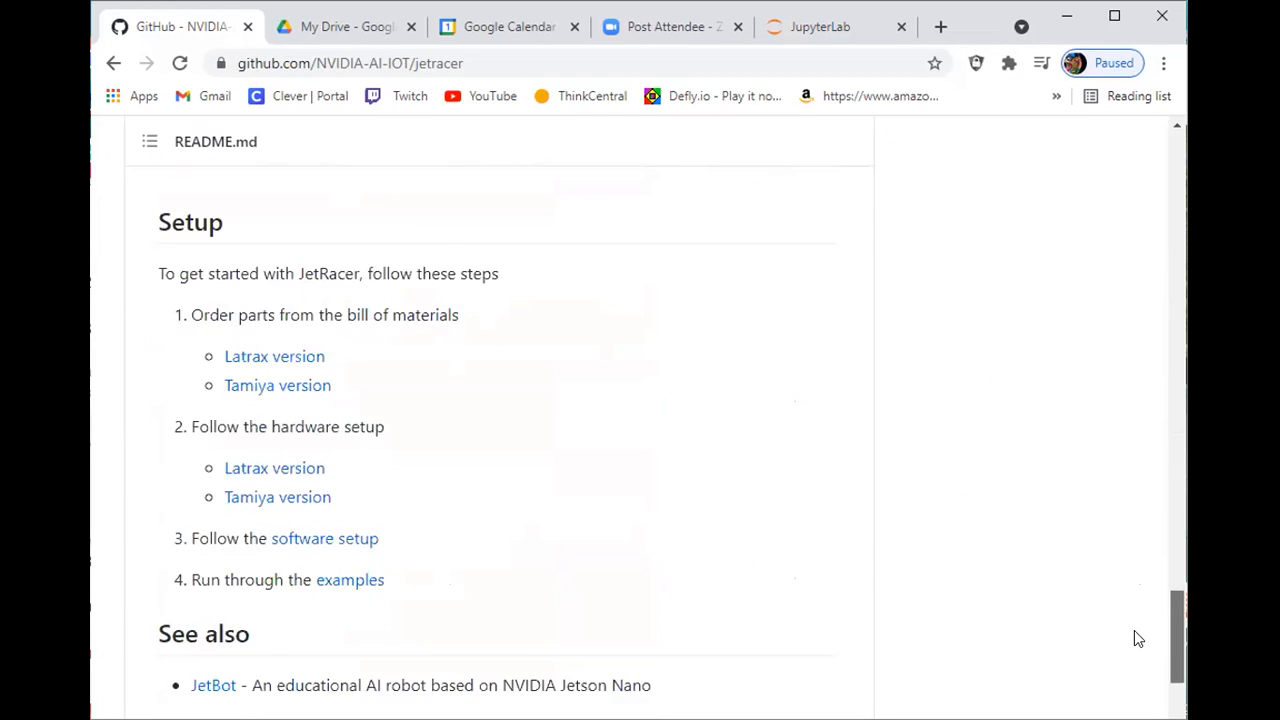
scroll("down", 3)
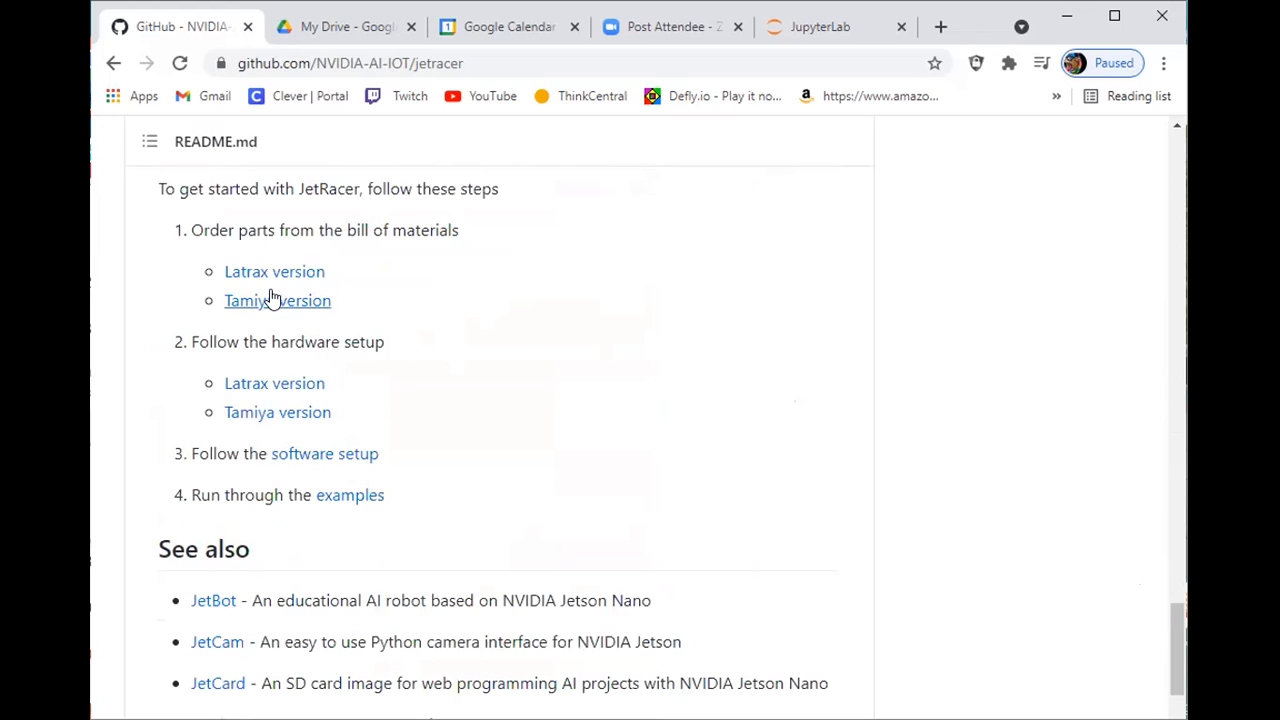
left_click(277, 300)
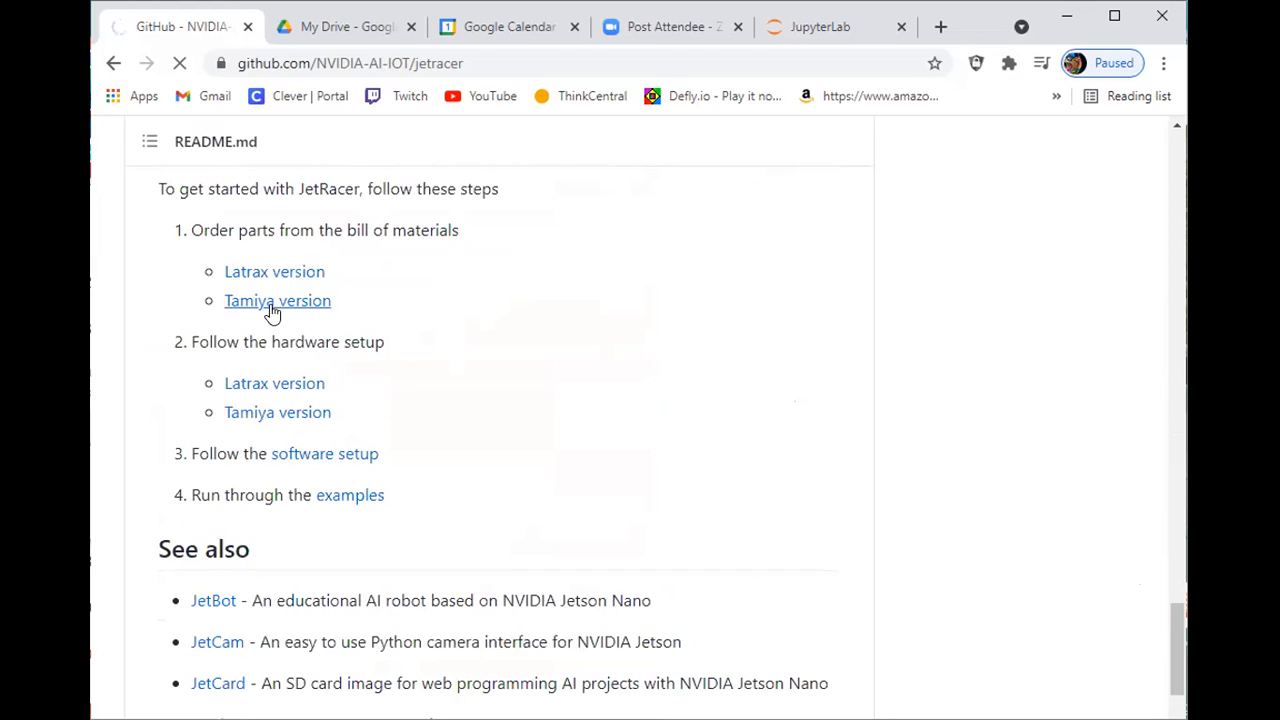
left_click(277, 300)
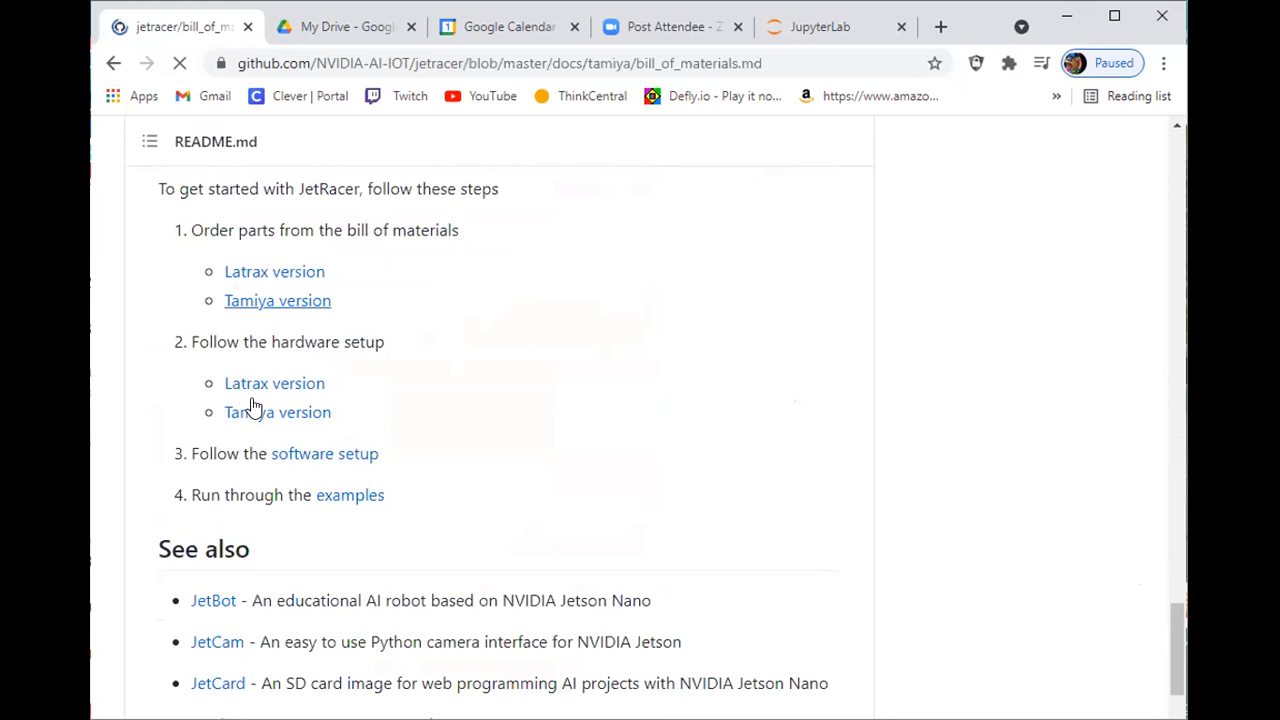
mouse_move(270, 414)
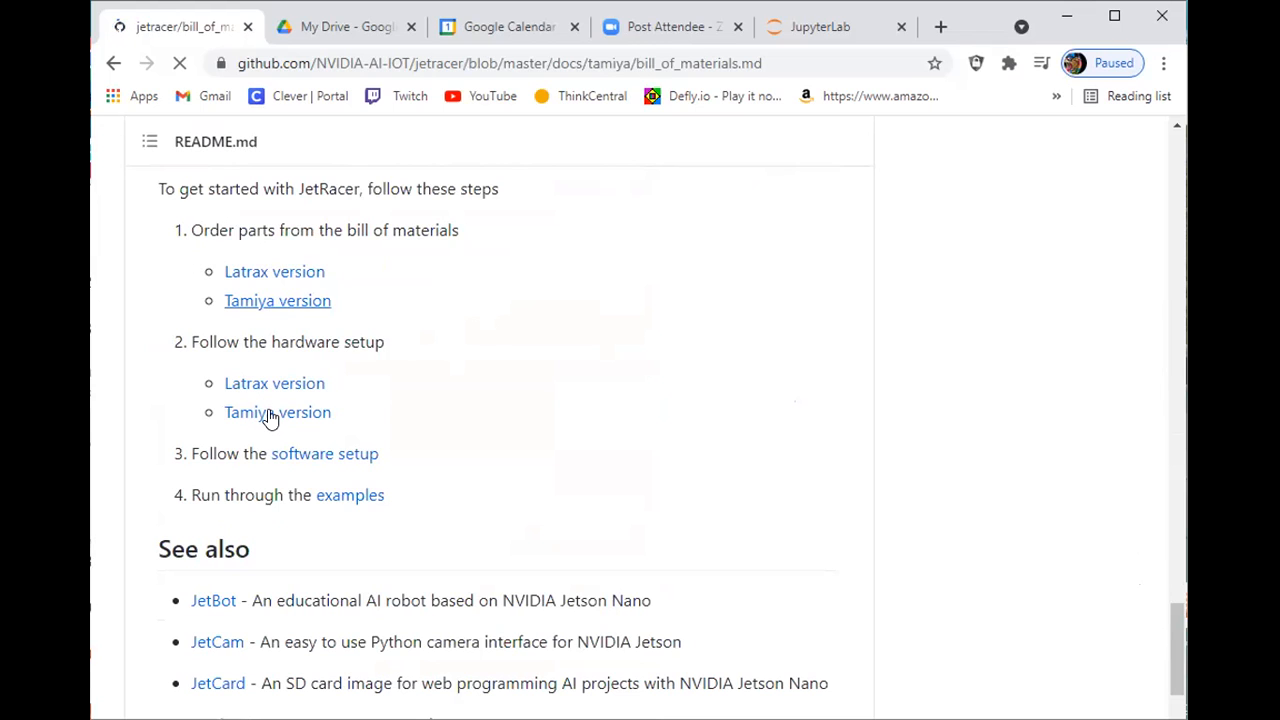
left_click(277, 412)
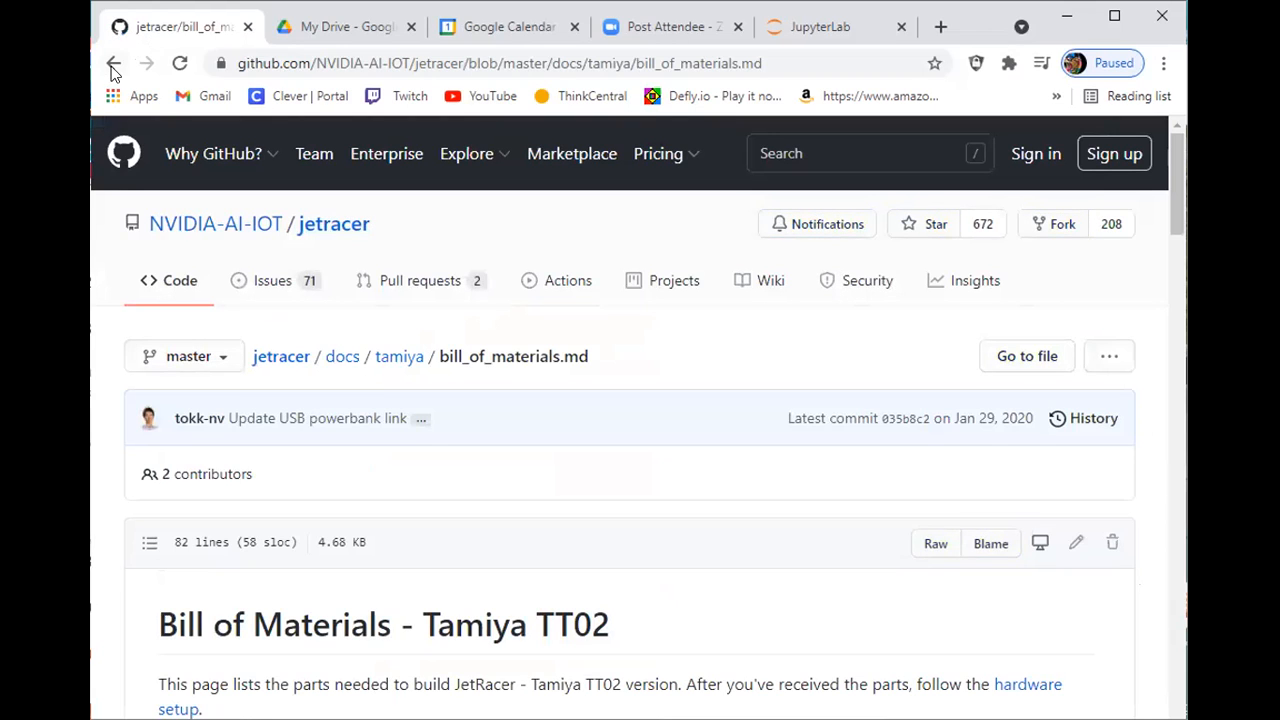
left_click(113, 63)
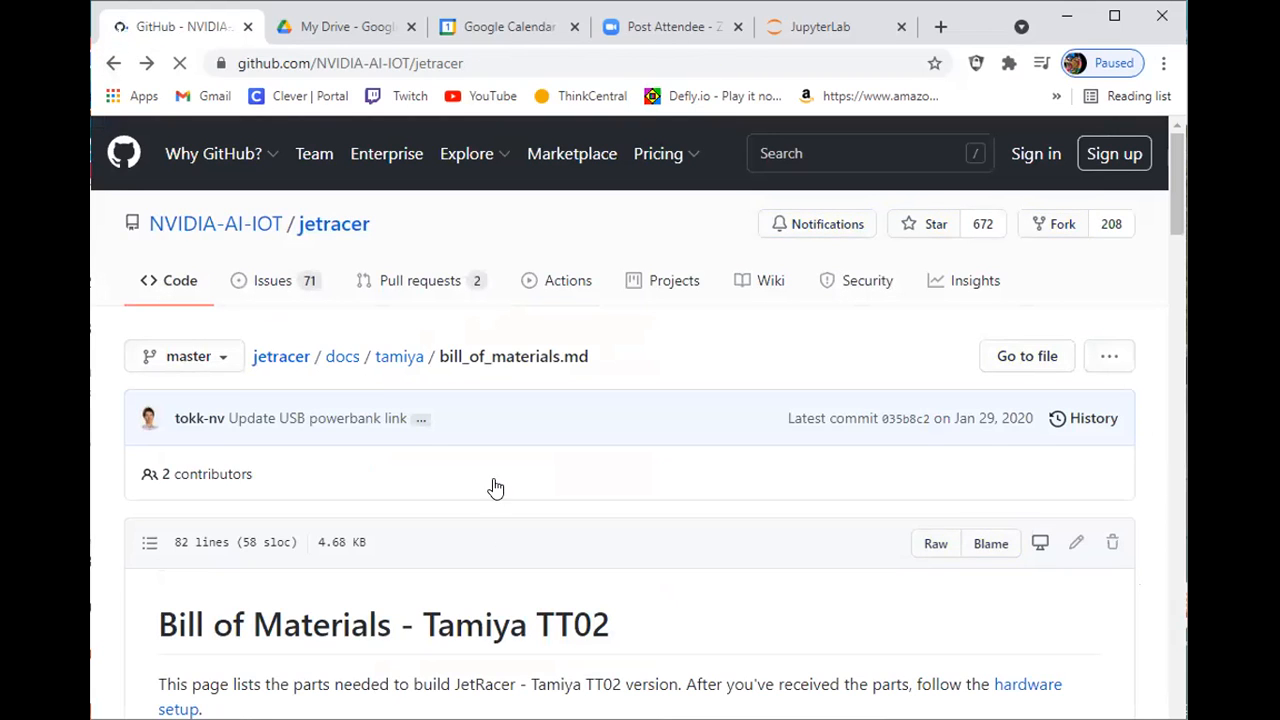
mouse_move(330, 294)
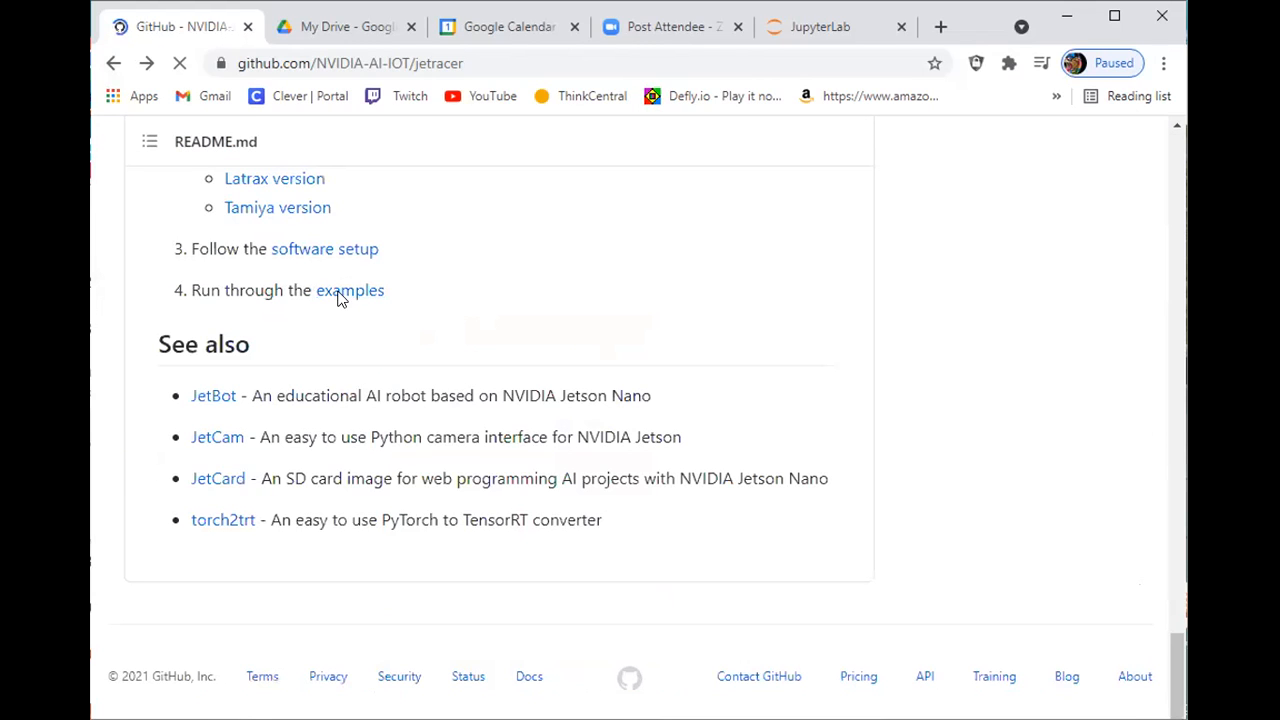
mouse_move(277, 207)
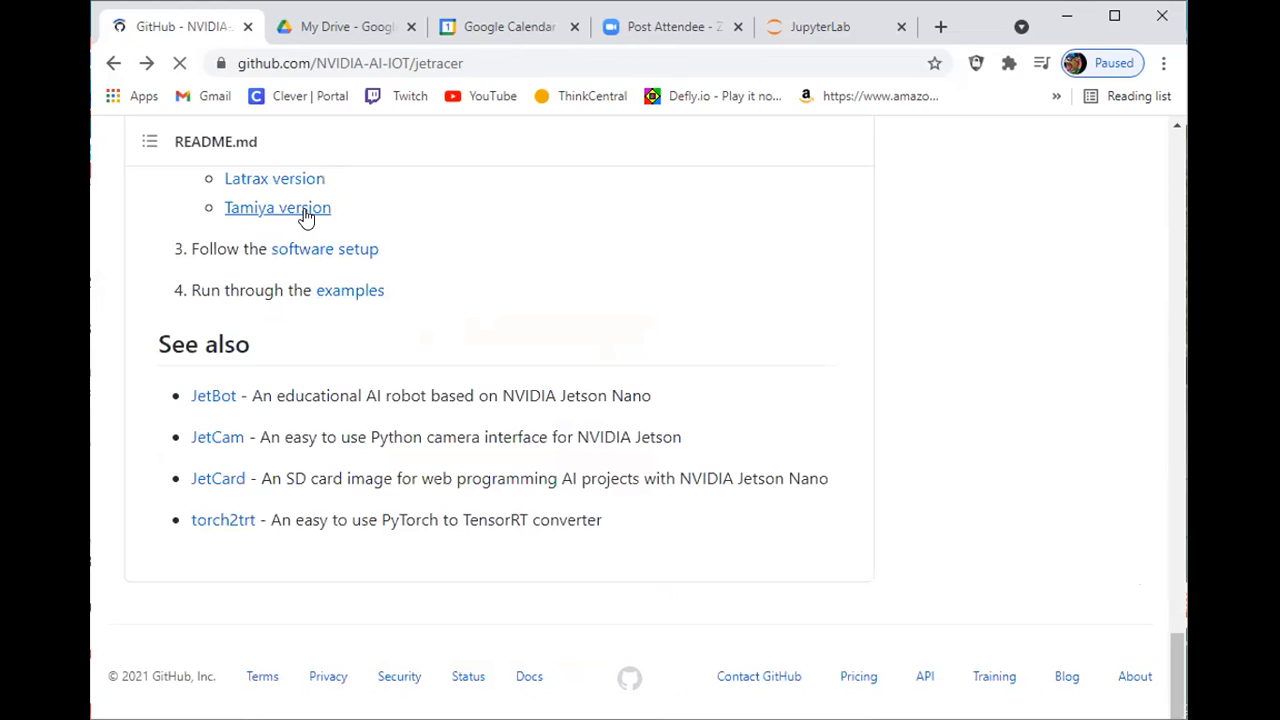
Step: Open the Tamiya TT02 hardware setup guide and read down to its tools list
left_click(277, 207)
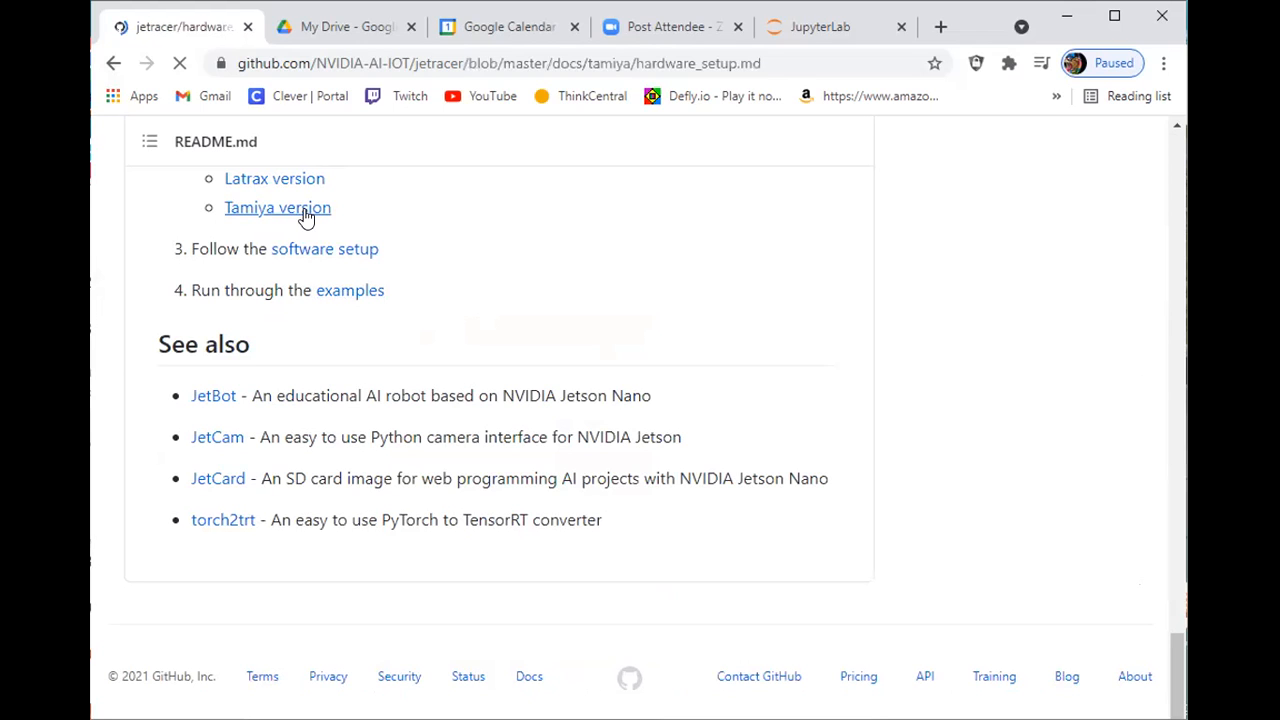
scroll("up", 3)
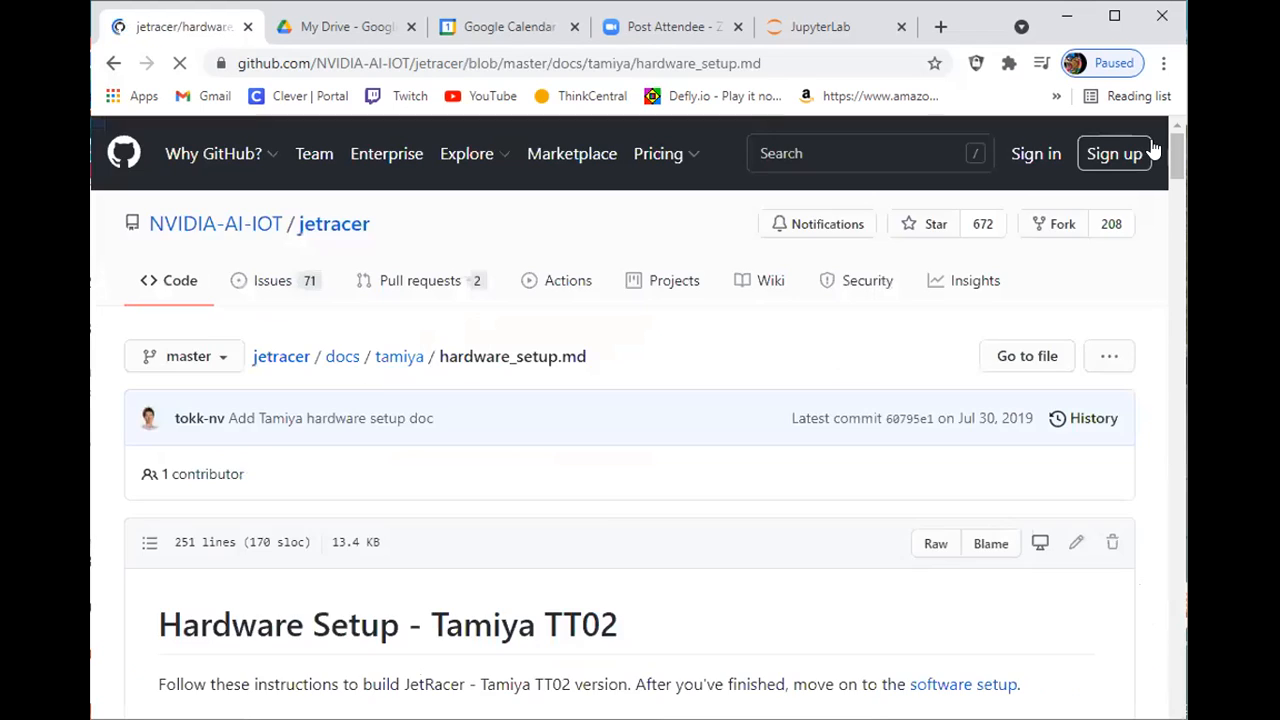
scroll("down", 3)
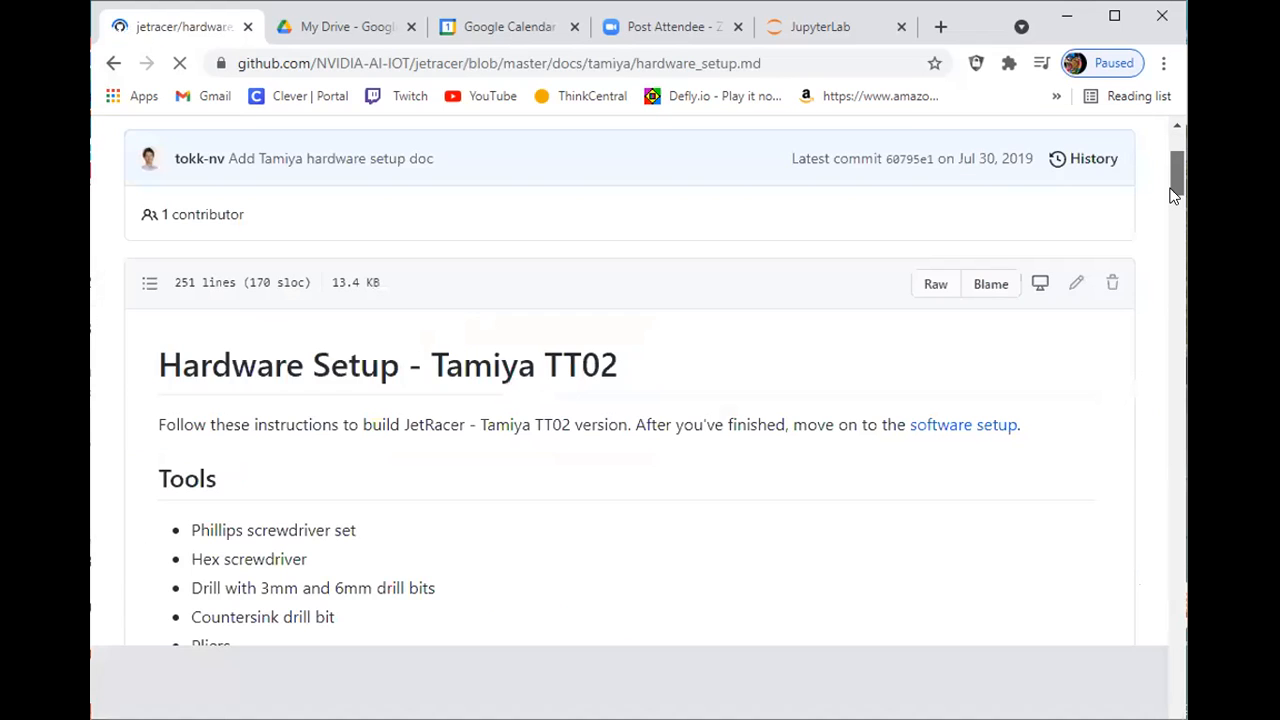
scroll("down", 3)
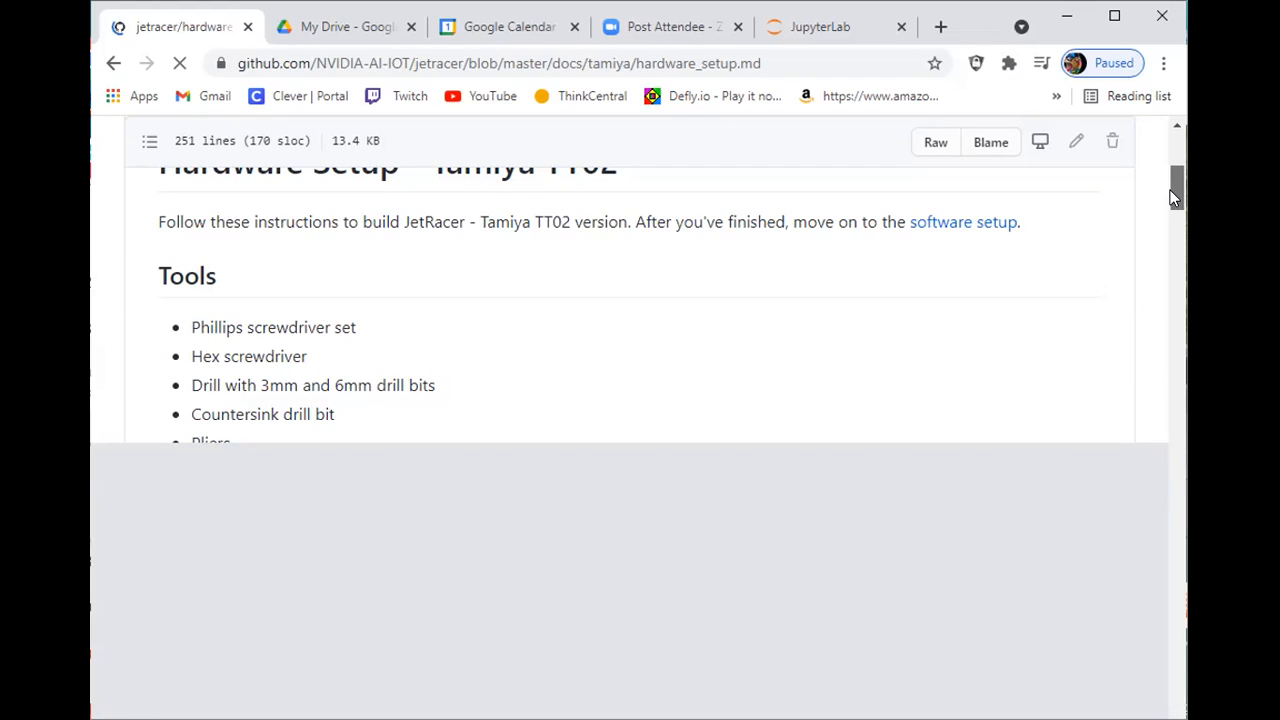
scroll("down", 3)
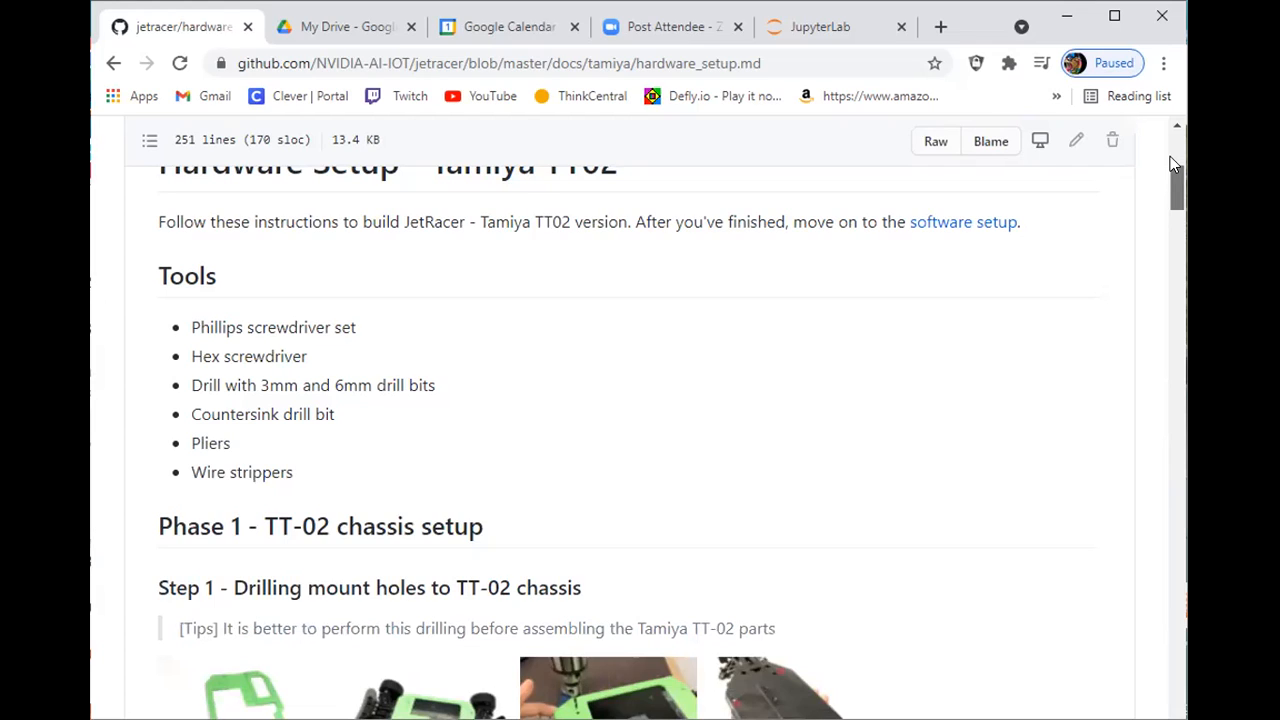
Step: Read the Tamiya guide from Phase 1 Step 1 through Phase 3 Step 4 to the page end
scroll("down", 3)
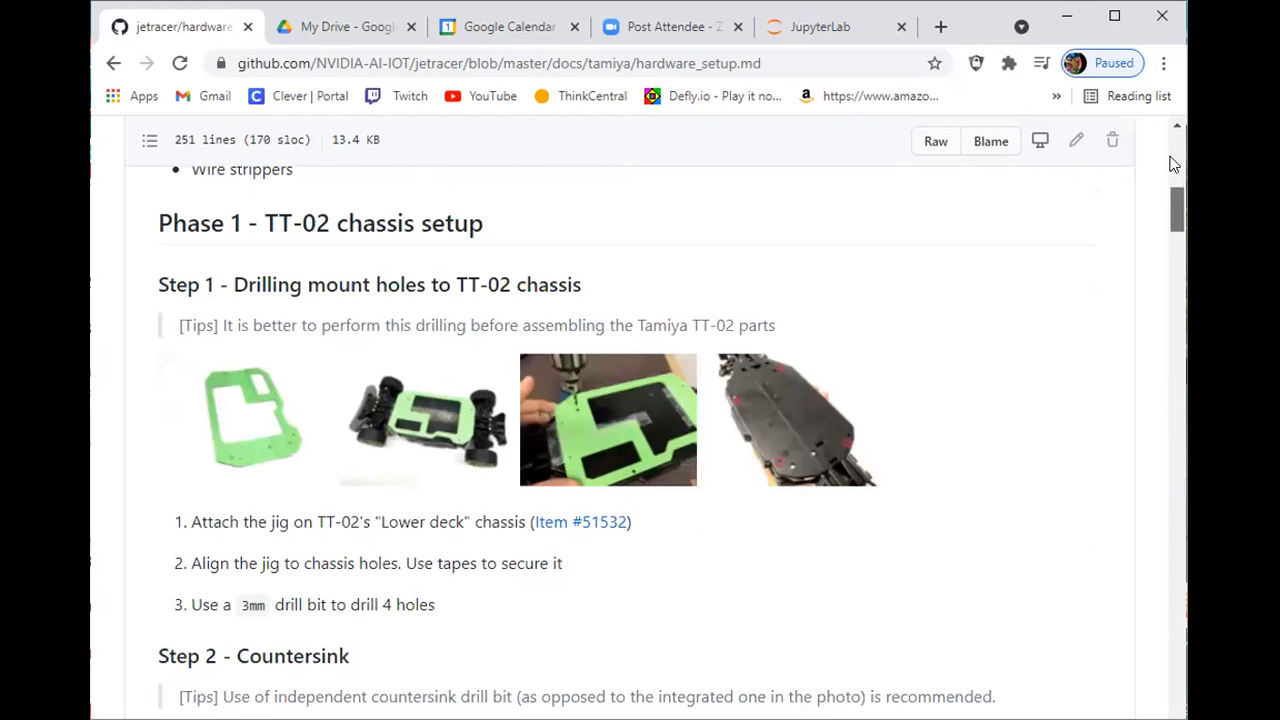
scroll("down", 3)
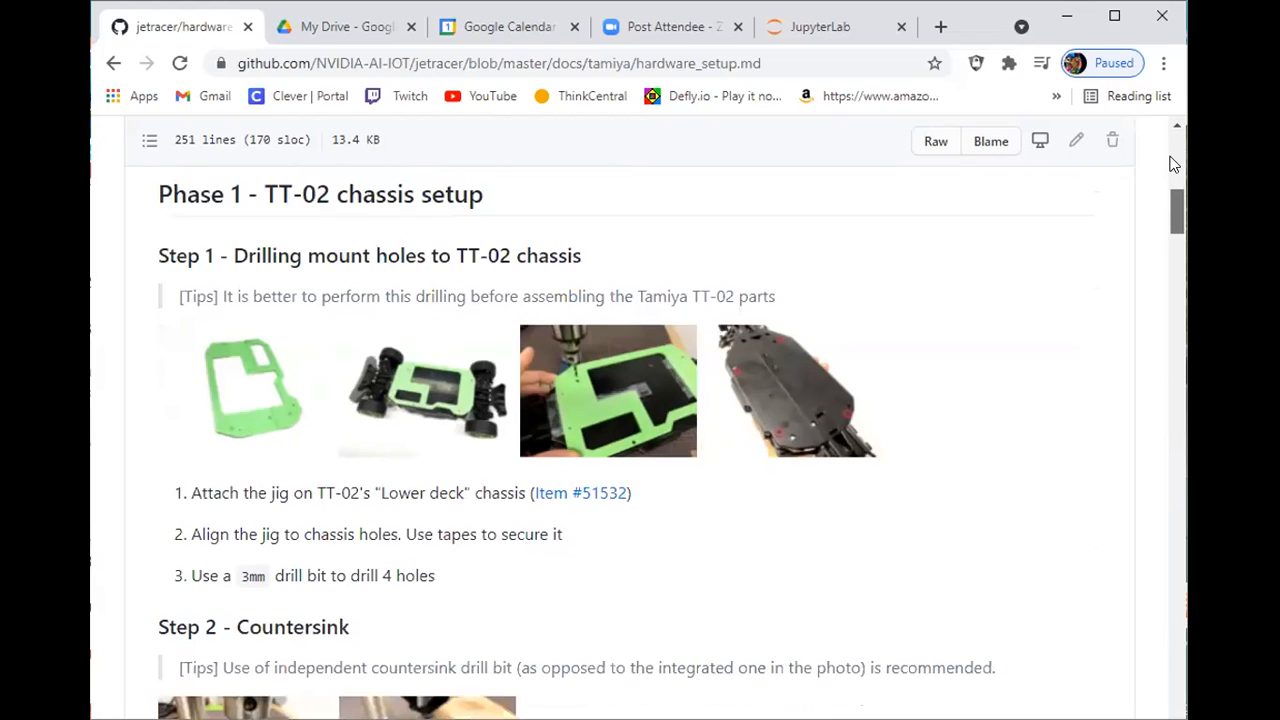
scroll("down", 3)
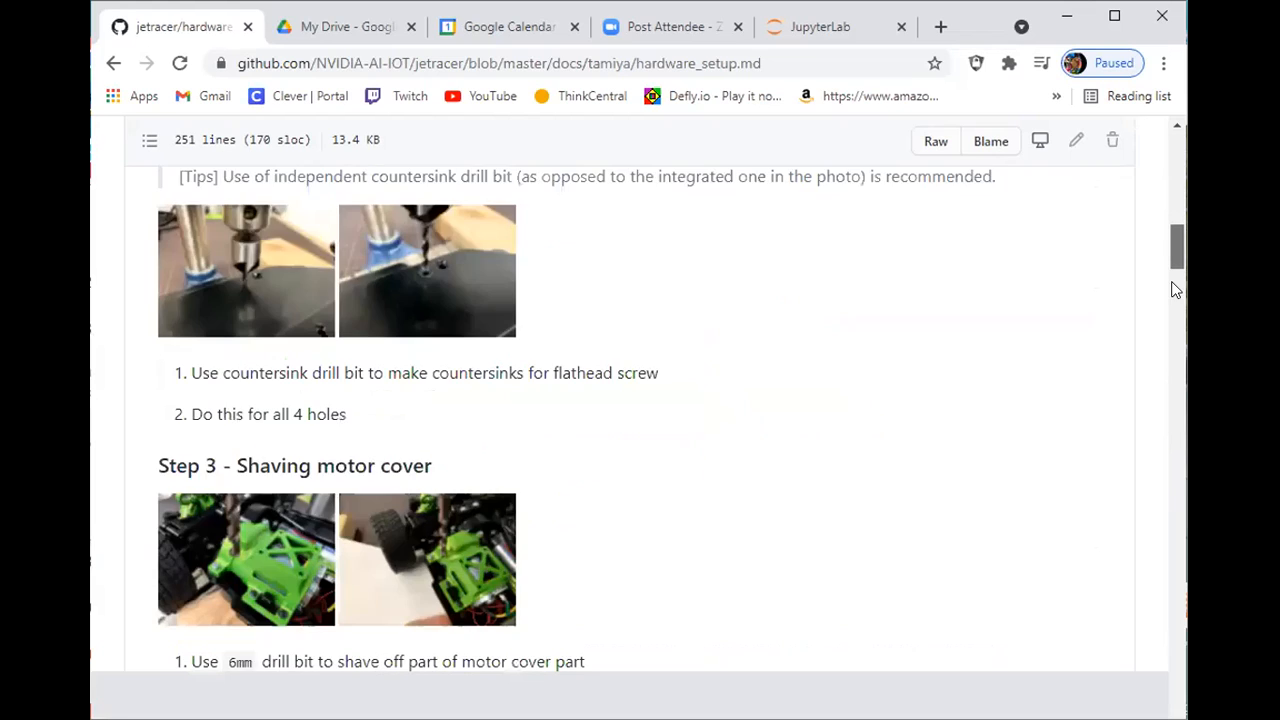
scroll("down", 3)
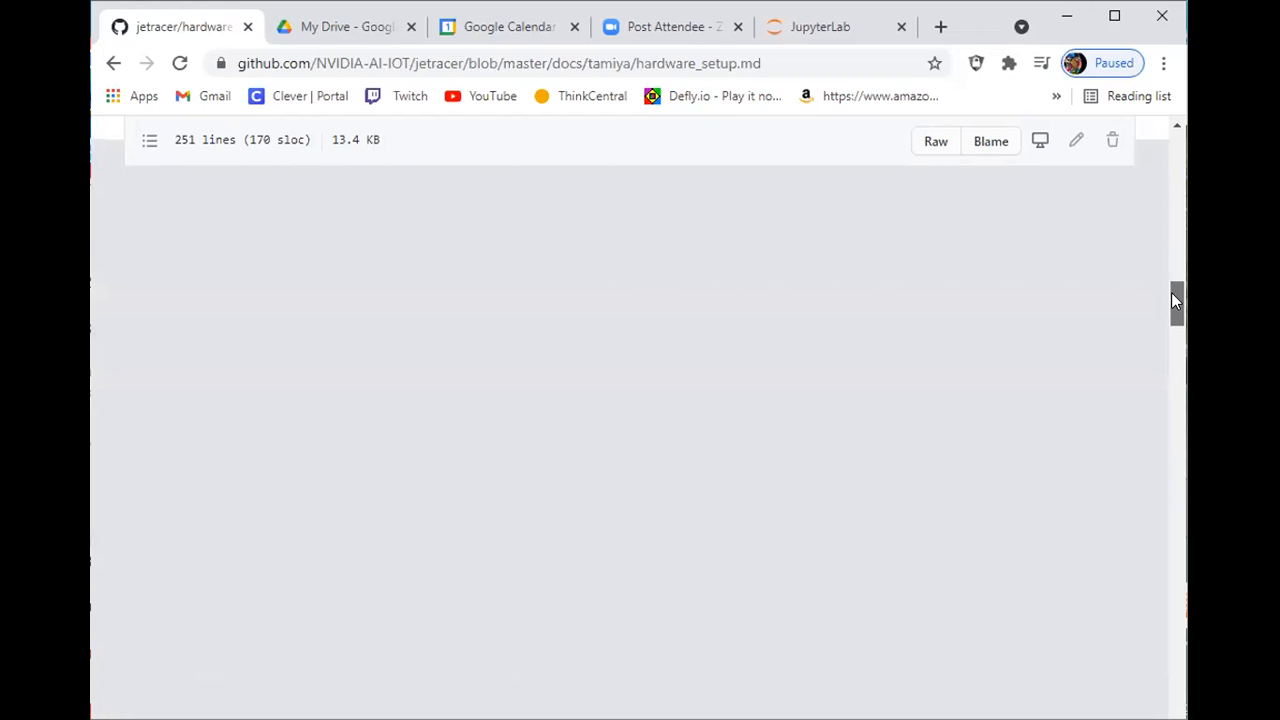
scroll("up", 3)
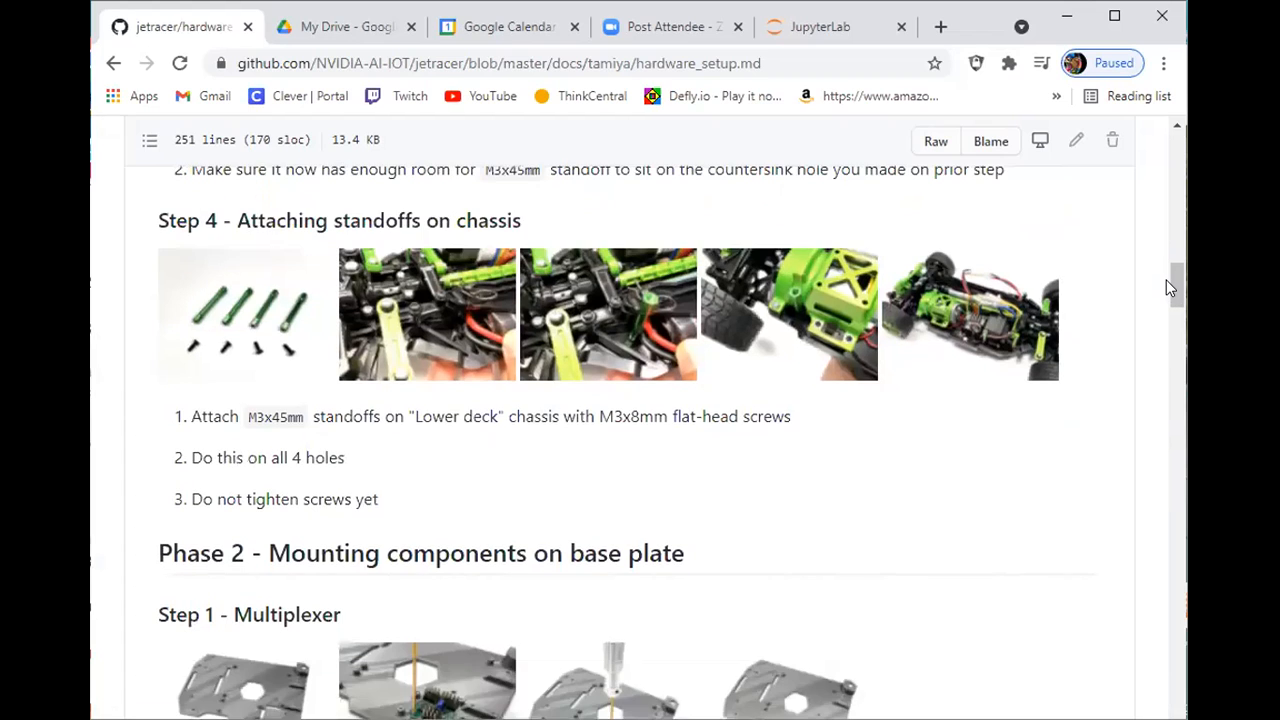
scroll("down", 3)
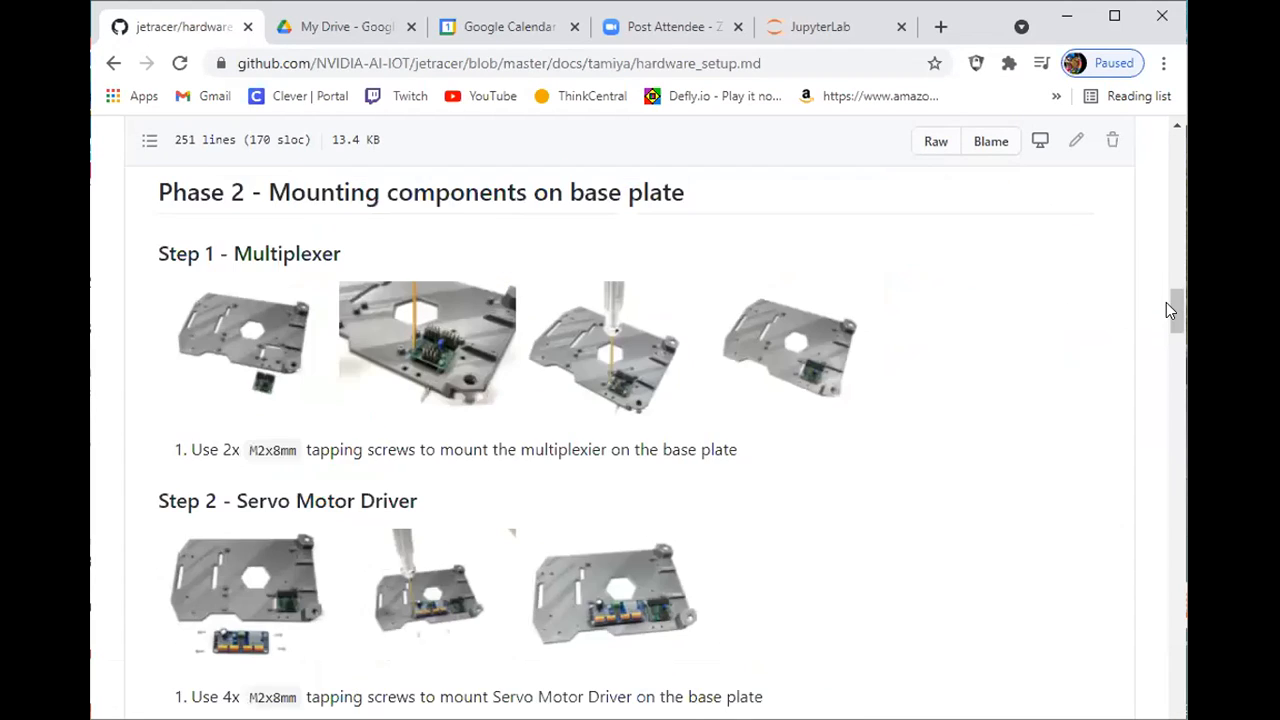
scroll("down", 3)
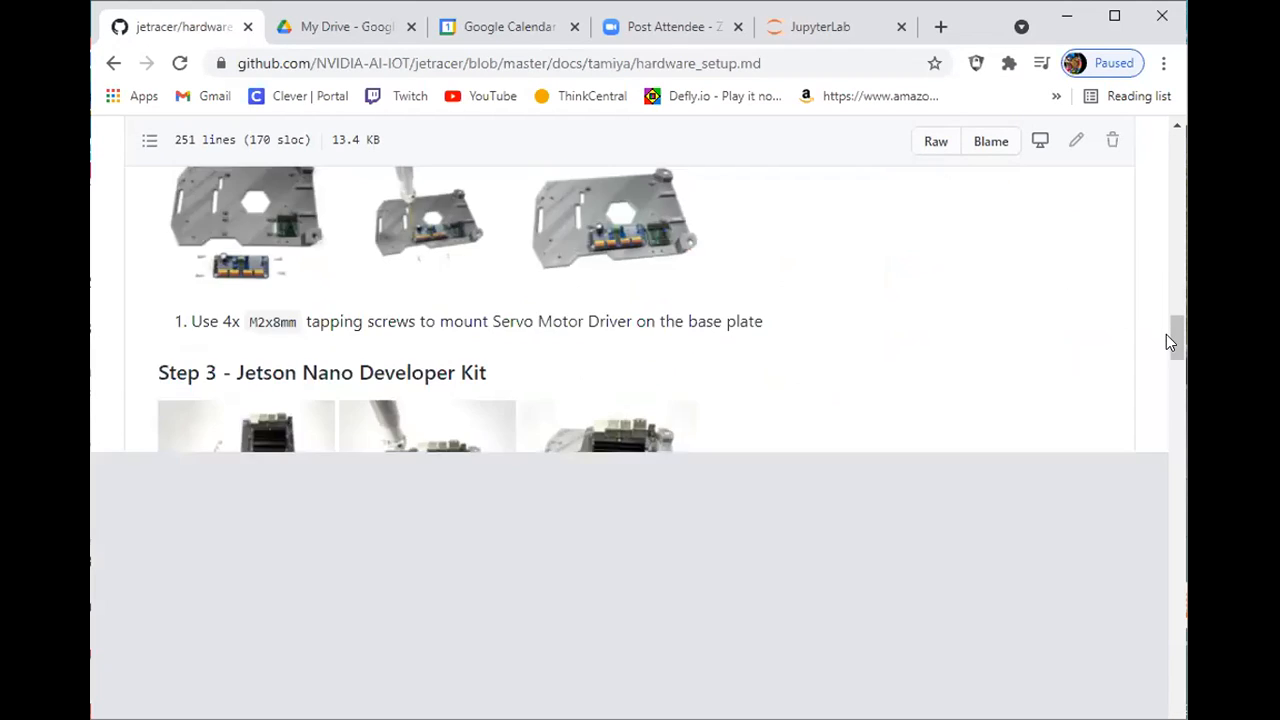
scroll("down", 3)
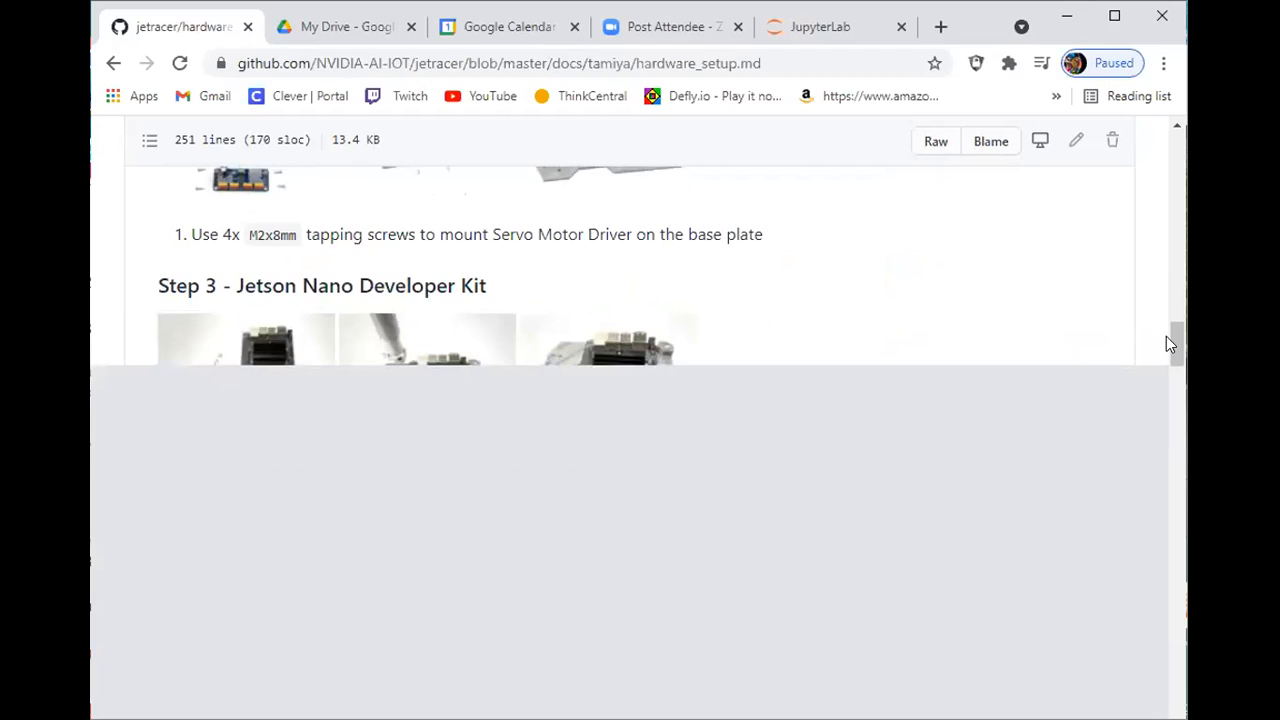
scroll("down", 3)
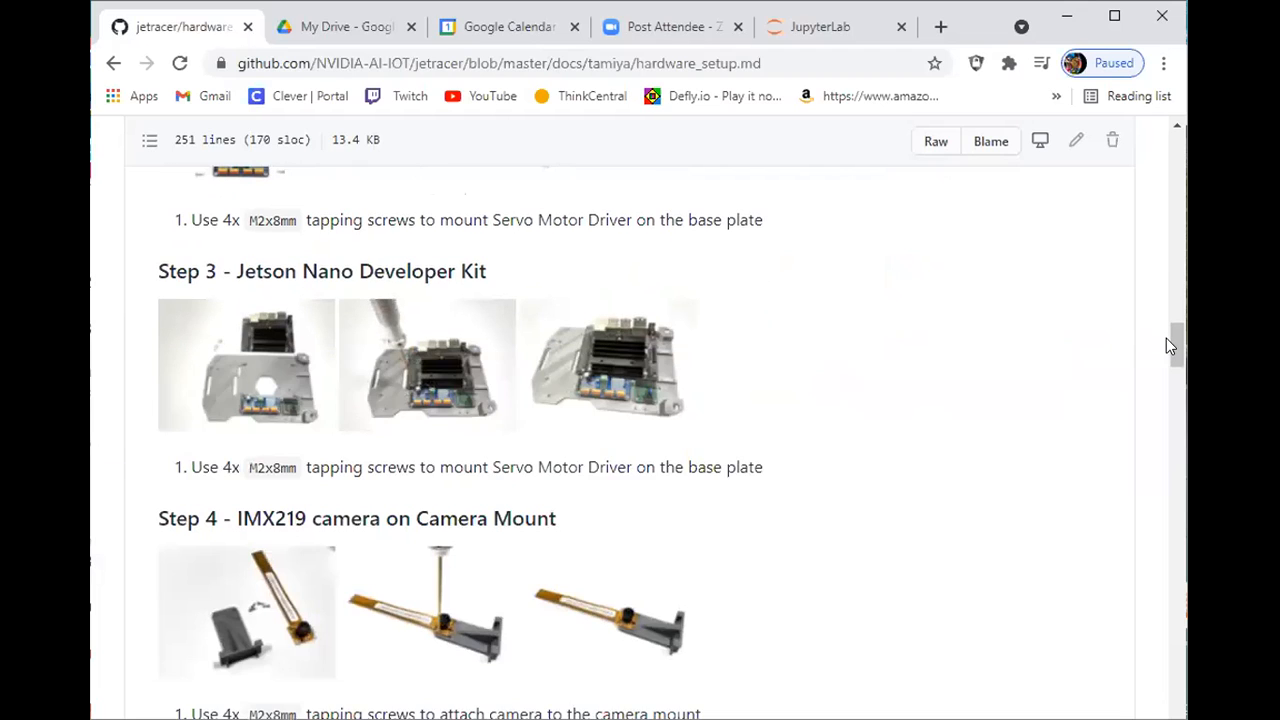
scroll("up", 3)
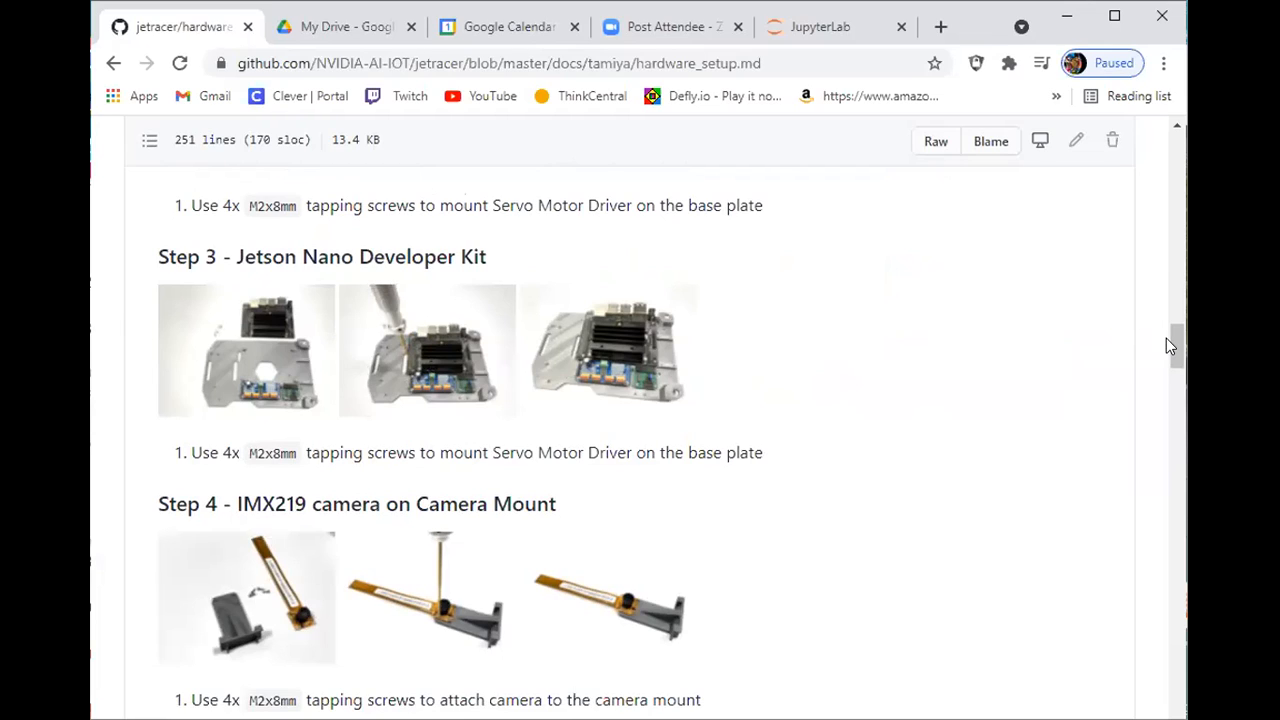
mouse_move(1172, 347)
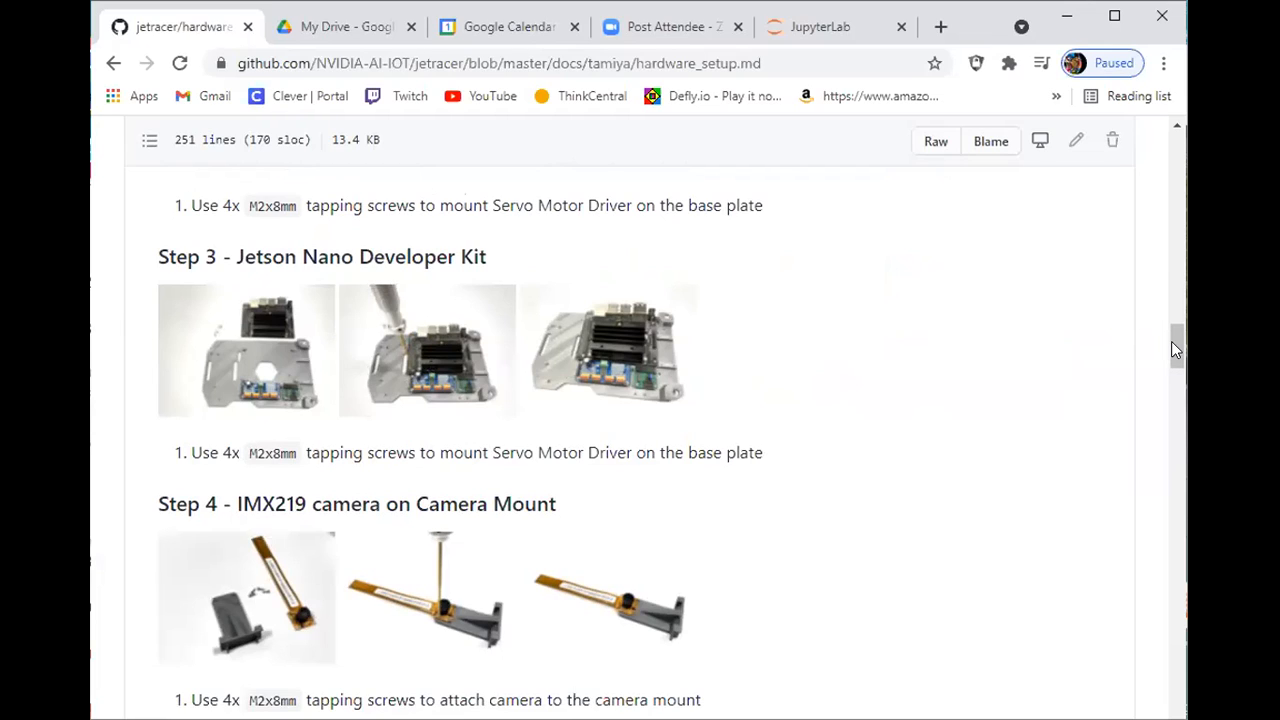
scroll("down", 3)
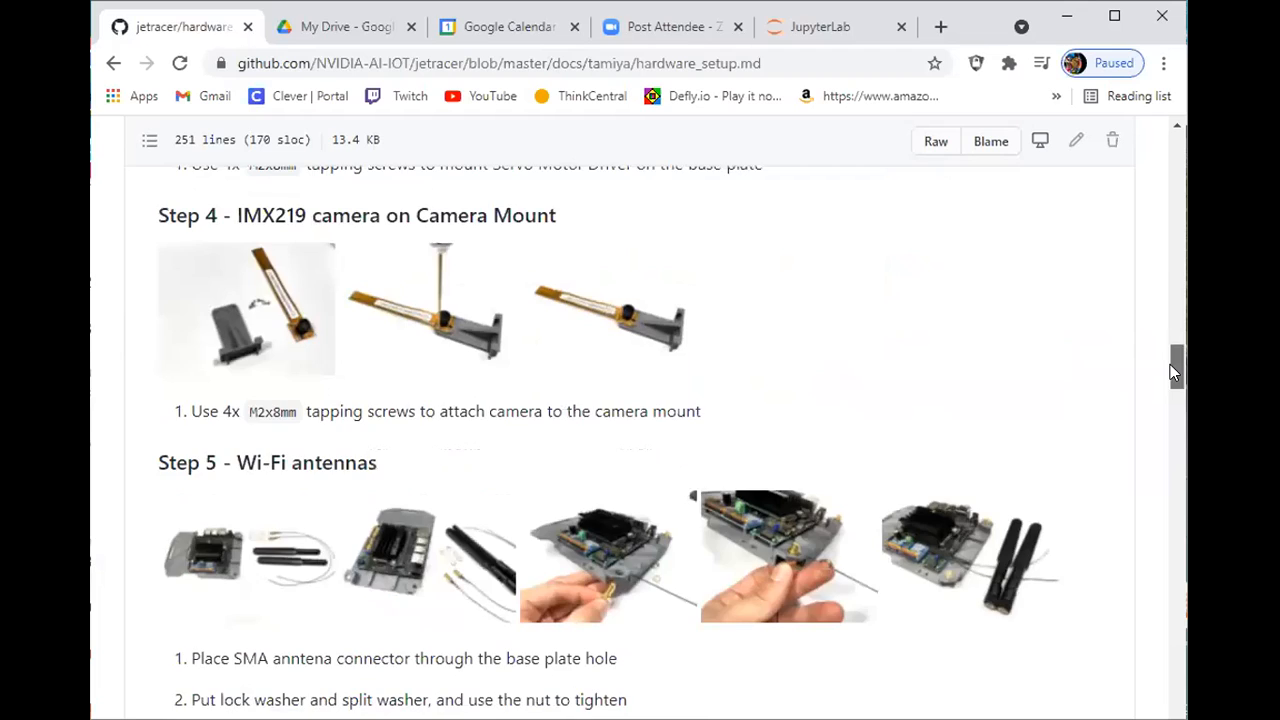
scroll("down", 3)
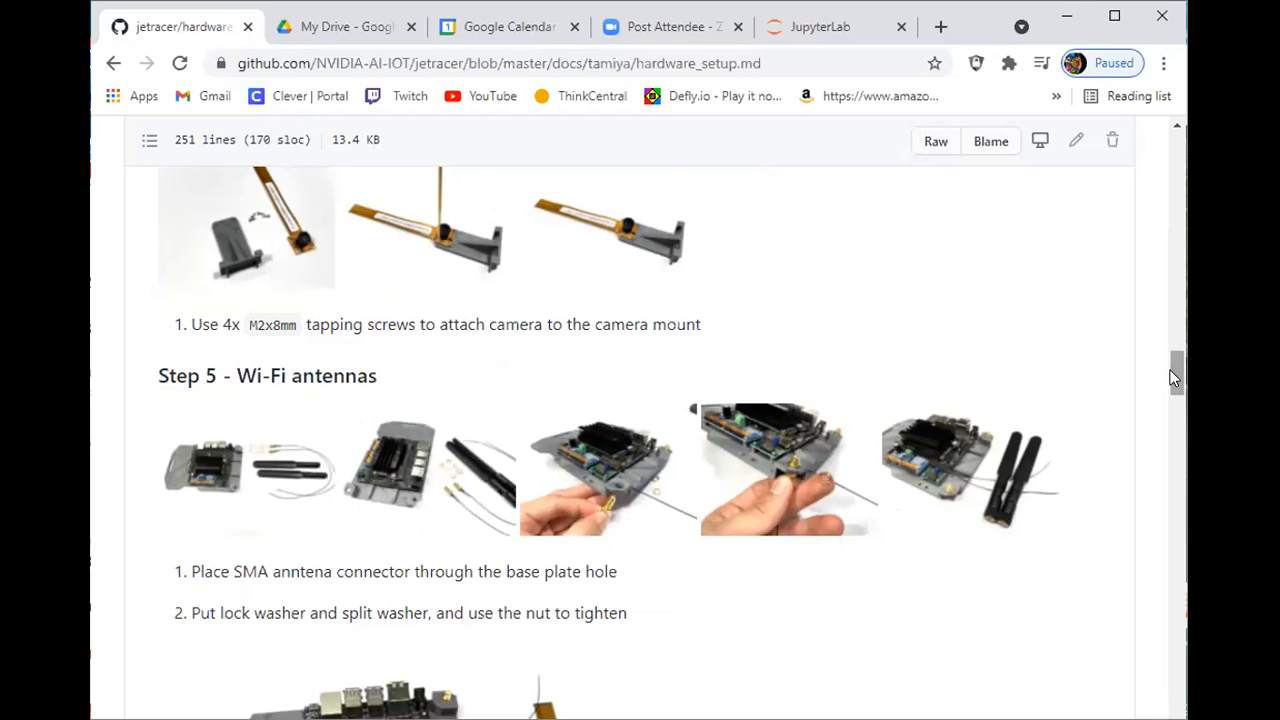
scroll("down", 3)
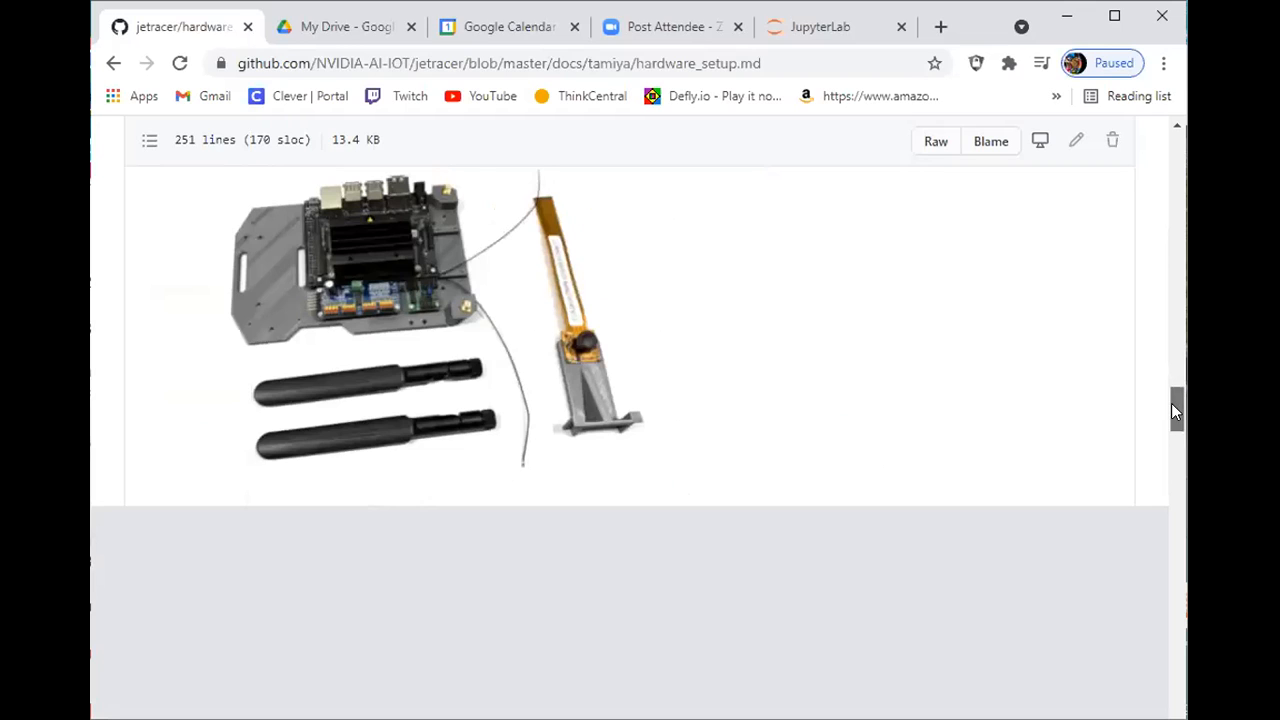
scroll("down", 3)
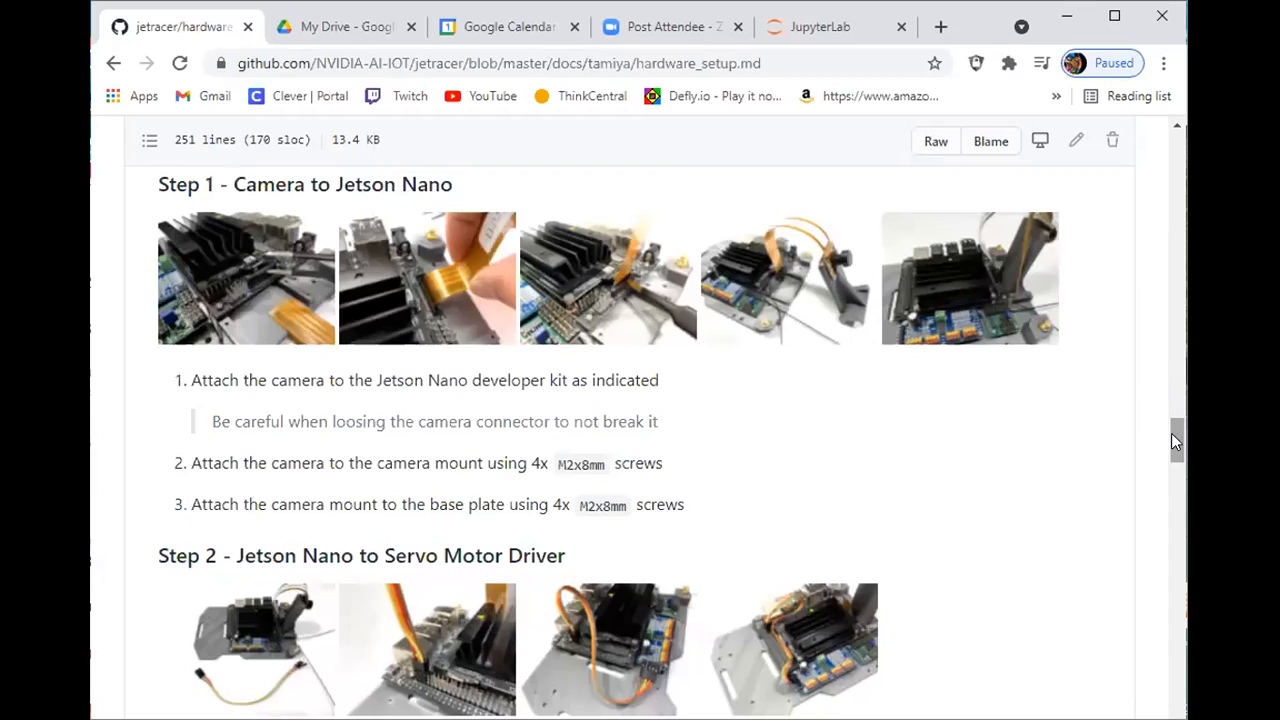
scroll("down", 3)
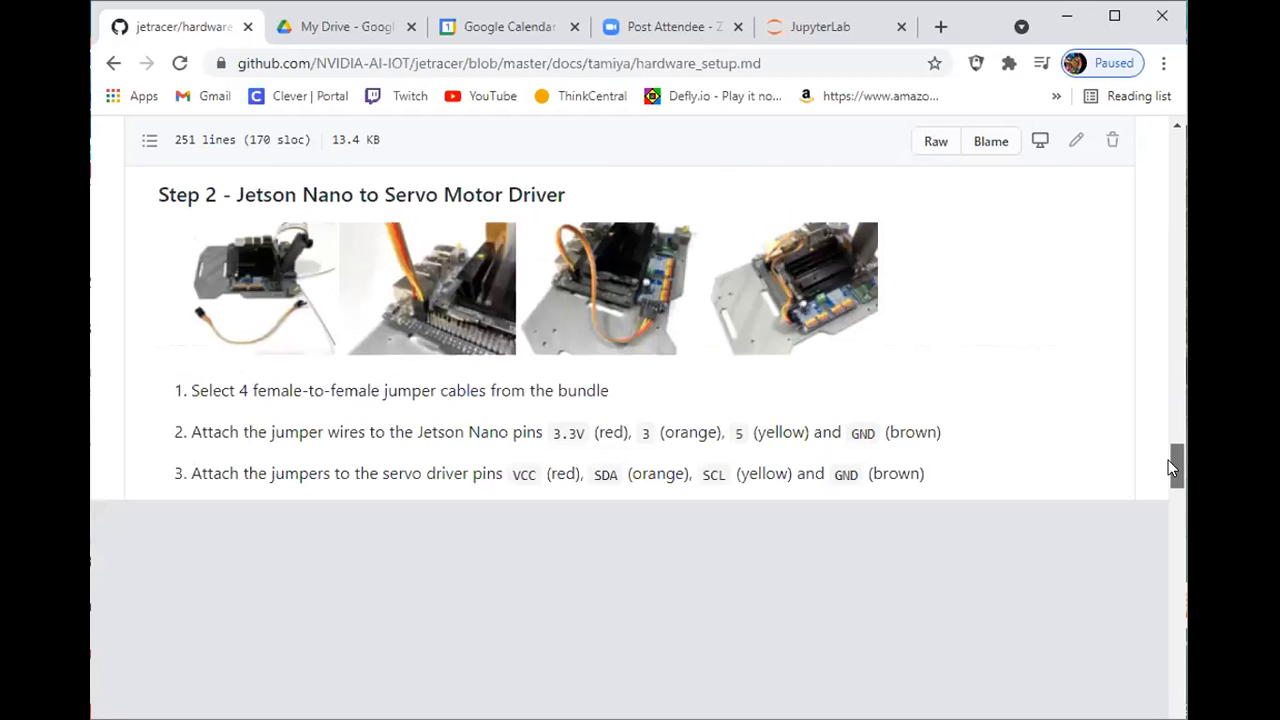
scroll("up", 3)
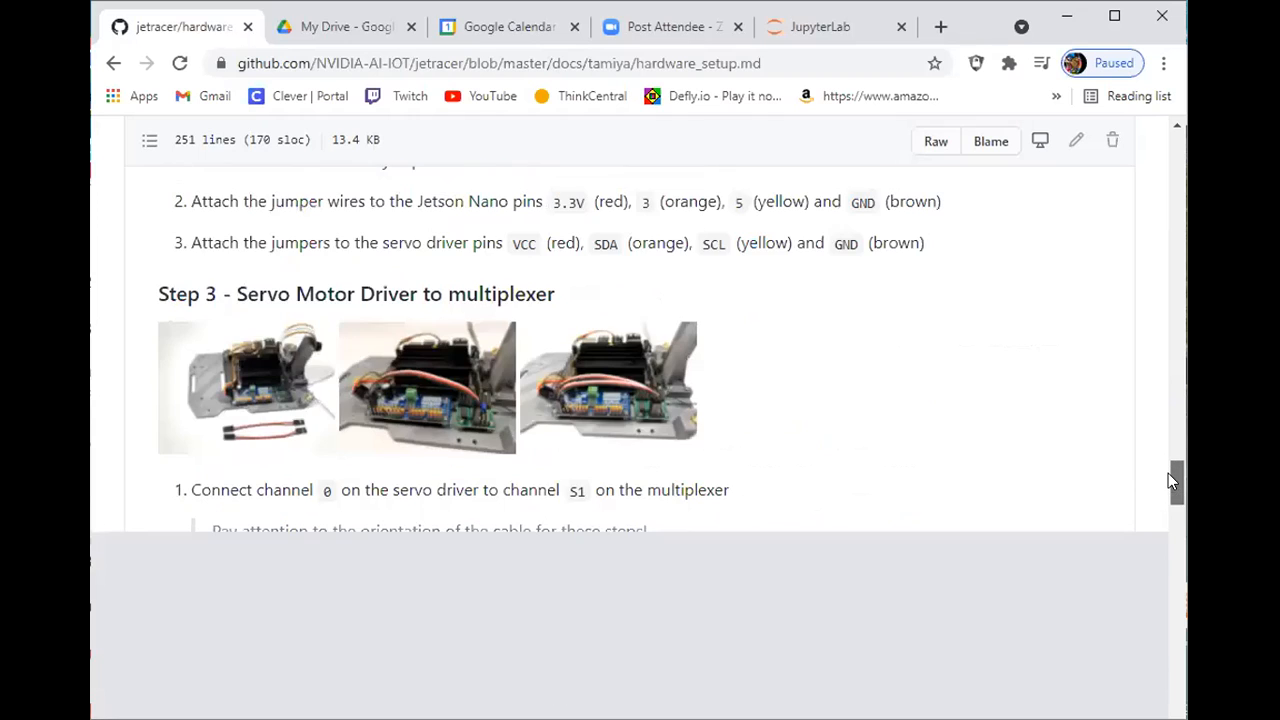
scroll("down", 3)
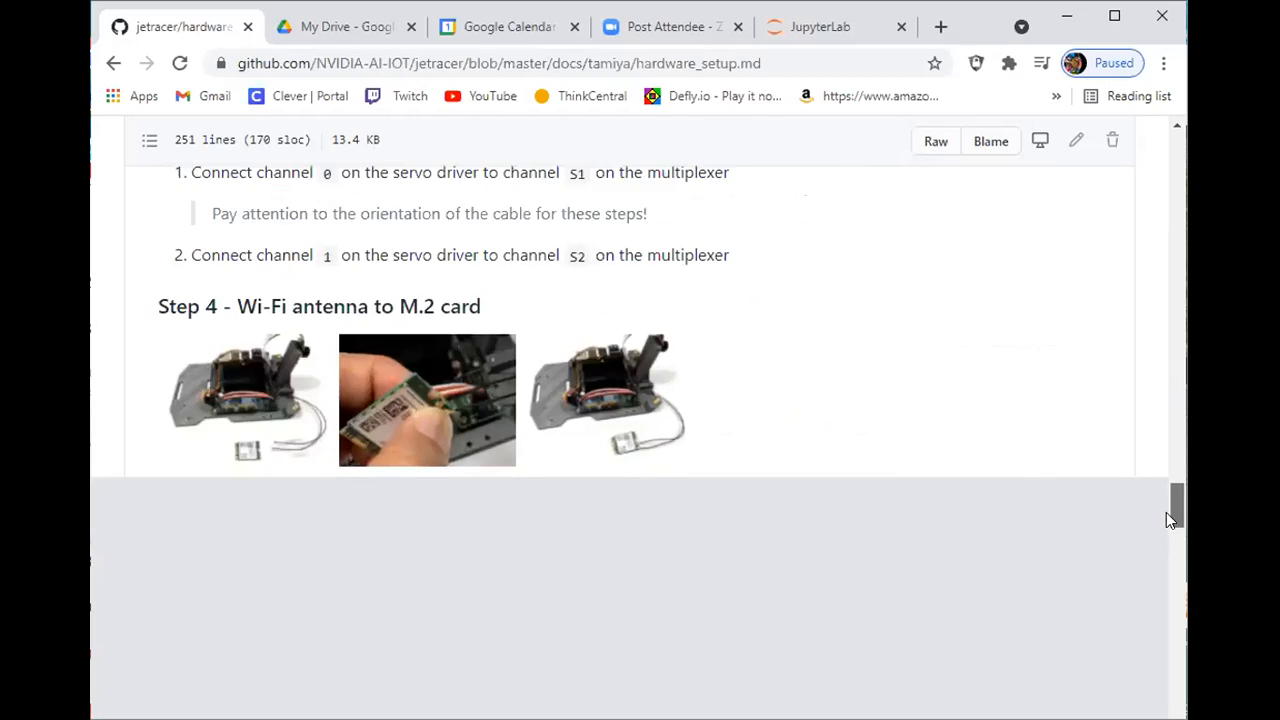
scroll("down", 3)
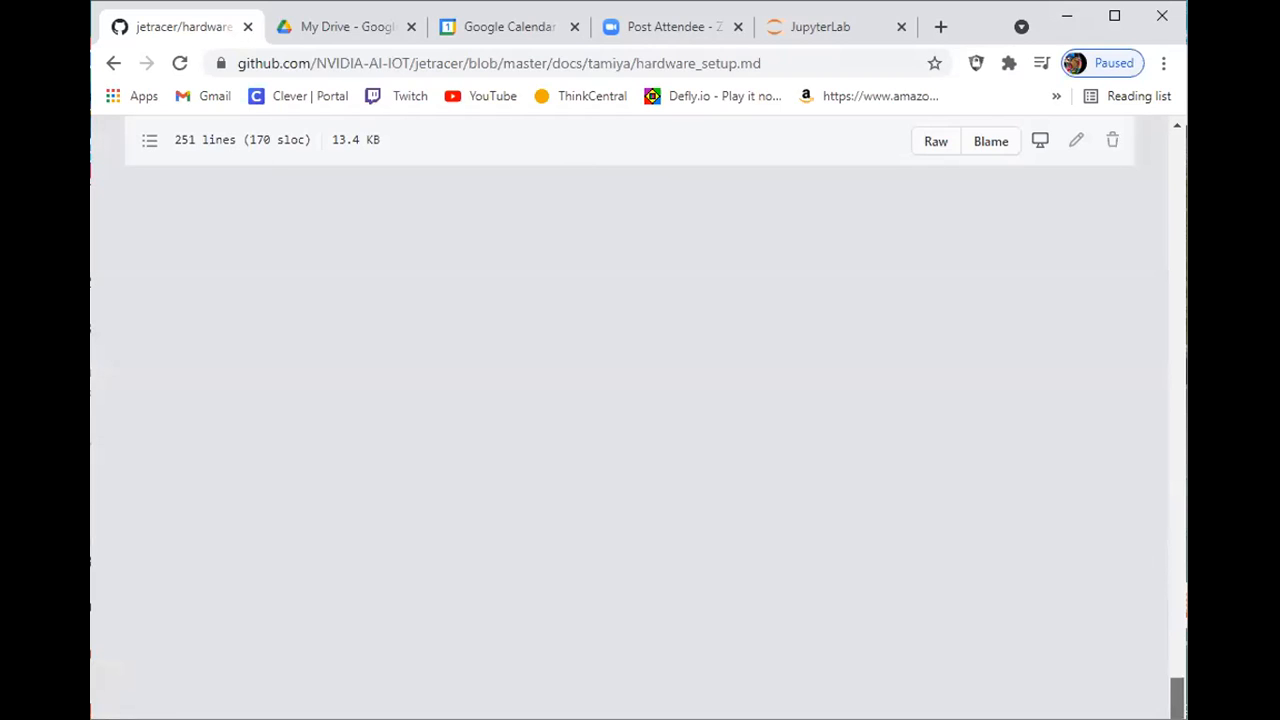
Step: Scroll back to the 'Hardware setup complete!' heading with the finished car photo
scroll("down", 3)
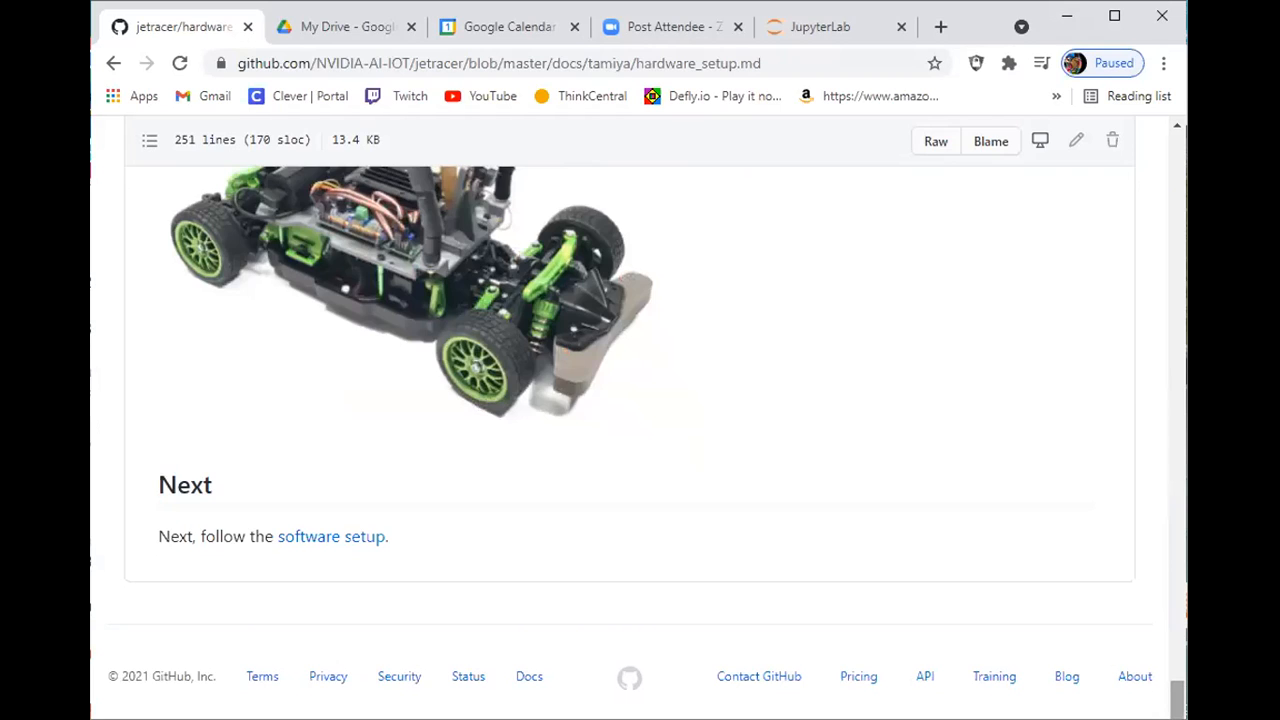
scroll("up", 3)
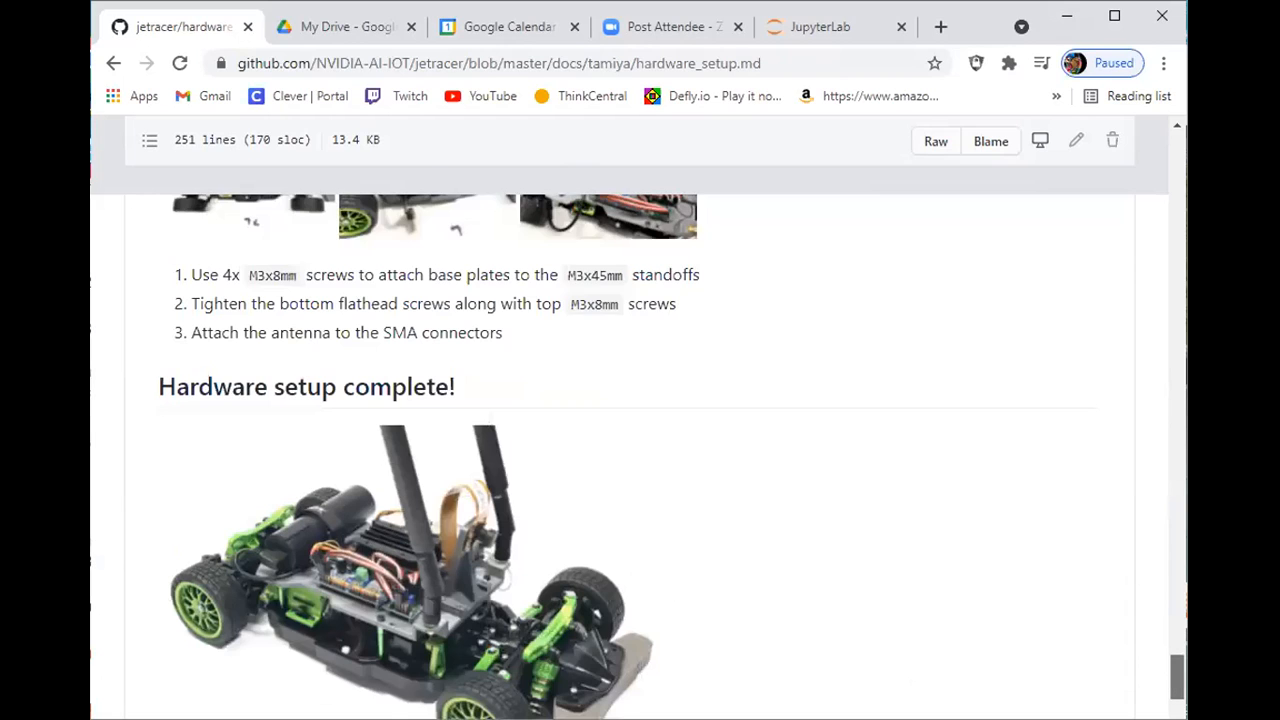
scroll("down", 3)
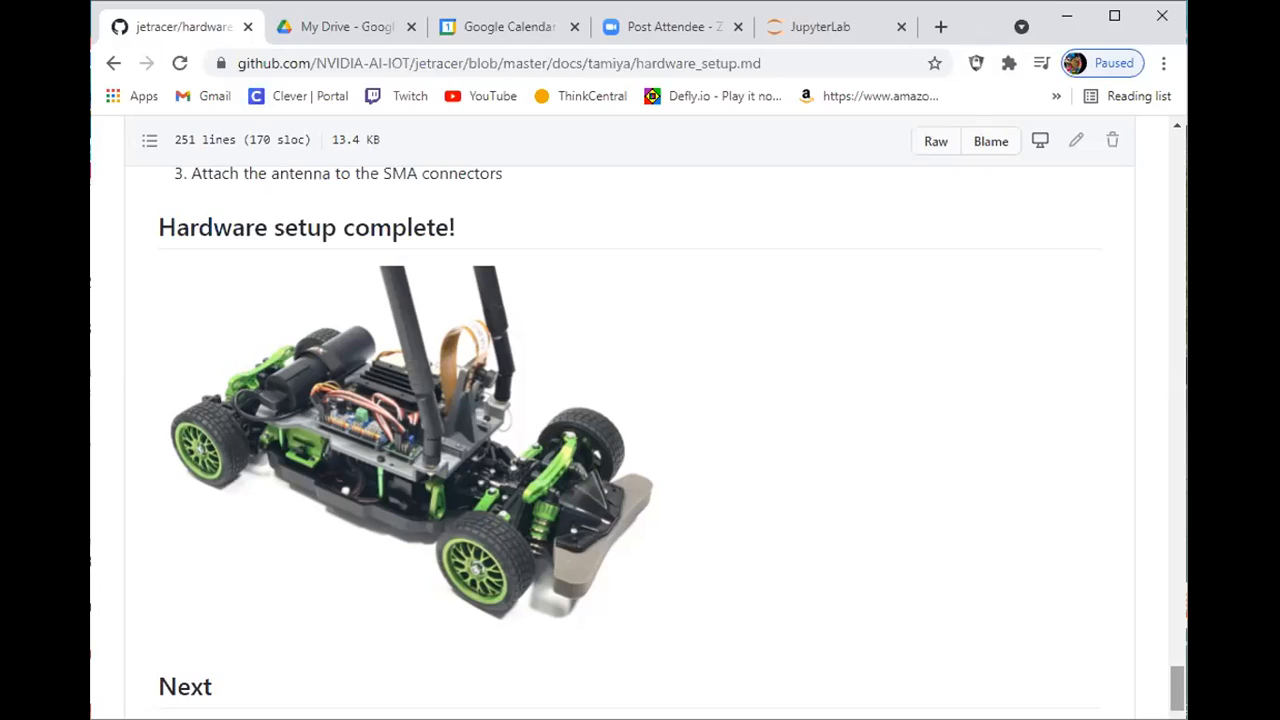
mouse_move(263, 166)
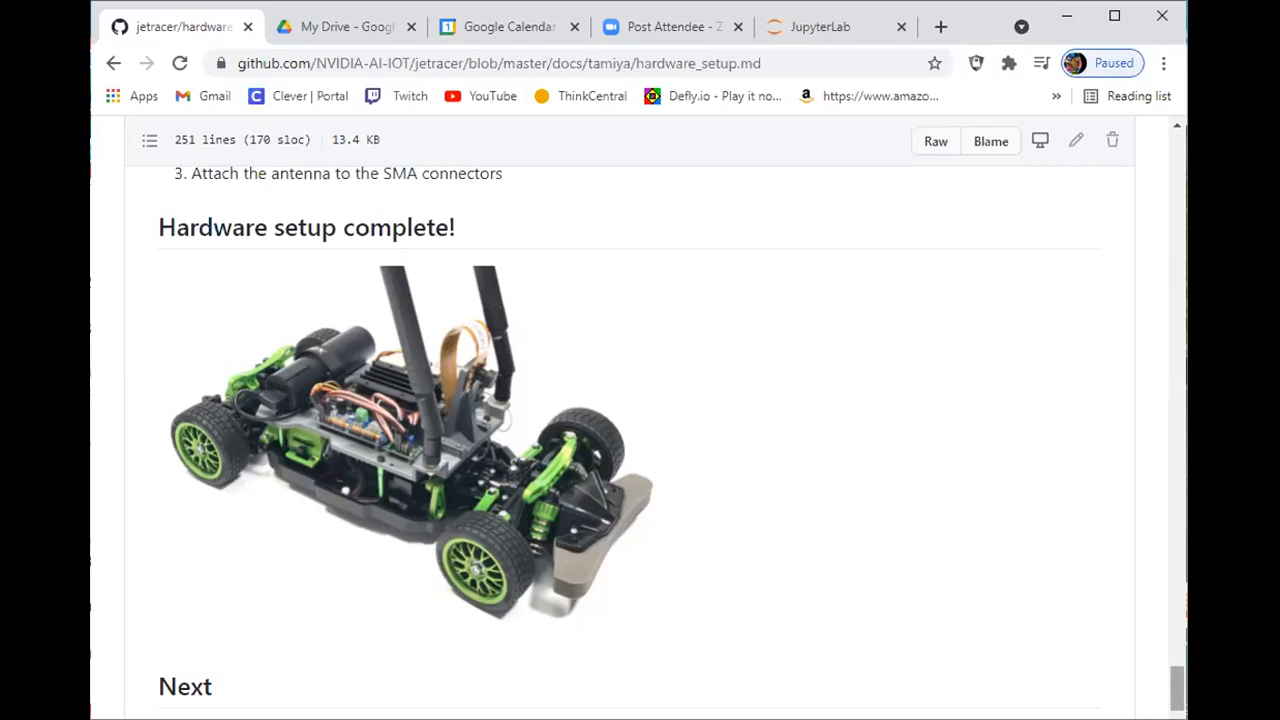
scroll("up", 3)
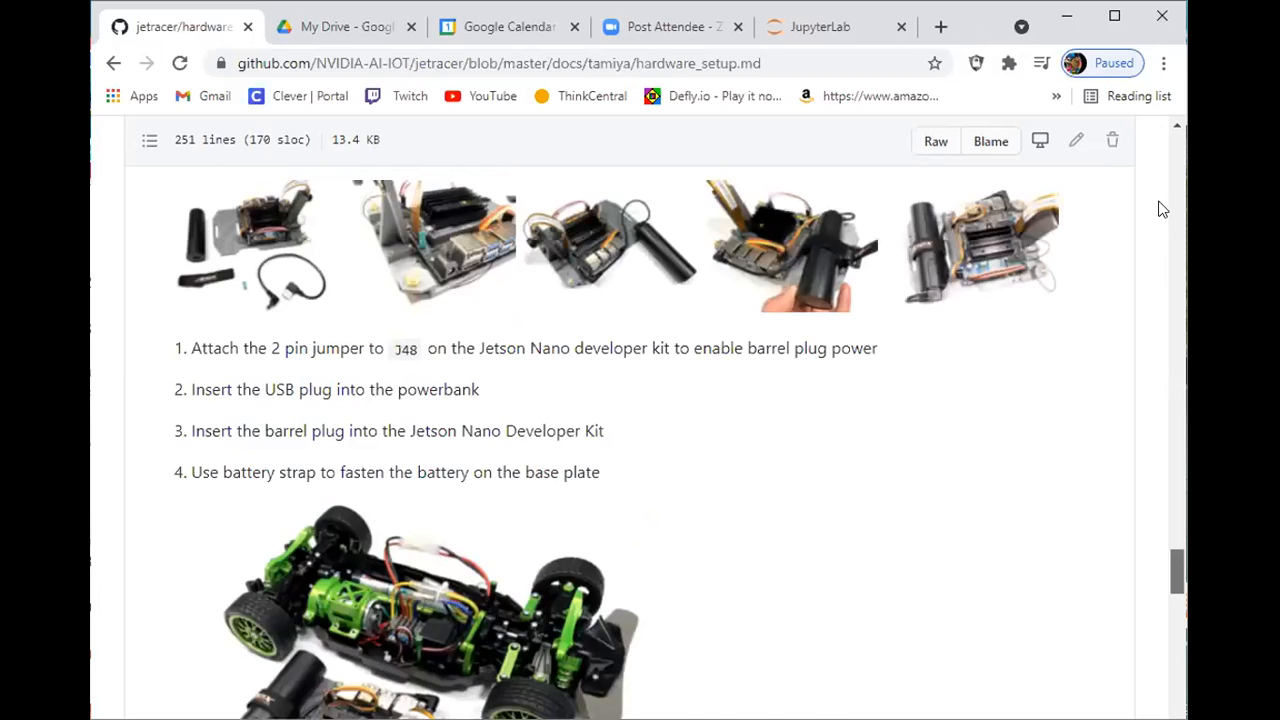
scroll("up", 3)
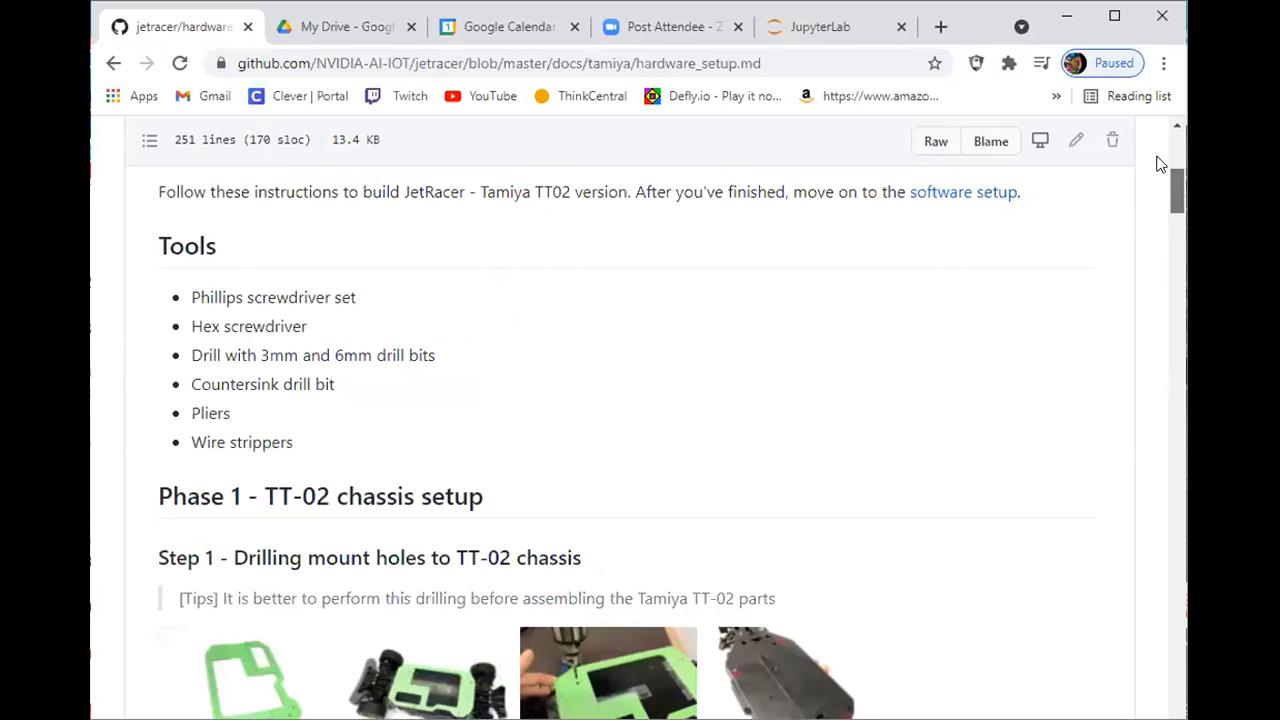
scroll("up", 3)
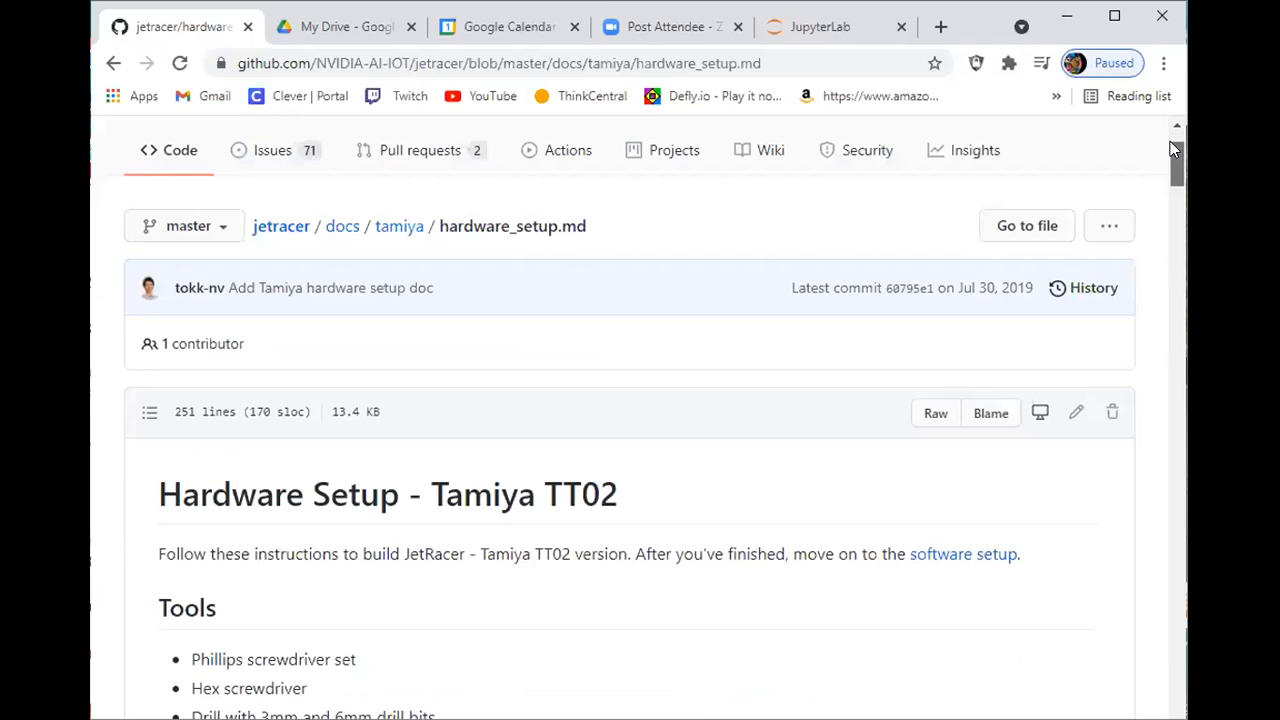
scroll("up", 3)
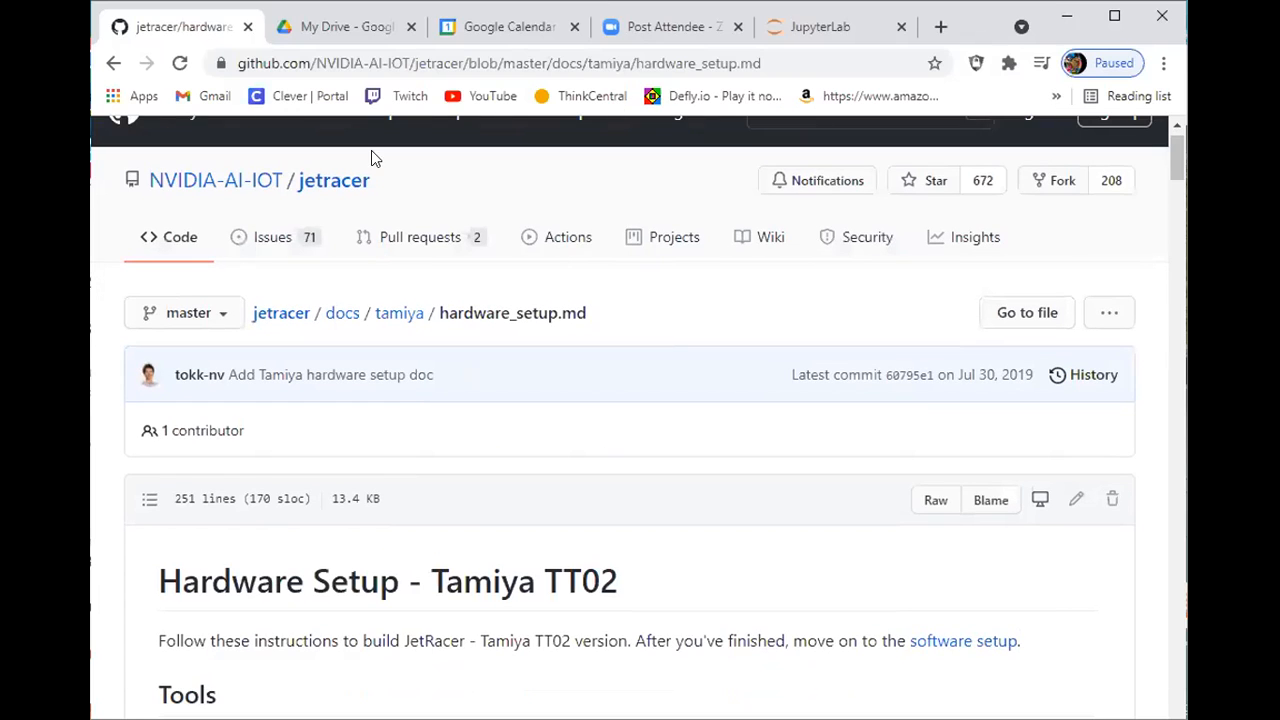
mouse_move(518, 175)
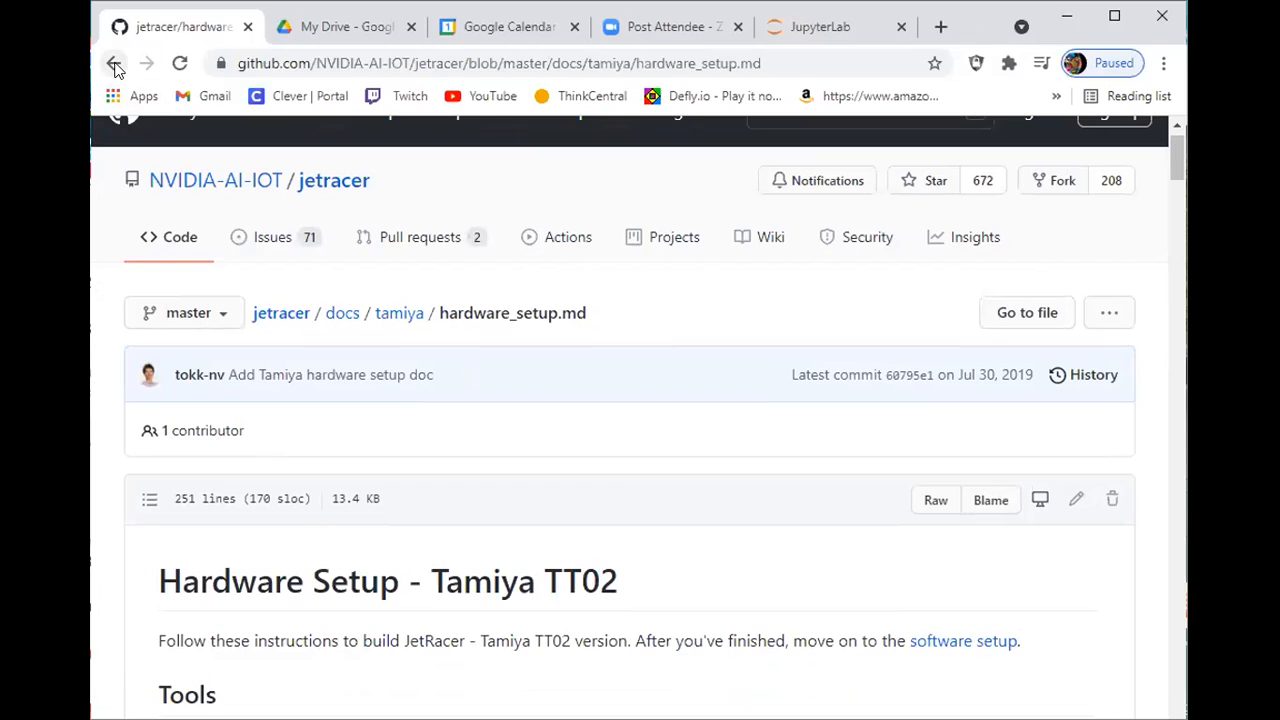
mouse_move(114, 63)
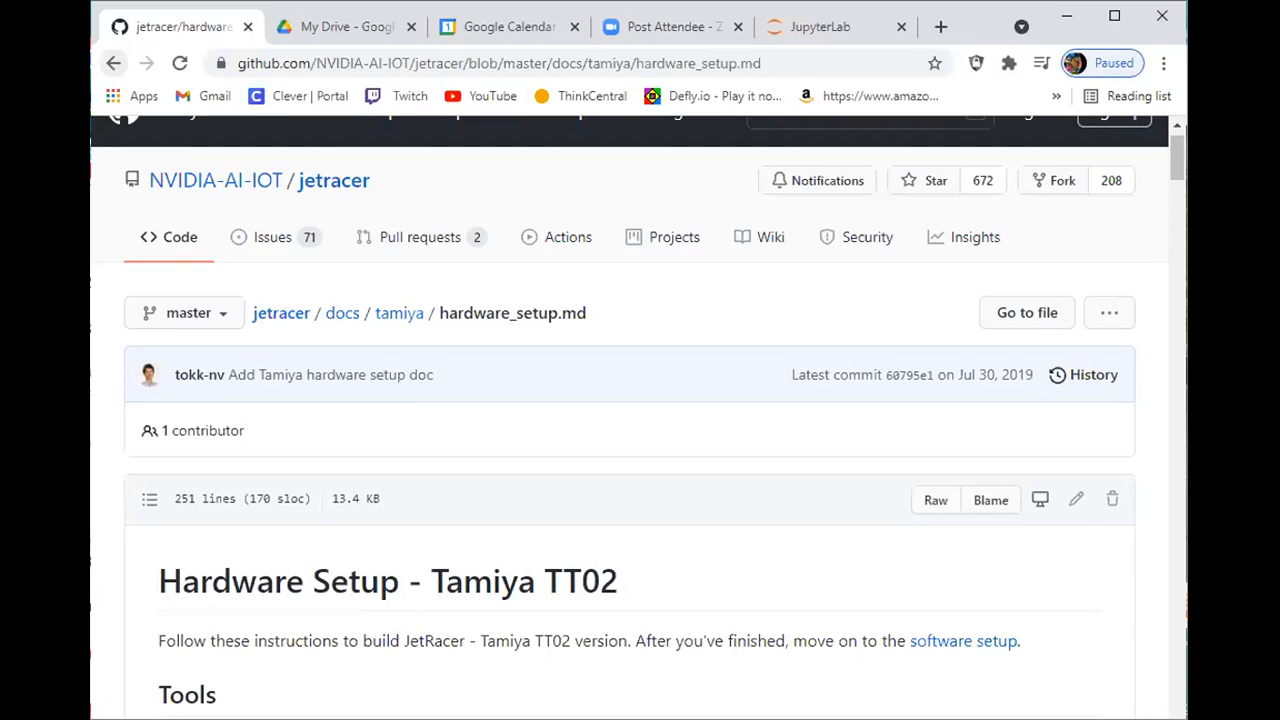
mouse_move(352, 327)
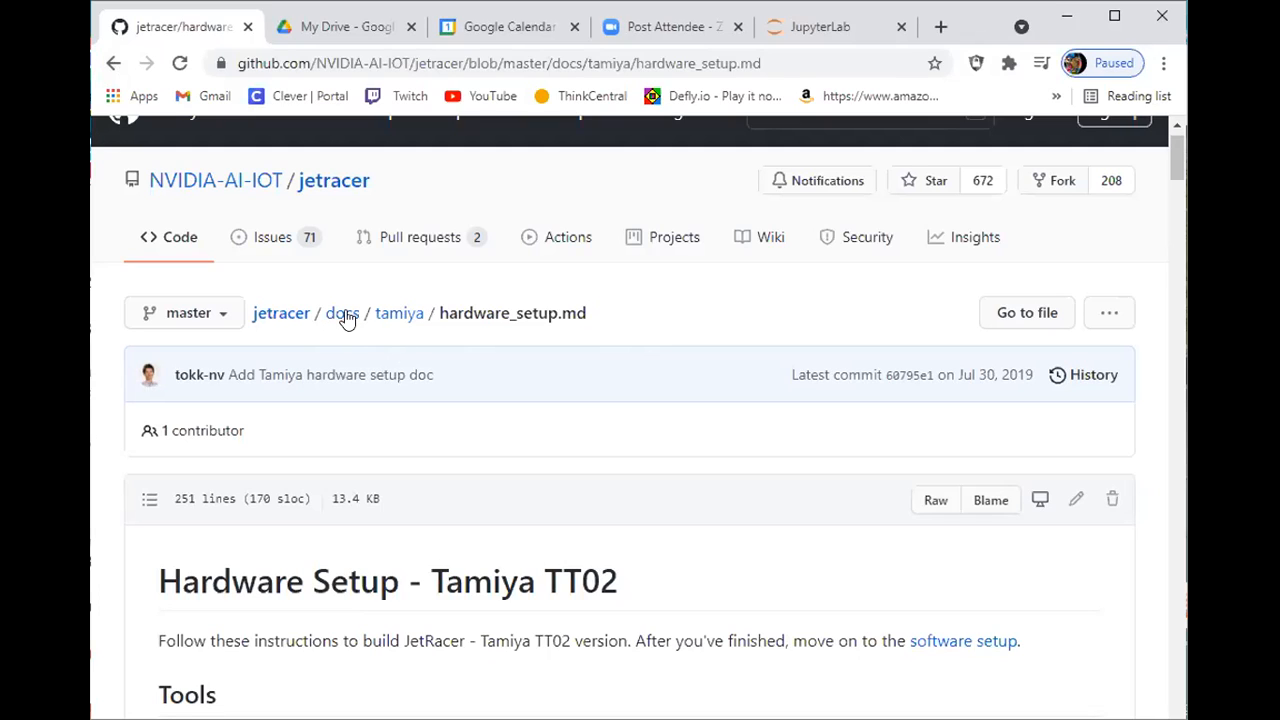
Step: Go up to the jetracer docs folder via the breadcrumb and view its listing
left_click(342, 313)
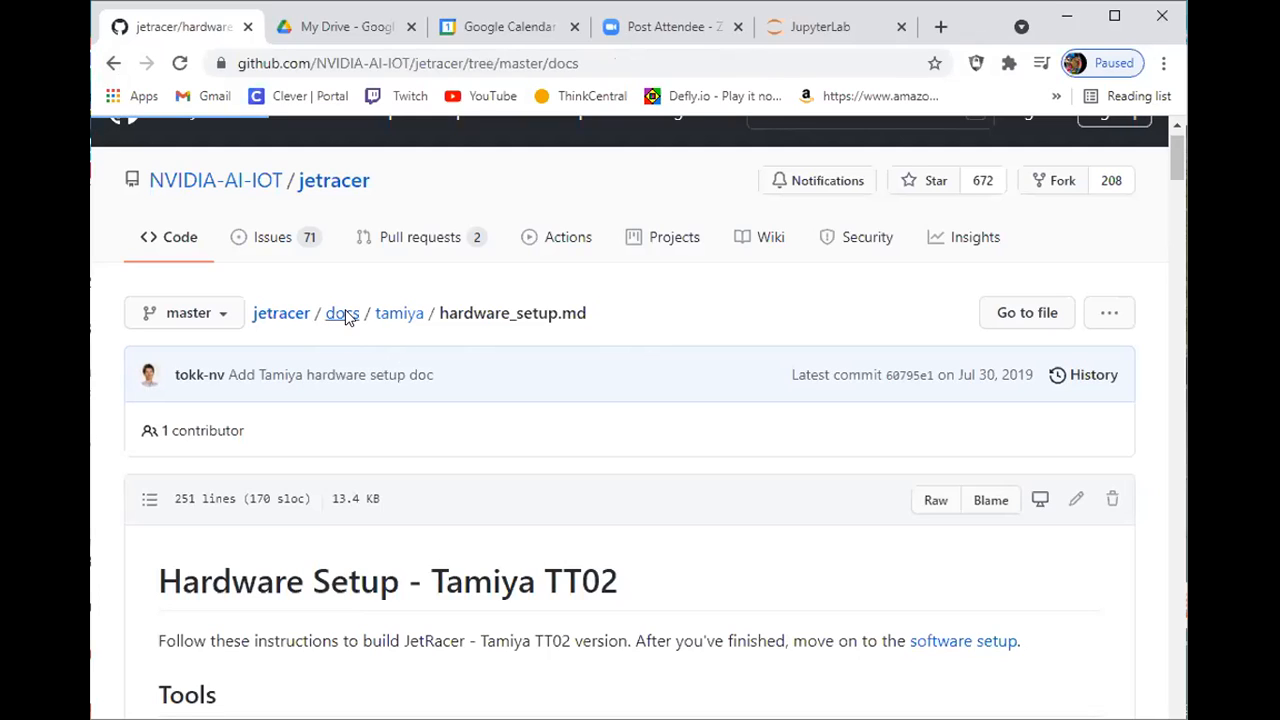
left_click(342, 313)
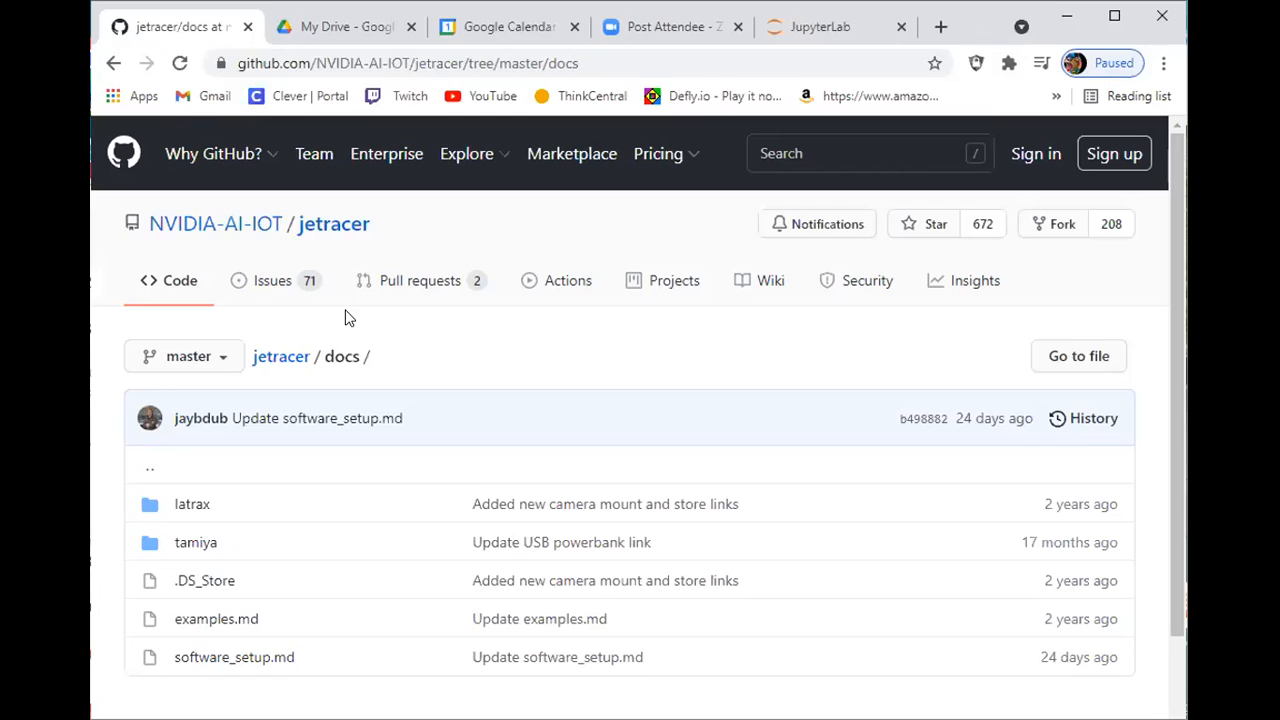
mouse_move(379, 467)
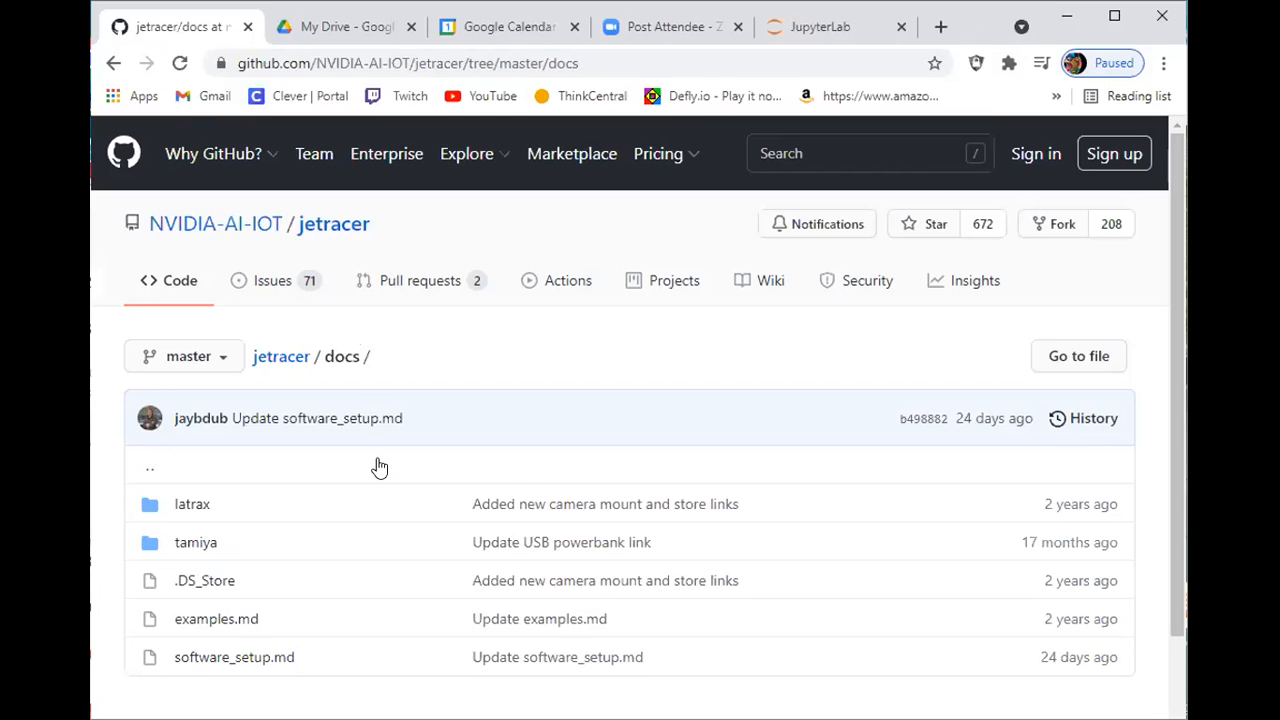
mouse_move(273, 509)
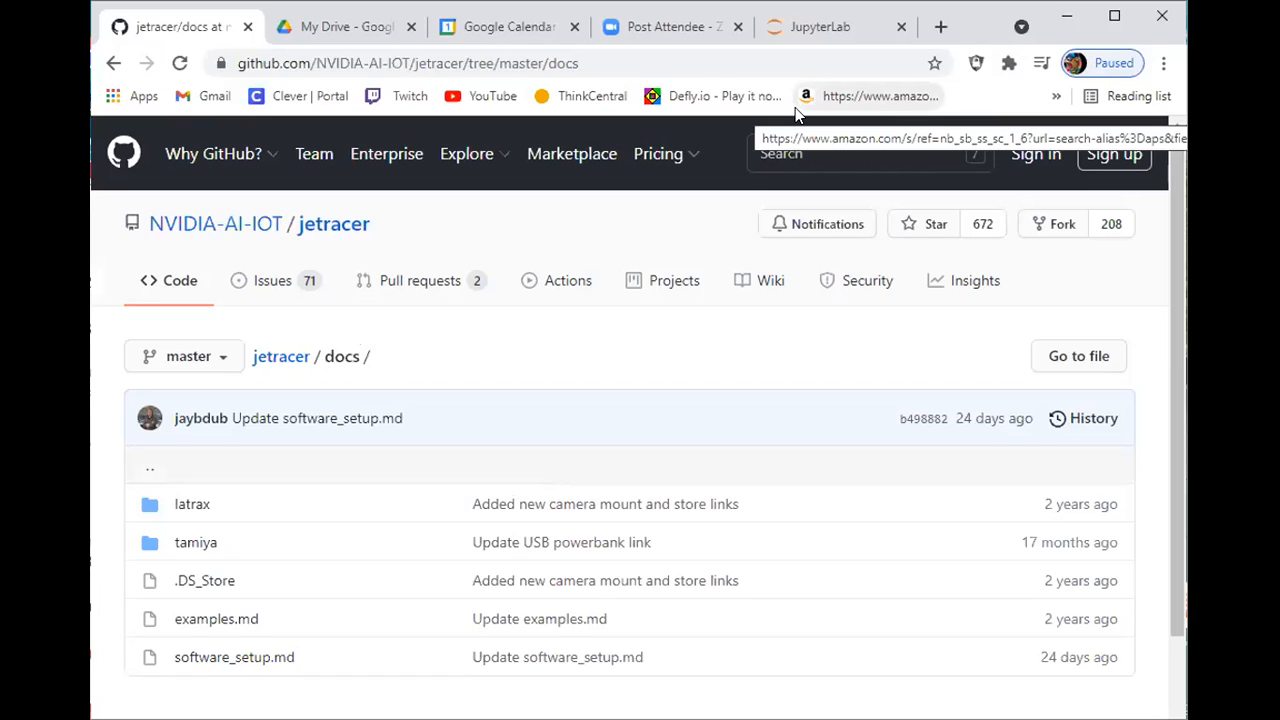
mouse_move(1157, 261)
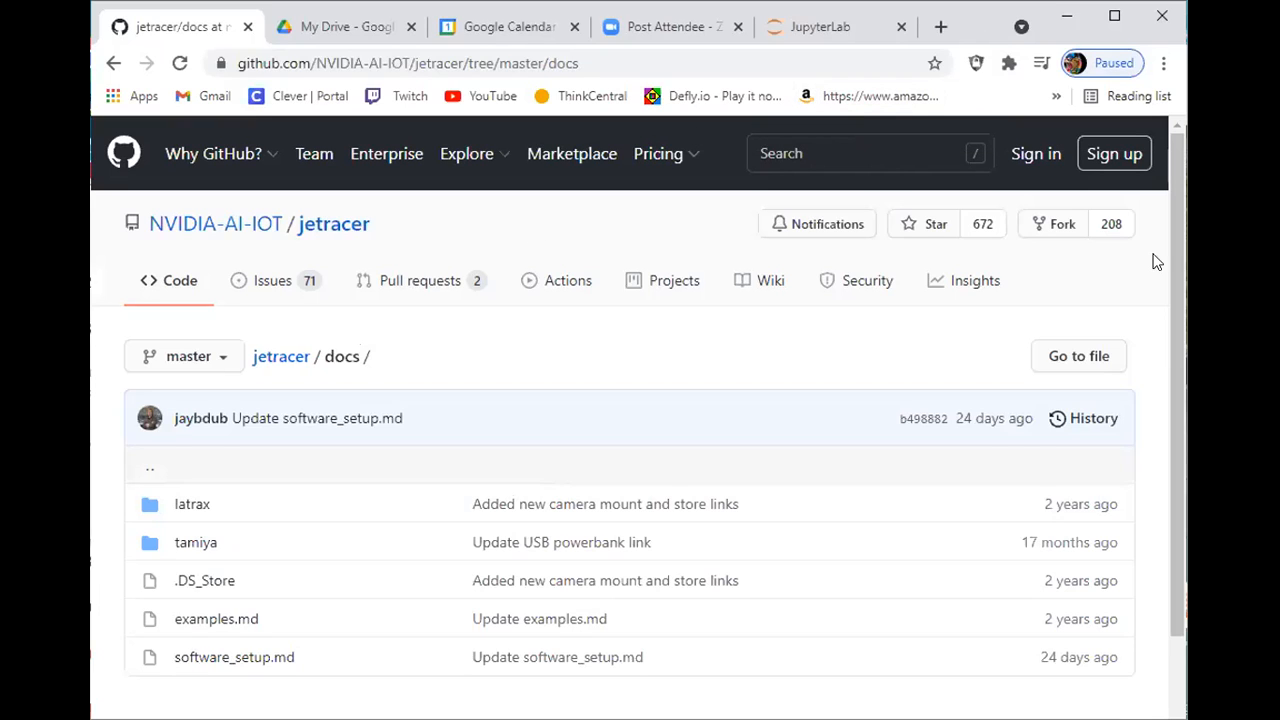
mouse_move(1173, 213)
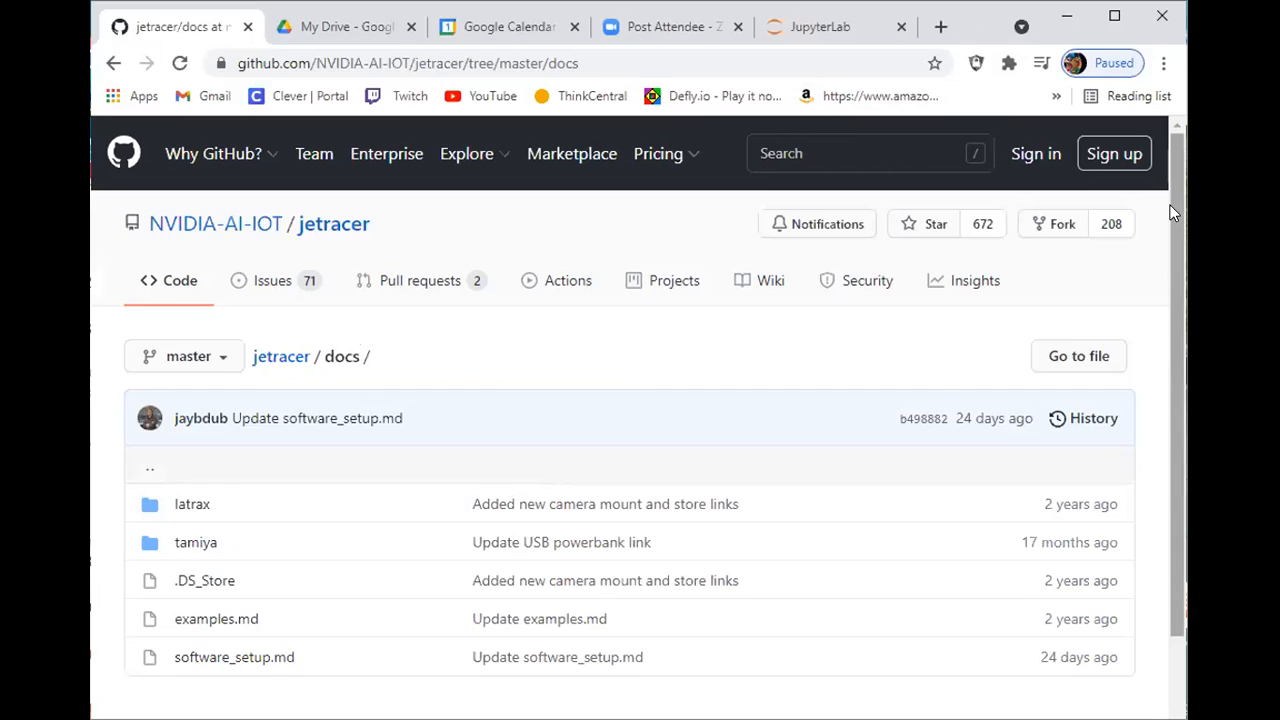
scroll("down", 3)
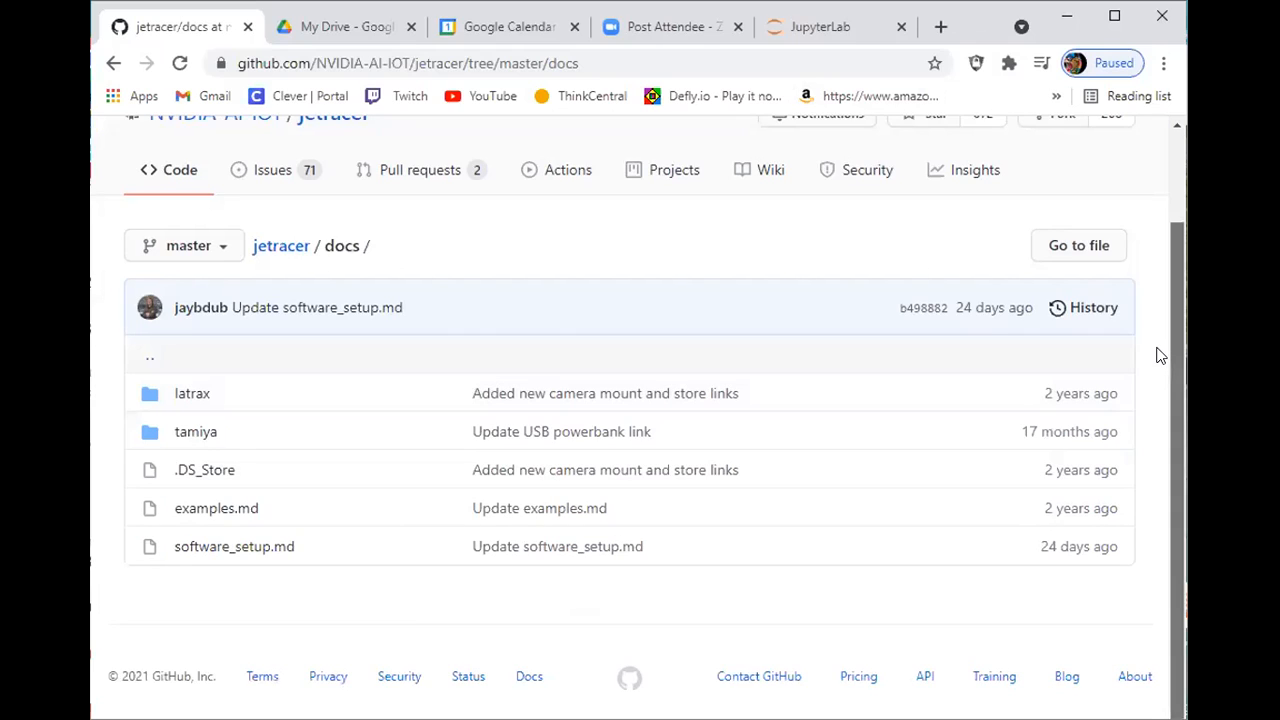
mouse_move(372, 576)
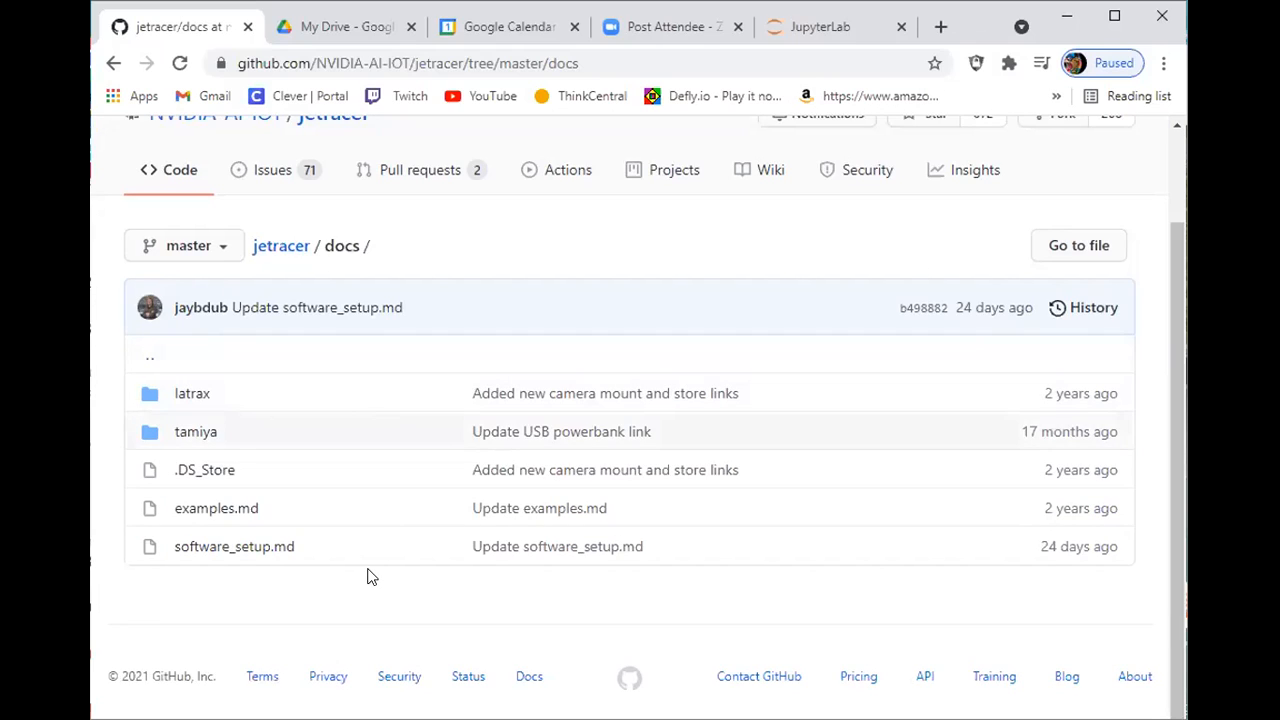
mouse_move(234, 546)
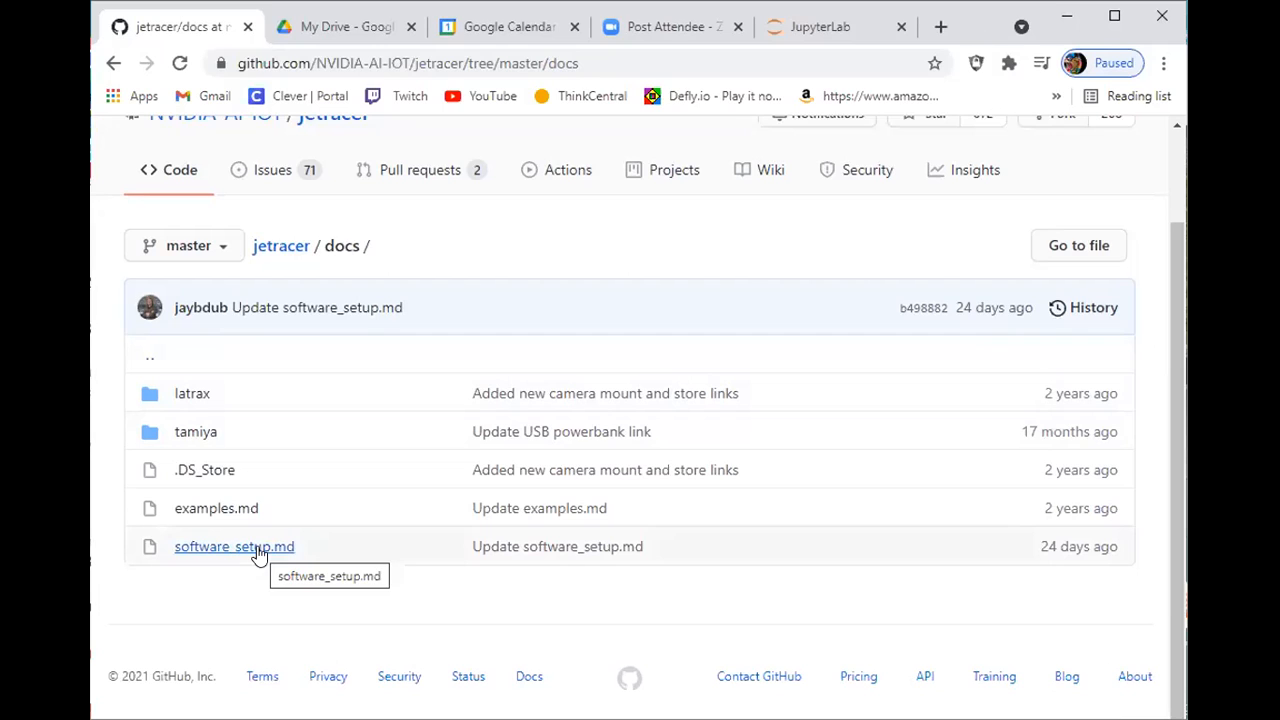
mouse_move(808, 32)
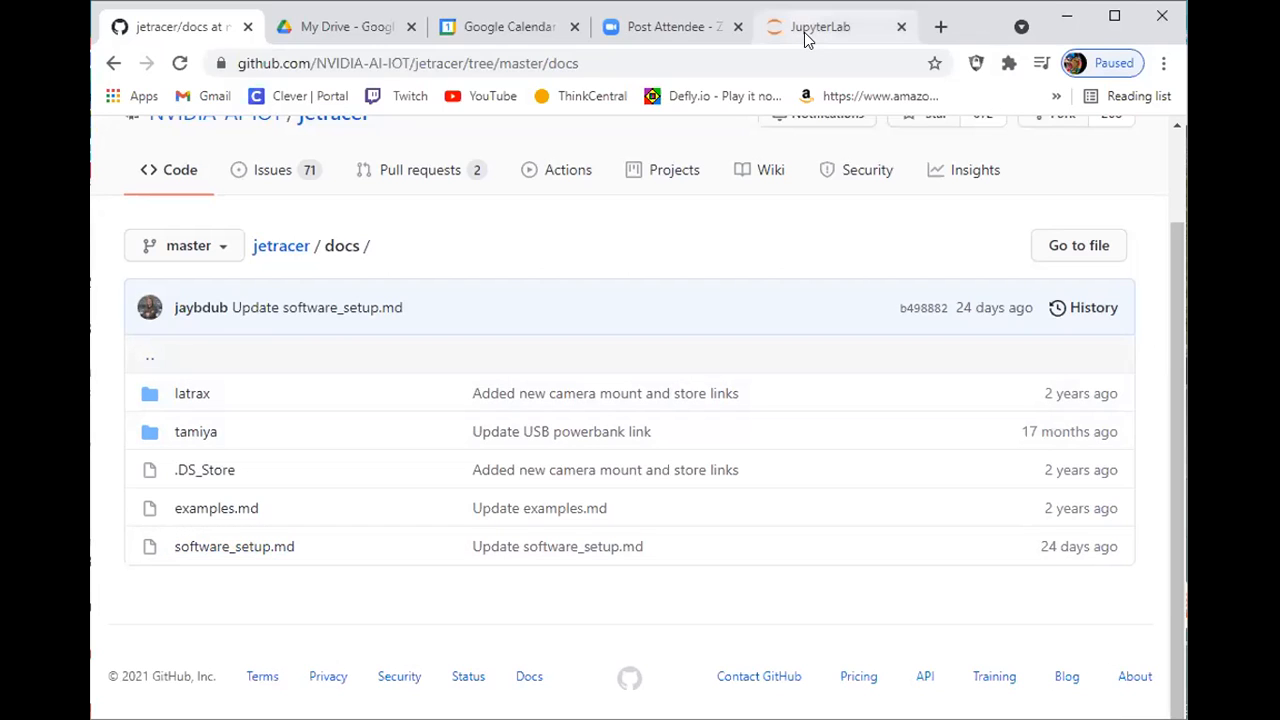
mouse_move(820, 26)
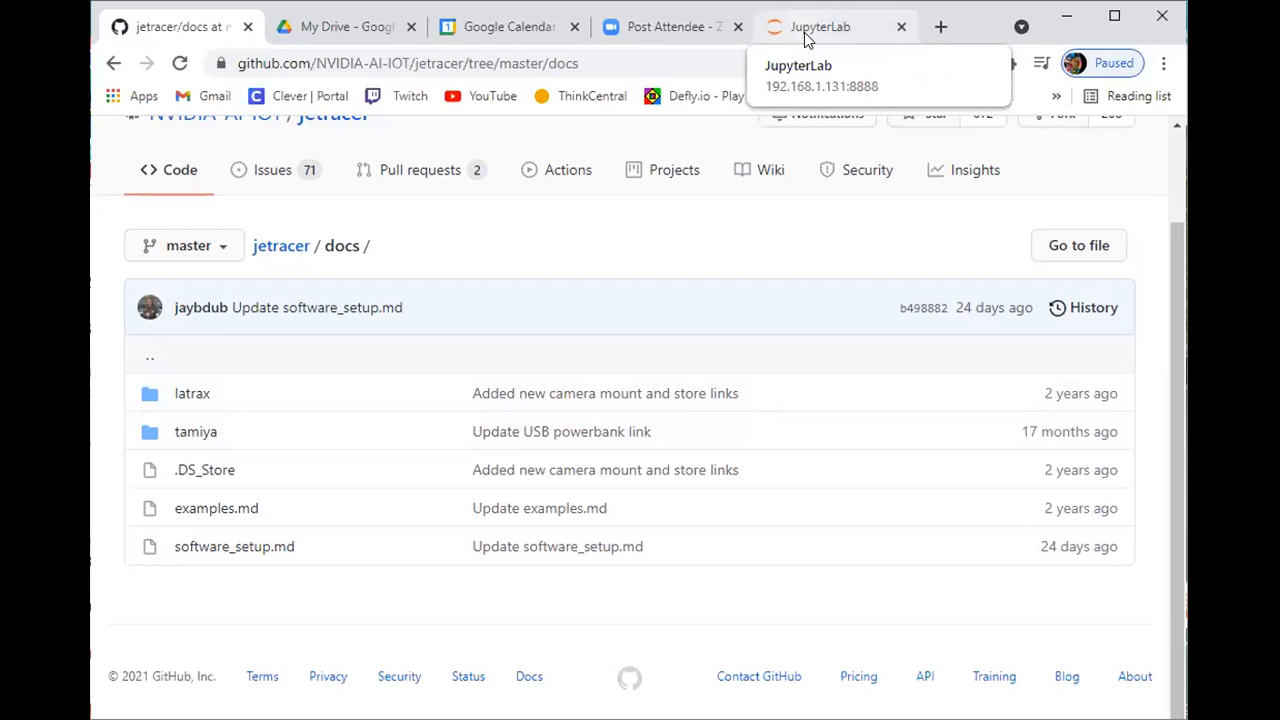
mouse_move(800, 35)
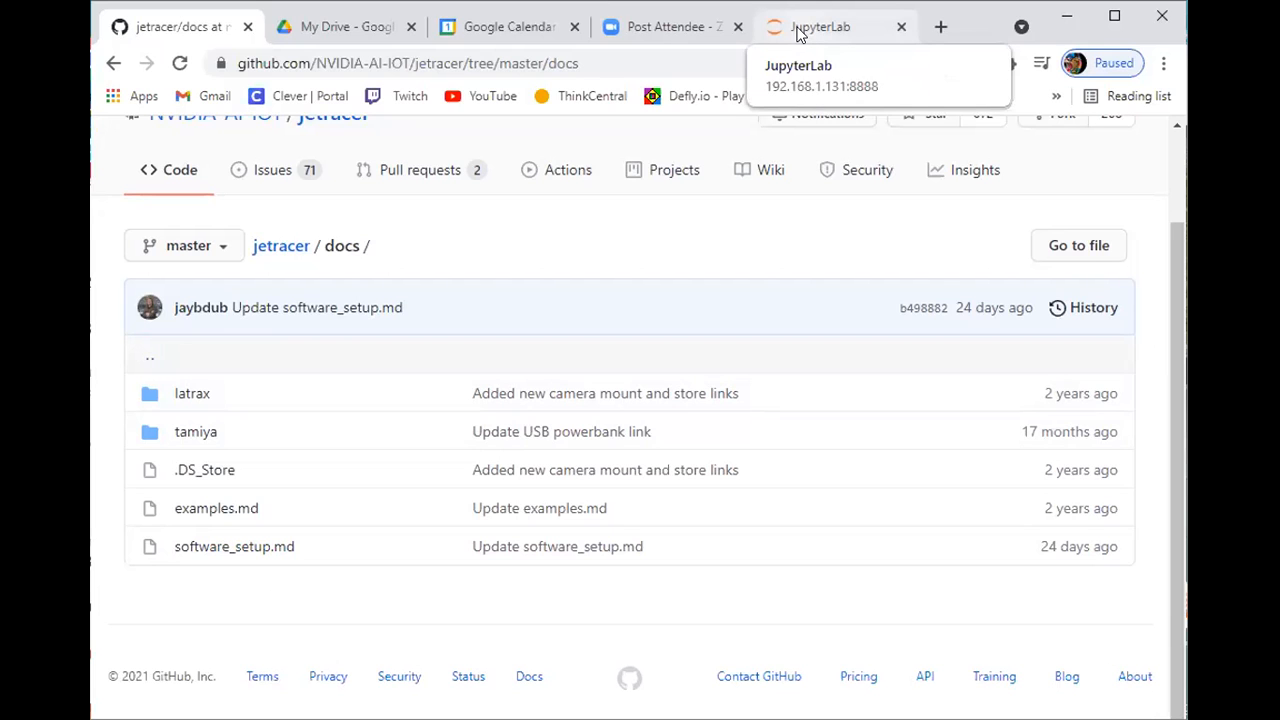
Step: View basic_motion.ipynb in JupyterLab, from the NvidiaRacecar import to the car.steering cell
left_click(820, 26)
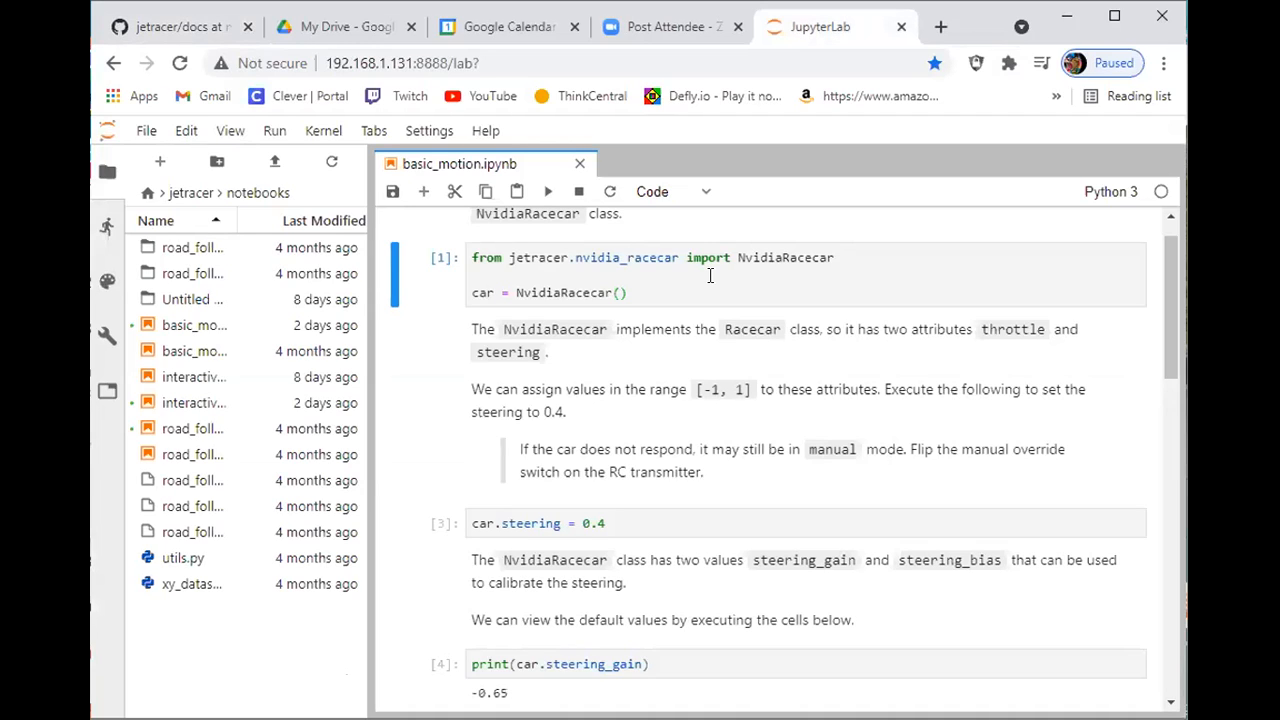
mouse_move(925, 220)
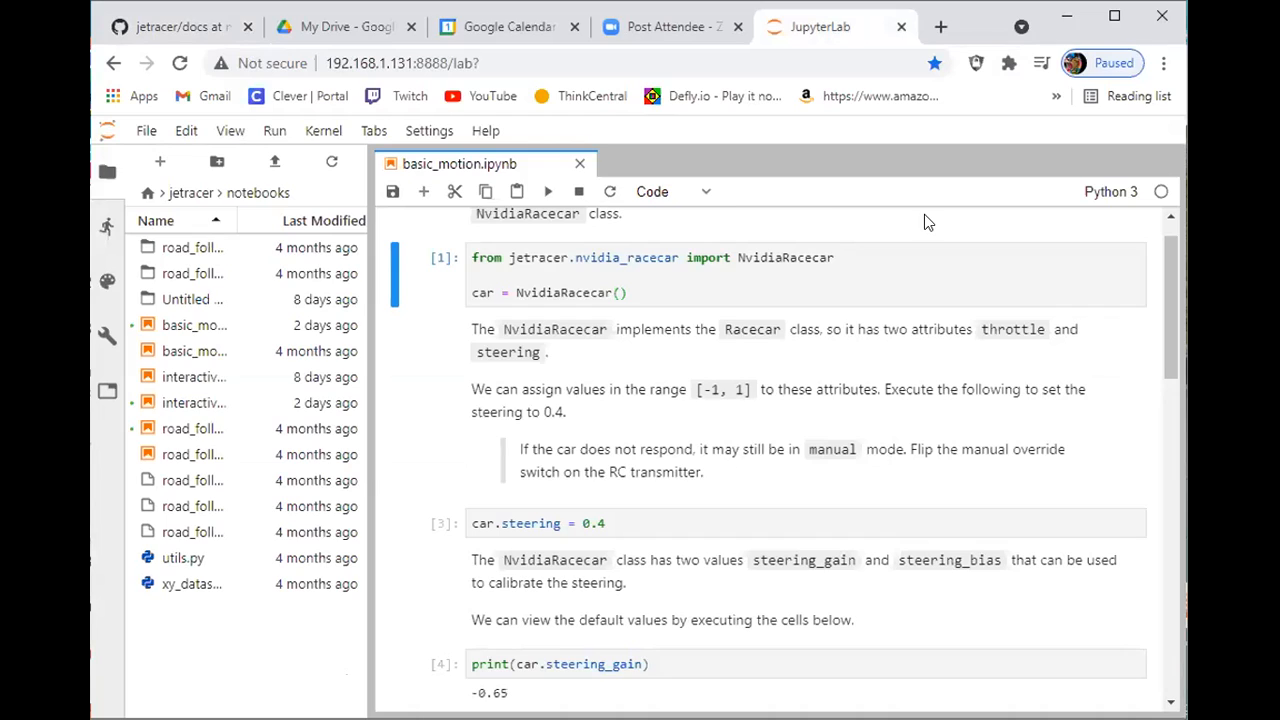
mouse_move(738, 240)
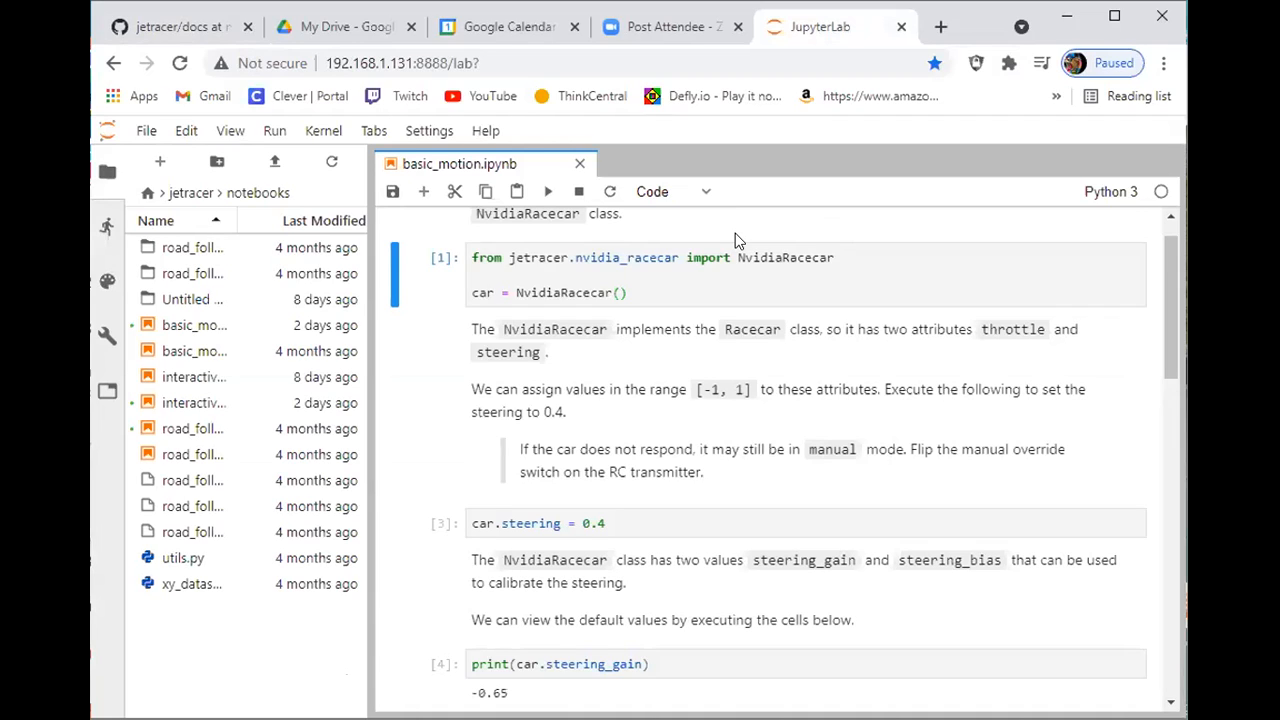
mouse_move(1173, 282)
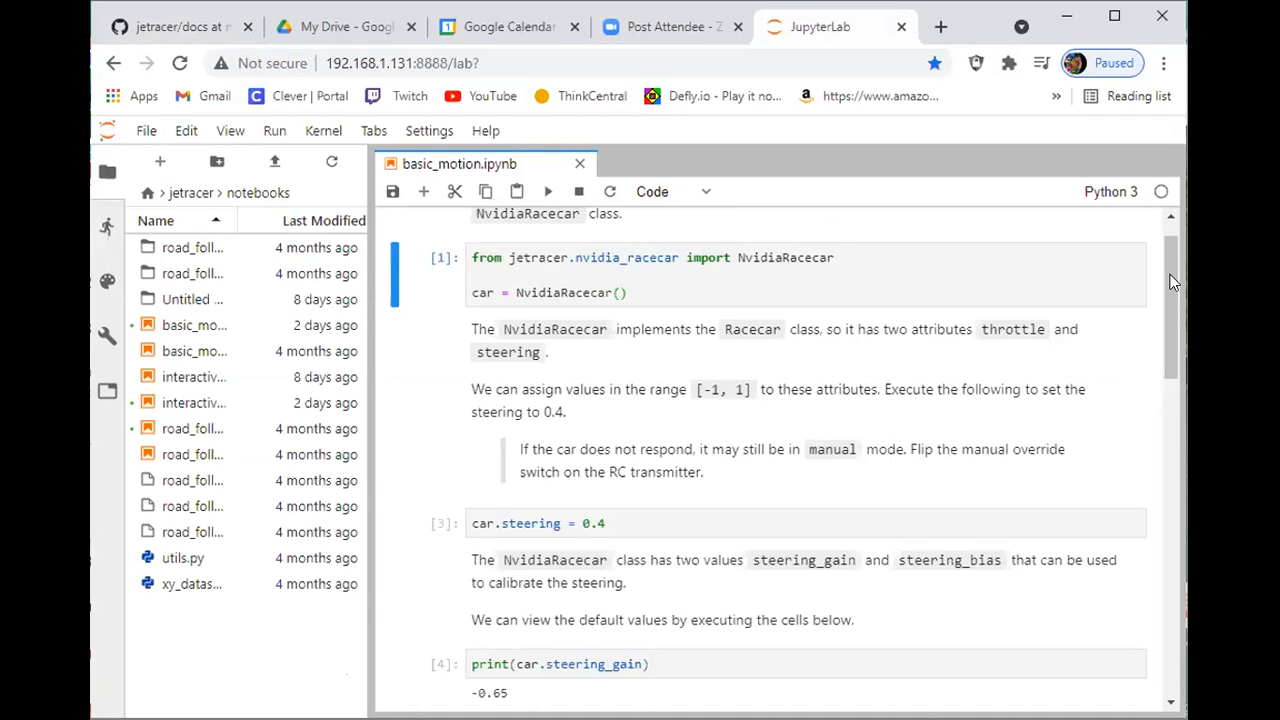
scroll("up", 3)
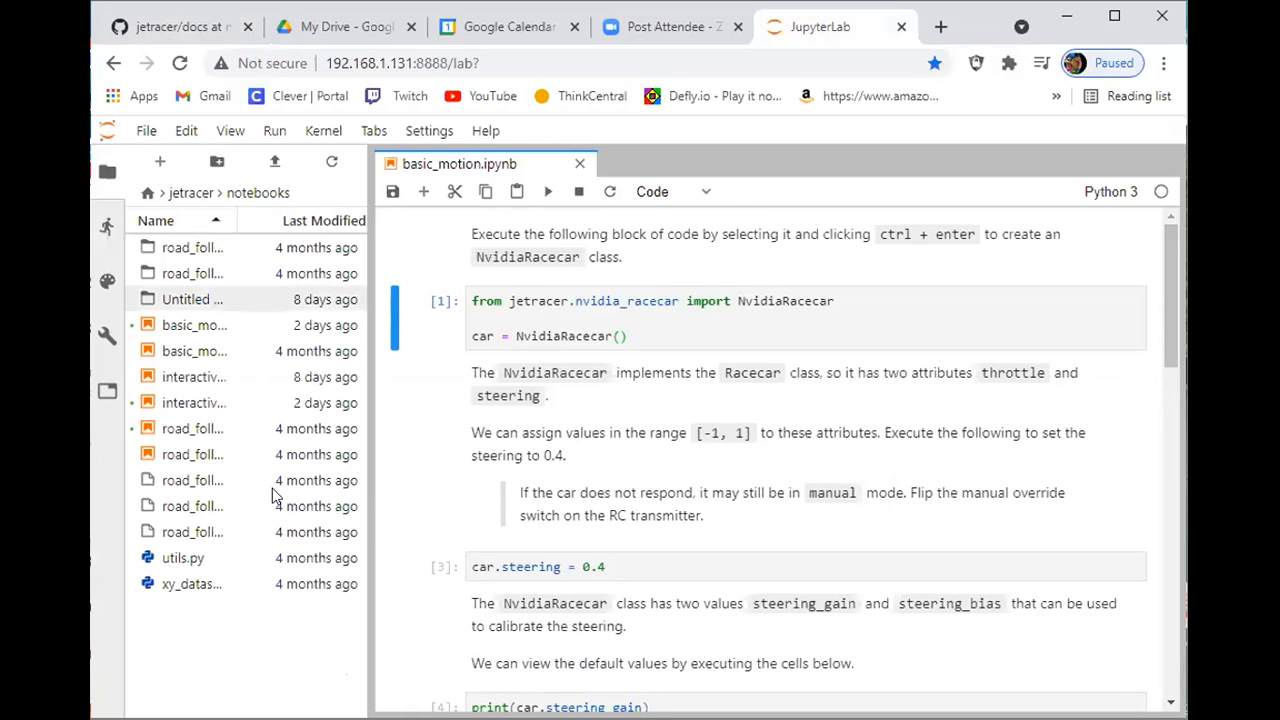
mouse_move(238, 350)
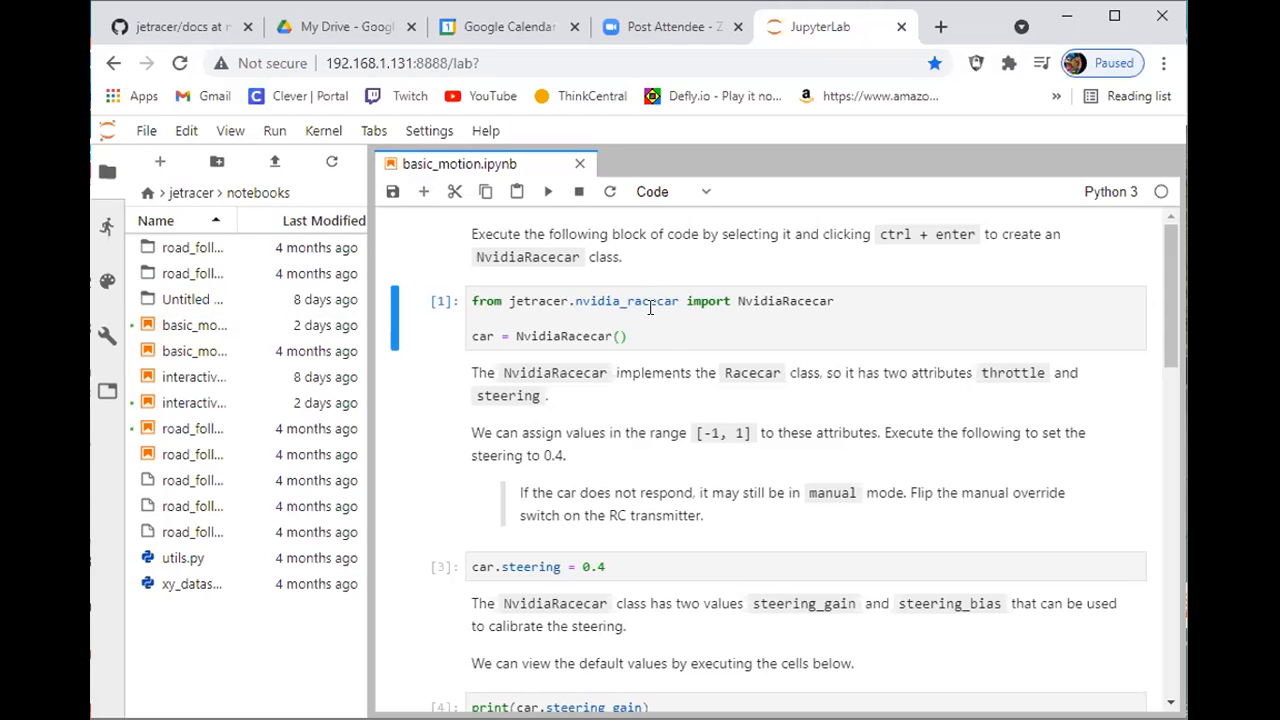
mouse_move(663, 332)
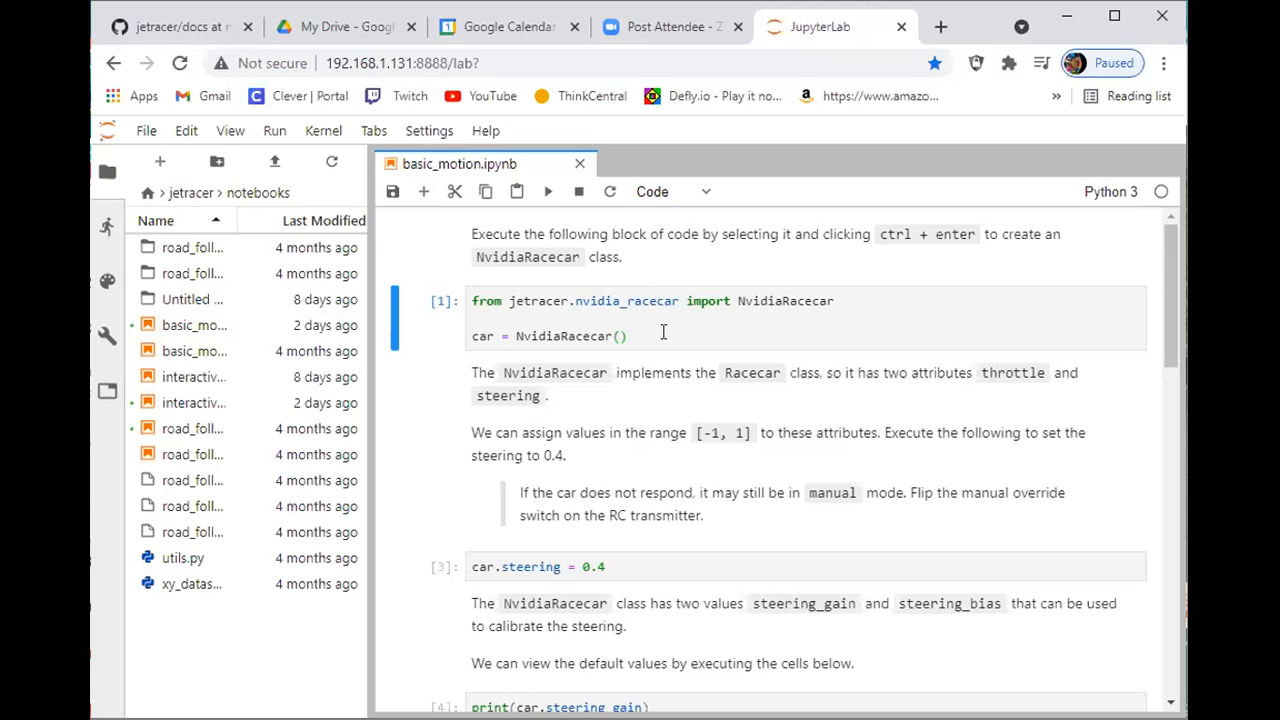
left_click(627, 336)
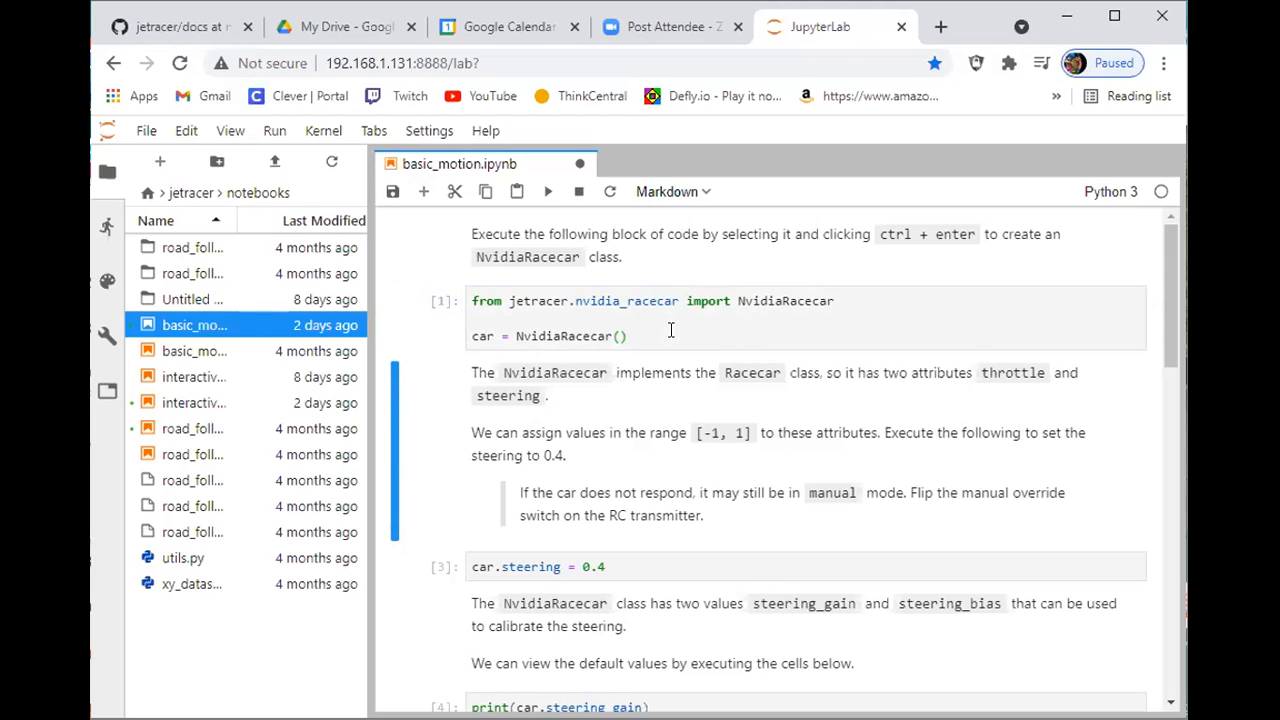
mouse_move(798, 331)
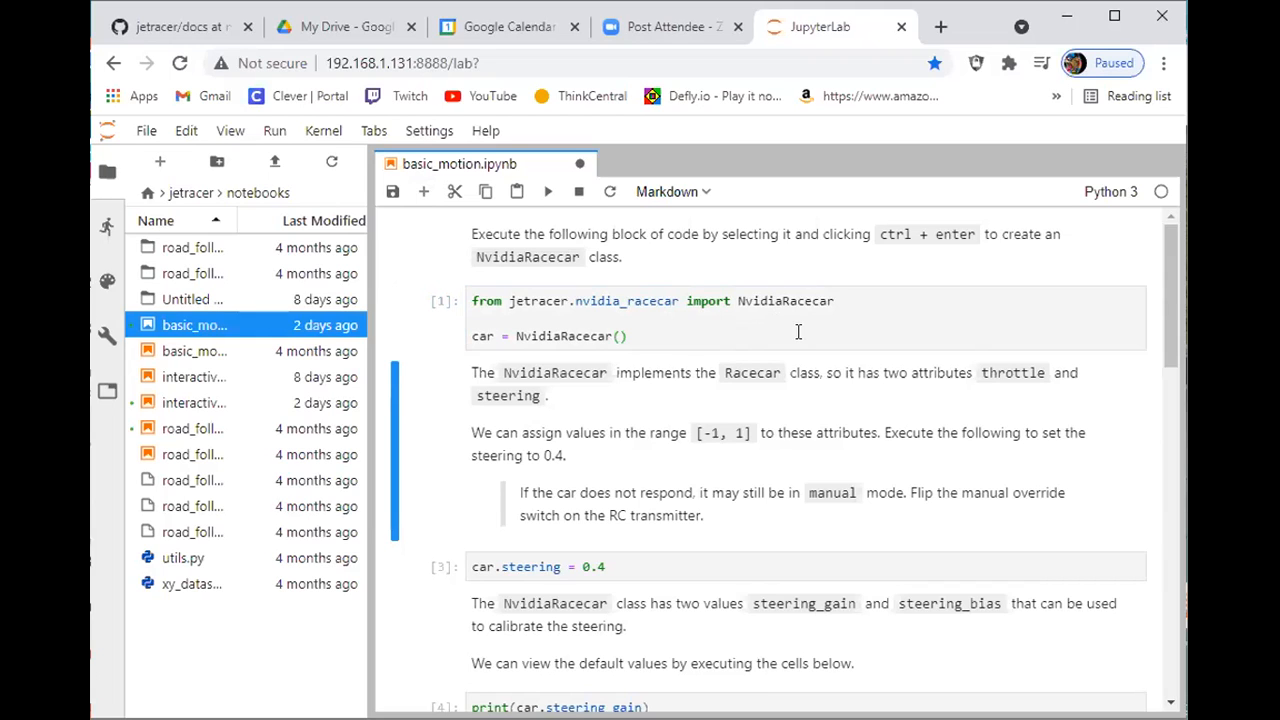
scroll("down", 3)
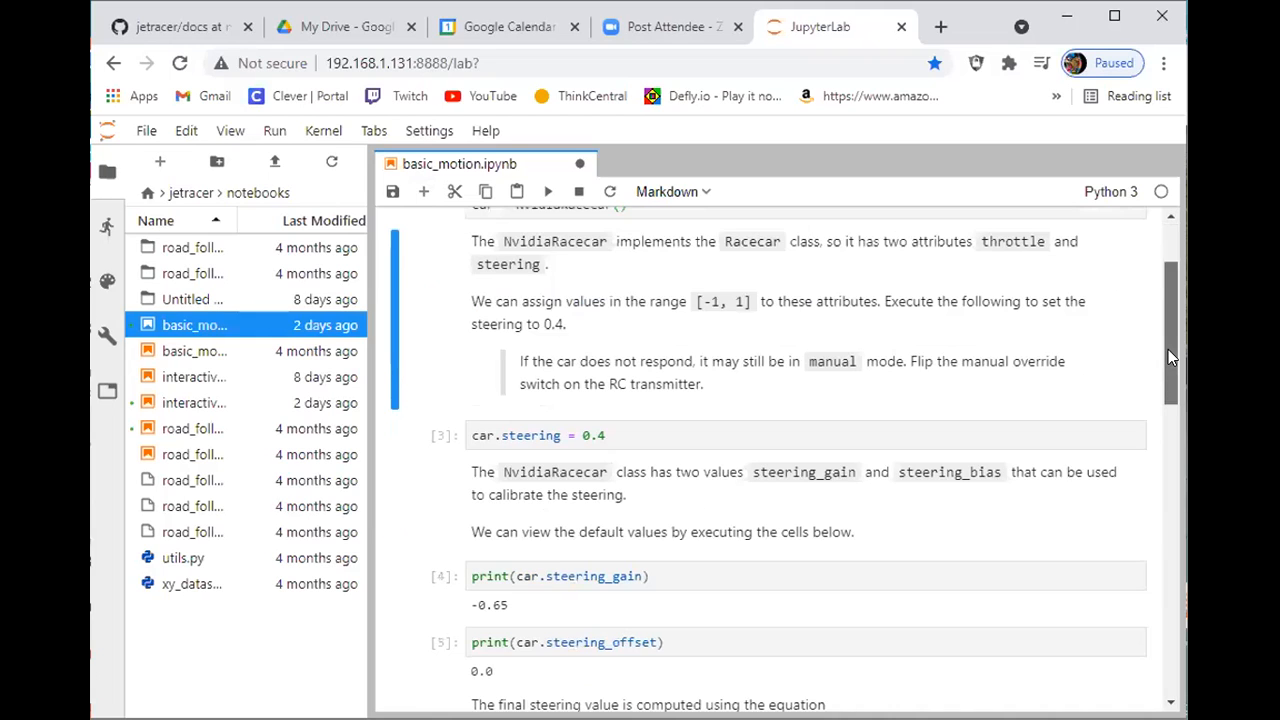
scroll("up", 3)
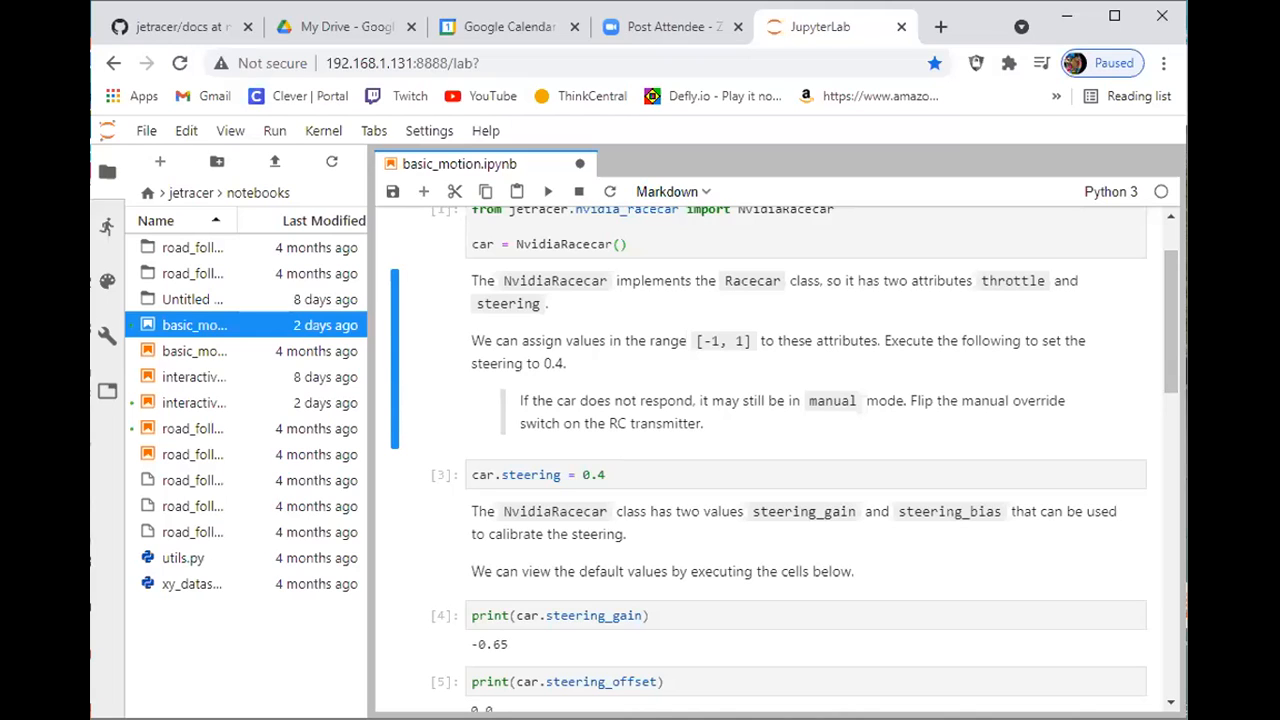
Step: Run the car.steering cell with steering changed to 0.0
scroll("up", 3)
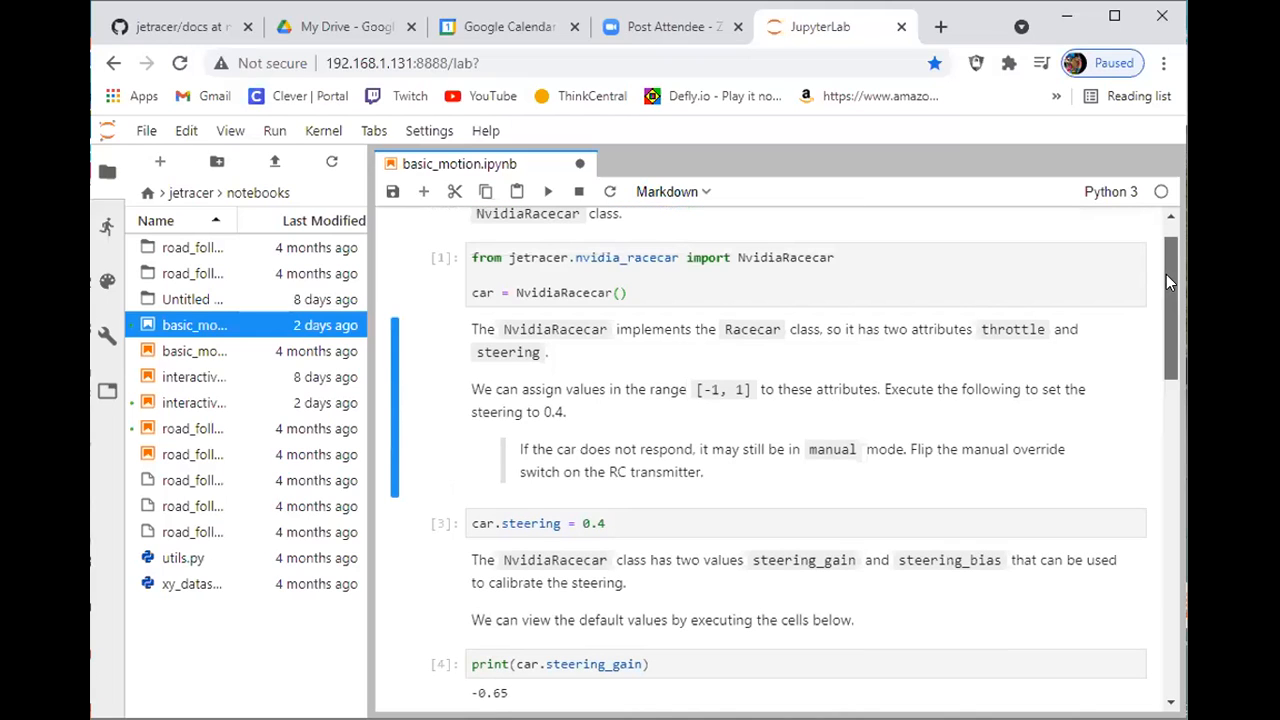
scroll("down", 3)
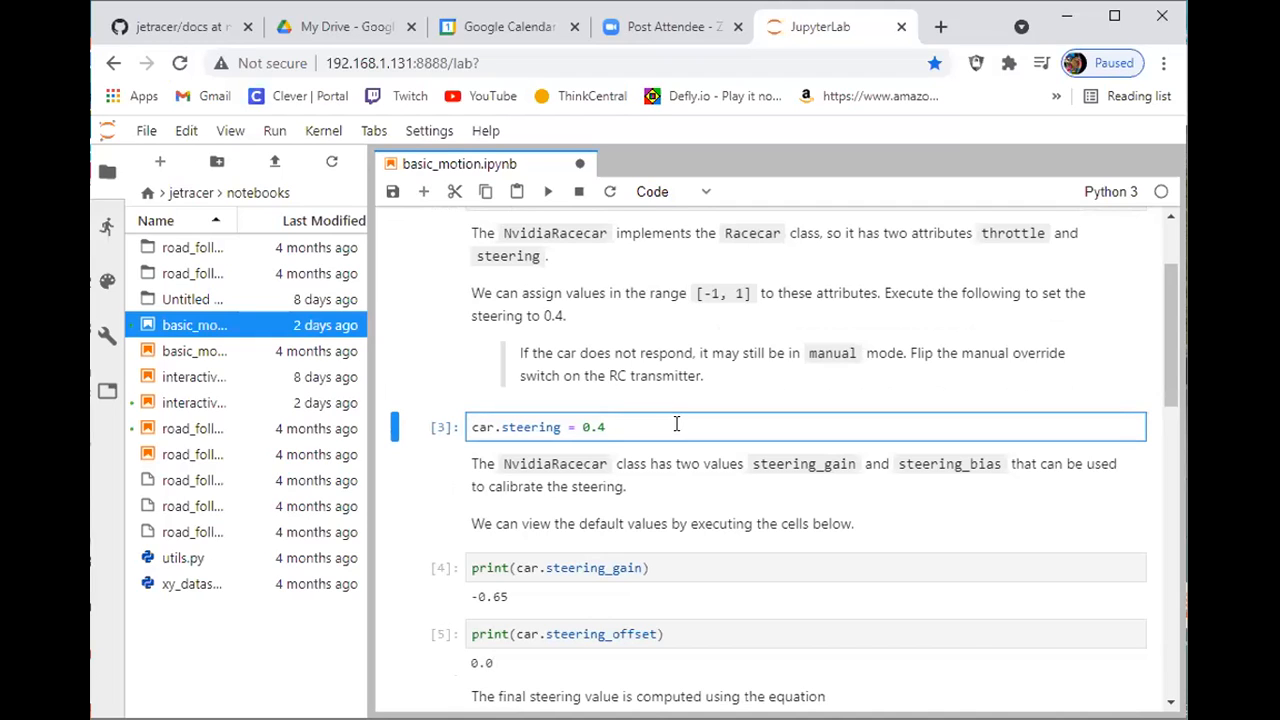
left_click(605, 427)
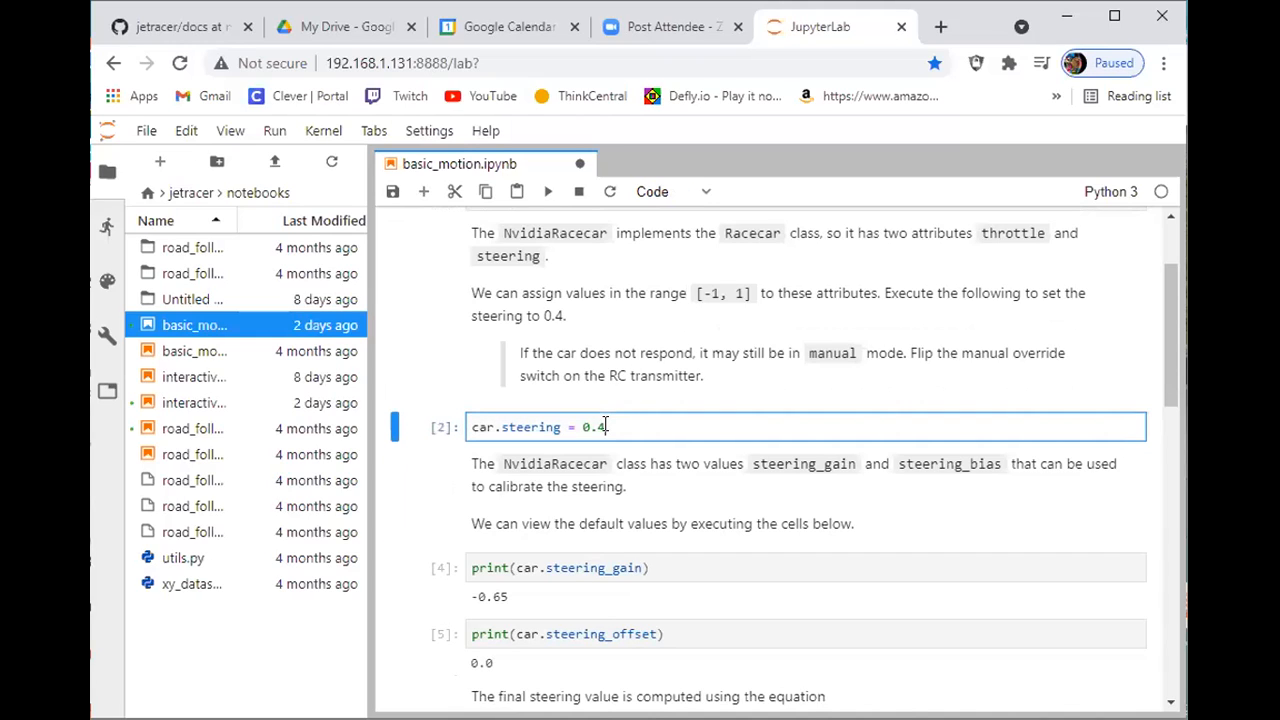
key("Backspace")
type("0")
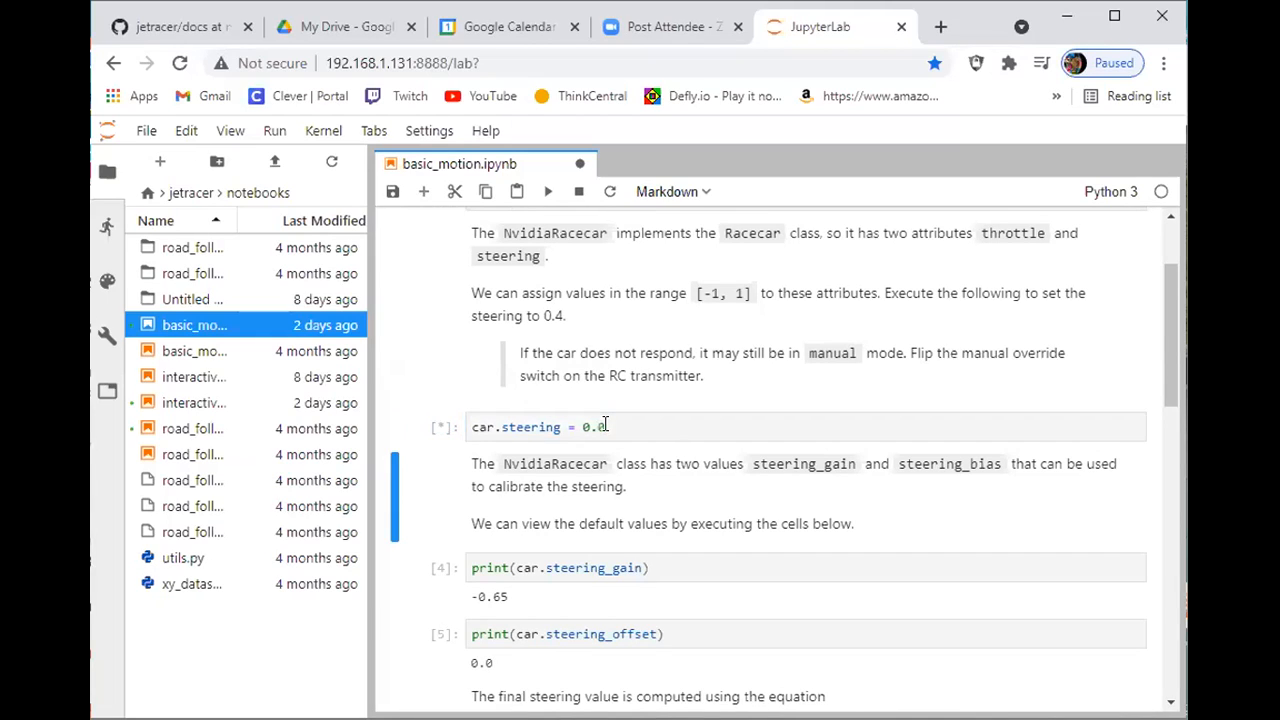
Step: Set car.steering back to 0.4 and run it again
left_click(547, 191)
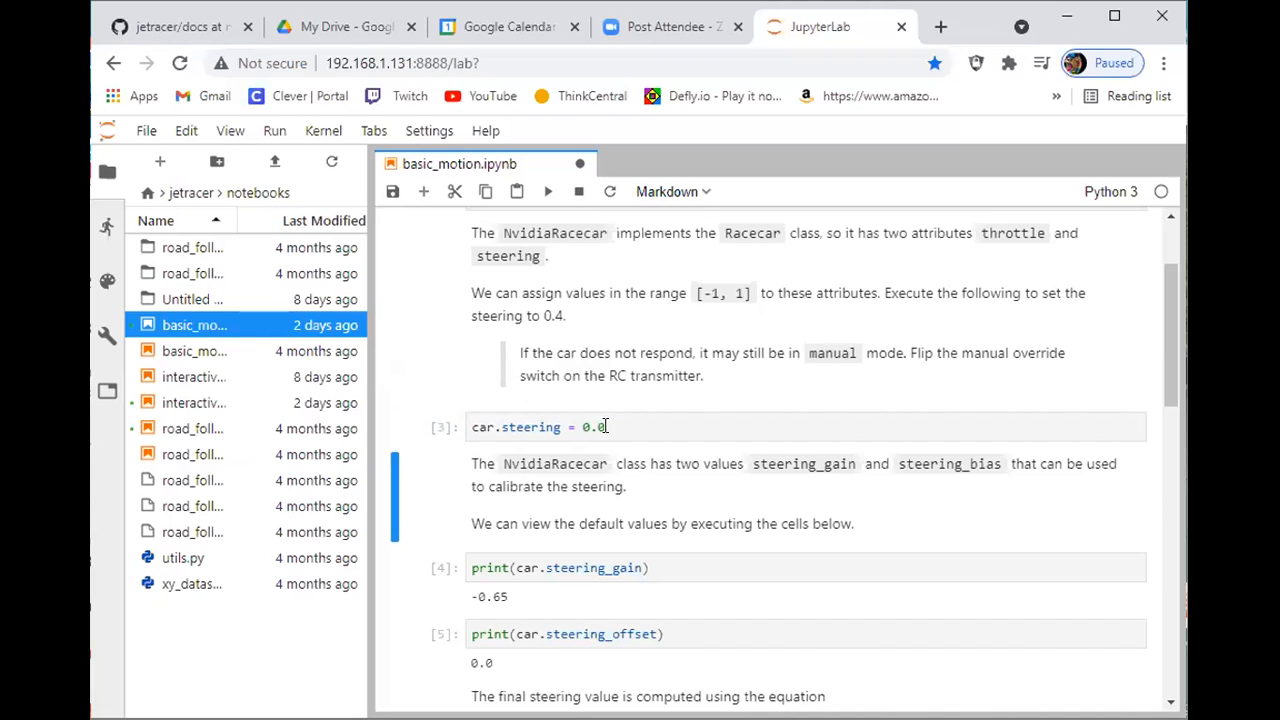
left_click(600, 427)
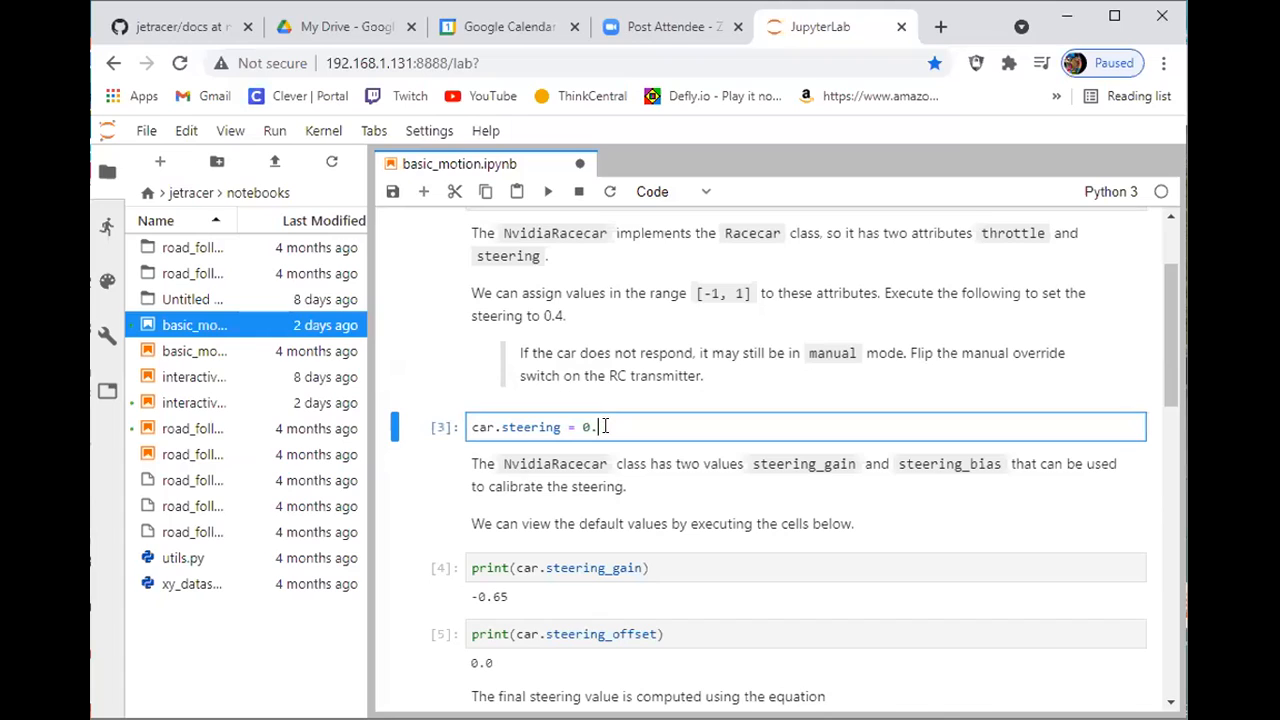
type("4")
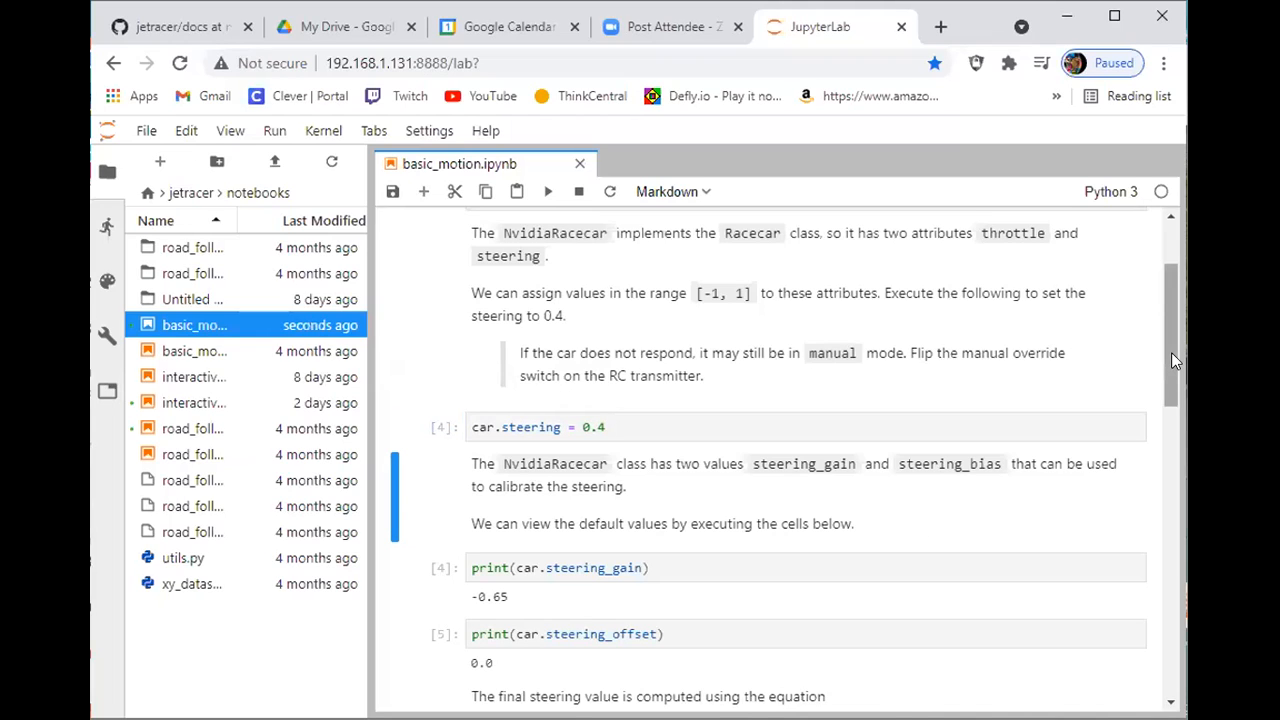
Step: Scroll past the steering gain and offset cells to the car.throttle cell
scroll("down", 3)
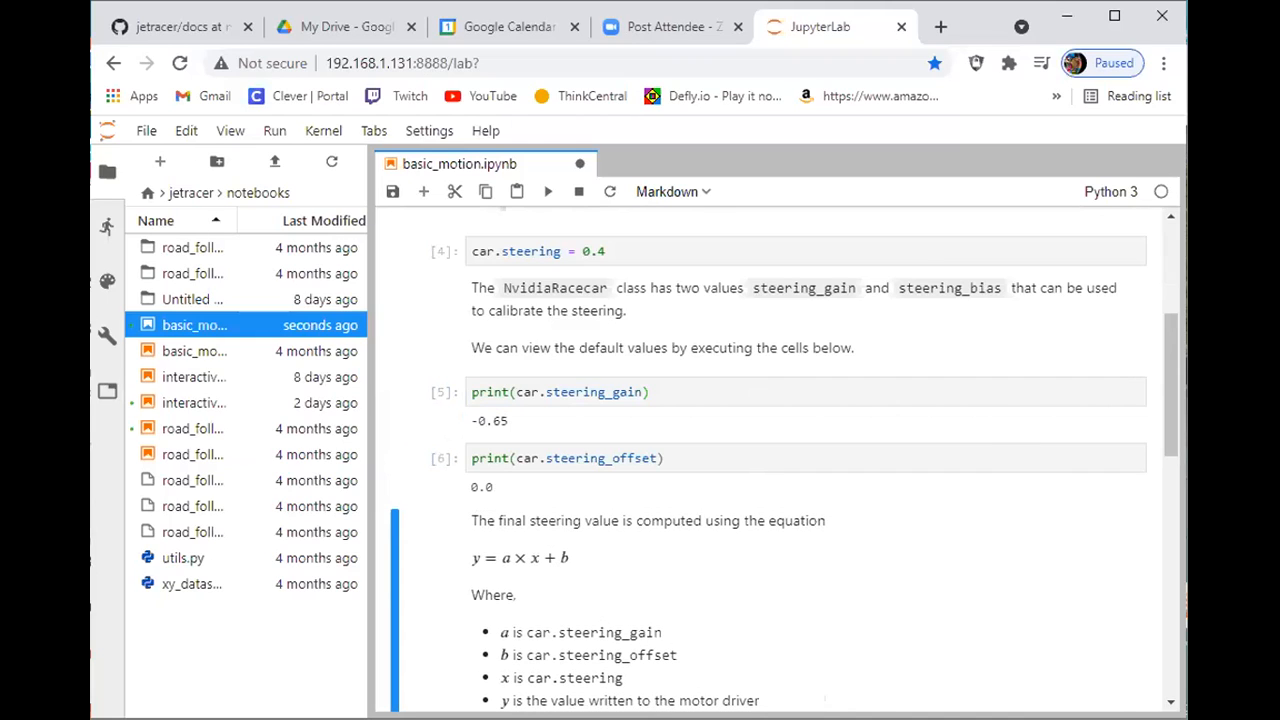
mouse_move(1173, 450)
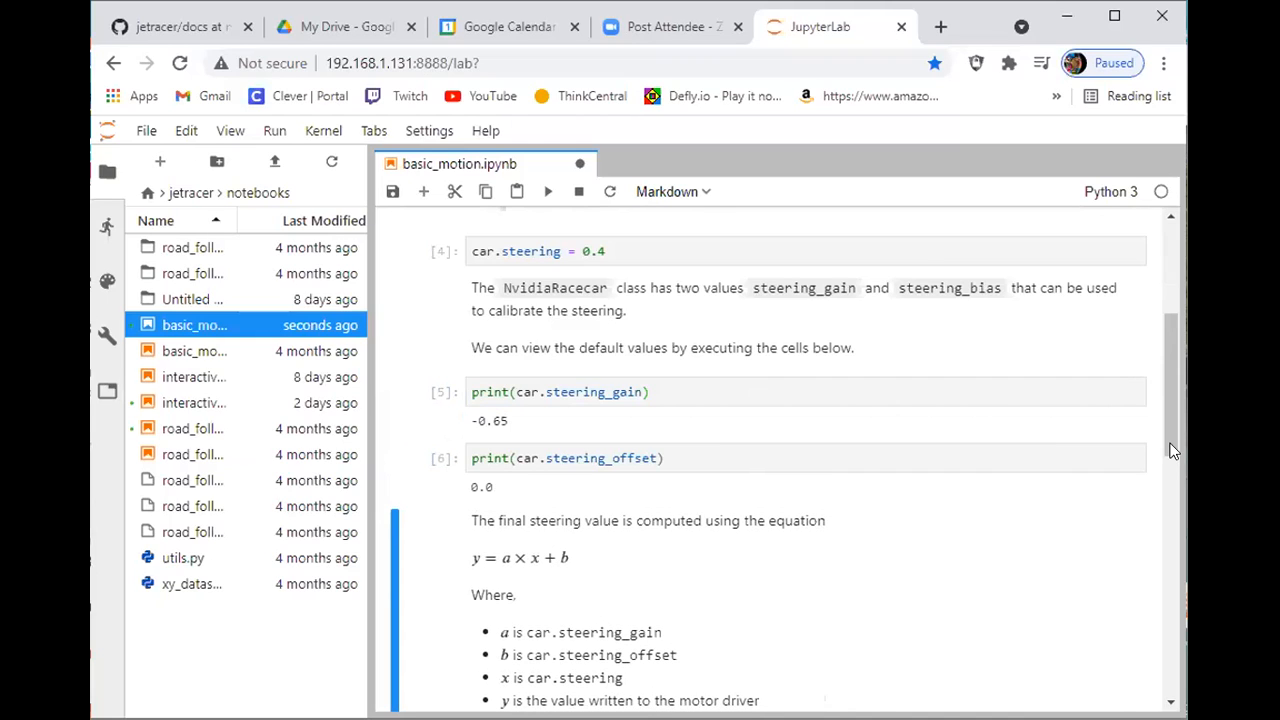
scroll("down", 3)
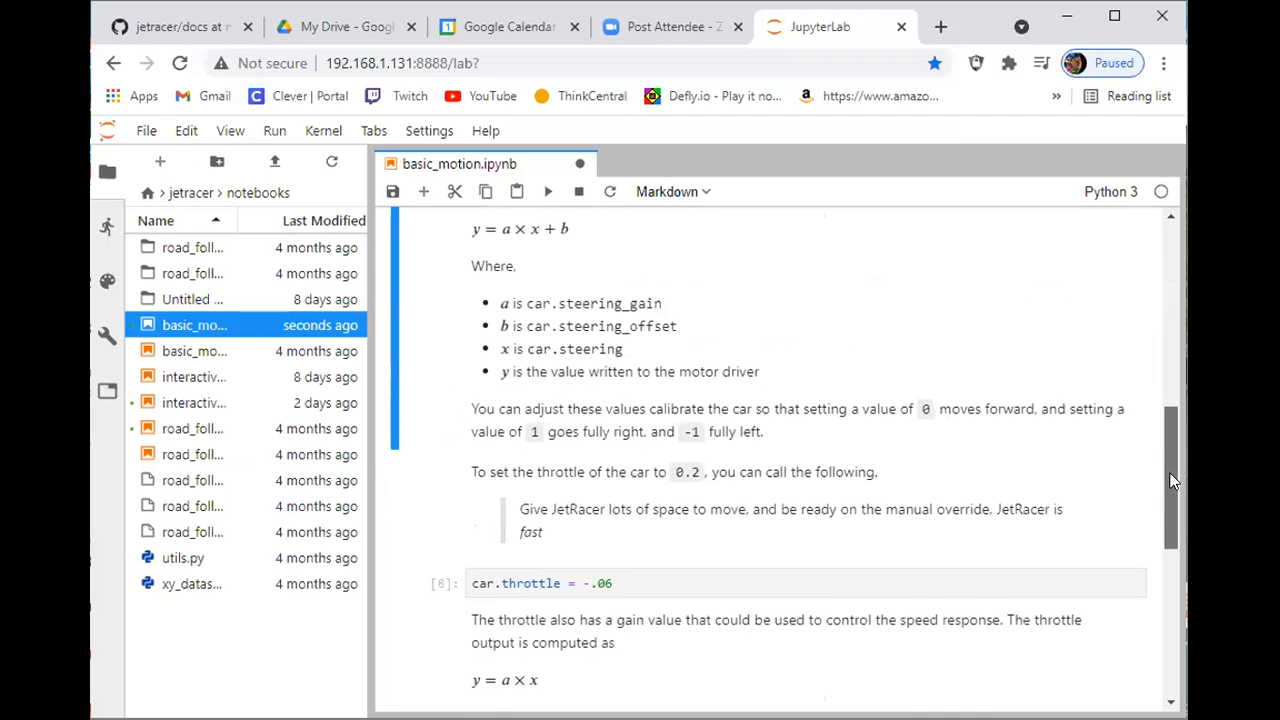
scroll("down", 3)
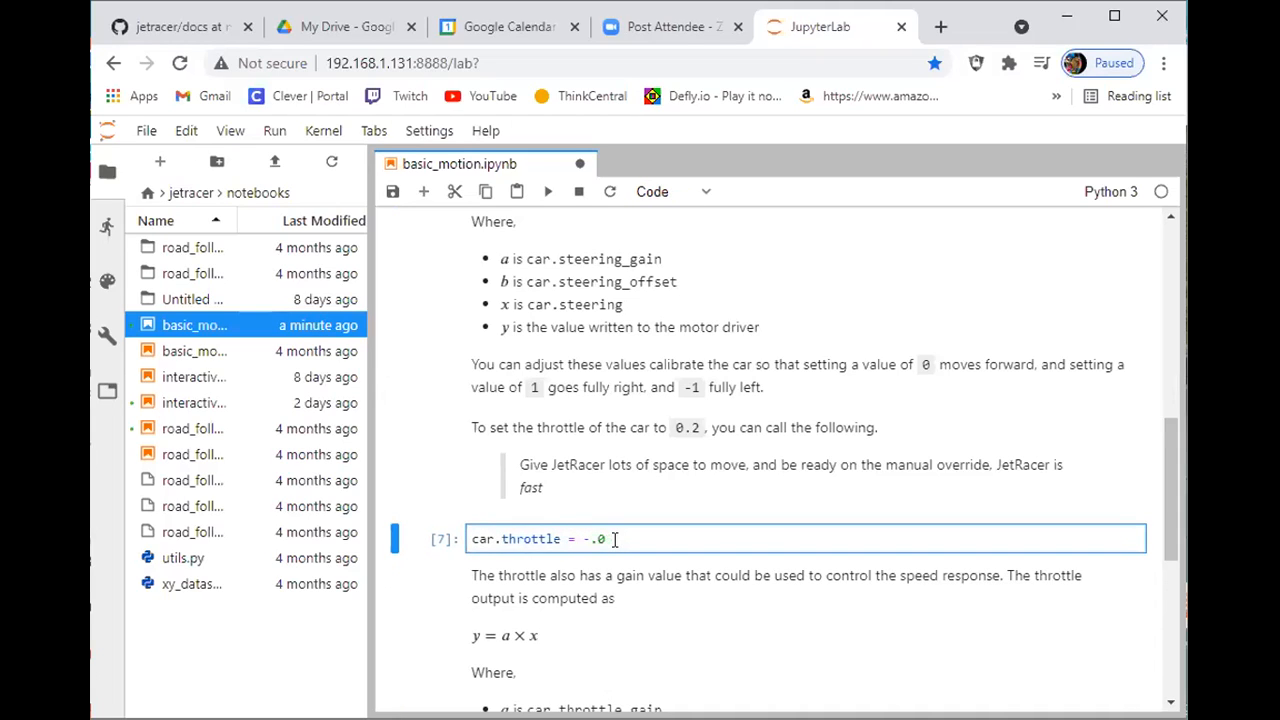
Step: Try throttle values -.05, -.059, .07 and .05, then run at -.06
type("5")
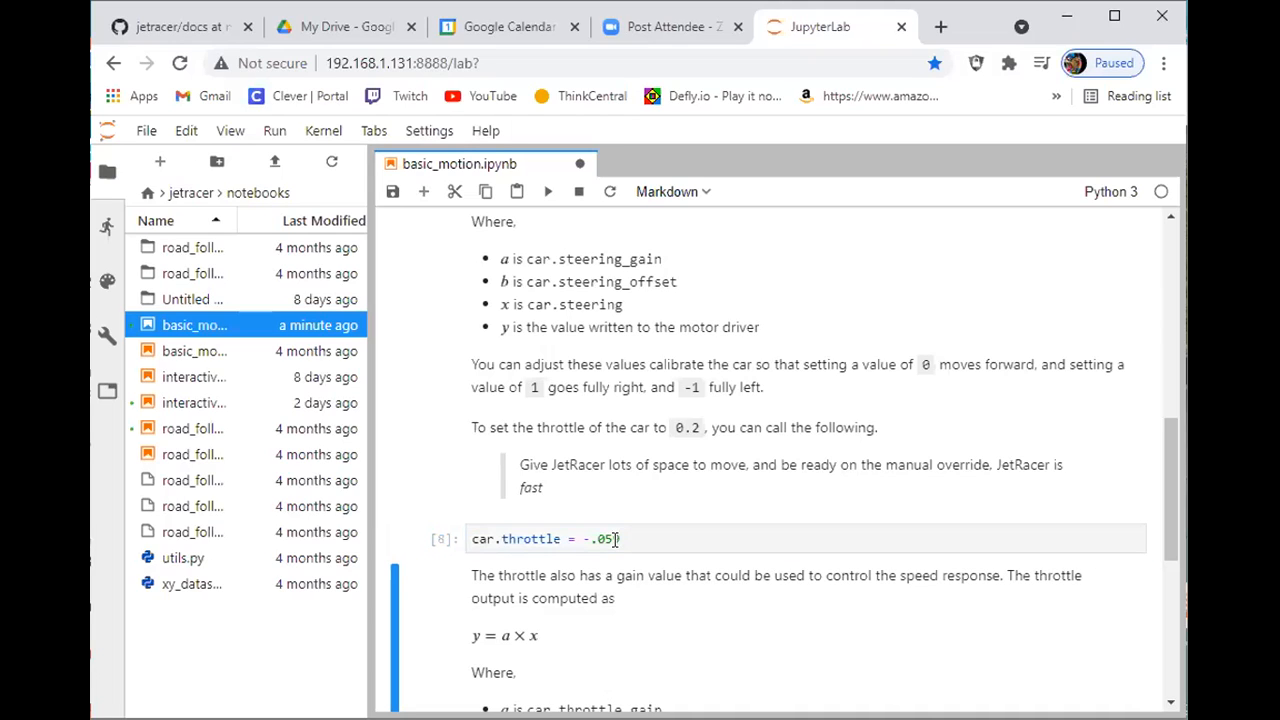
type("9")
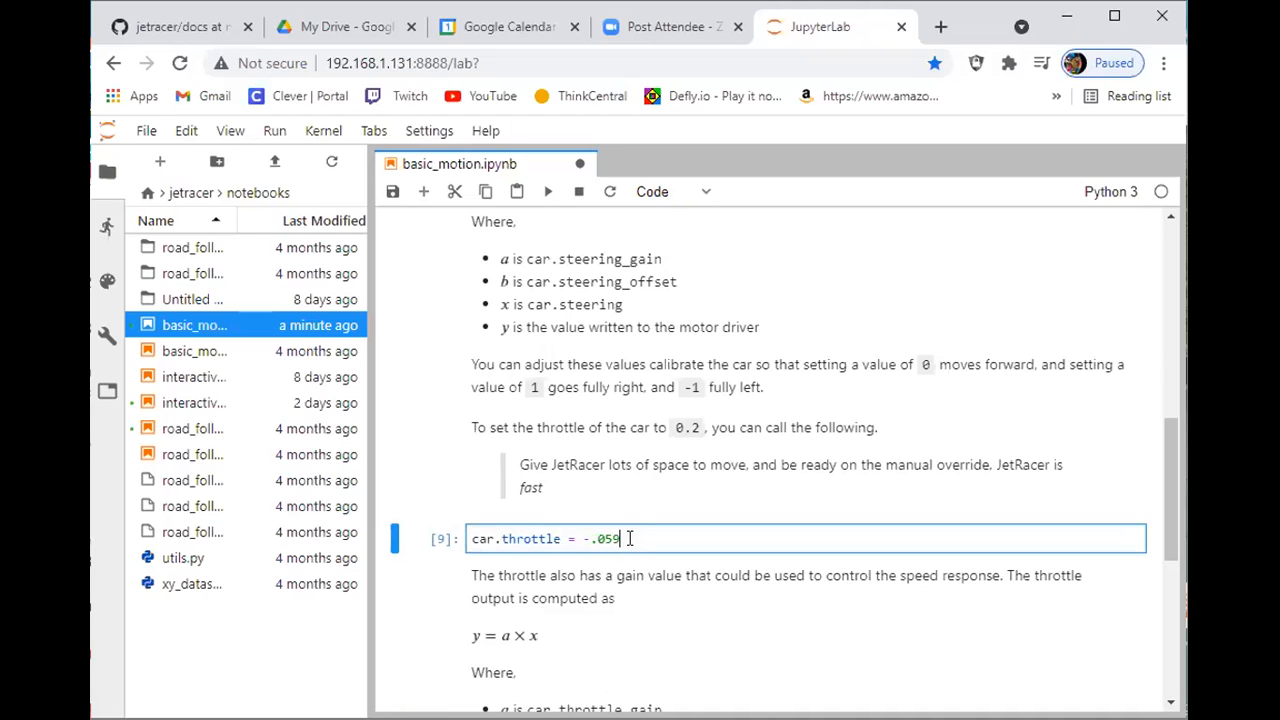
key("Backspace")
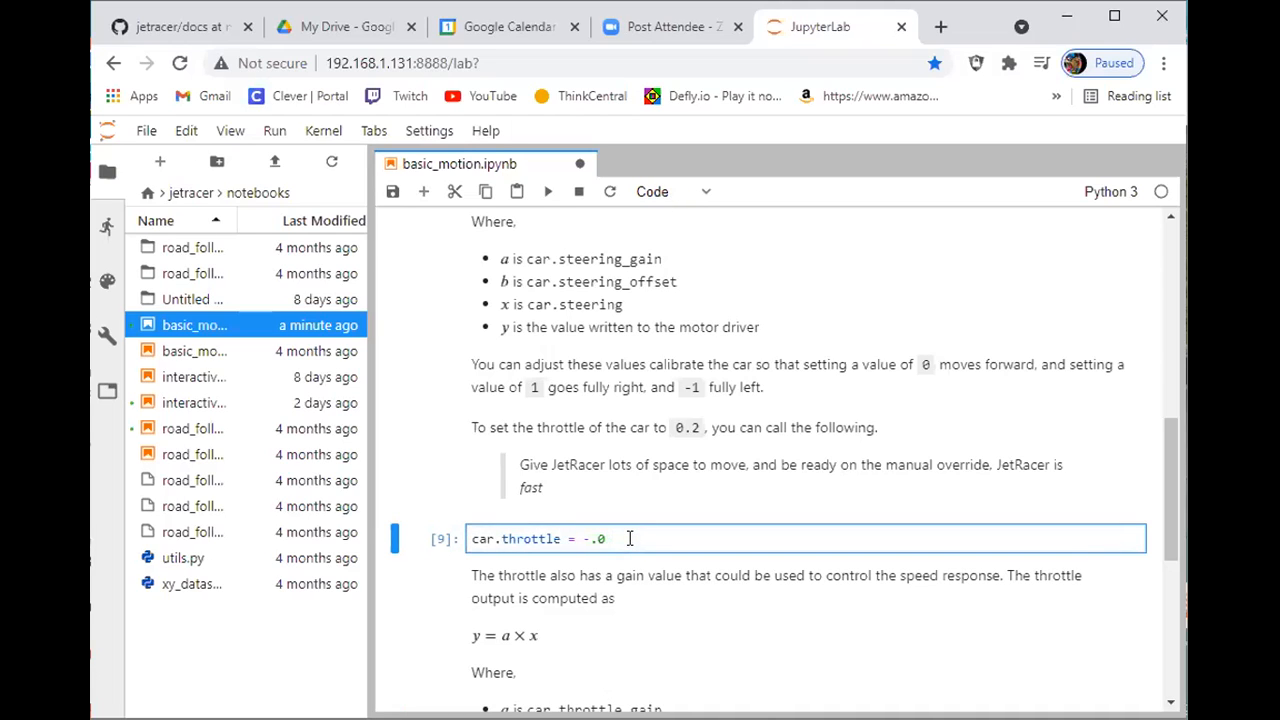
type("7")
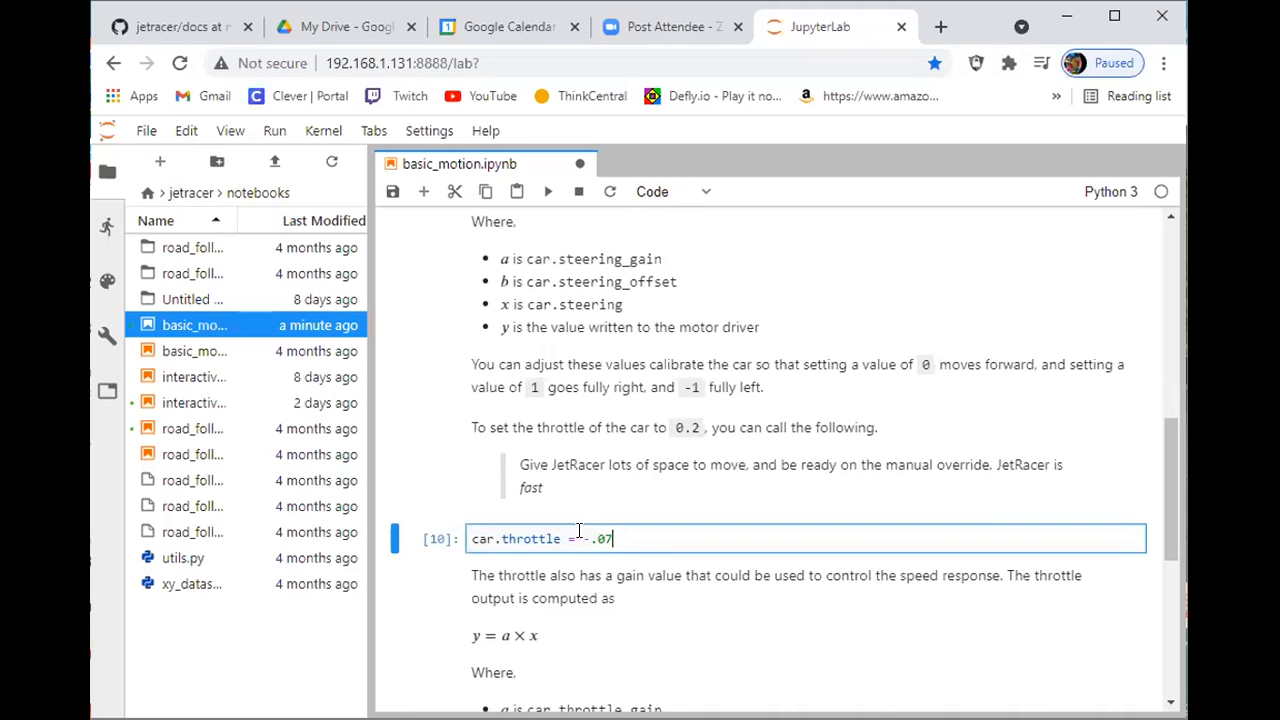
key("Backspace")
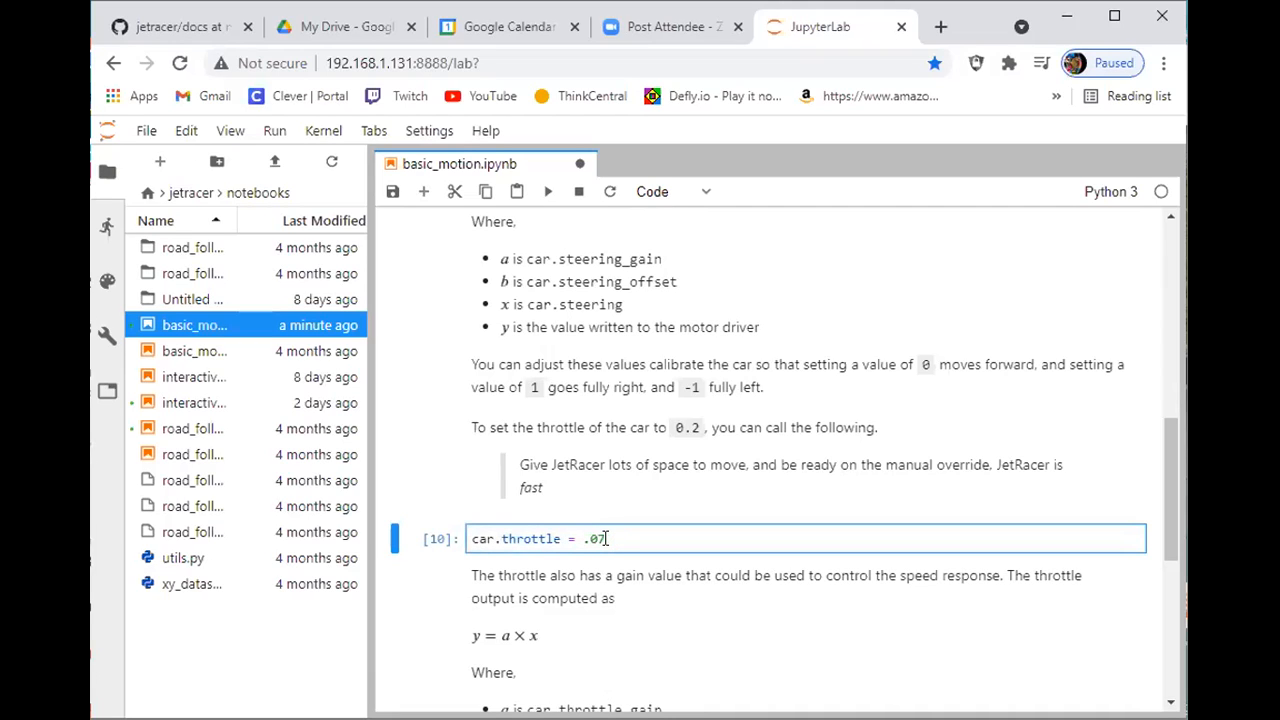
type("5")
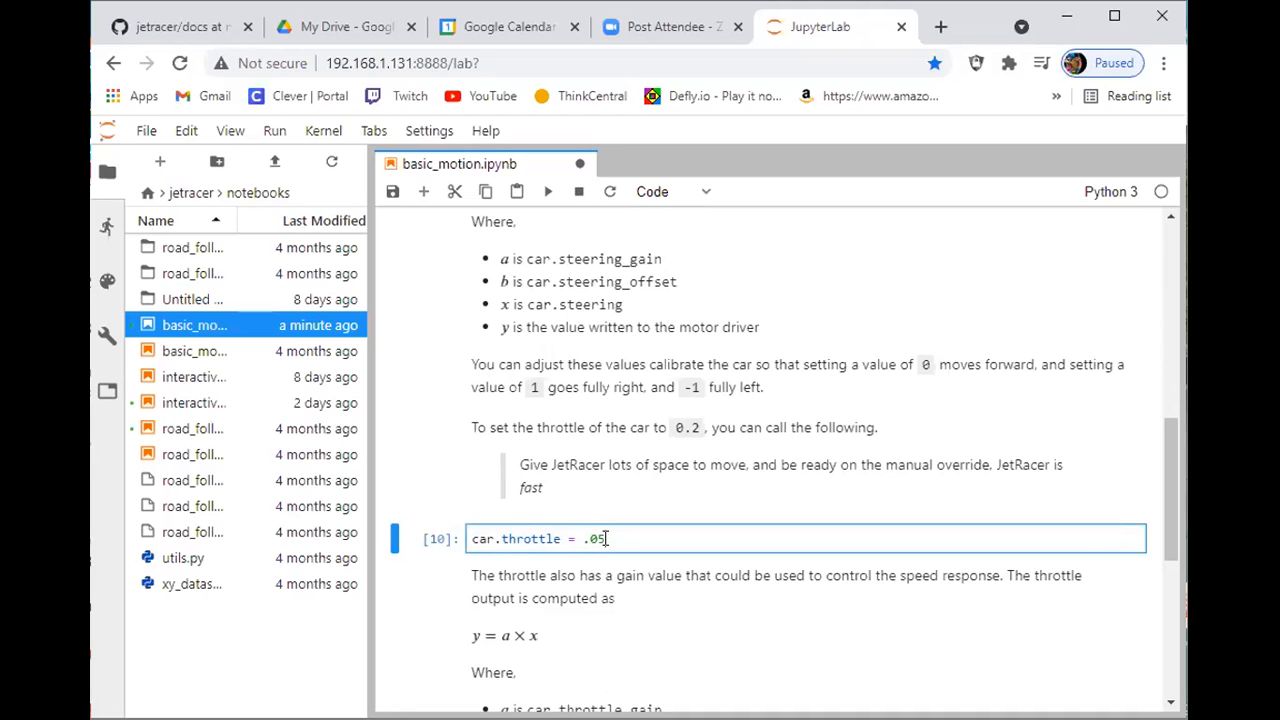
key("shift+enter")
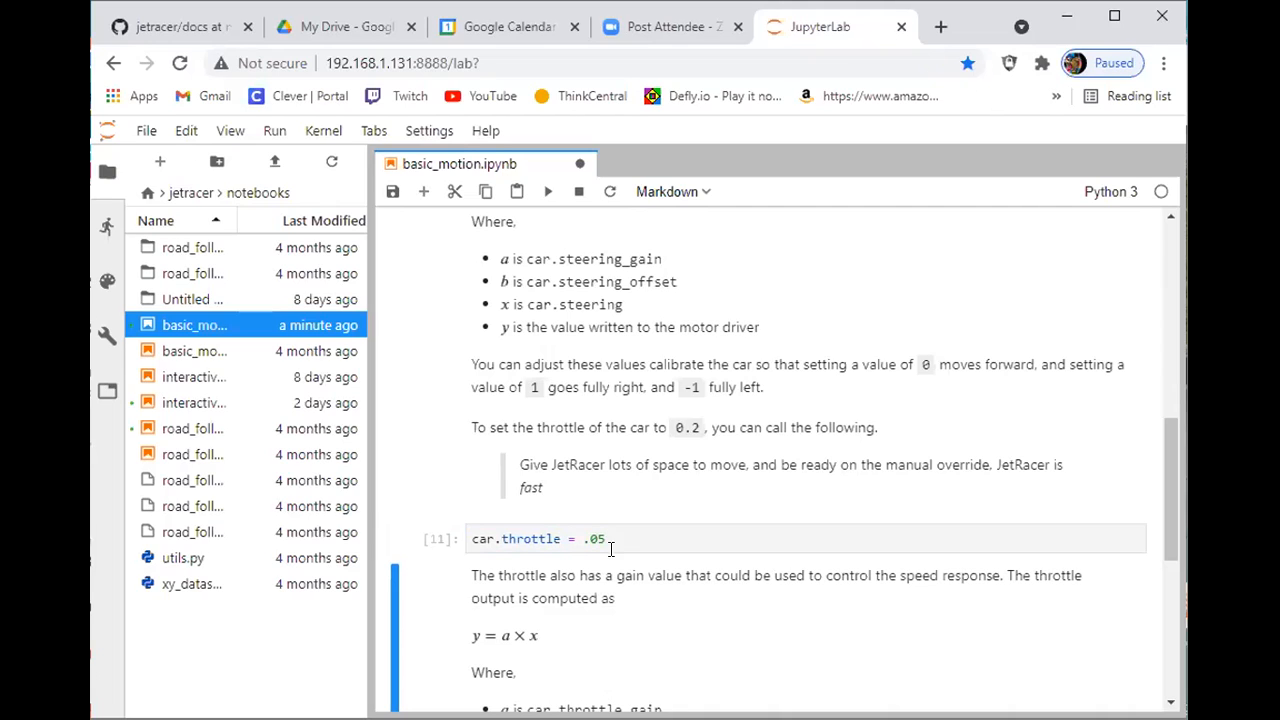
left_click(600, 539)
type("-")
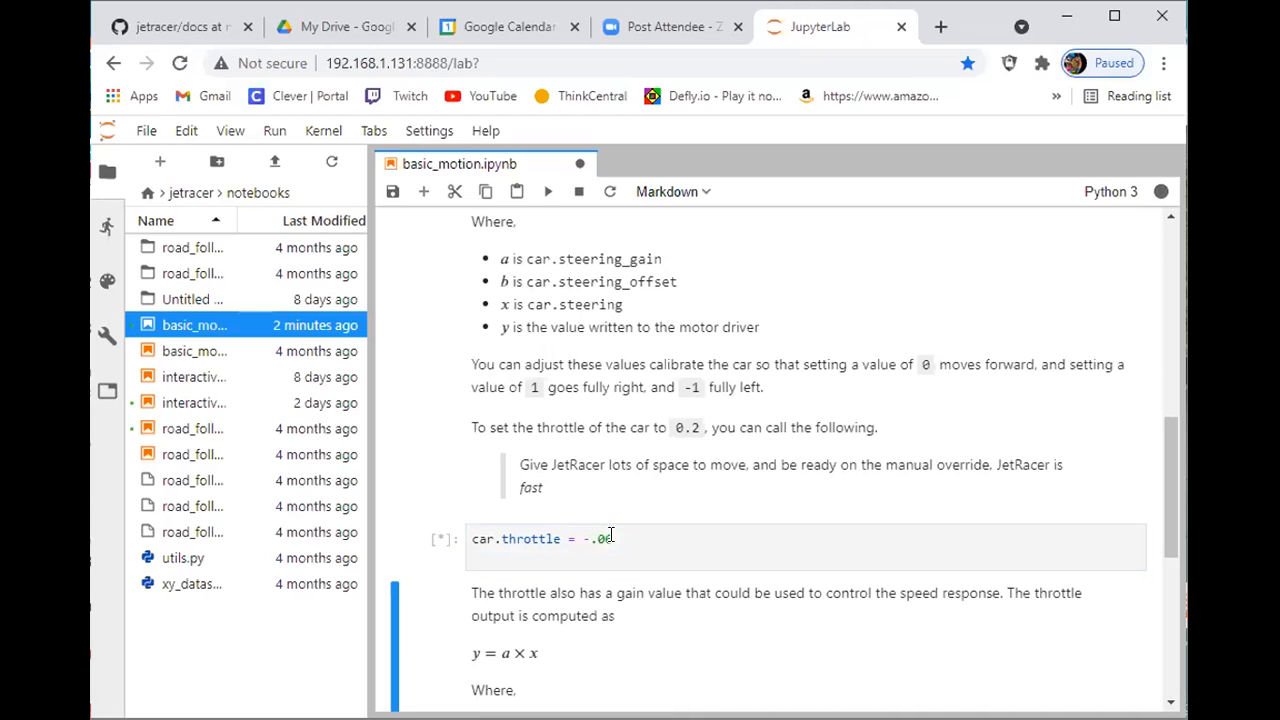
left_click(547, 191)
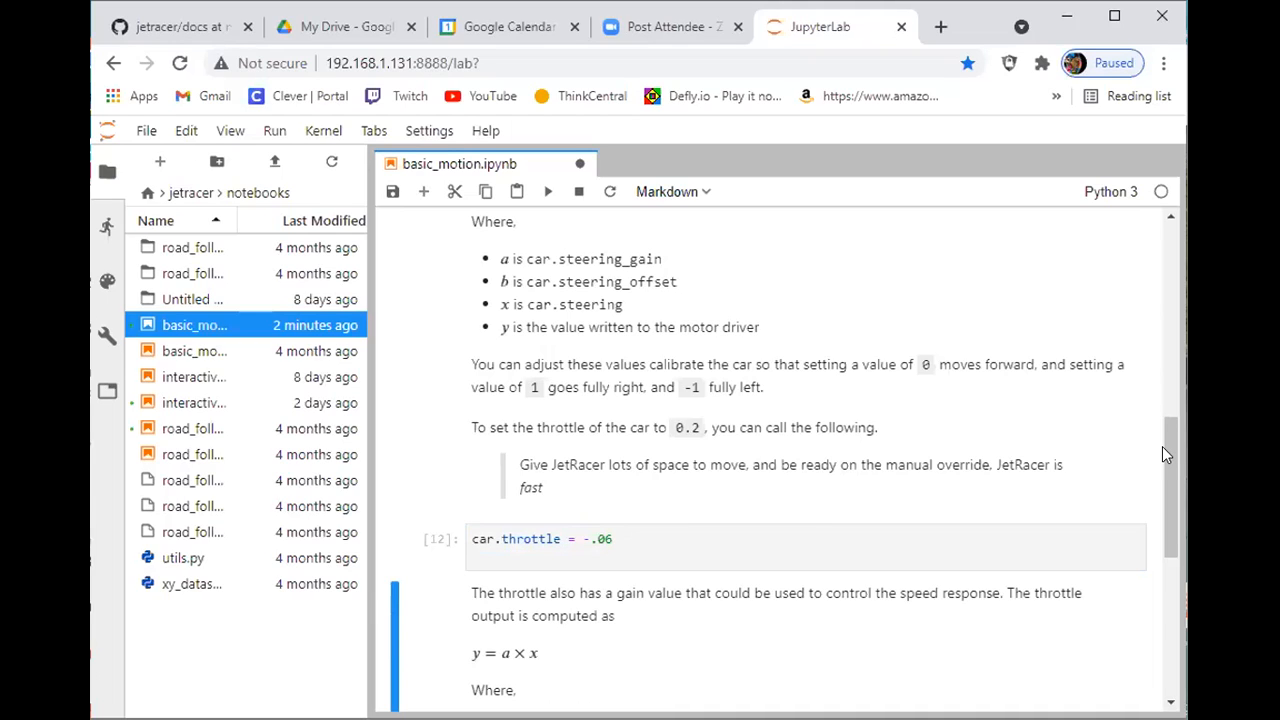
Step: Save basic_motion.ipynb and open the interactive_regression notebook from the file browser
scroll("down", 3)
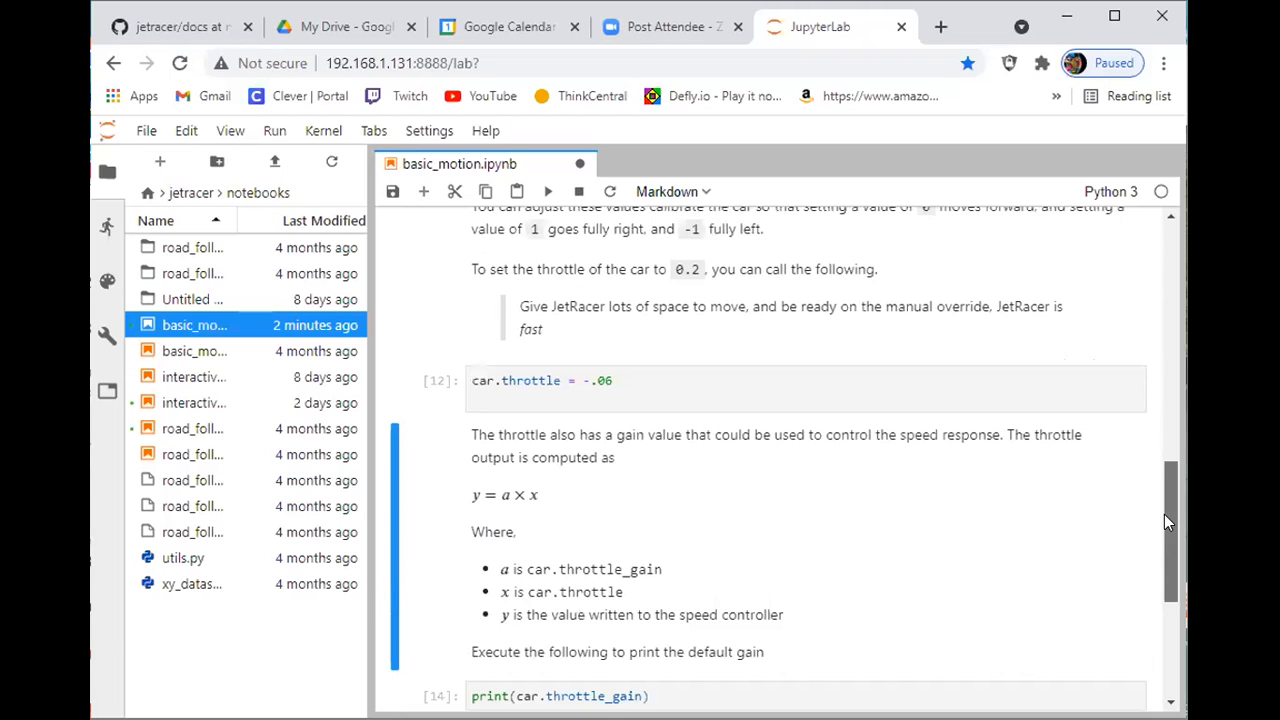
scroll("down", 3)
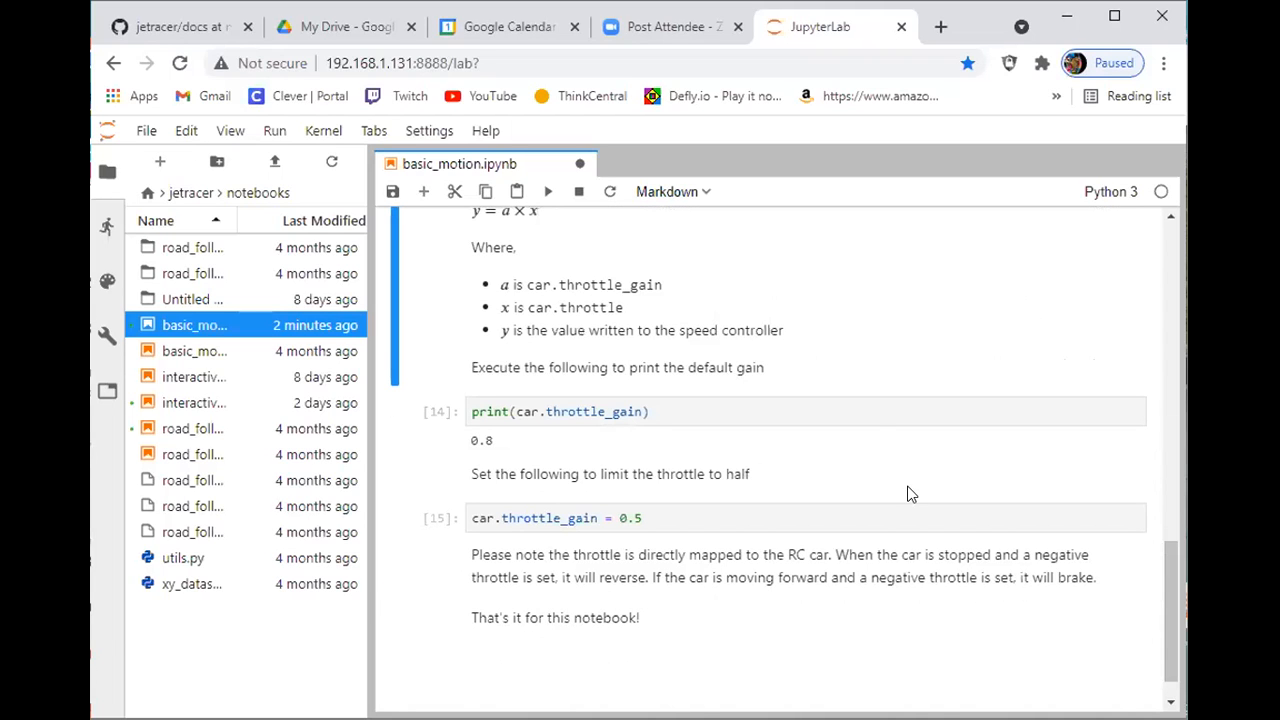
left_click(880, 411)
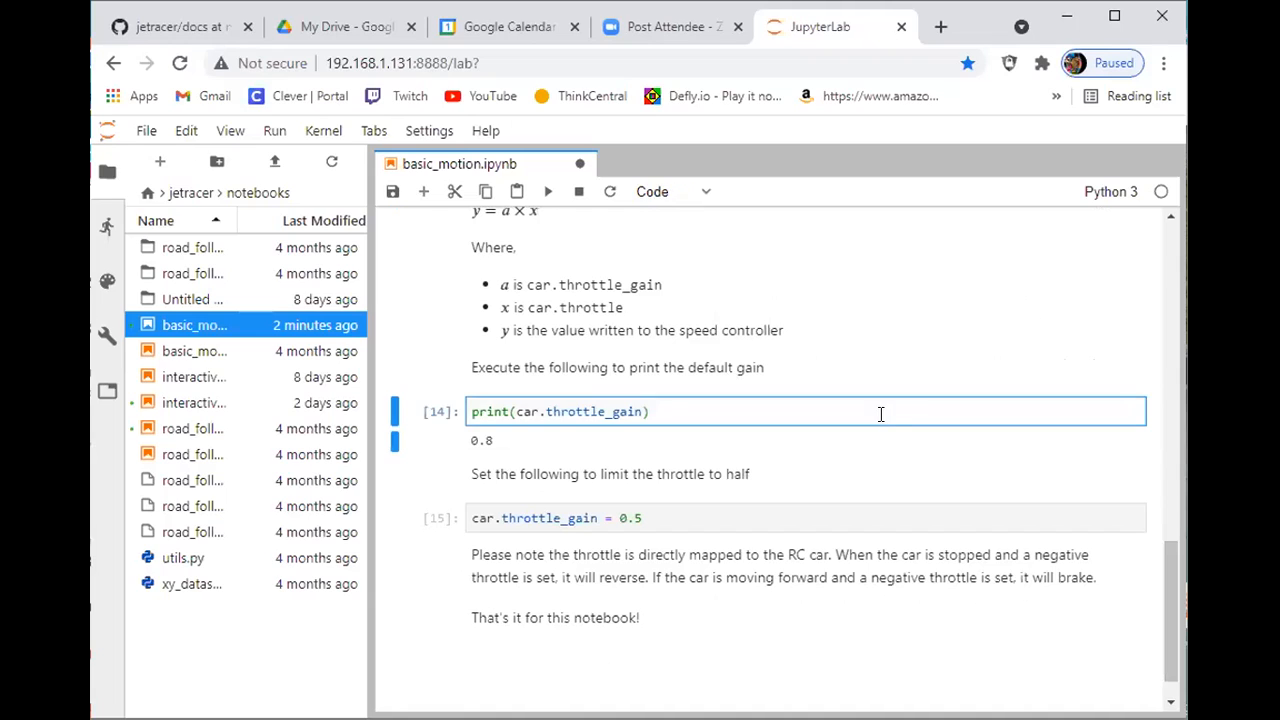
left_click(610, 474)
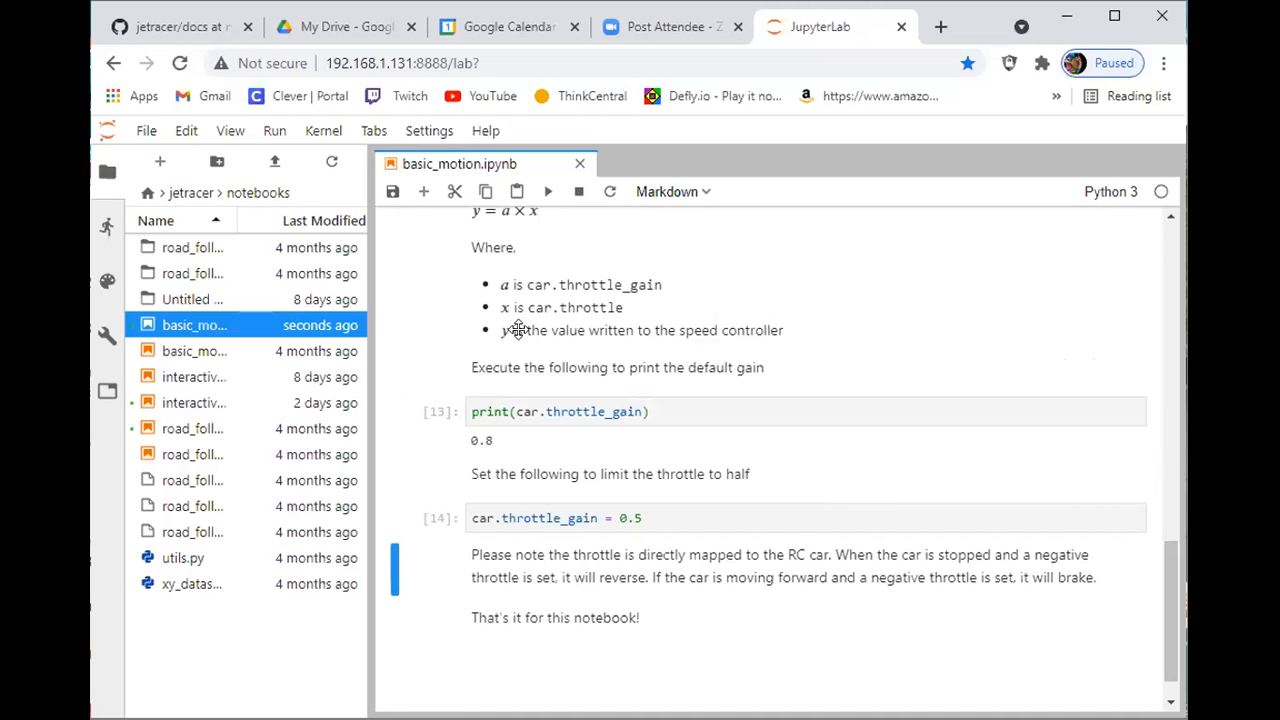
mouse_move(530, 256)
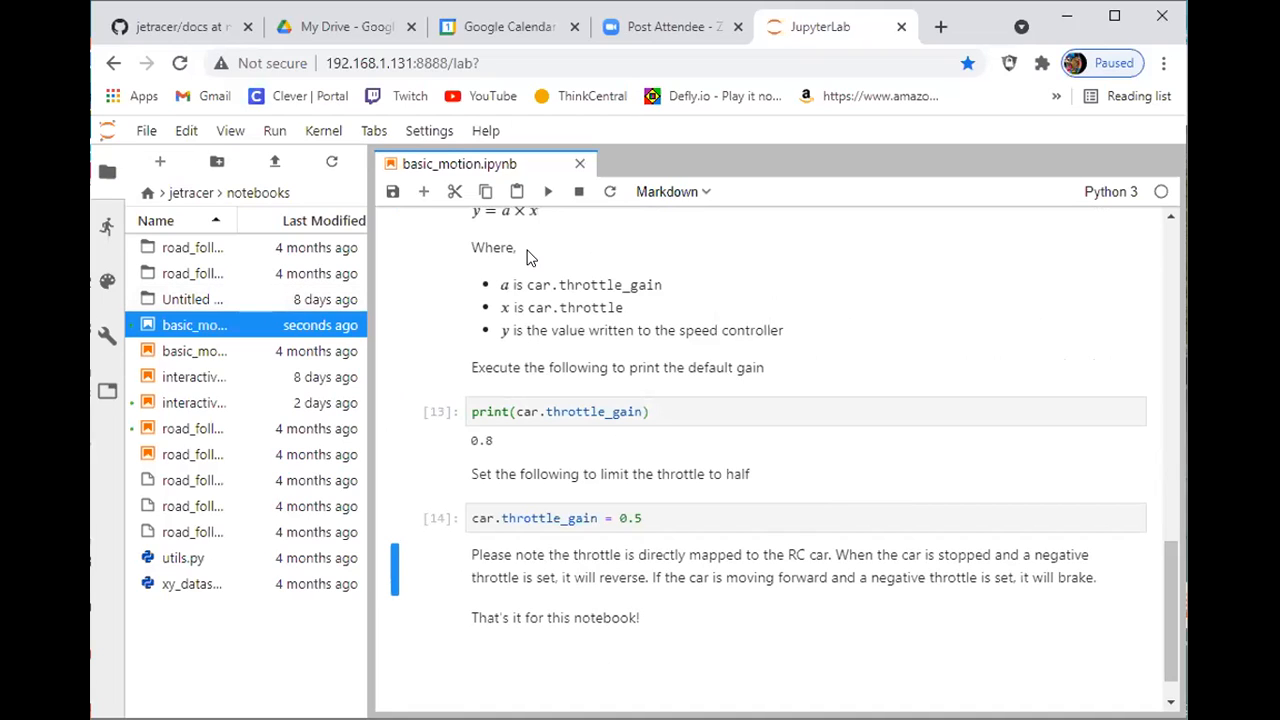
mouse_move(276, 377)
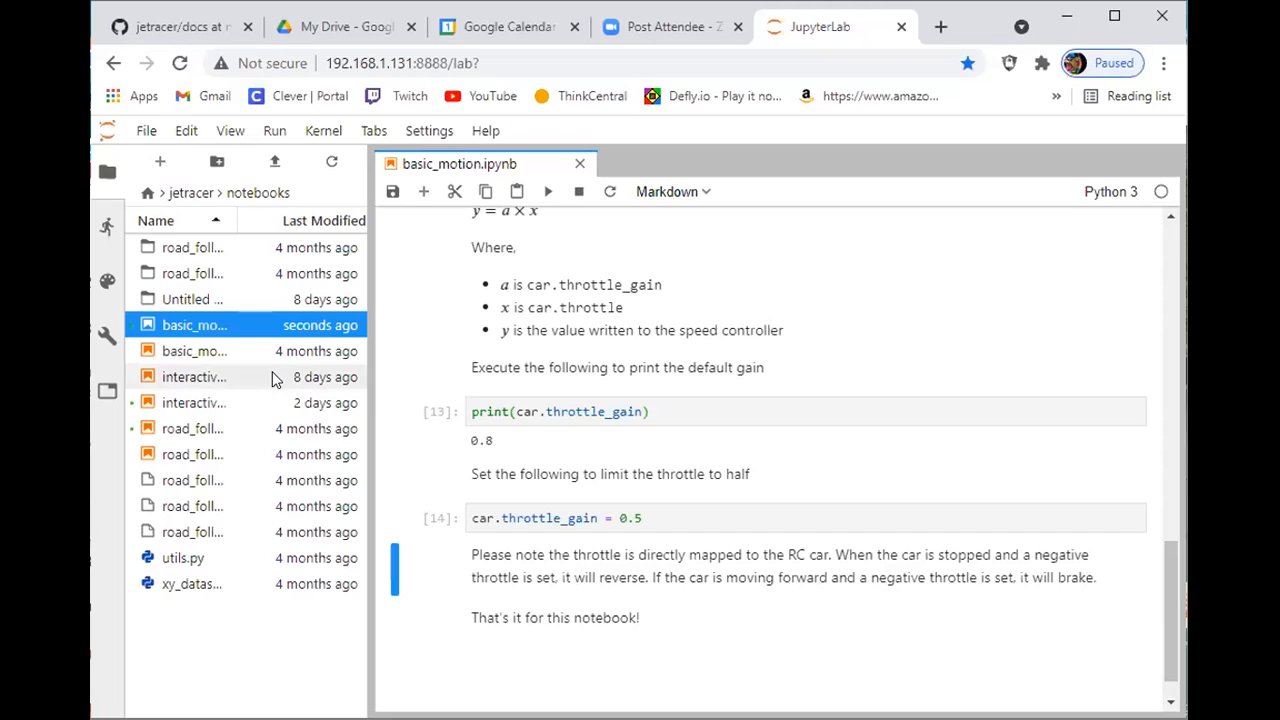
mouse_move(240, 402)
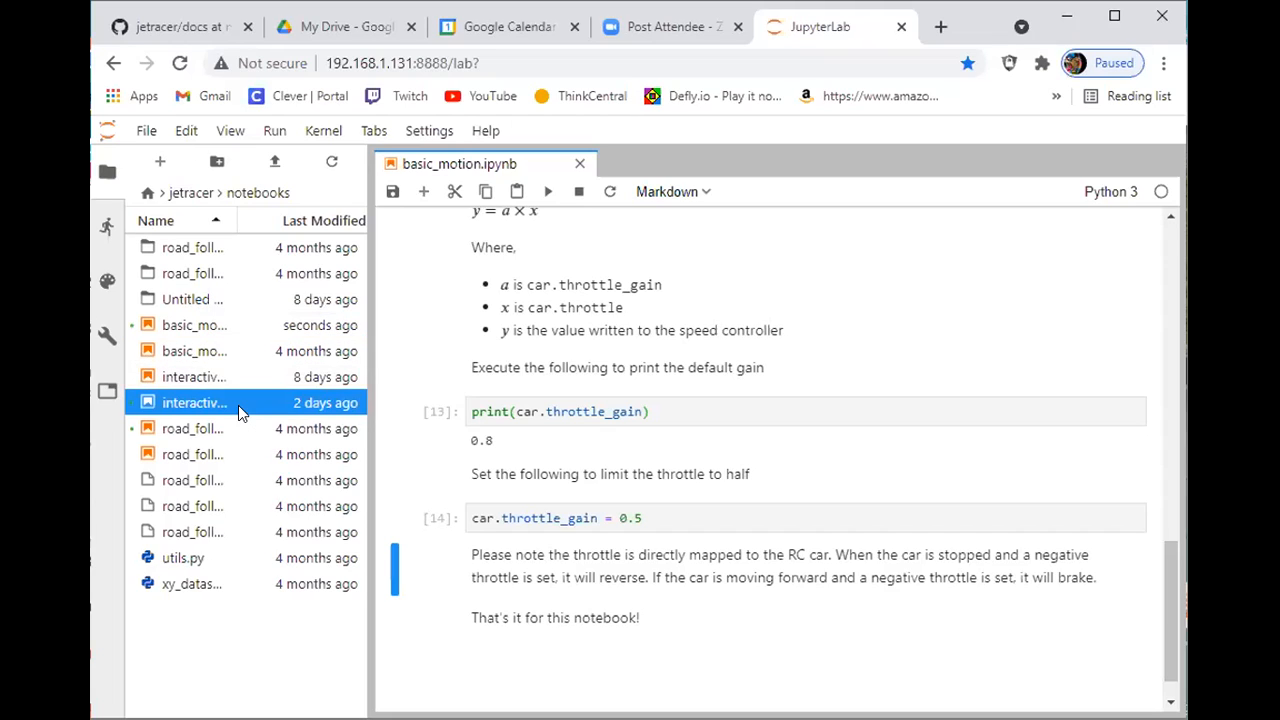
double_click(194, 402)
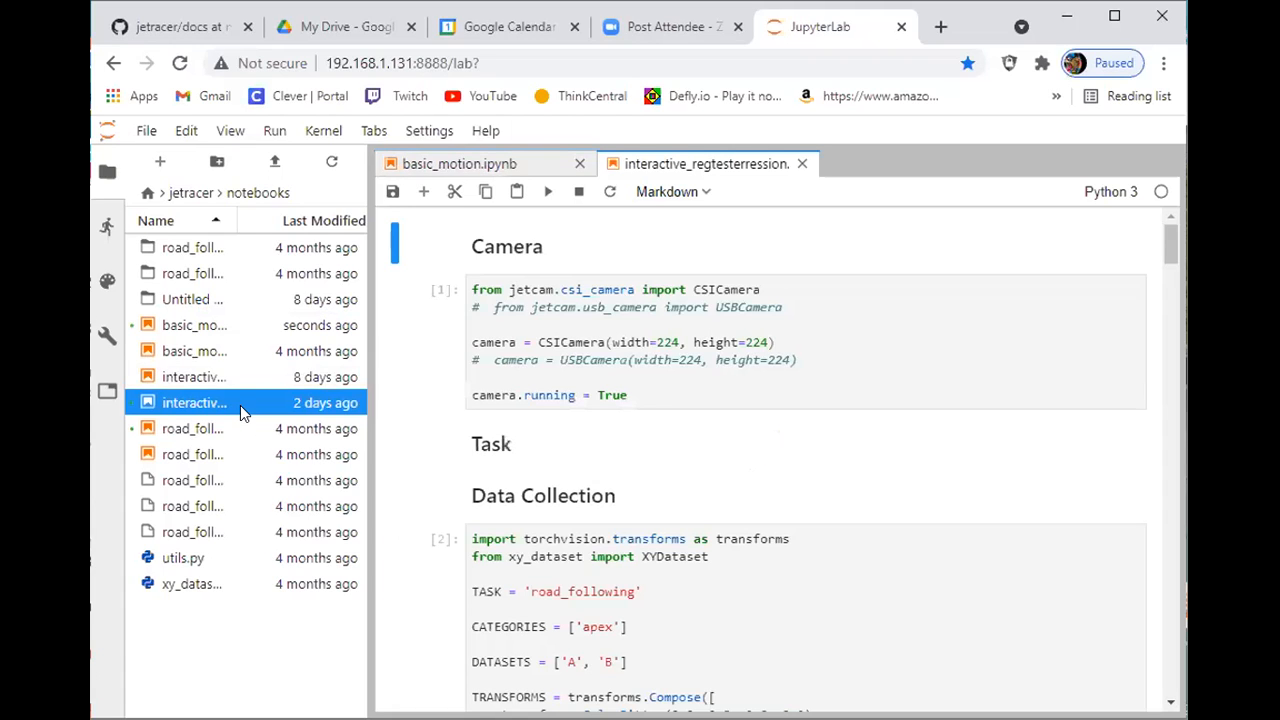
left_click(653, 395)
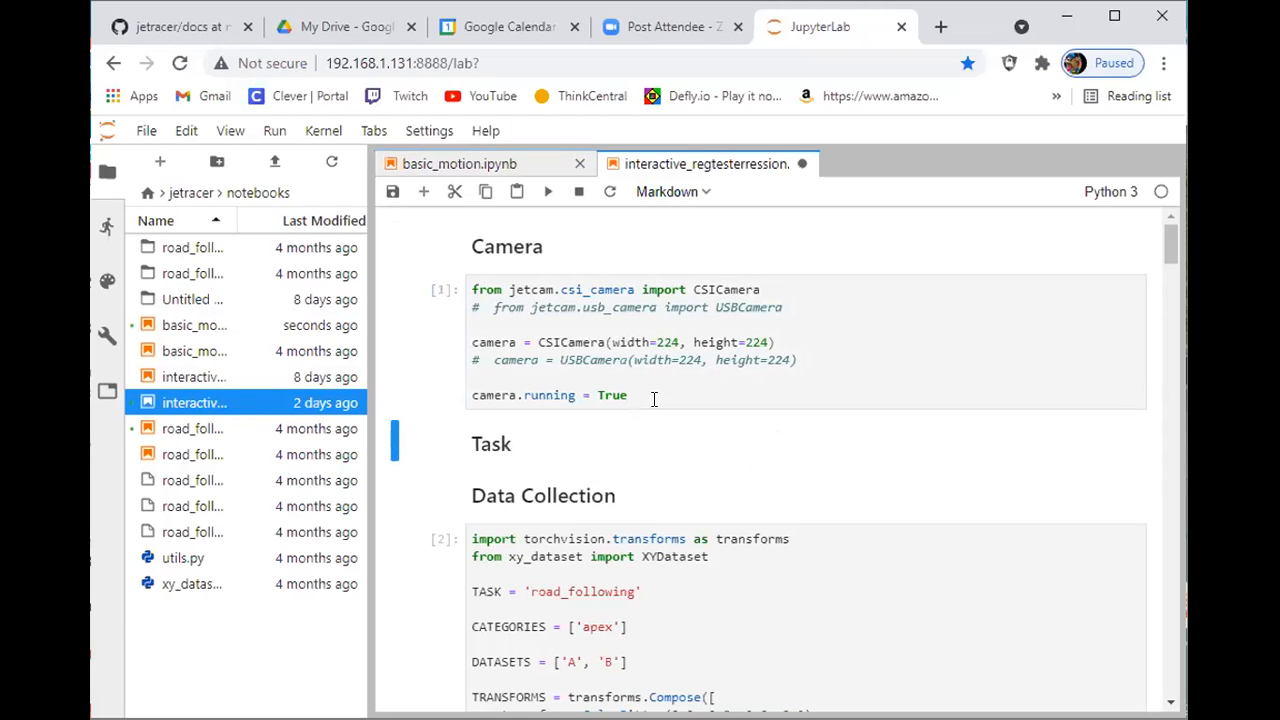
mouse_move(675, 417)
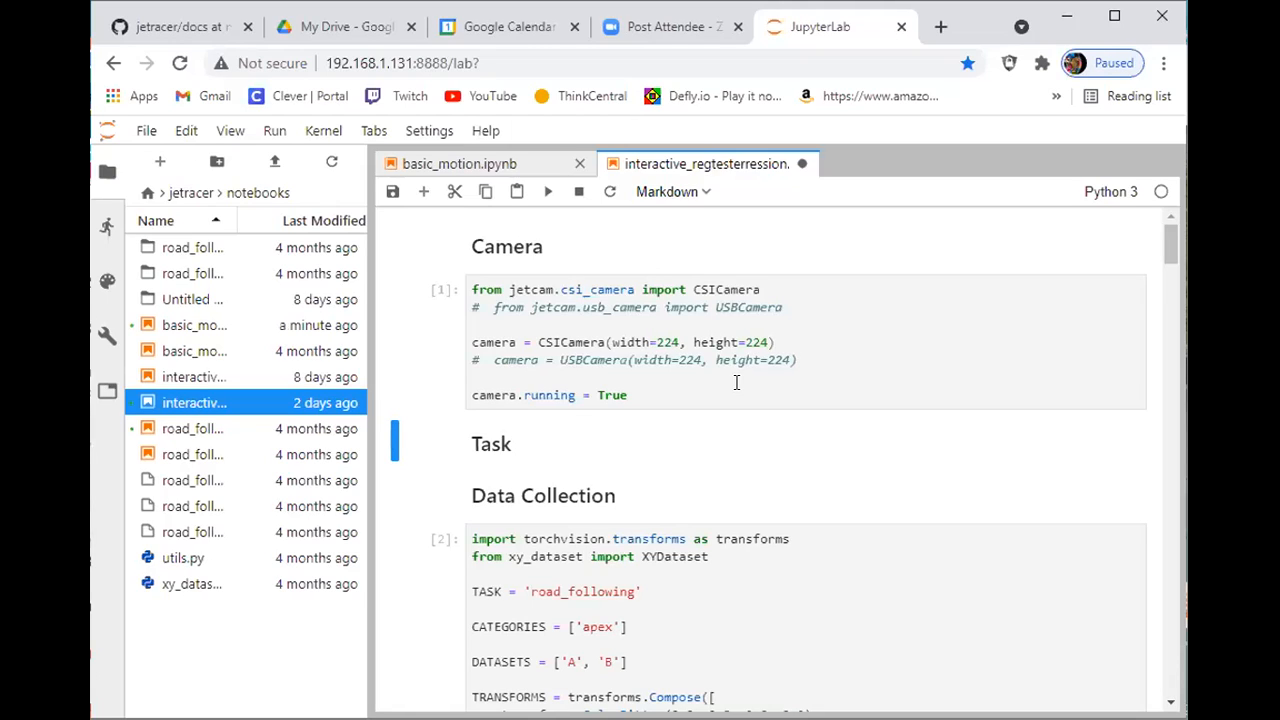
mouse_move(933, 606)
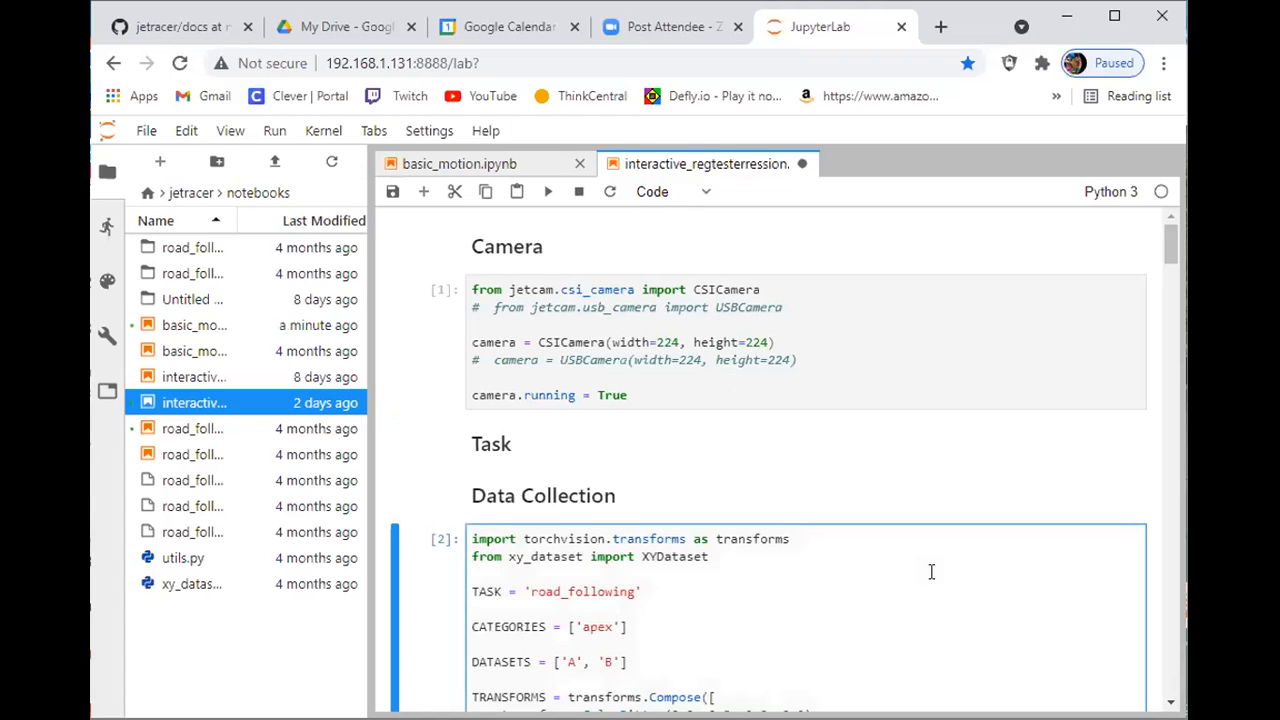
Step: Scroll below display(data_collection_widget) to the live camera feed showing dataset A, apex, count 1460
scroll("down", 3)
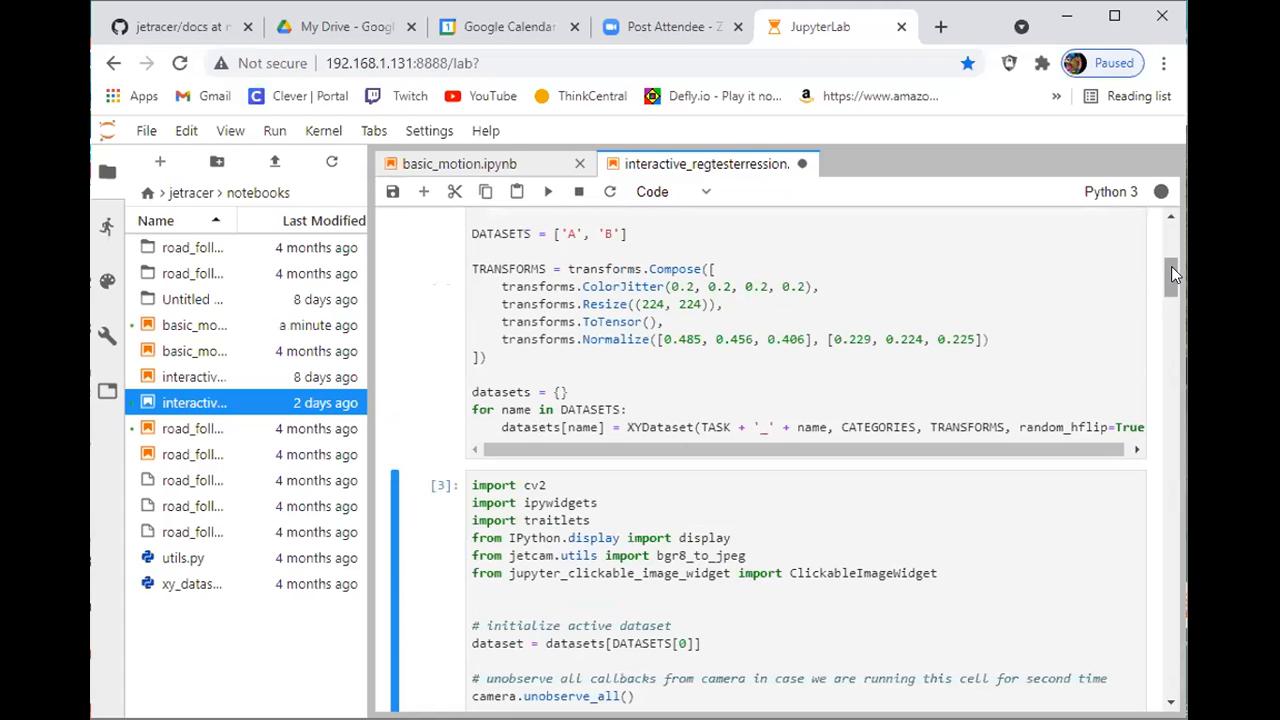
scroll("up", 3)
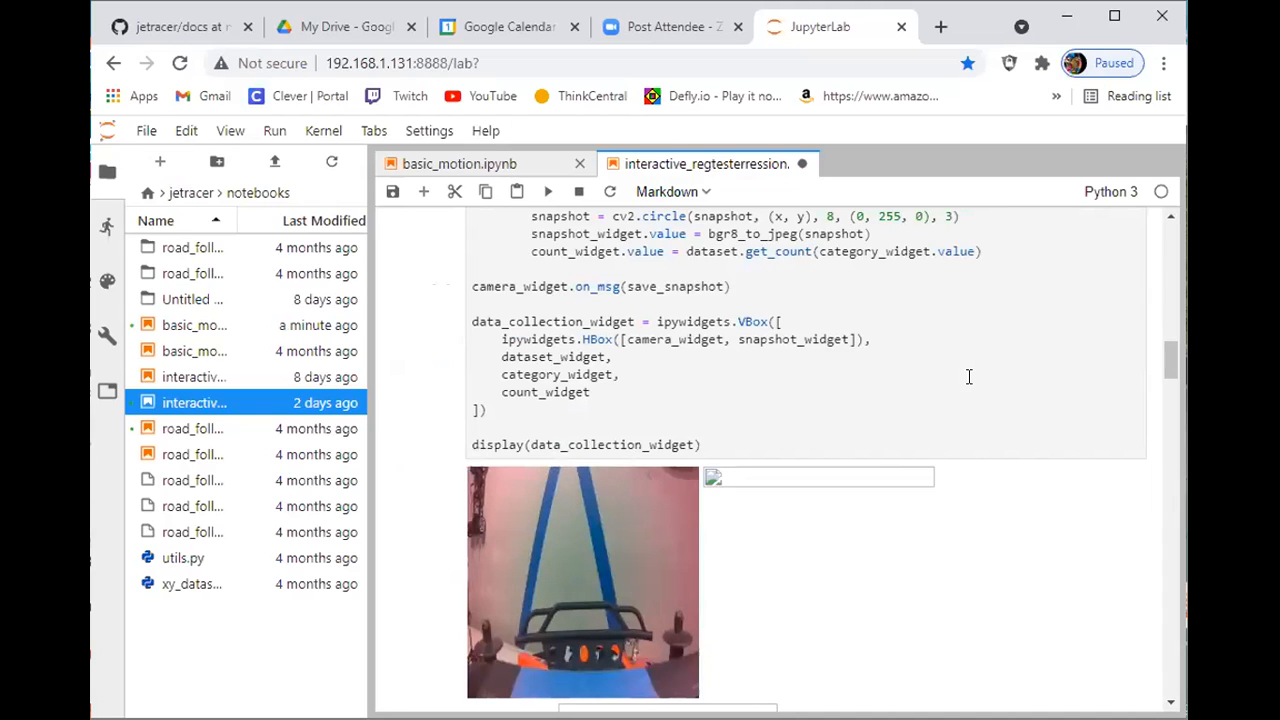
mouse_move(1171, 360)
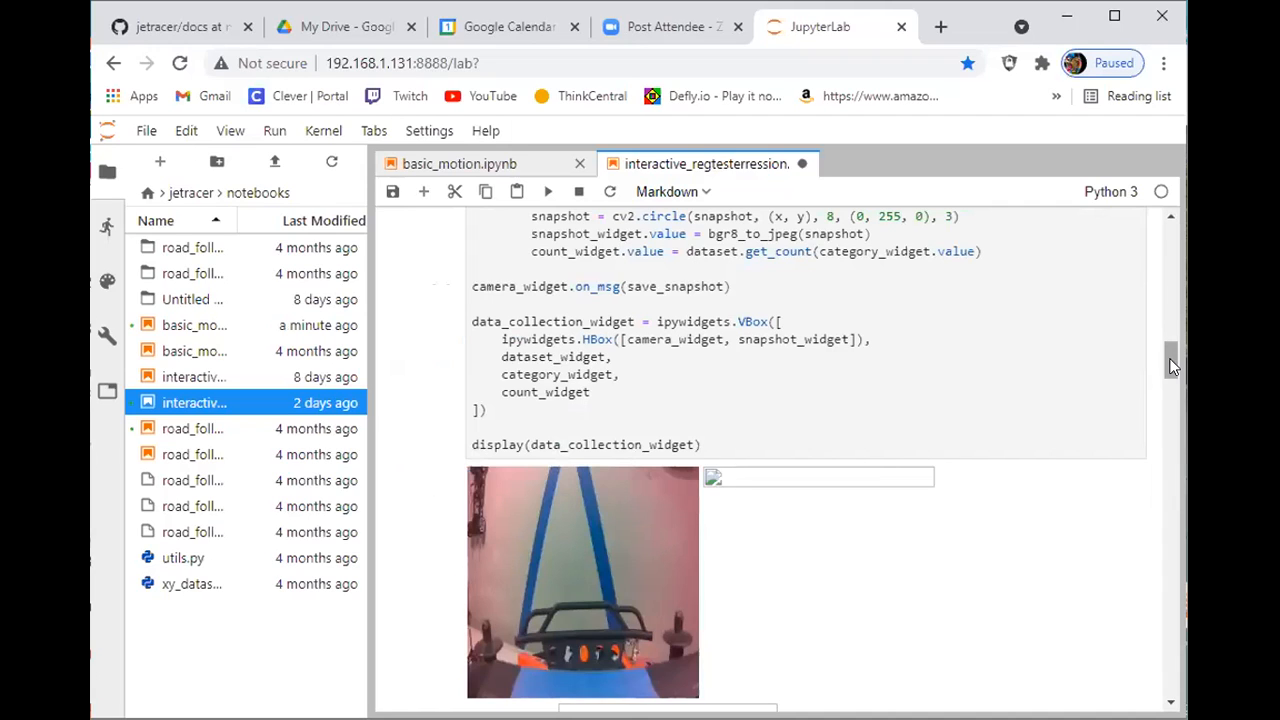
scroll("down", 3)
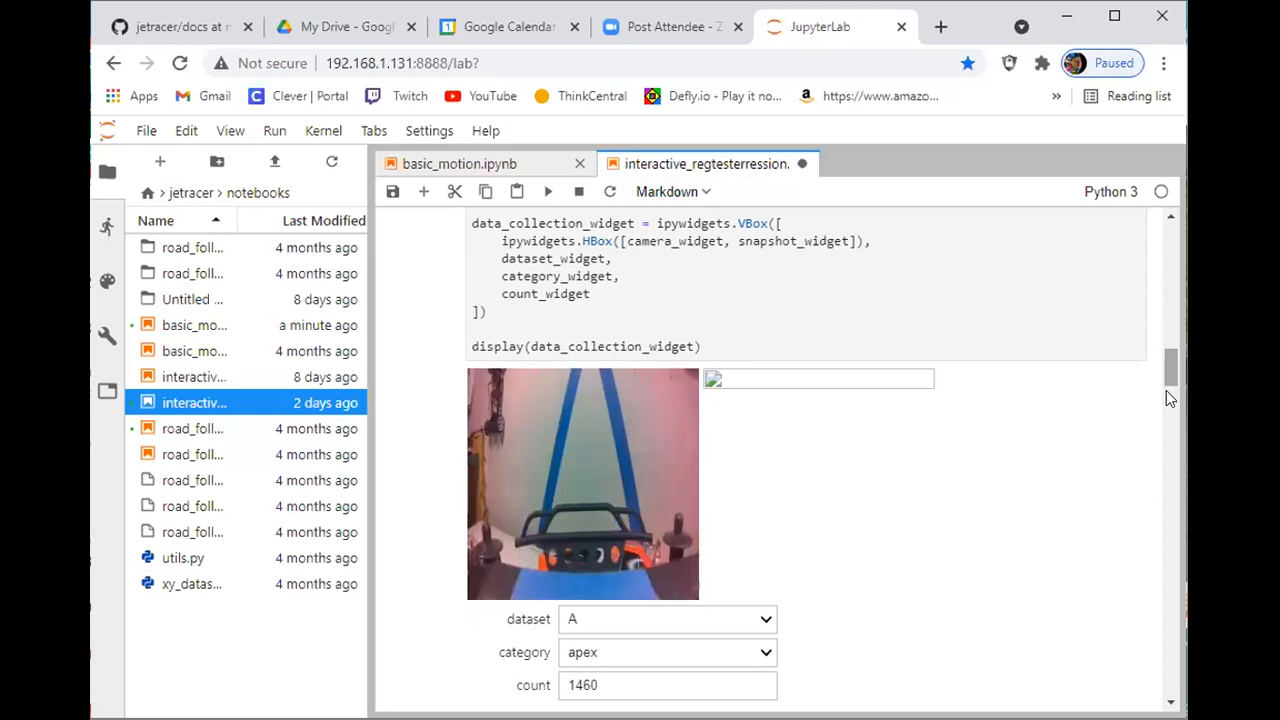
scroll("down", 3)
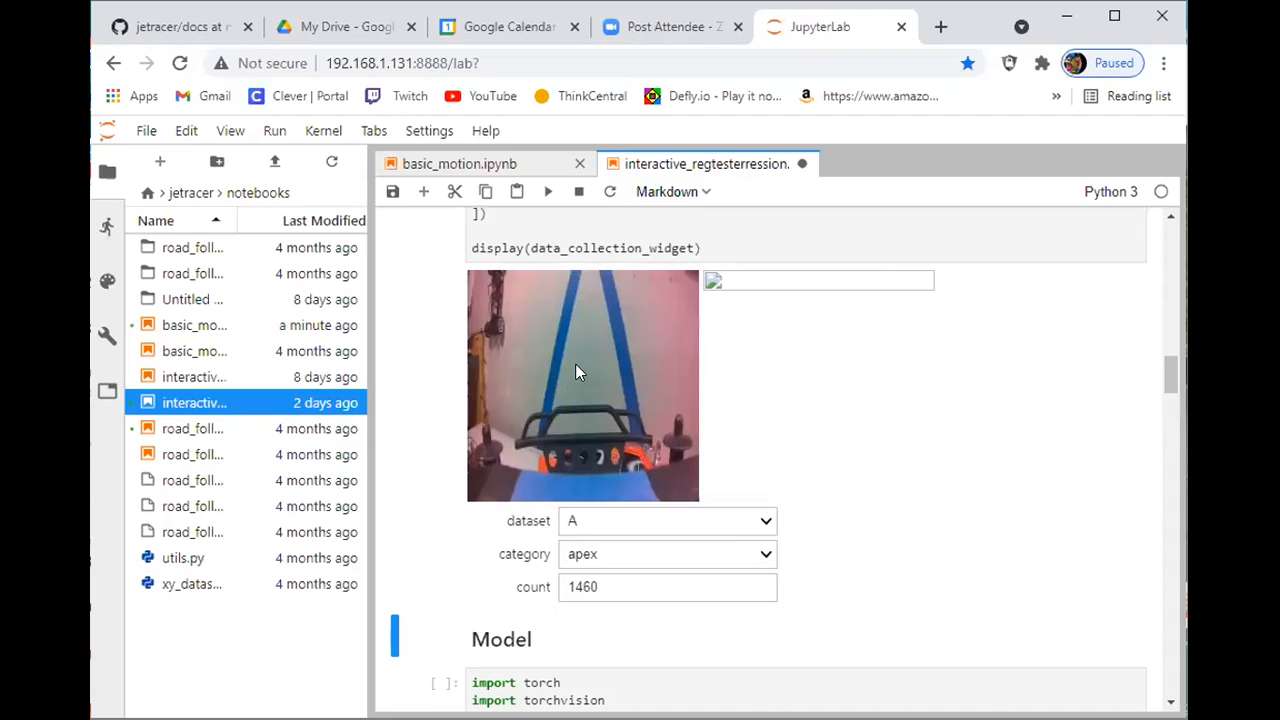
mouse_move(587, 505)
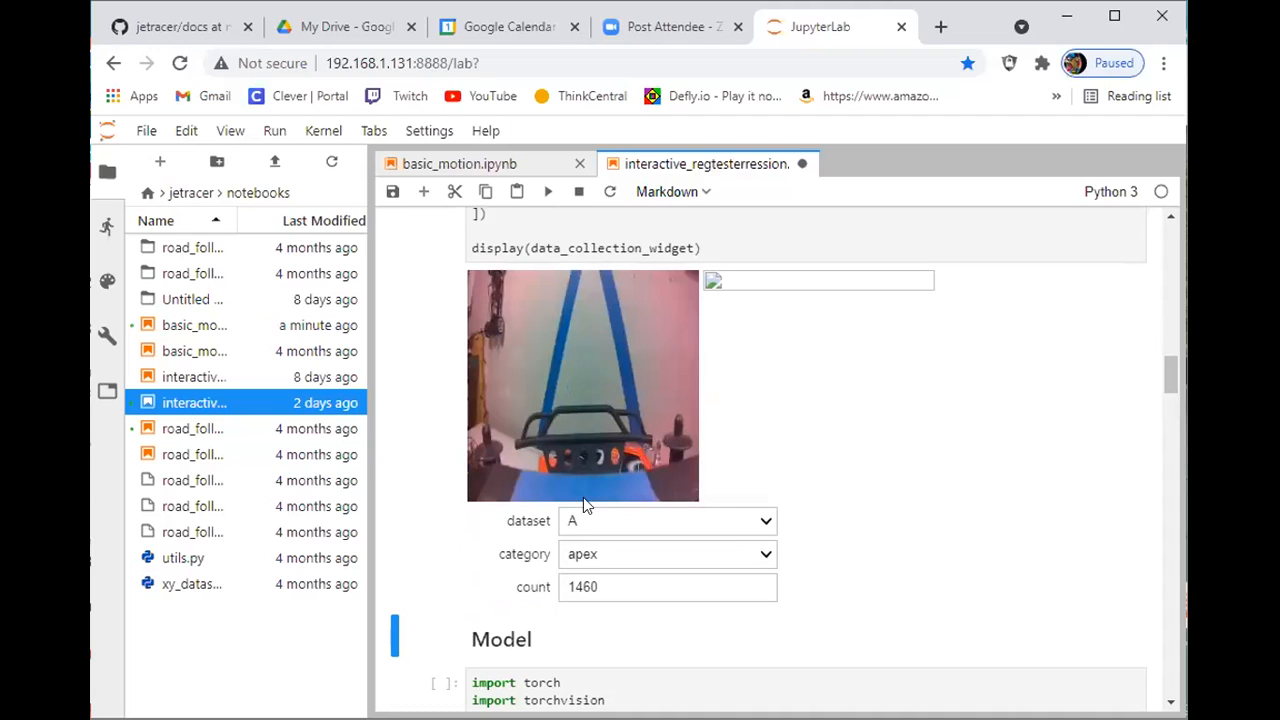
mouse_move(590, 296)
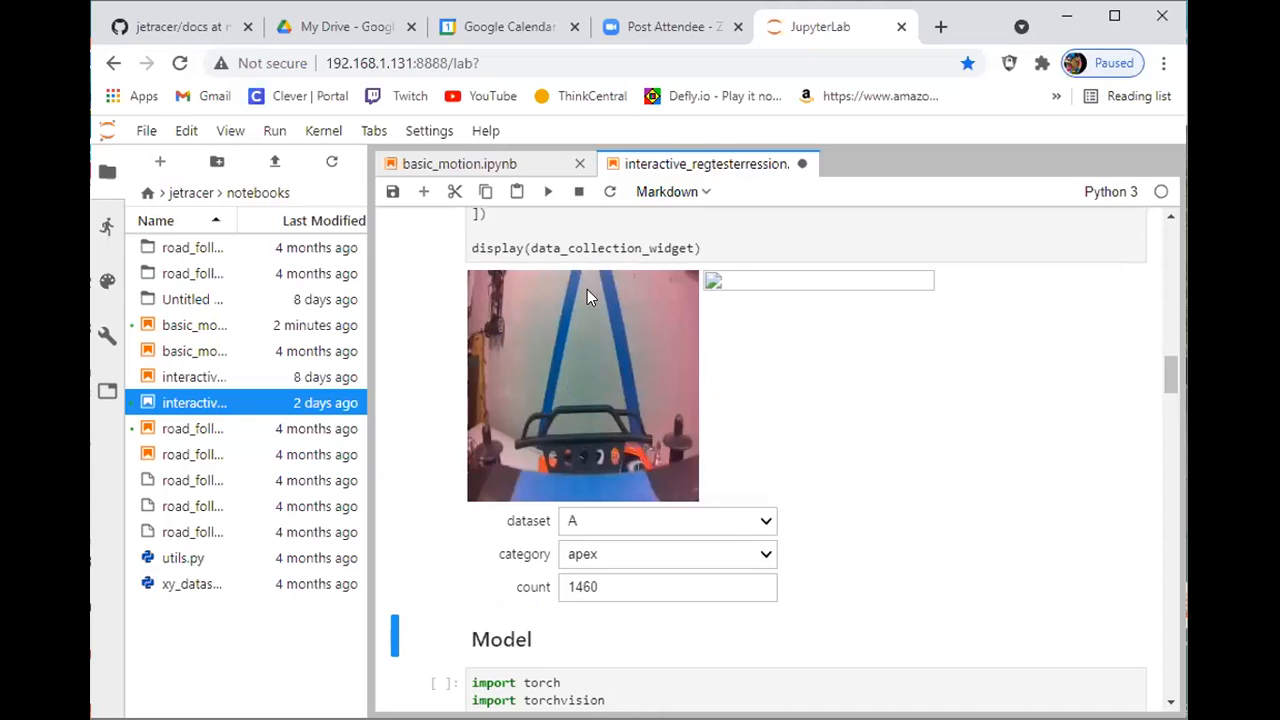
Step: Label the far apex point of the track on the camera image, bringing dataset A to 1462
left_click(673, 191)
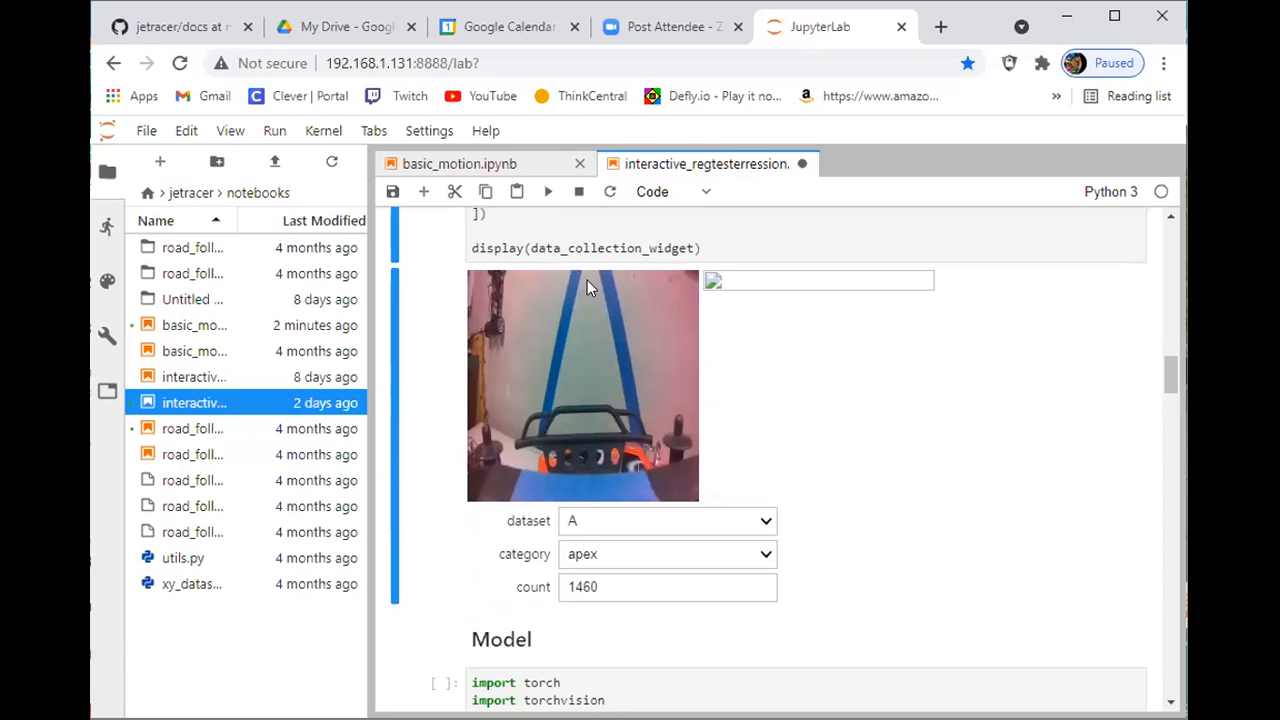
mouse_move(1170, 378)
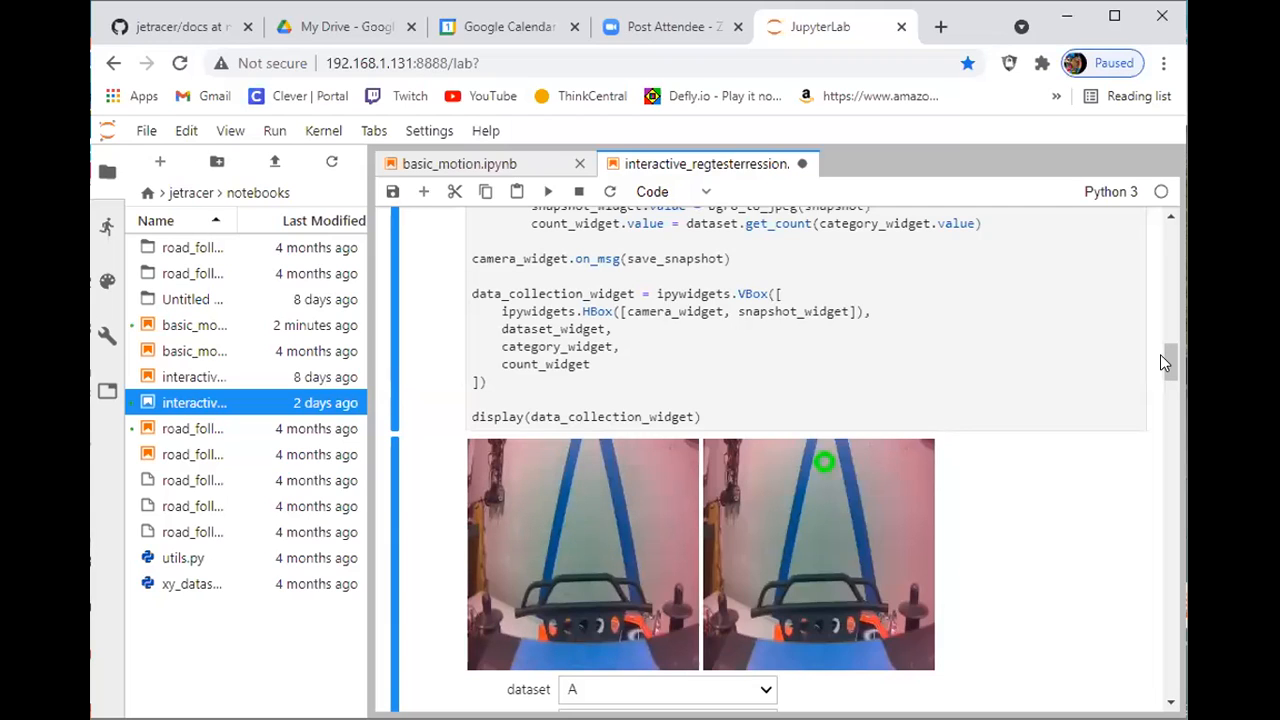
mouse_move(828, 461)
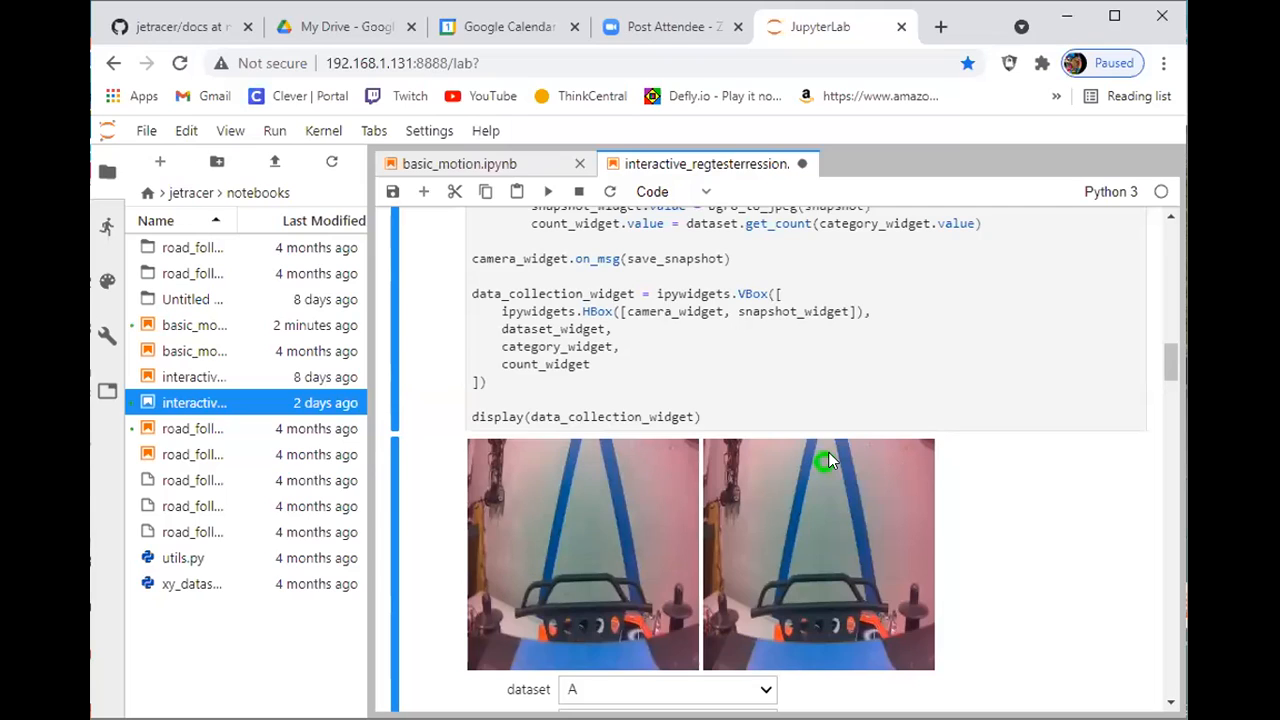
mouse_move(825, 463)
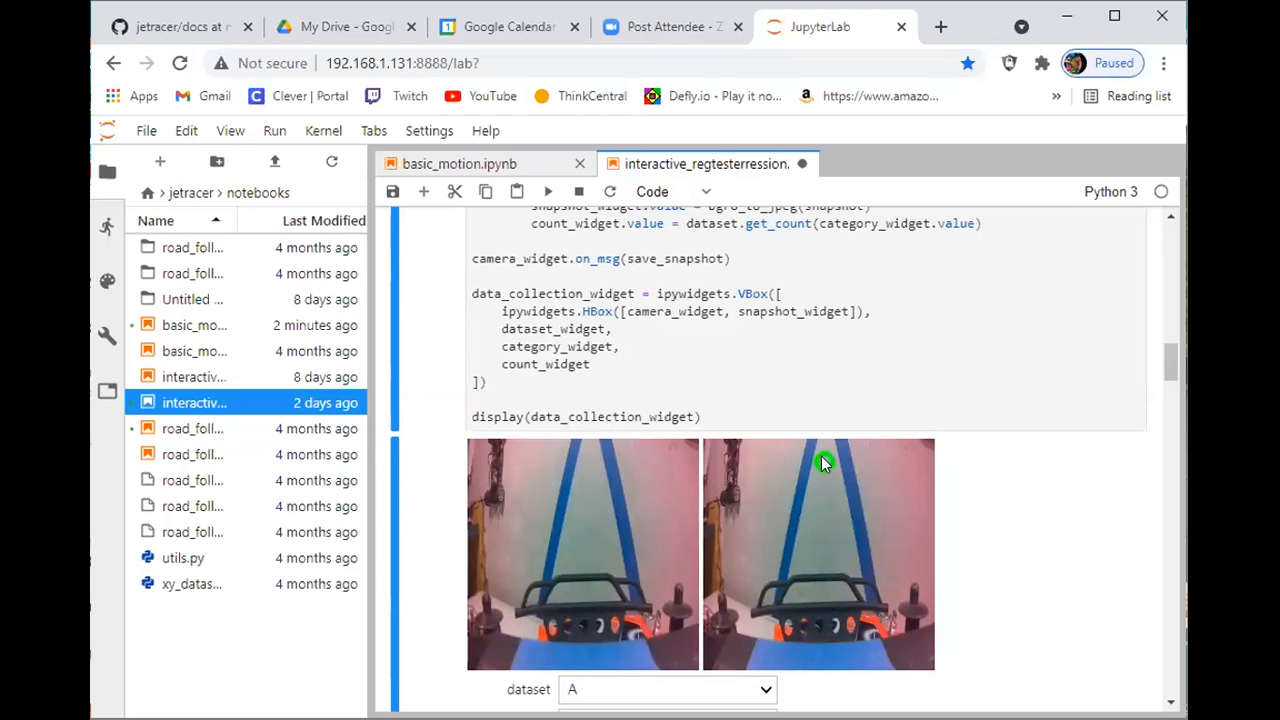
mouse_move(825, 455)
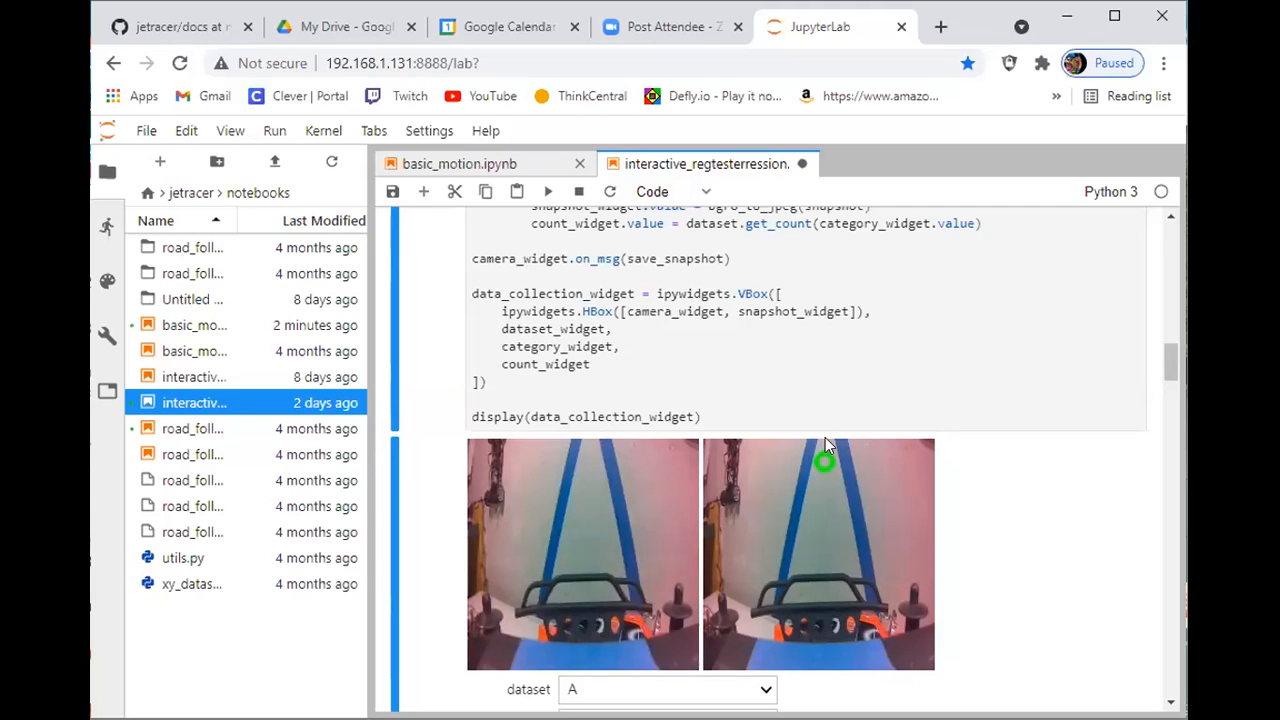
mouse_move(810, 452)
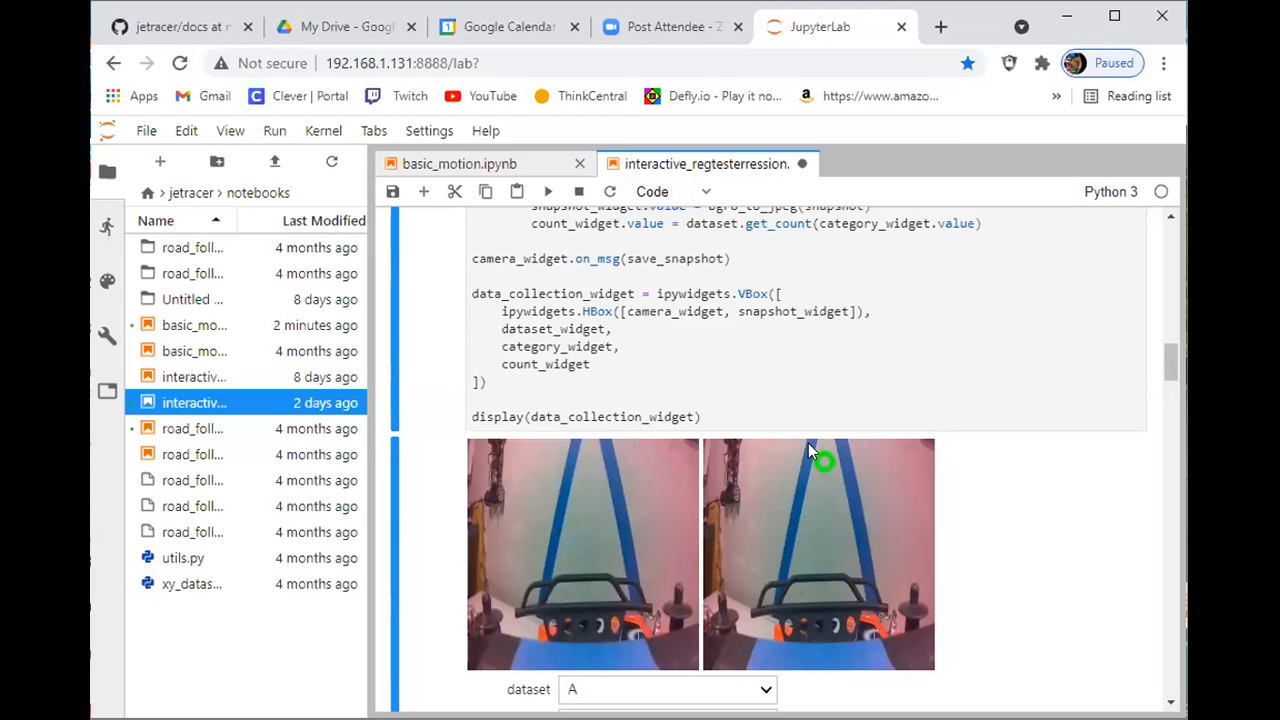
mouse_move(781, 467)
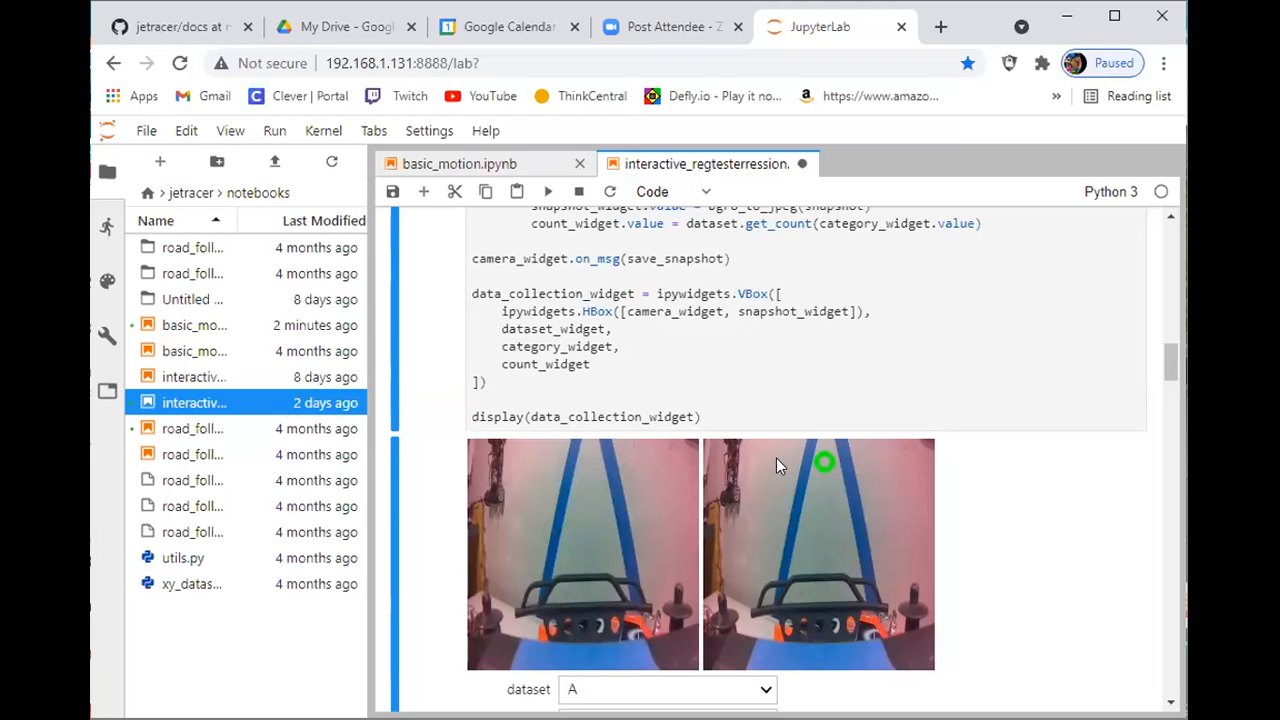
mouse_move(880, 557)
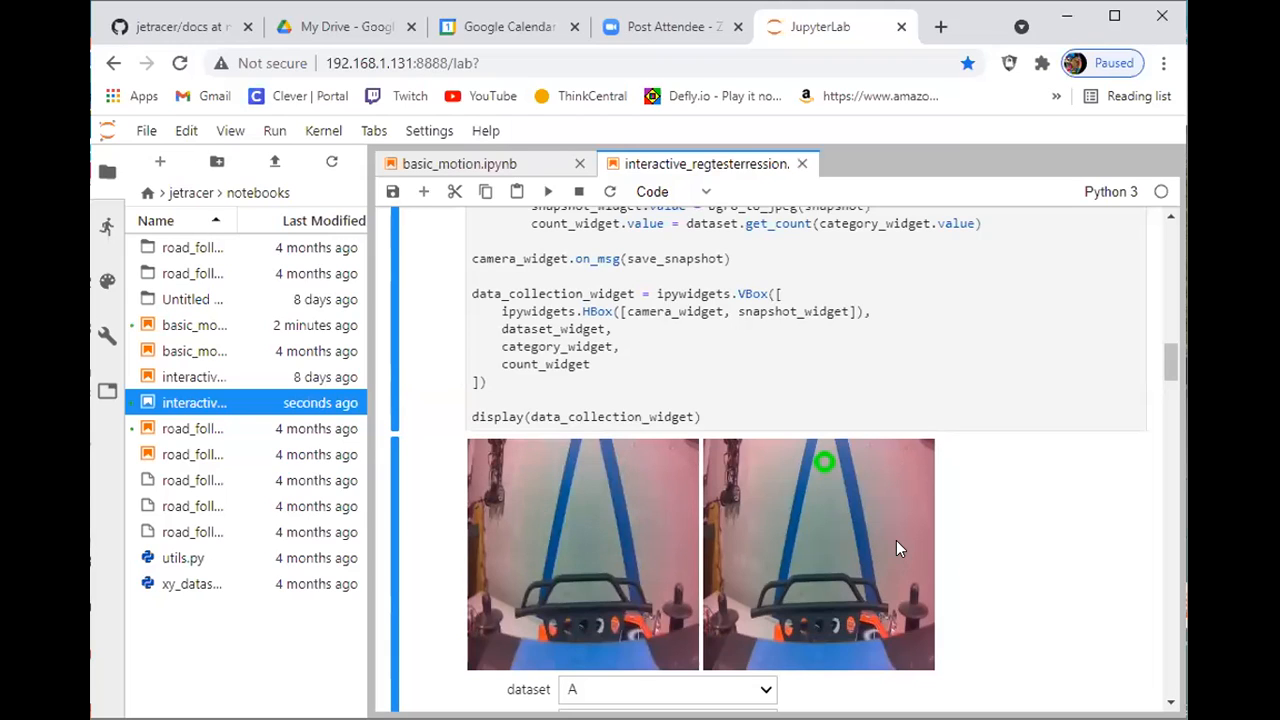
mouse_move(842, 544)
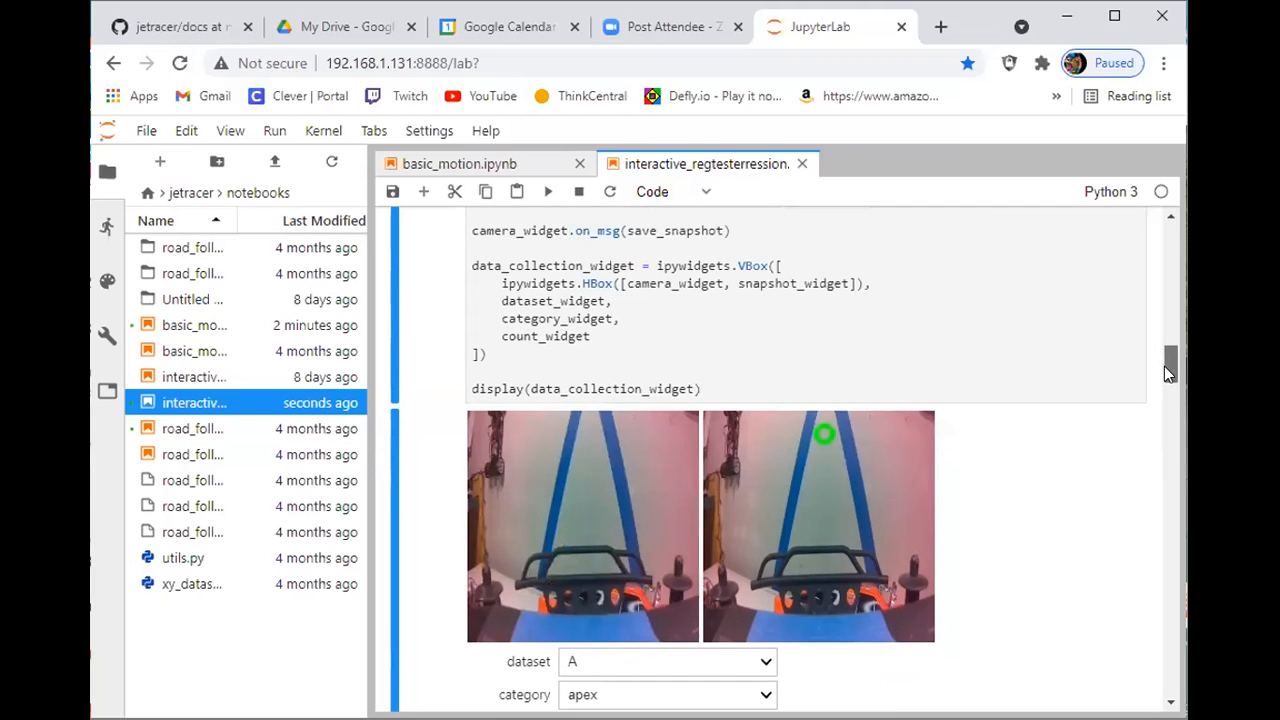
scroll("down", 3)
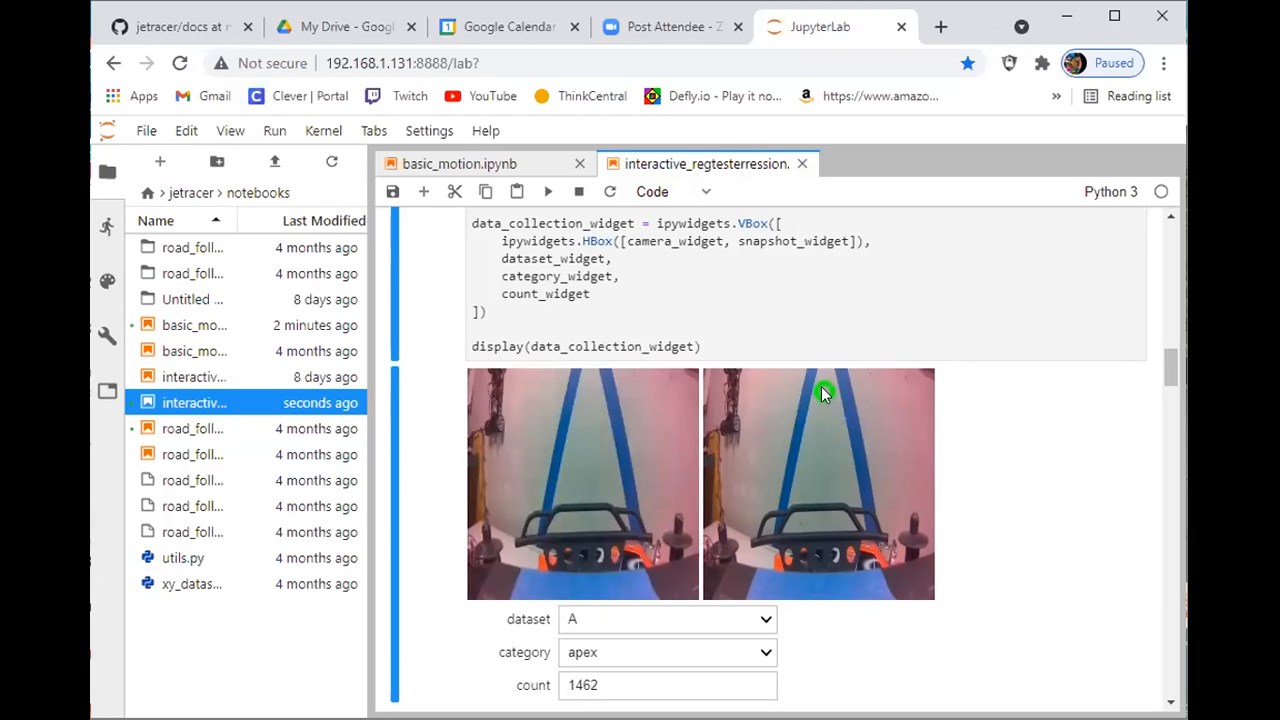
mouse_move(1170, 422)
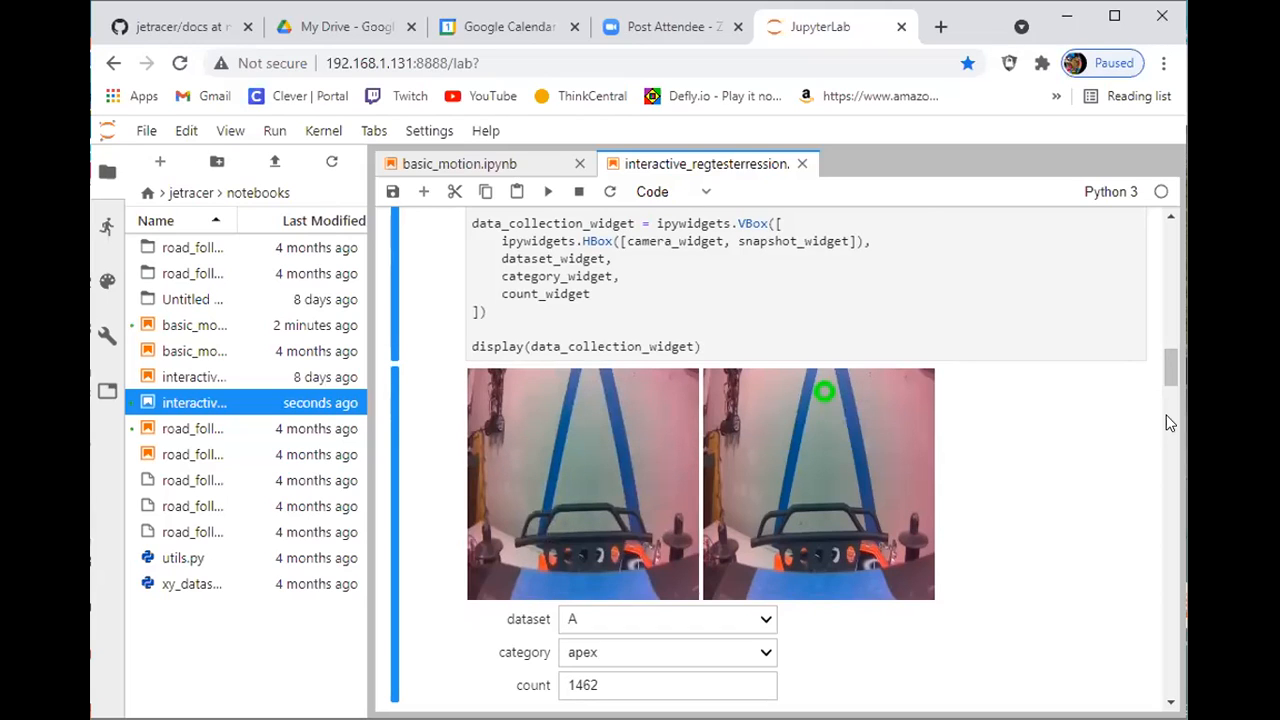
Step: Scroll down toward the Model cell and back up to the apex labelling widget
scroll("down", 3)
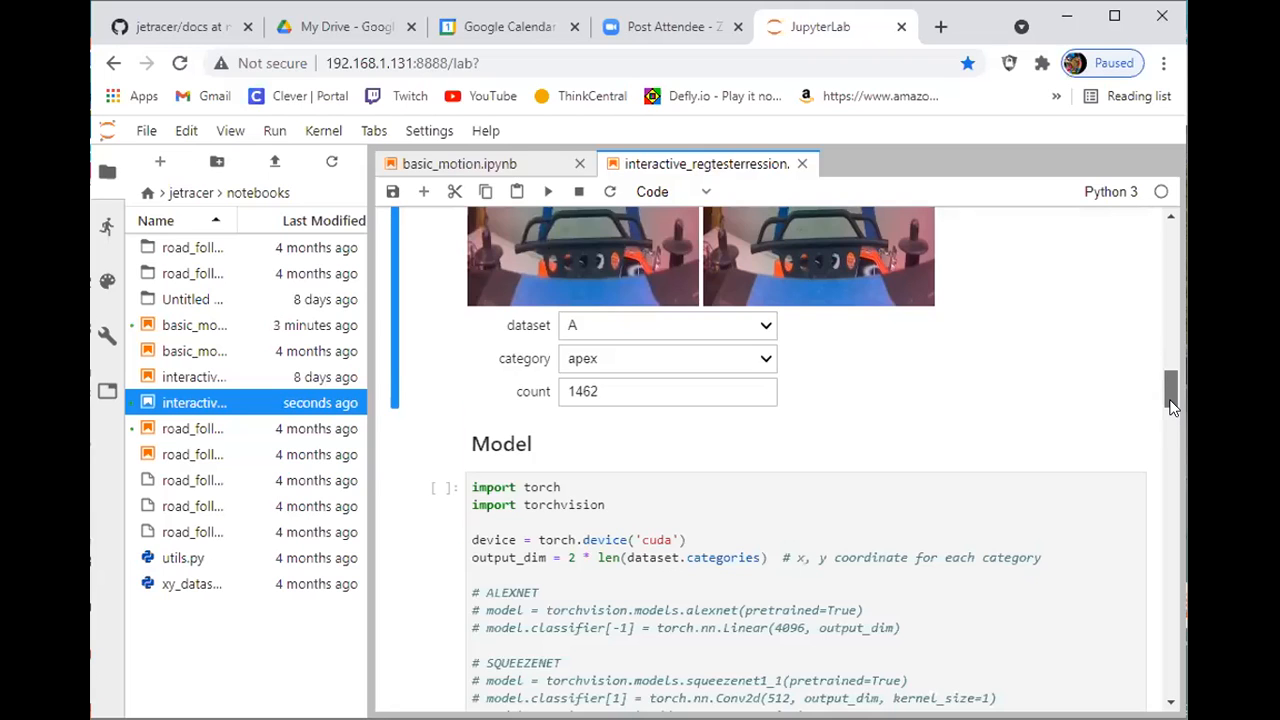
scroll("down", 3)
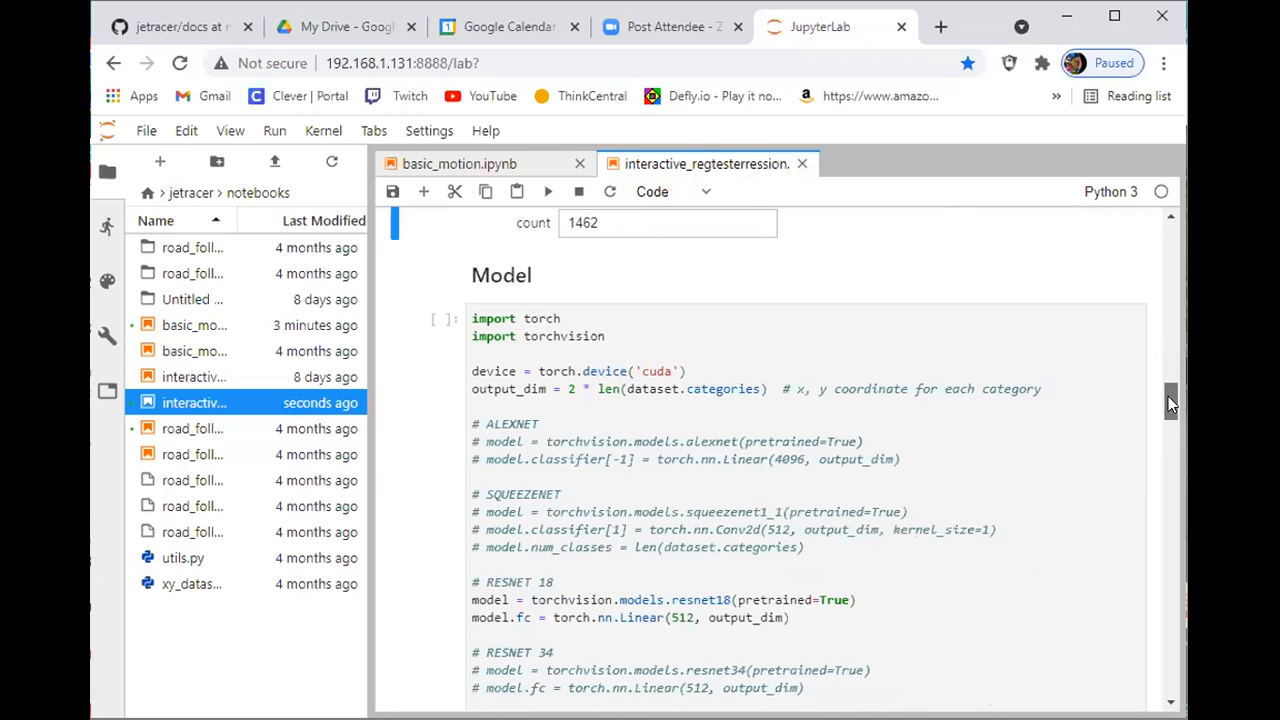
scroll("up", 3)
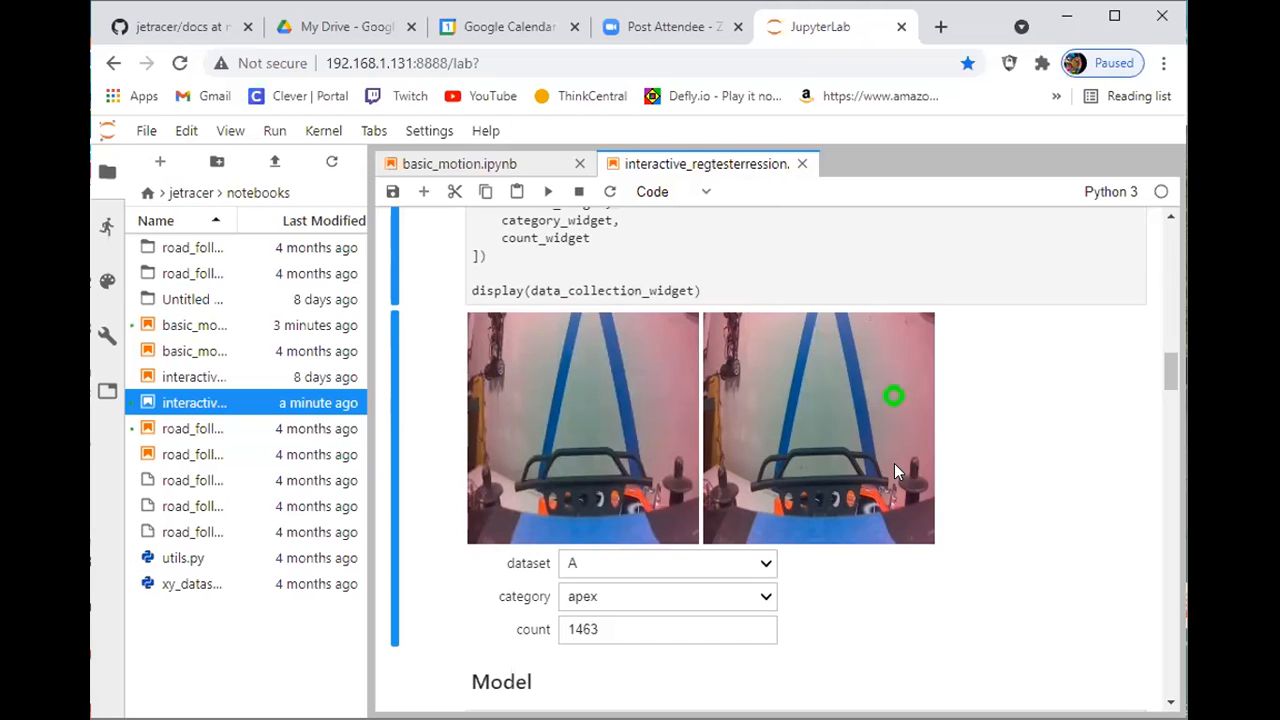
mouse_move(1121, 381)
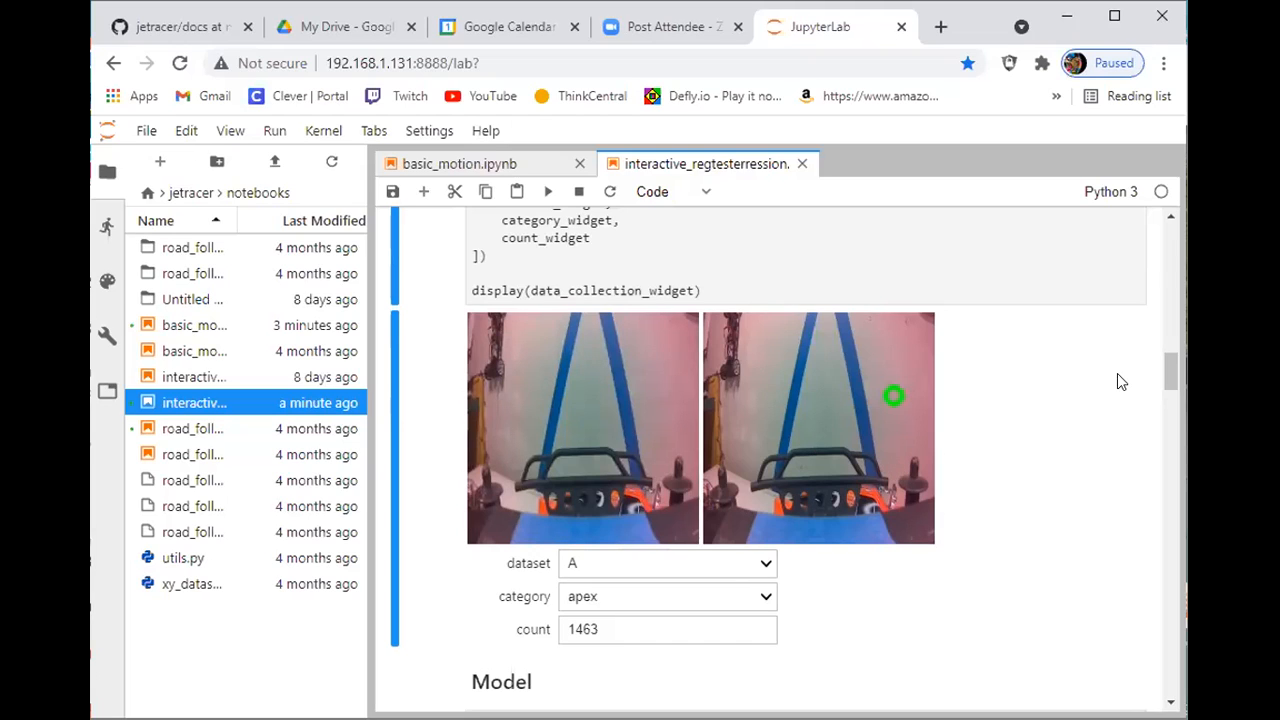
mouse_move(1175, 377)
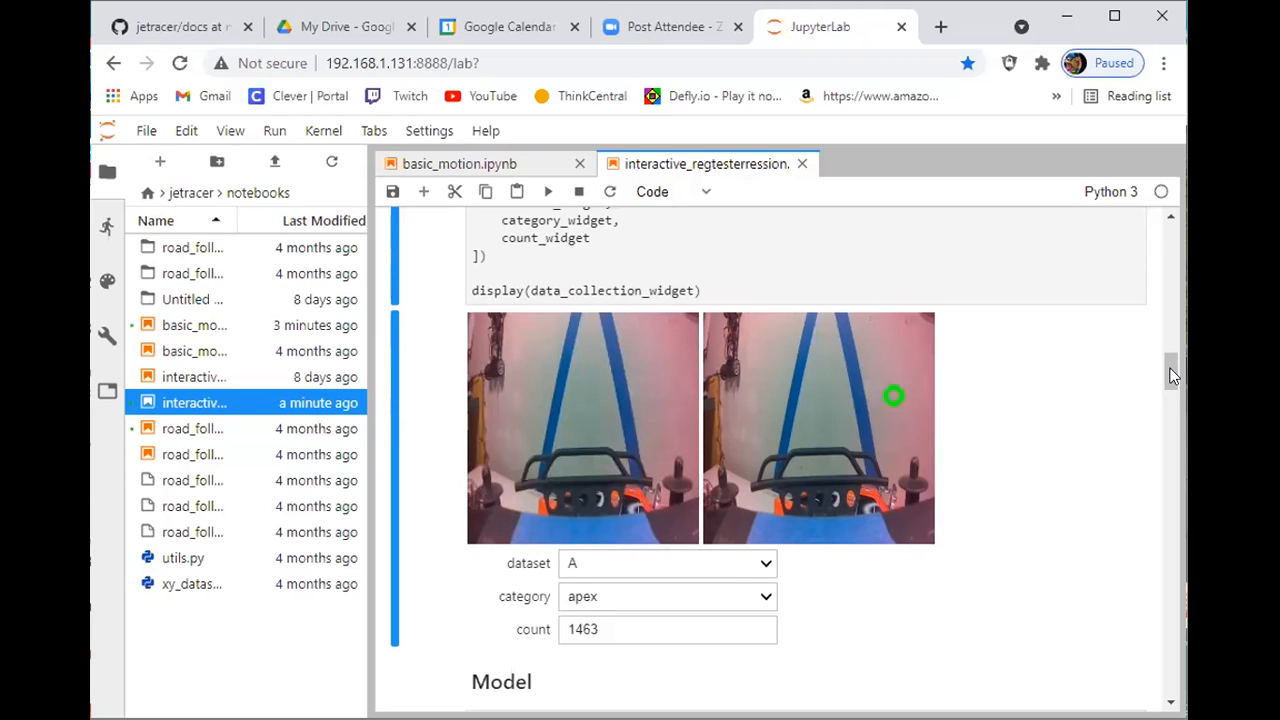
Step: Skim the Model and training cells, then switch to the My Drive browser tab
scroll("down", 3)
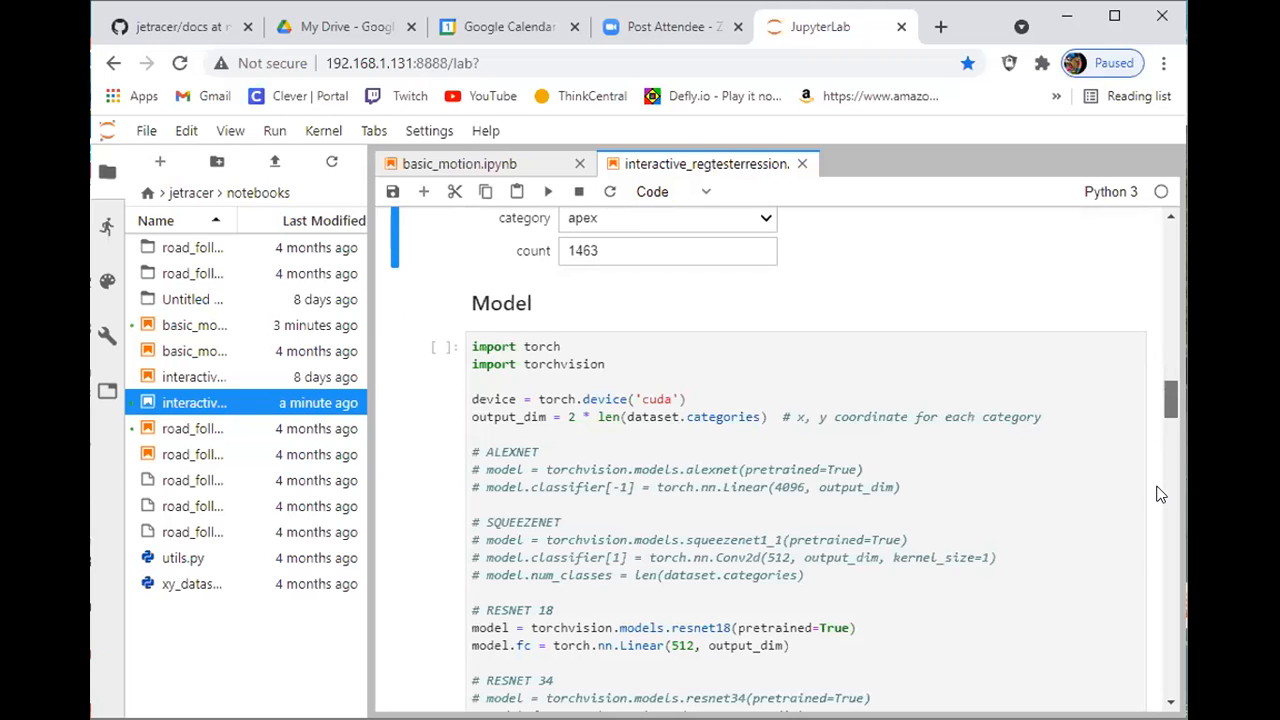
scroll("down", 3)
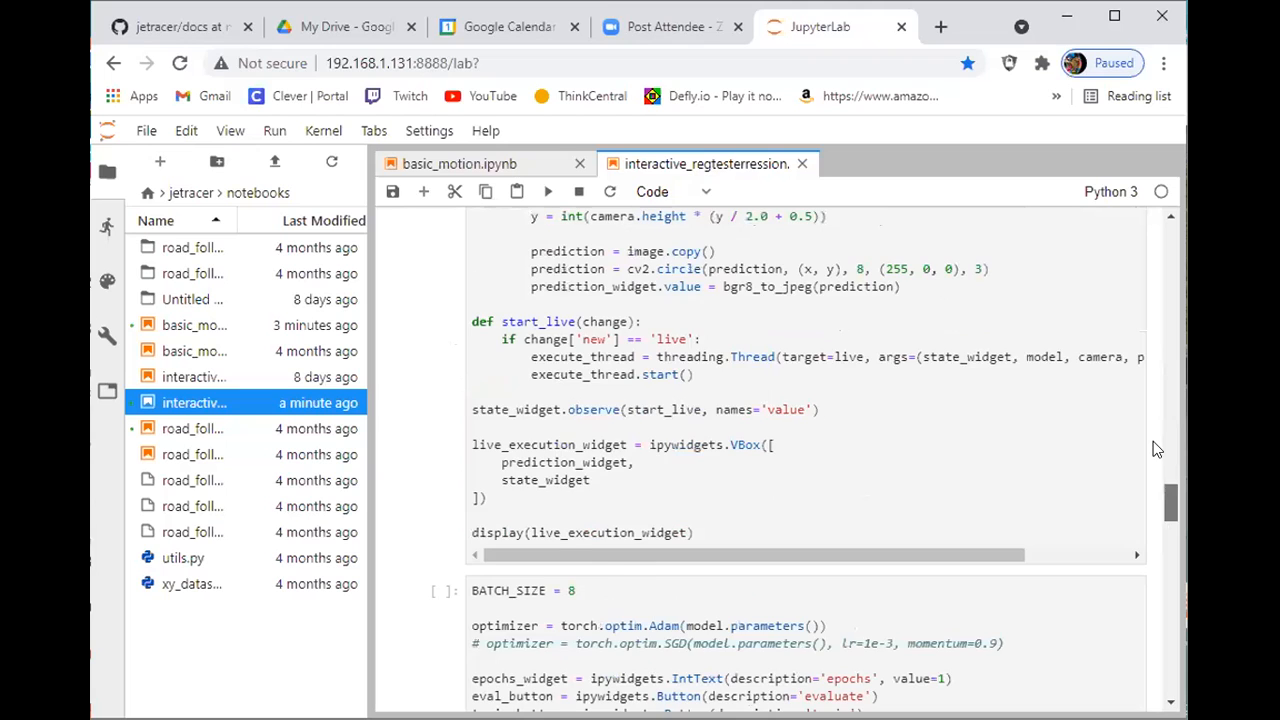
scroll("up", 3)
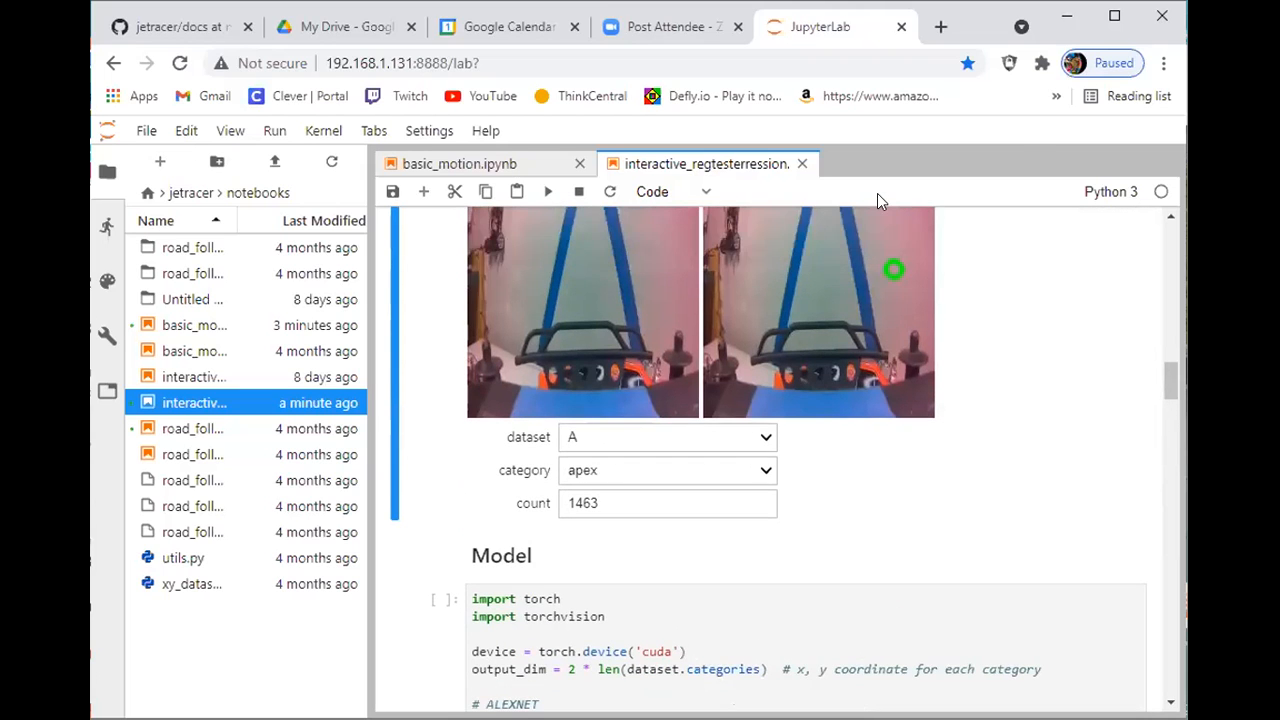
mouse_move(775, 320)
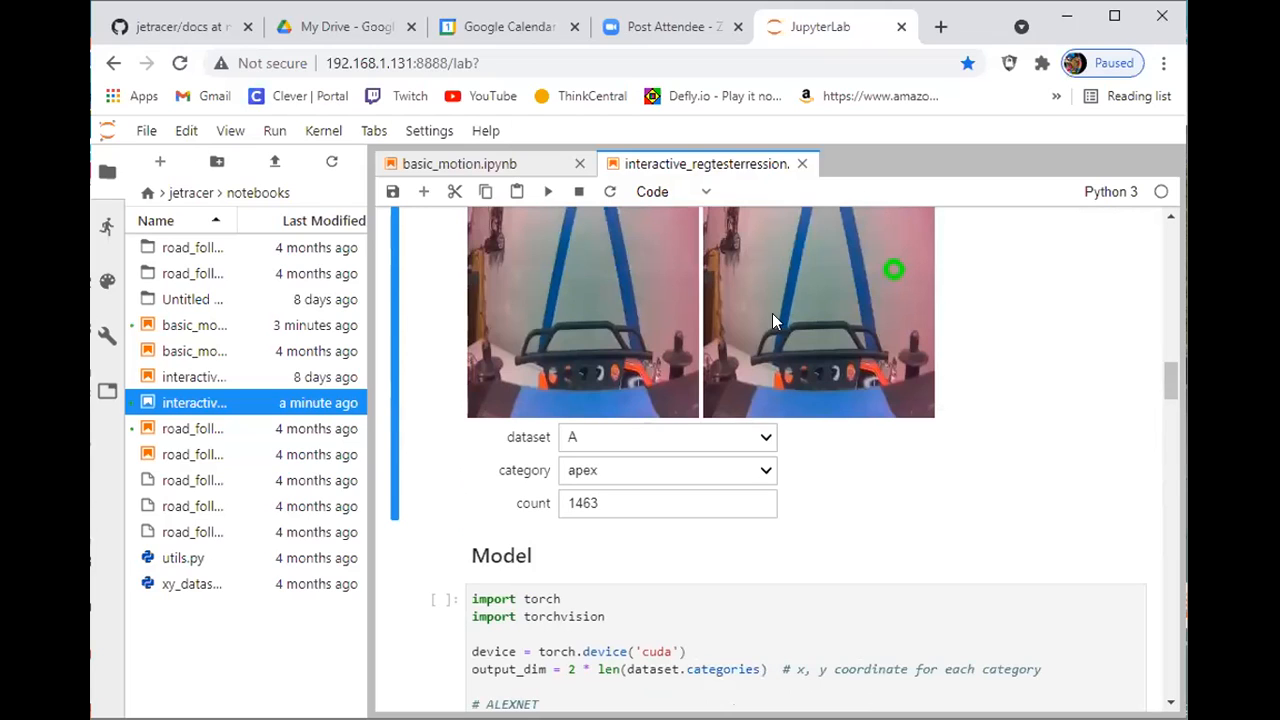
mouse_move(892, 262)
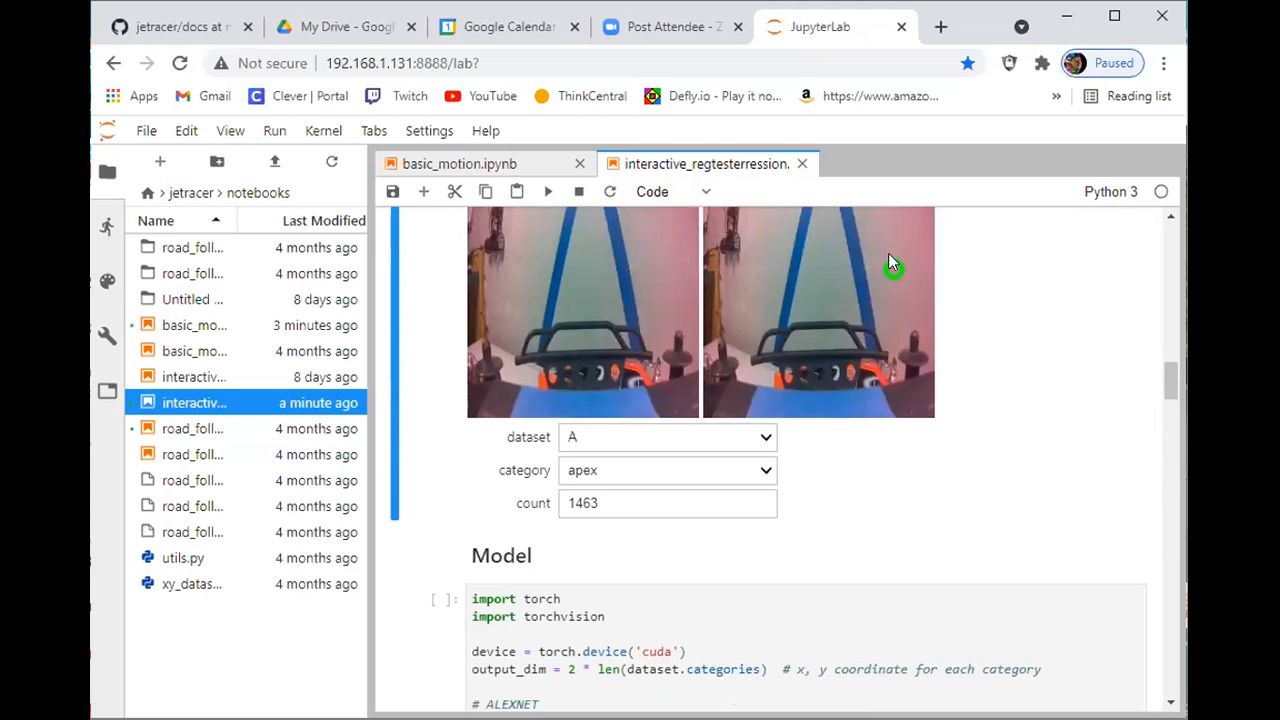
mouse_move(830, 221)
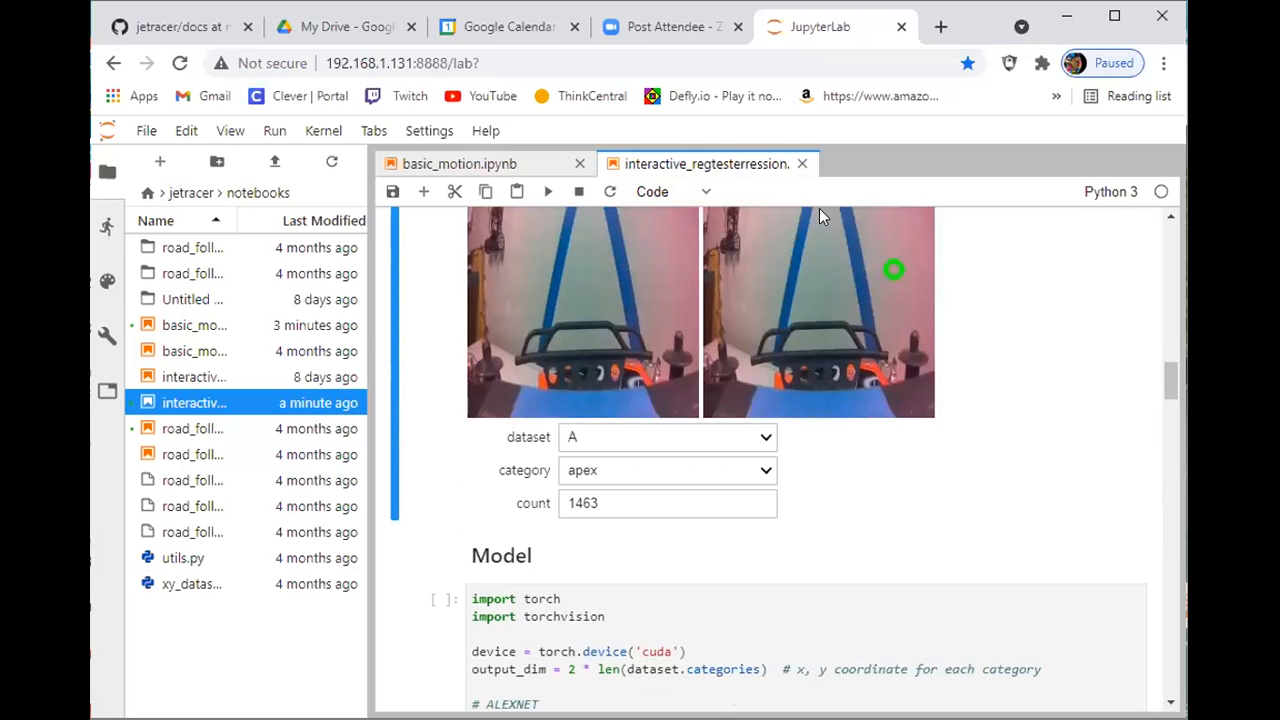
mouse_move(766, 235)
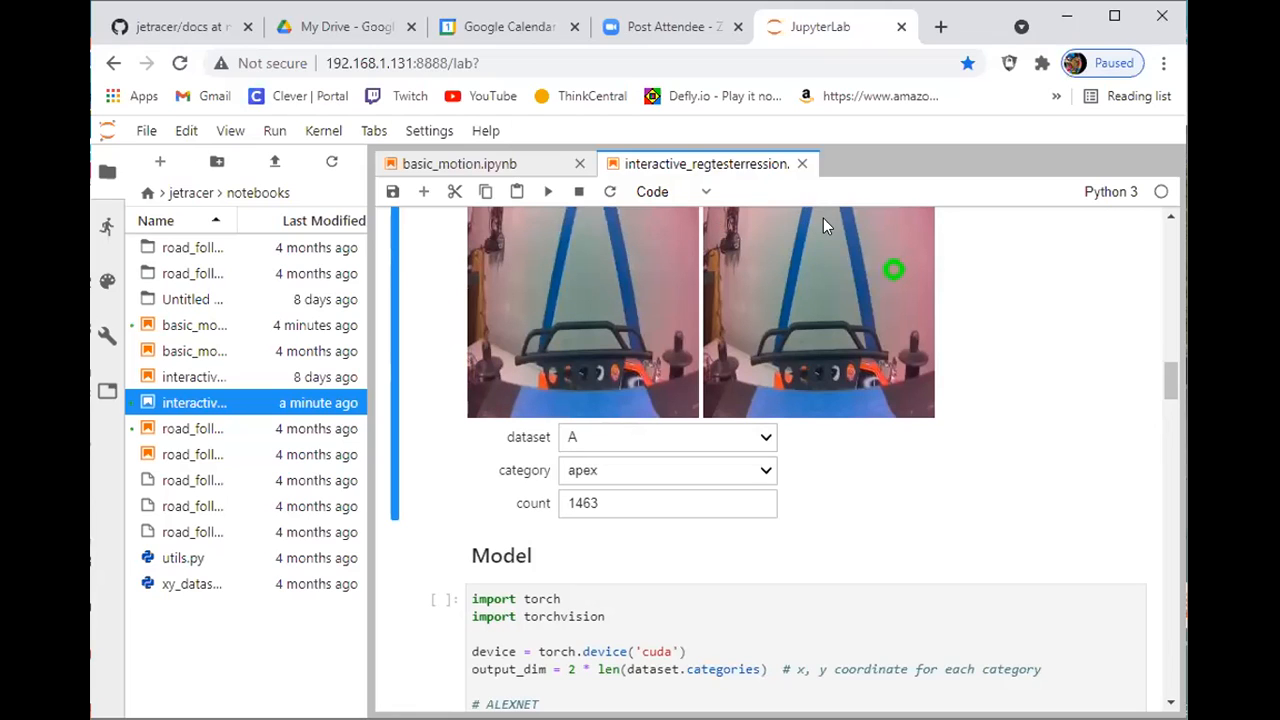
mouse_move(835, 230)
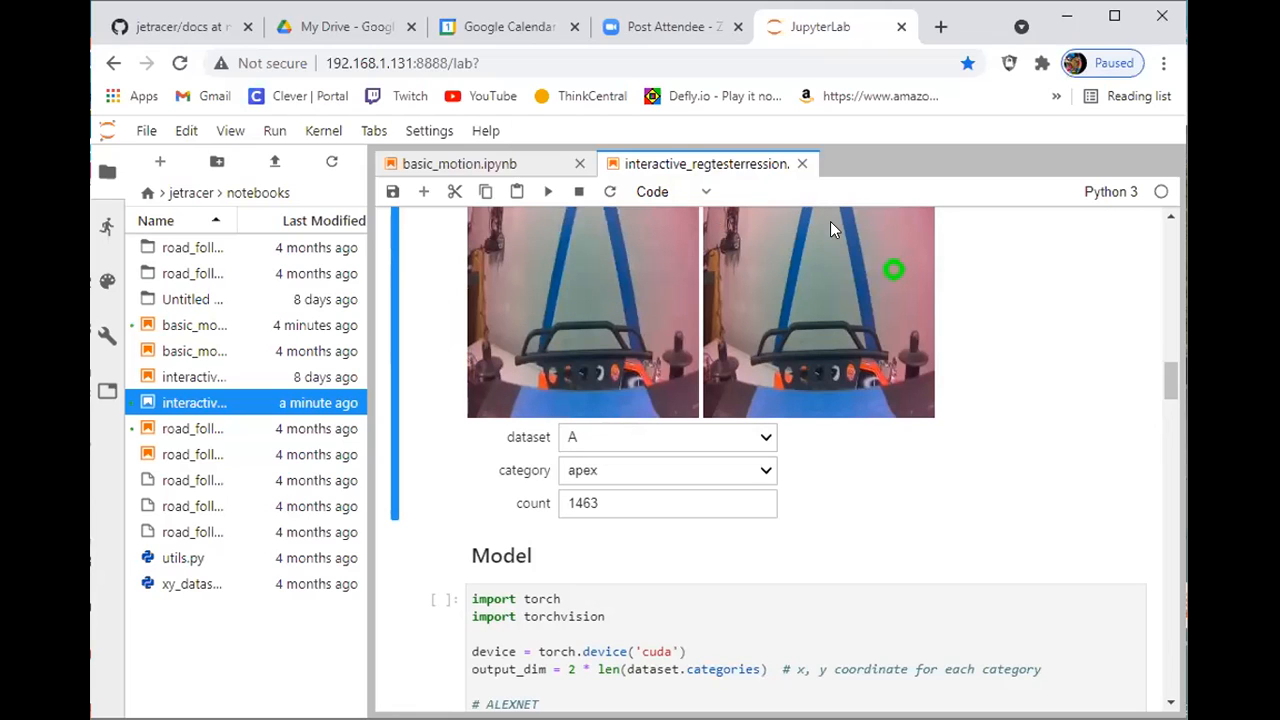
mouse_move(1146, 366)
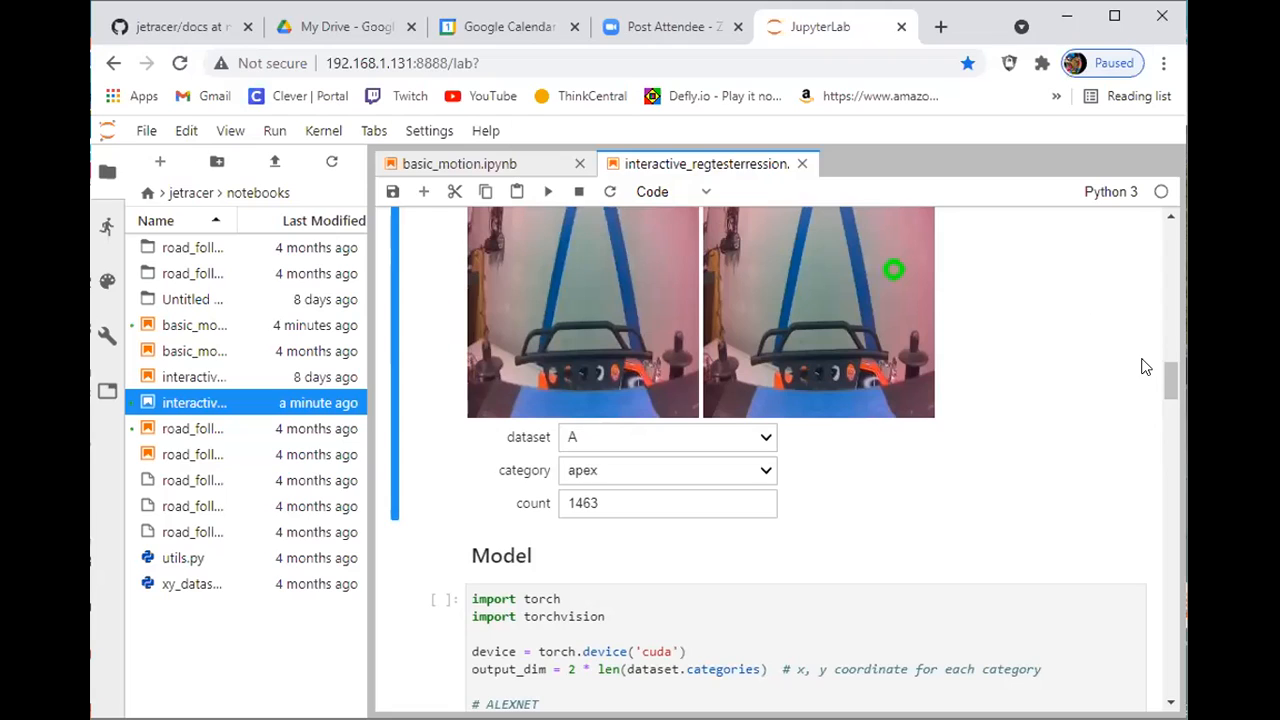
mouse_move(330, 30)
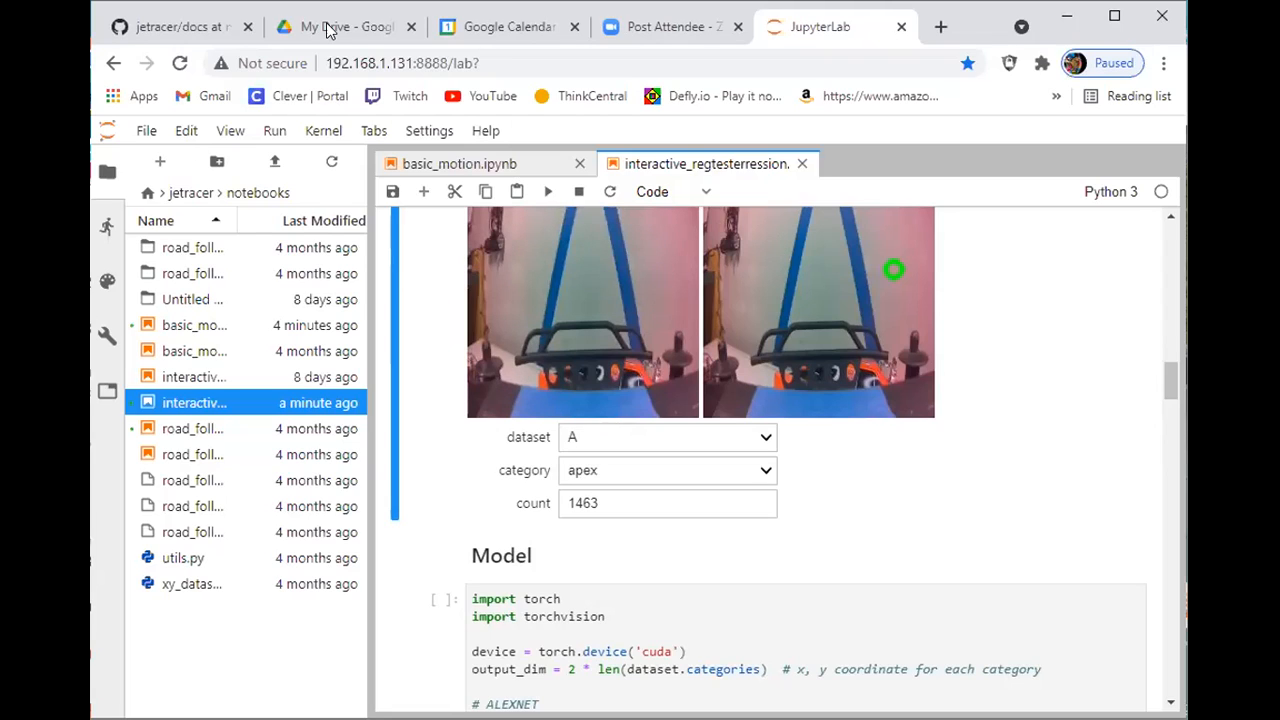
left_click(345, 26)
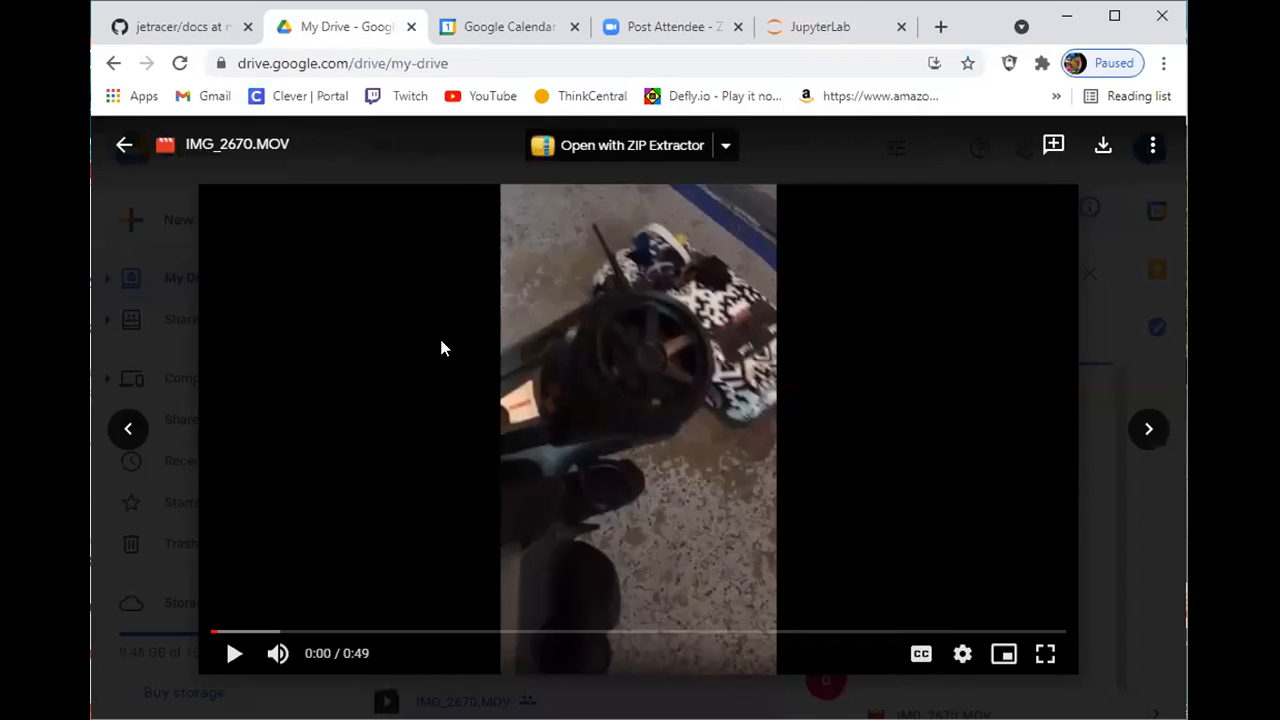
mouse_move(427, 393)
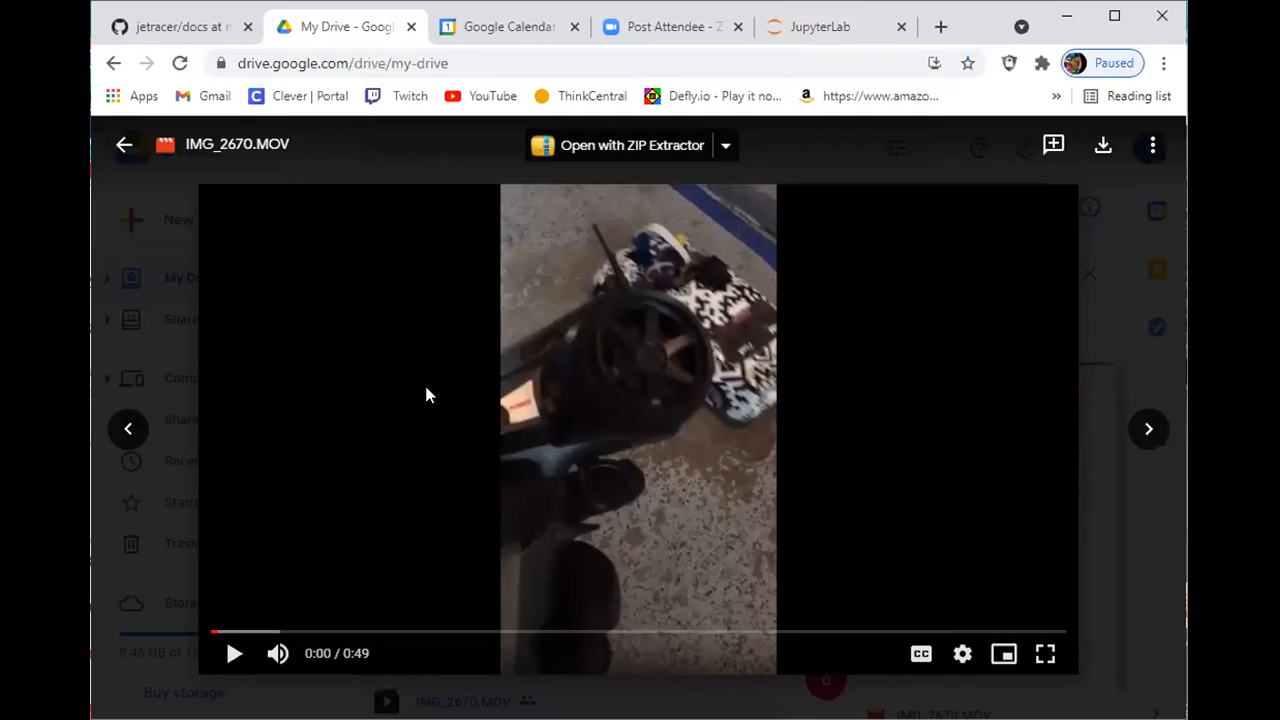
mouse_move(406, 425)
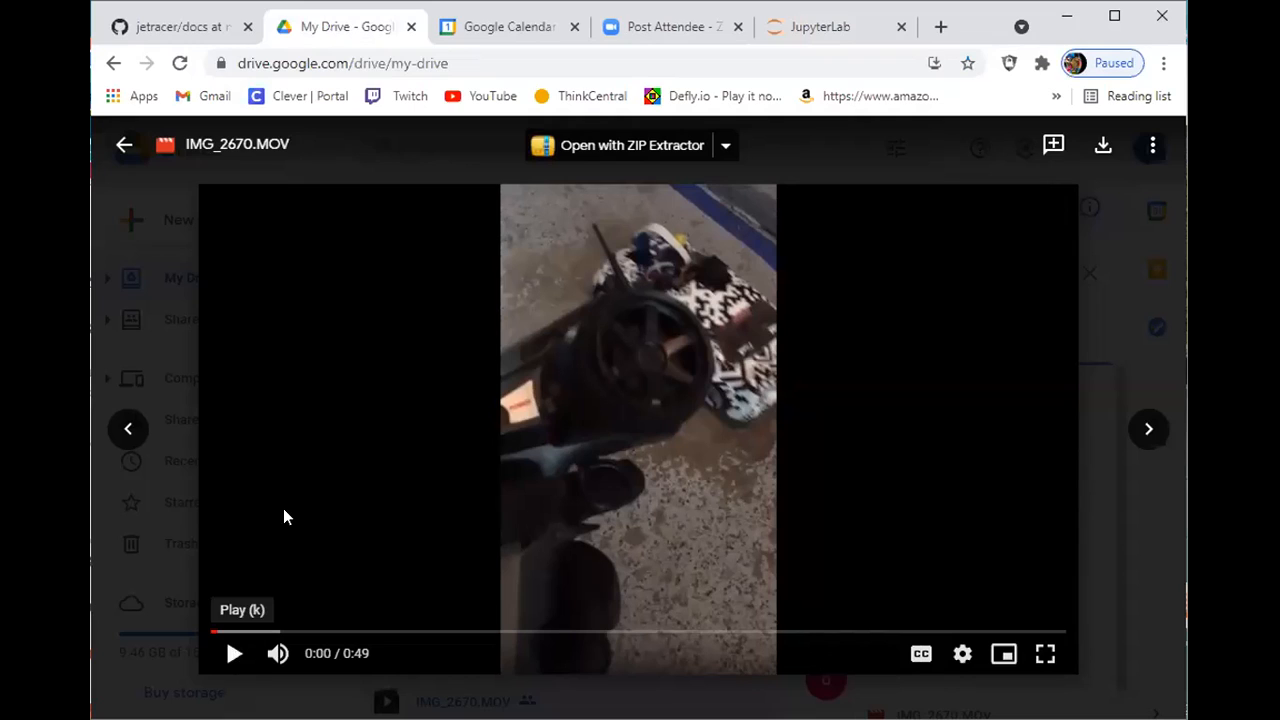
mouse_move(288, 515)
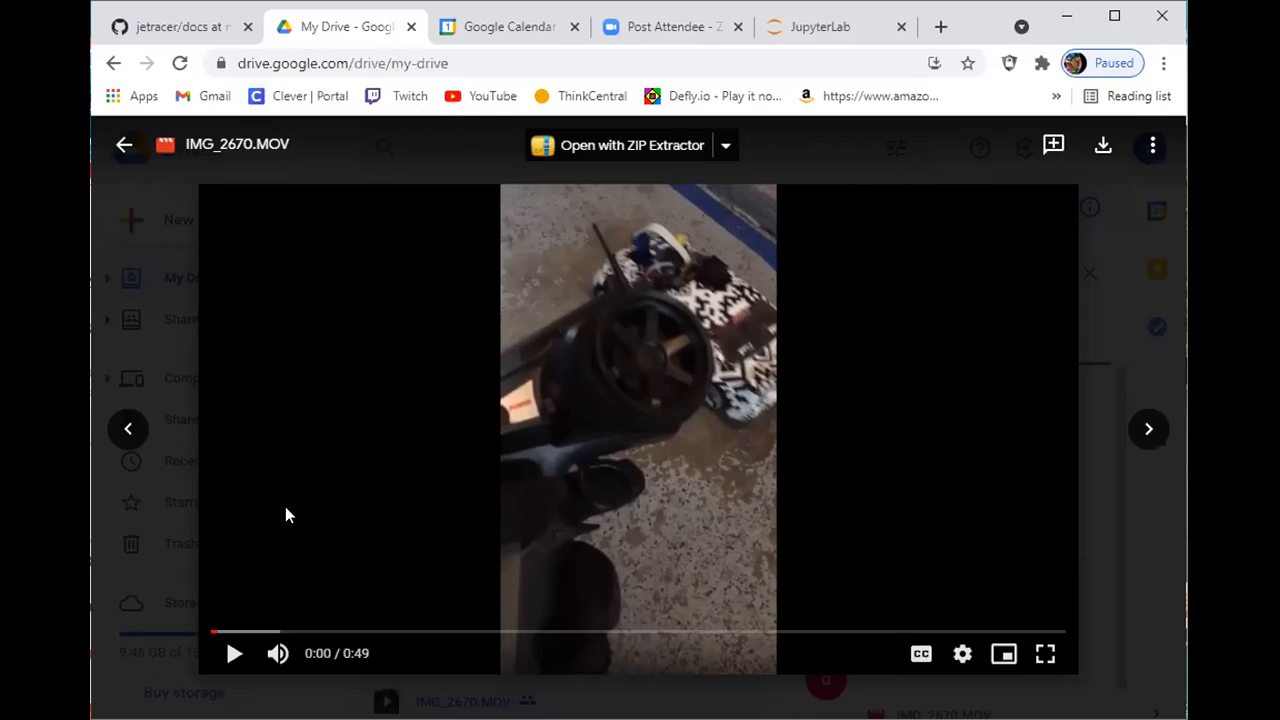
mouse_move(233, 653)
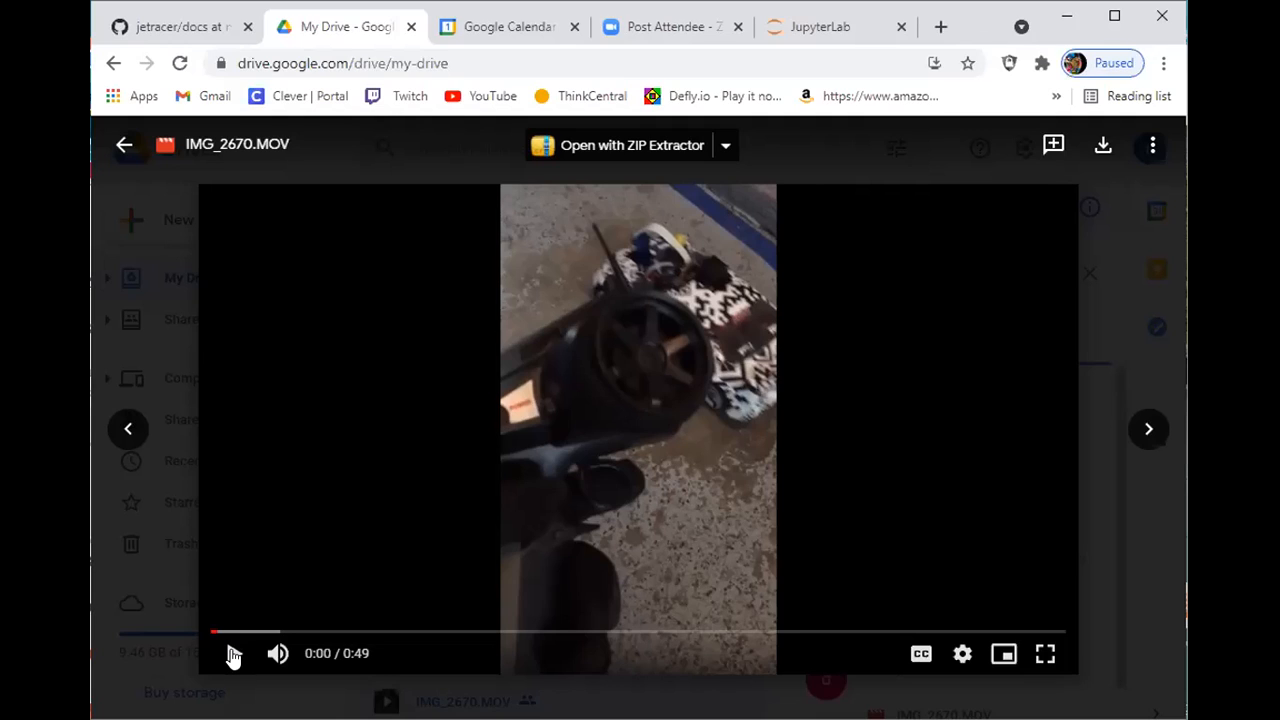
mouse_move(231, 653)
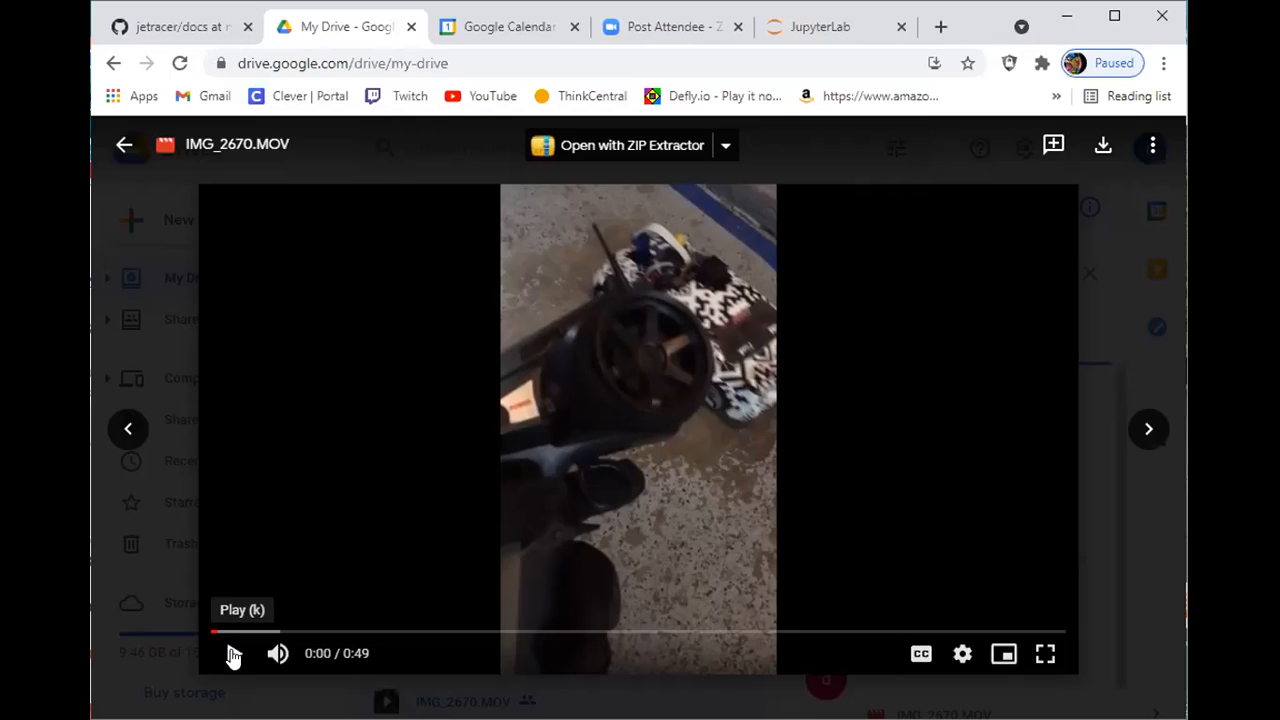
Step: Play the IMG_2670.MOV car demo video through to 0:49, then replay it
left_click(233, 653)
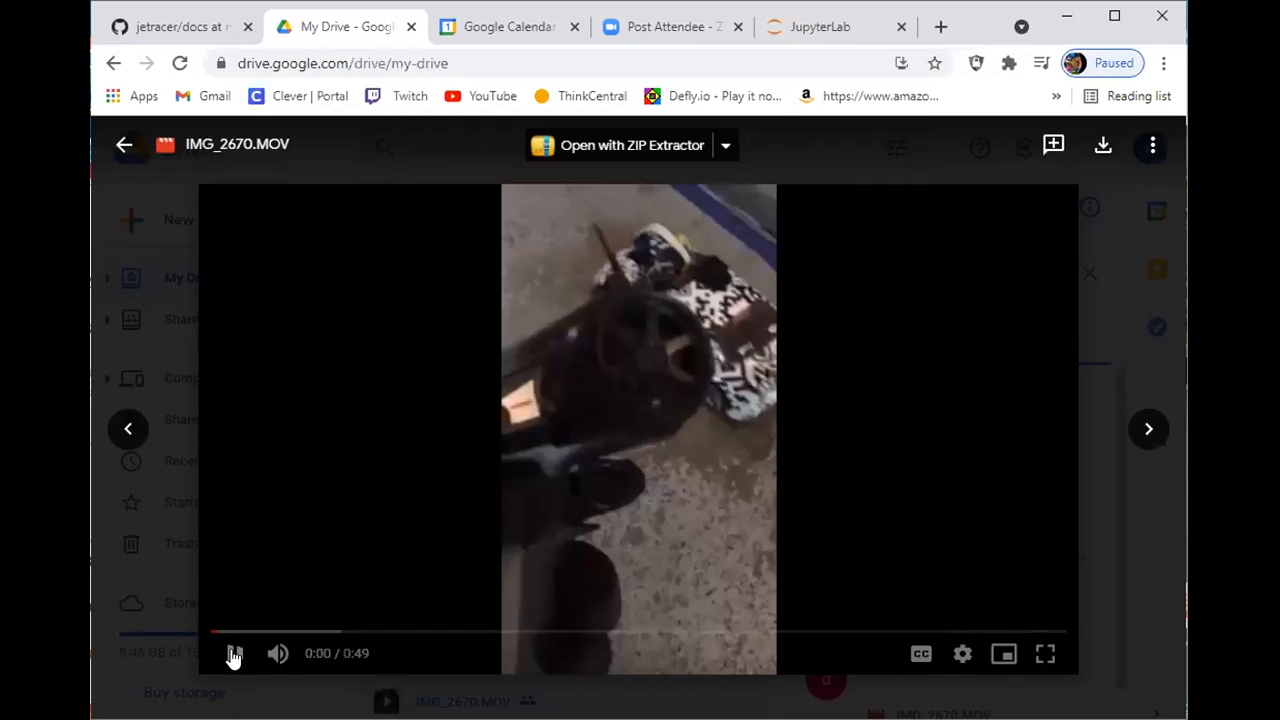
left_click(233, 653)
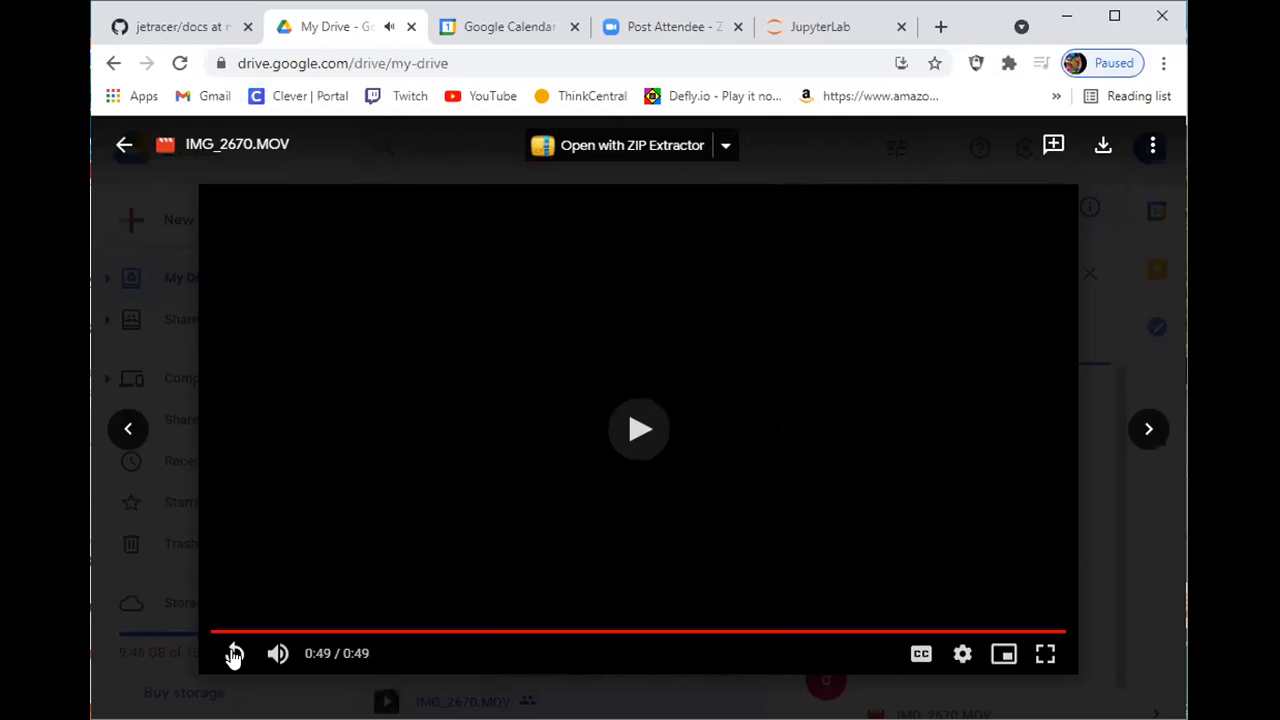
left_click(234, 653)
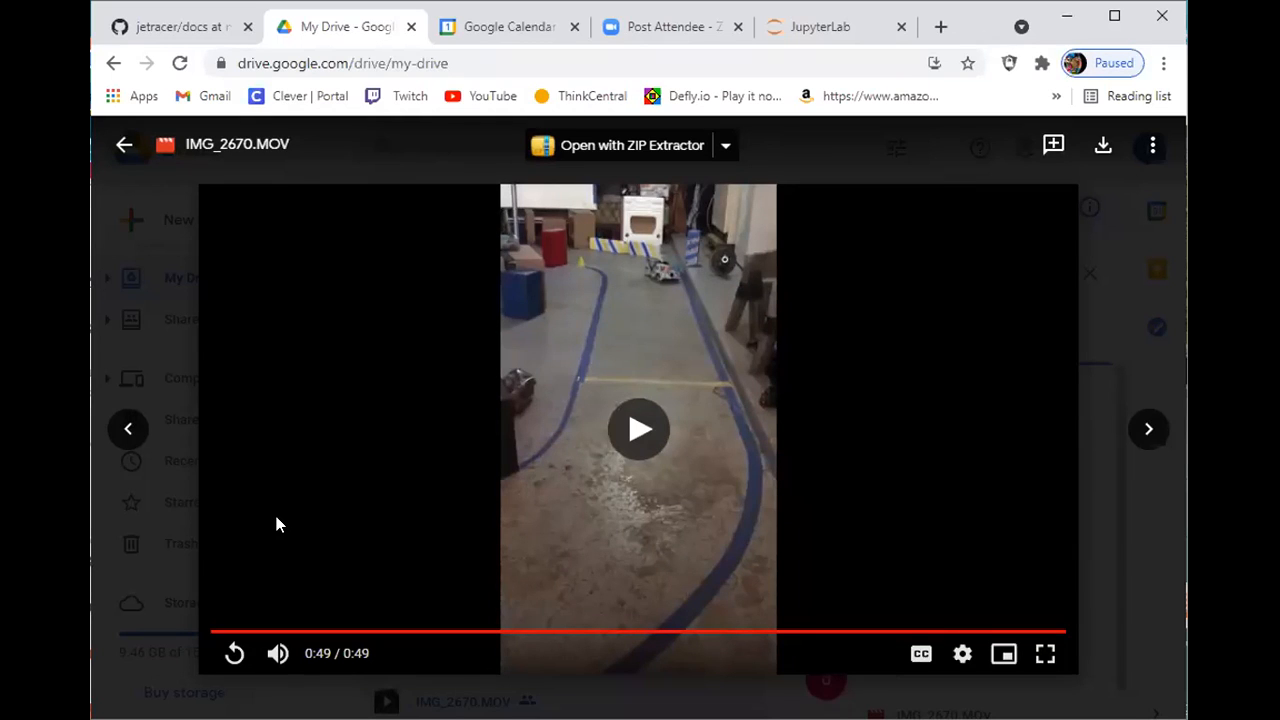
mouse_move(465, 546)
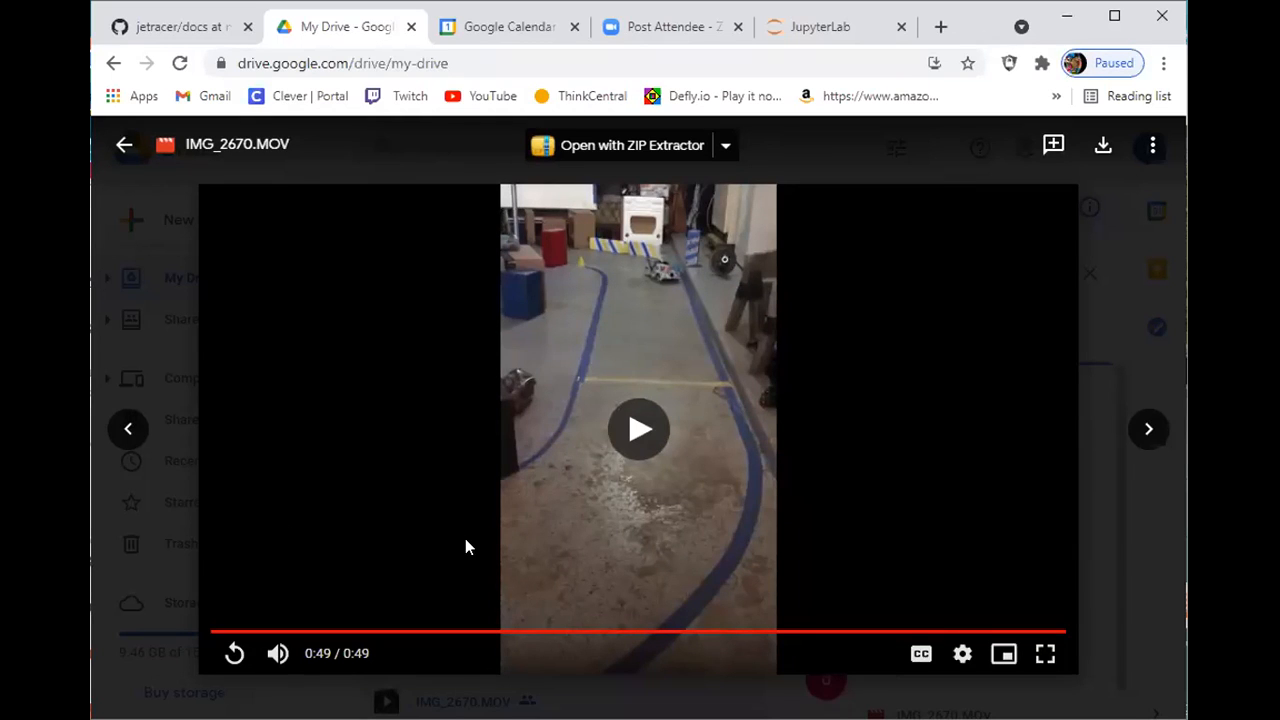
mouse_move(595, 338)
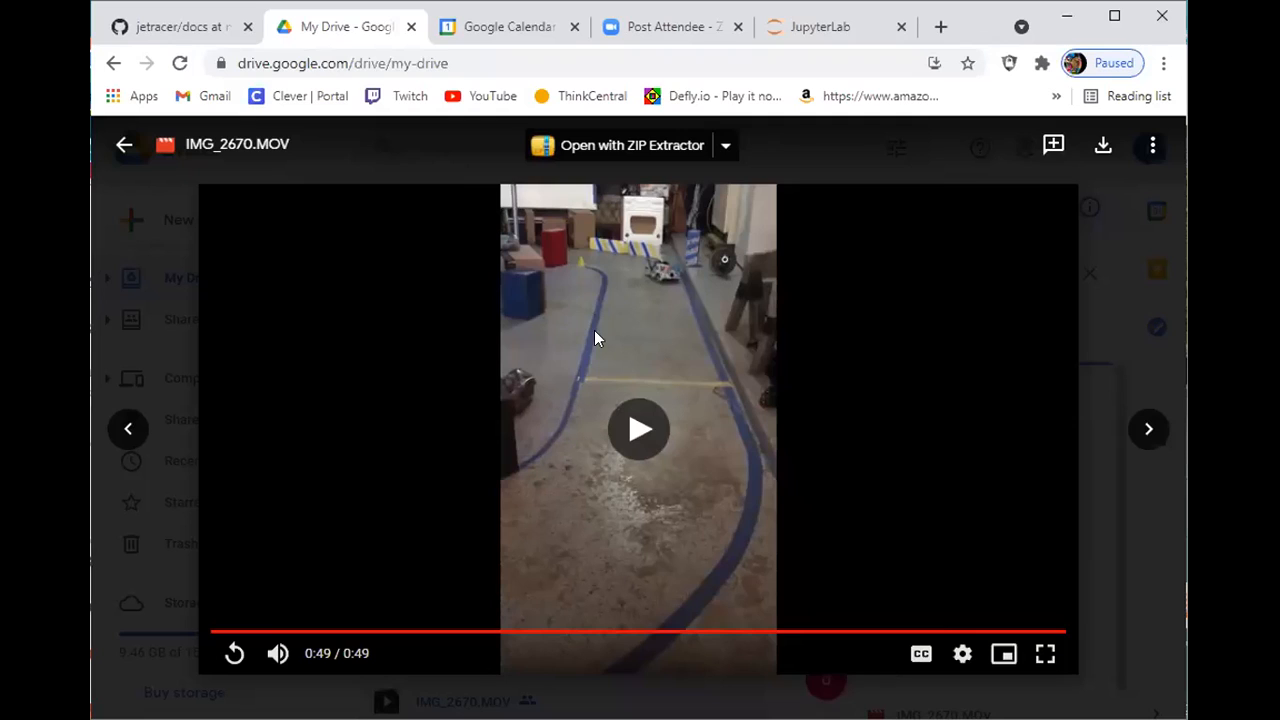
mouse_move(556, 342)
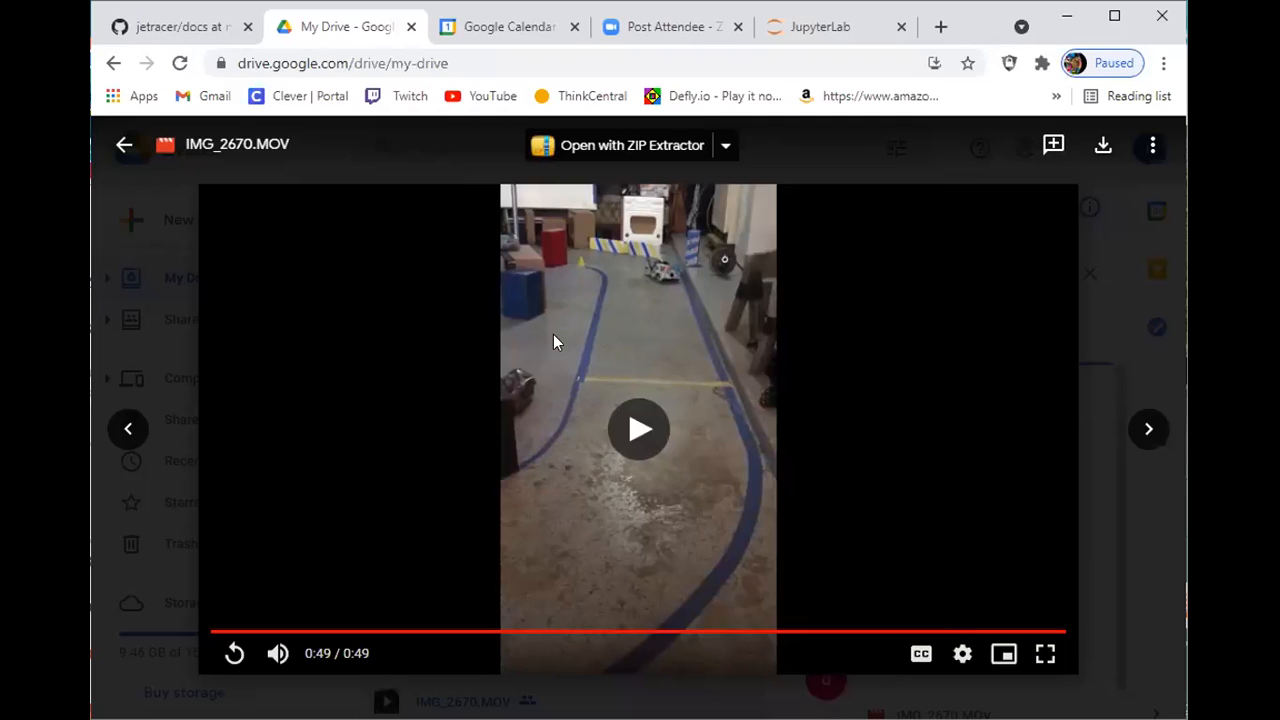
mouse_move(478, 451)
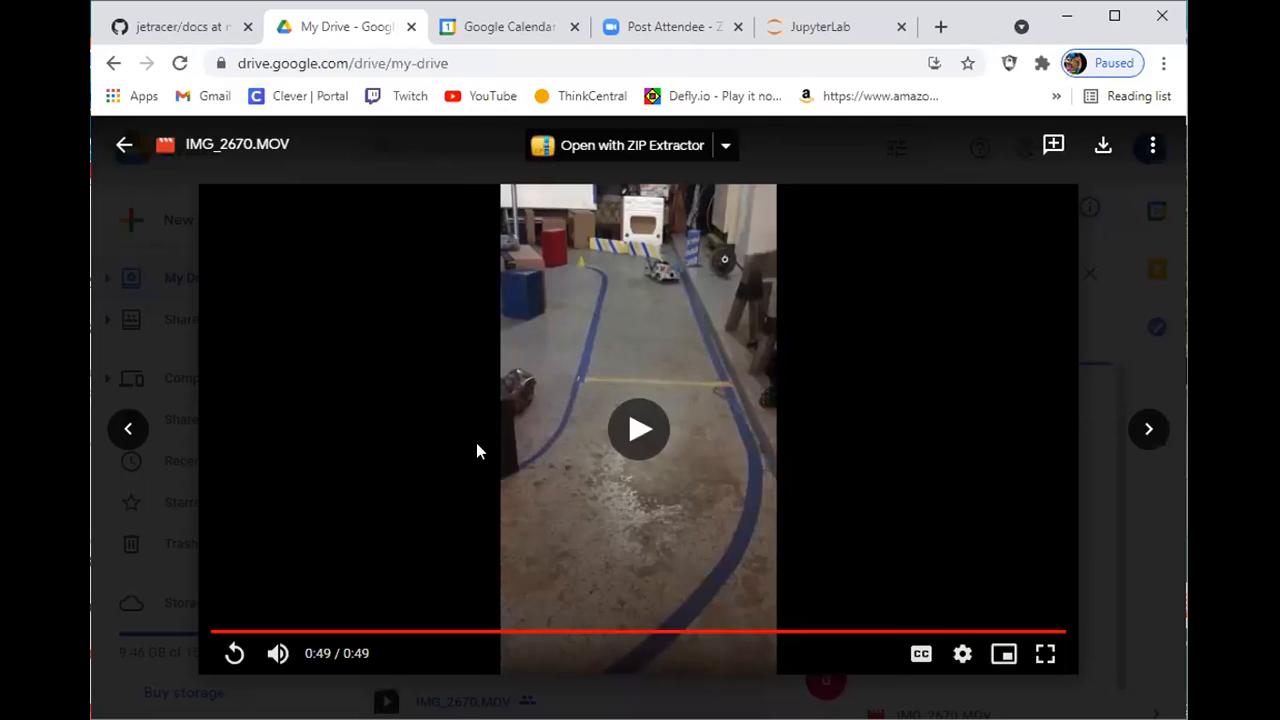
mouse_move(572, 563)
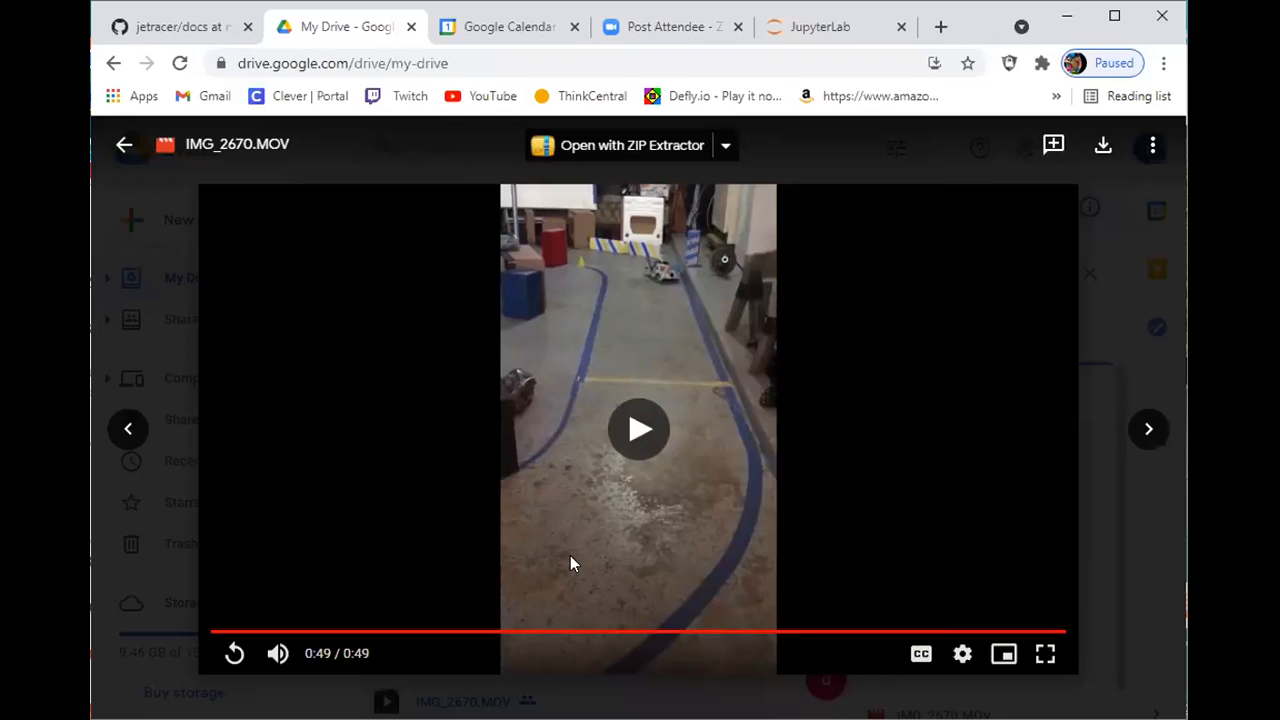
mouse_move(660, 498)
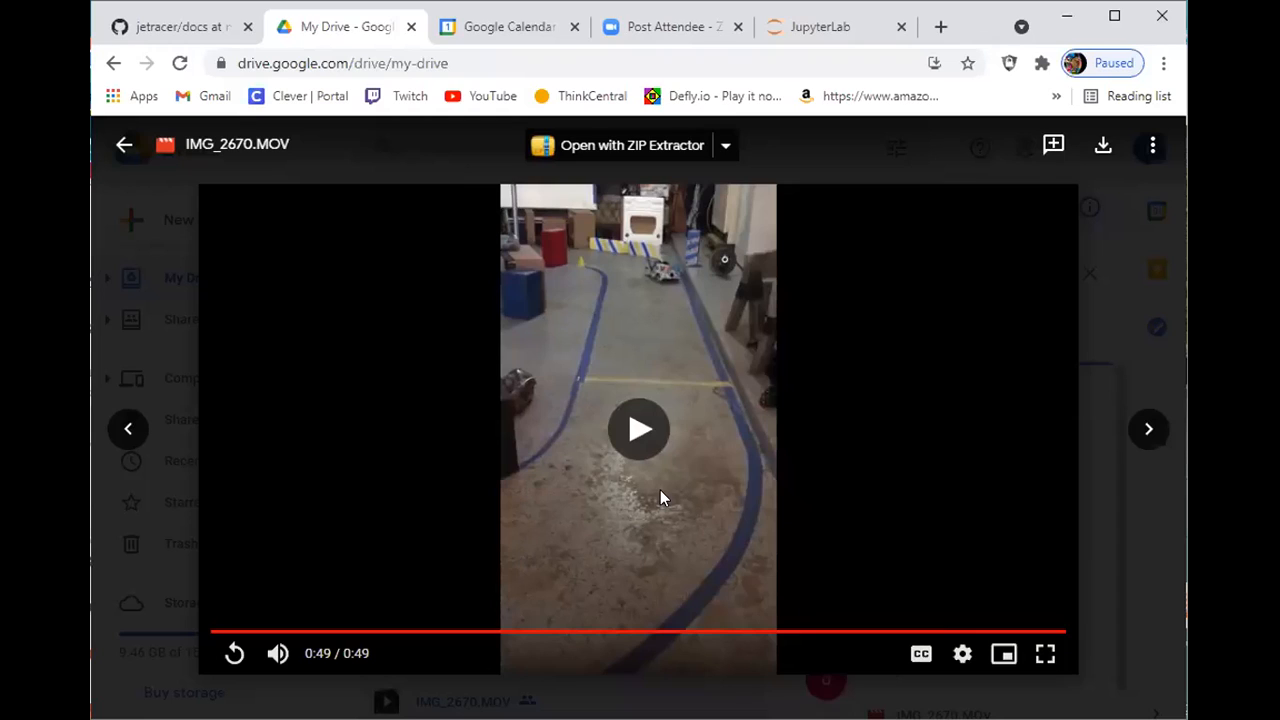
mouse_move(675, 297)
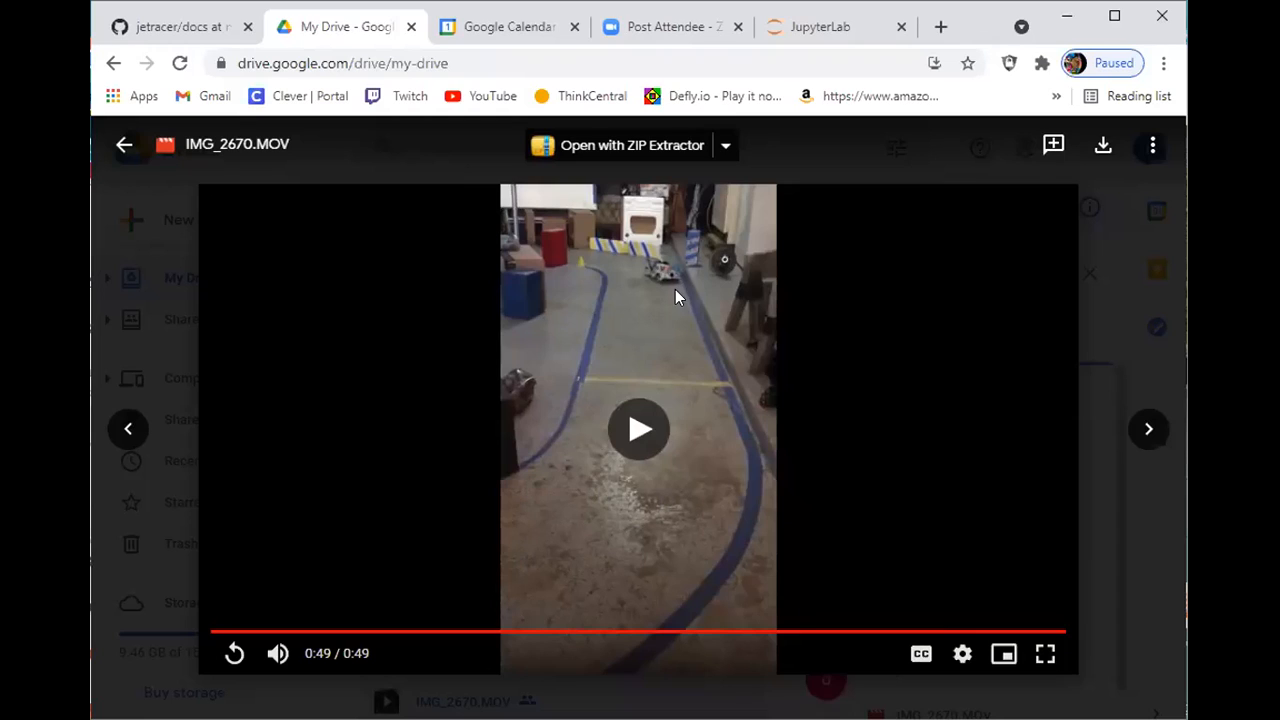
mouse_move(575, 310)
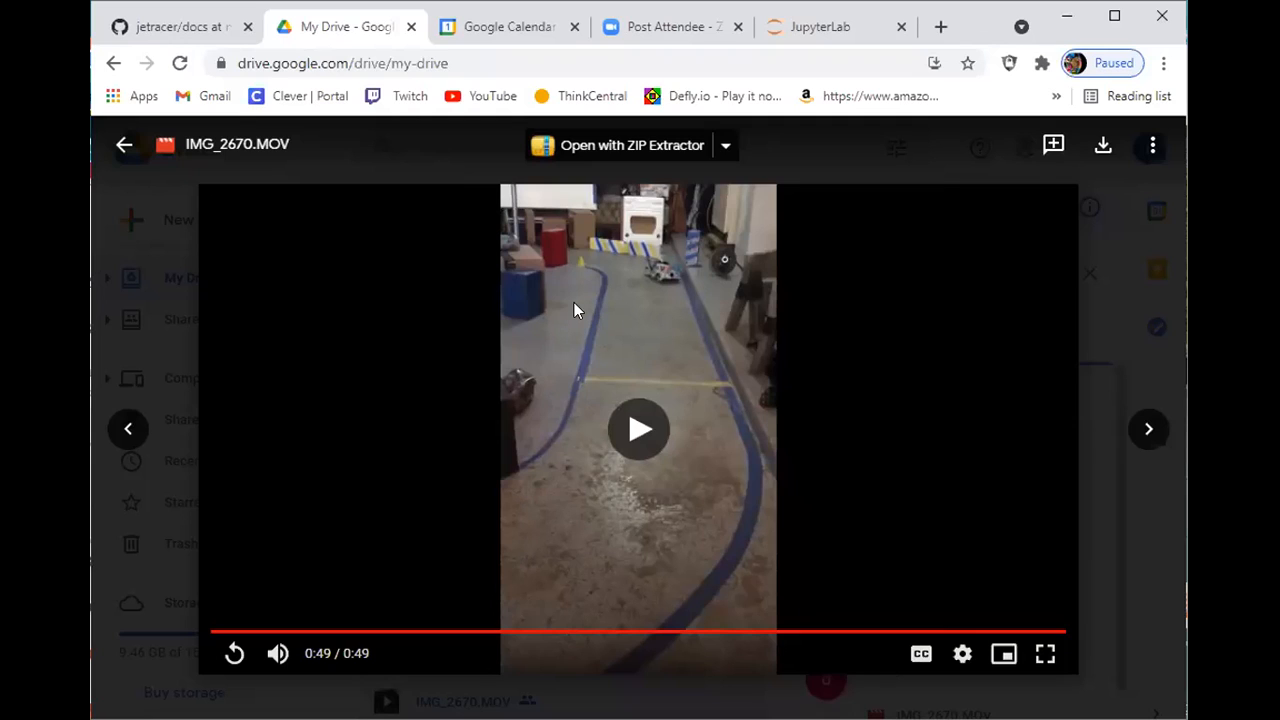
mouse_move(680, 360)
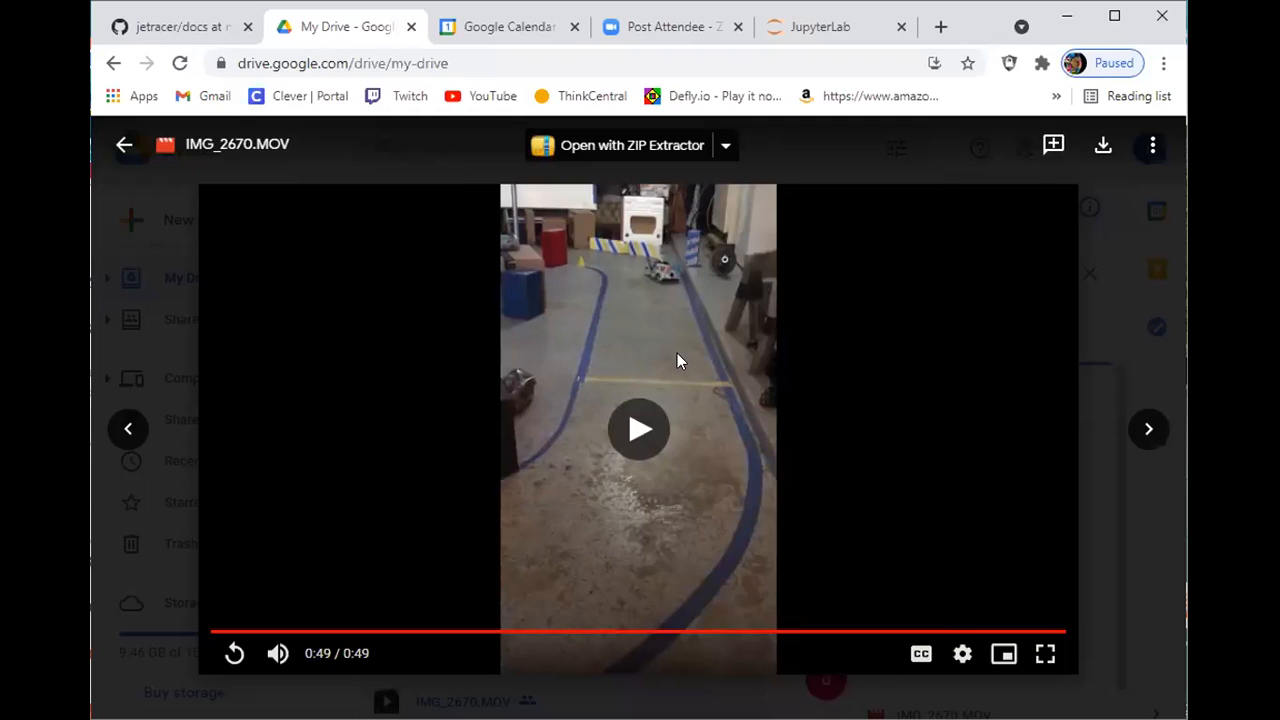
mouse_move(560, 258)
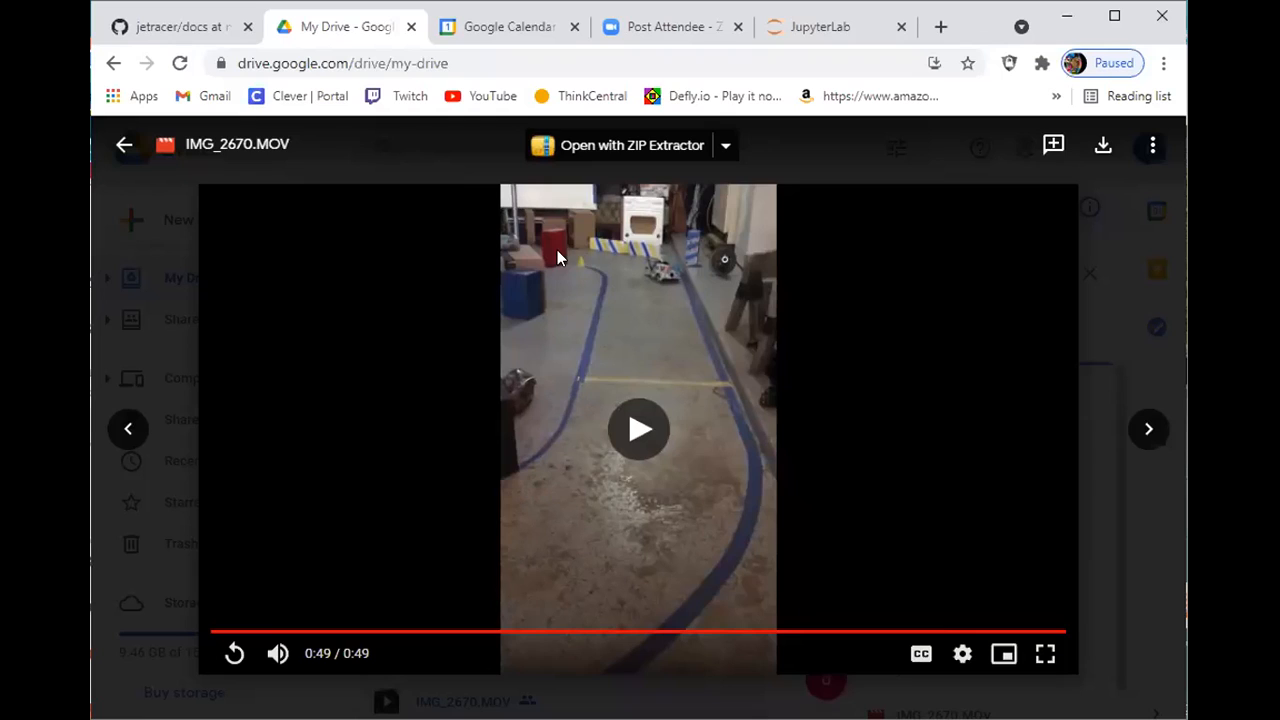
mouse_move(573, 250)
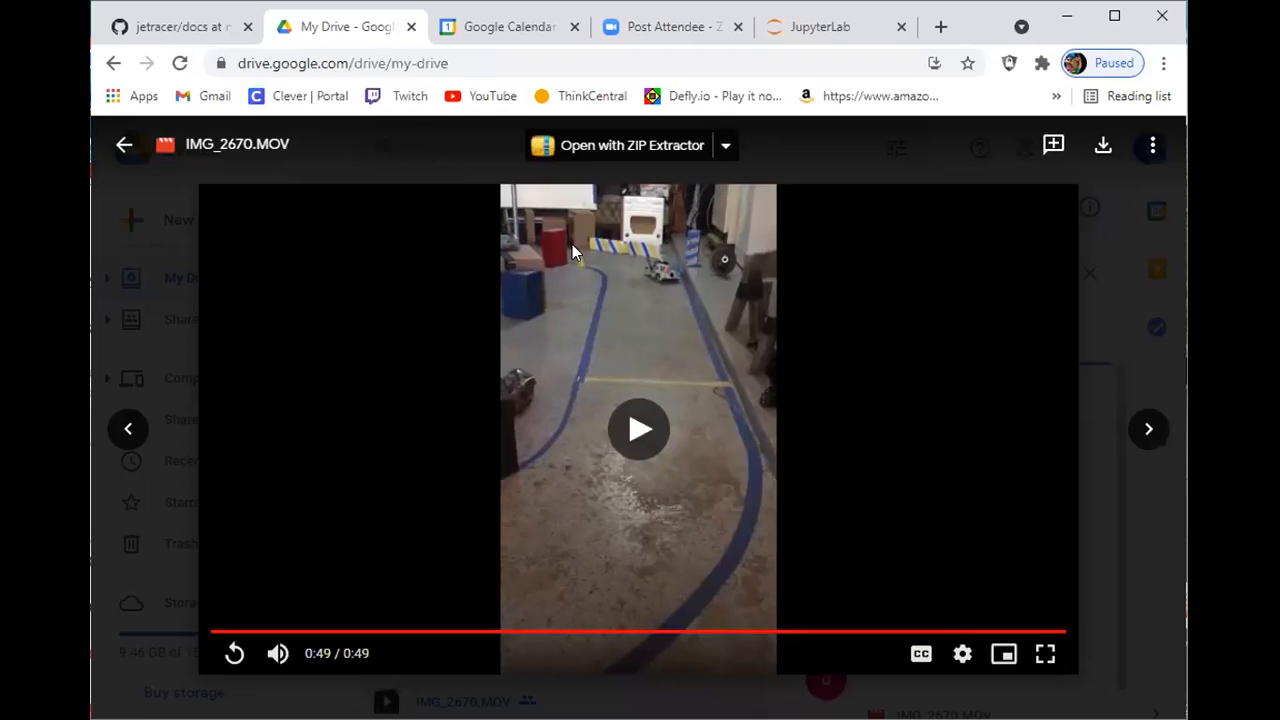
mouse_move(530, 465)
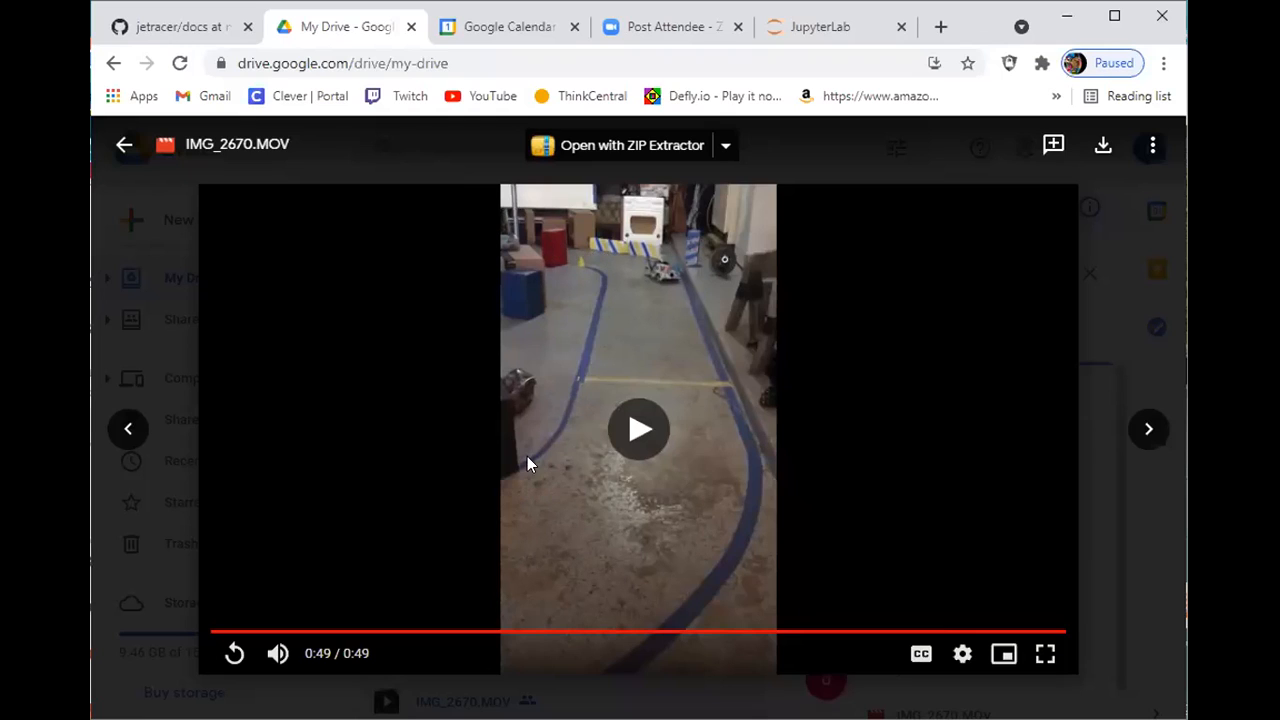
mouse_move(640, 283)
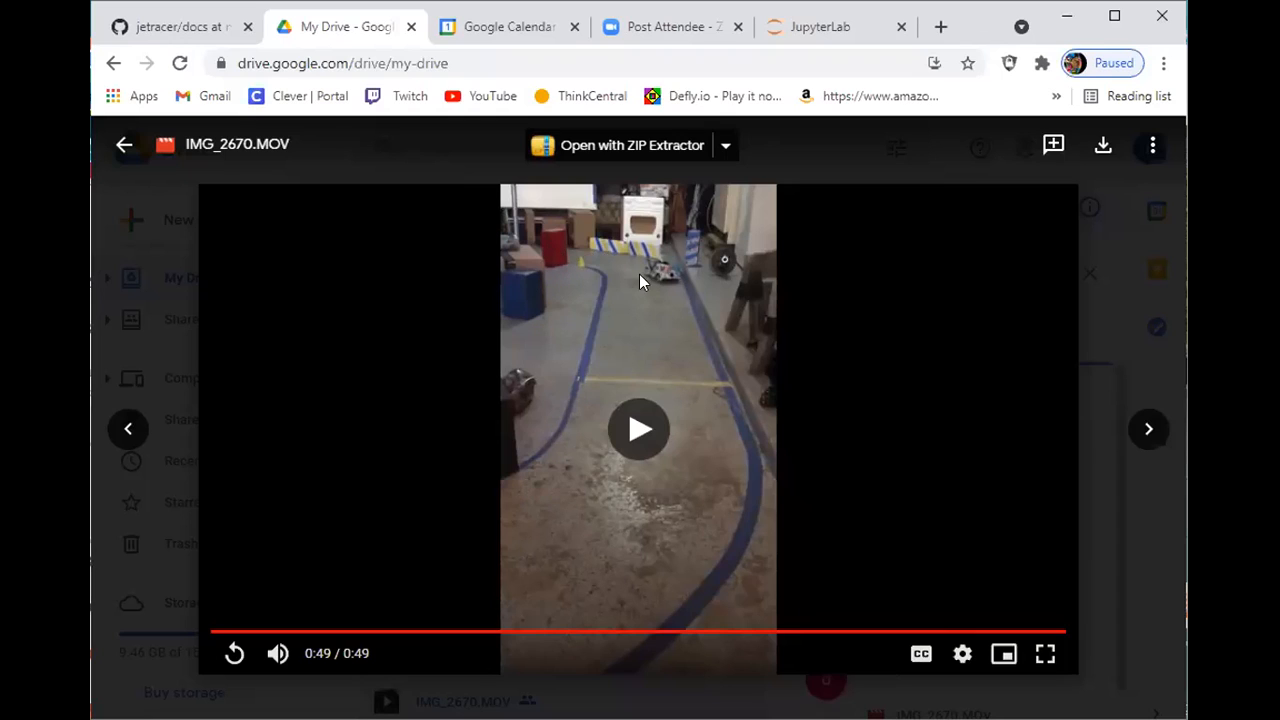
mouse_move(617, 328)
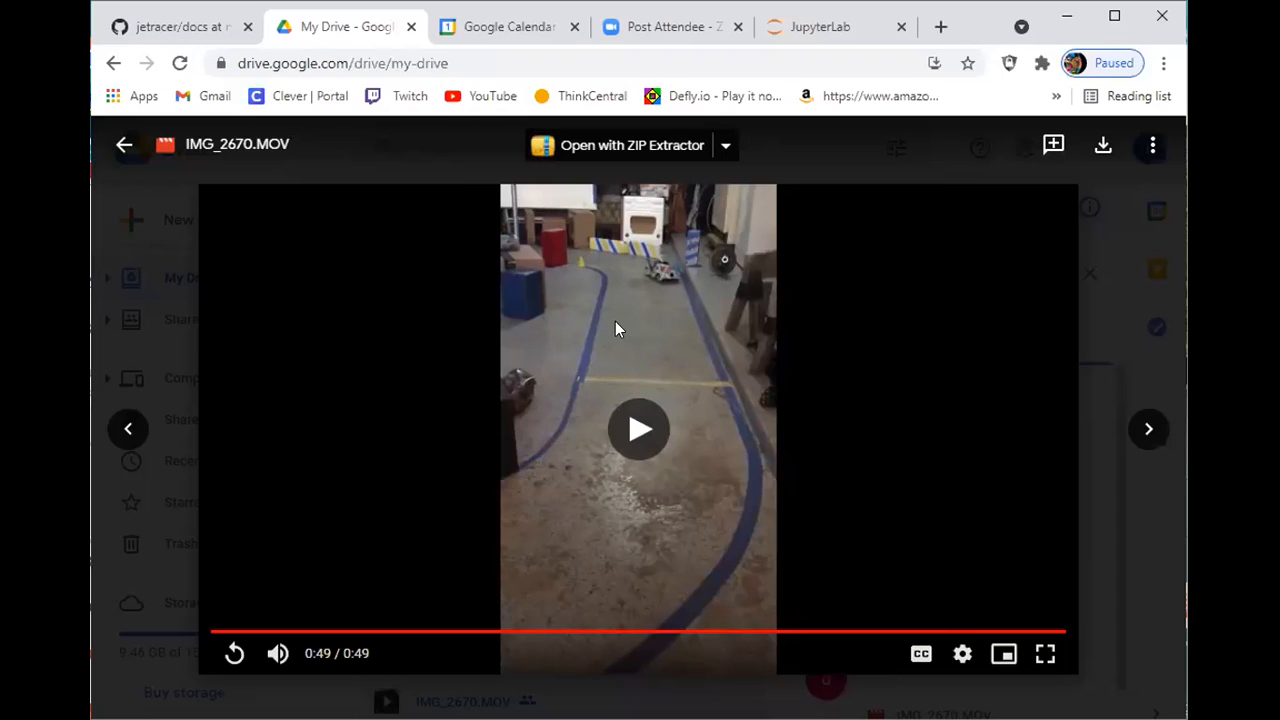
mouse_move(590, 255)
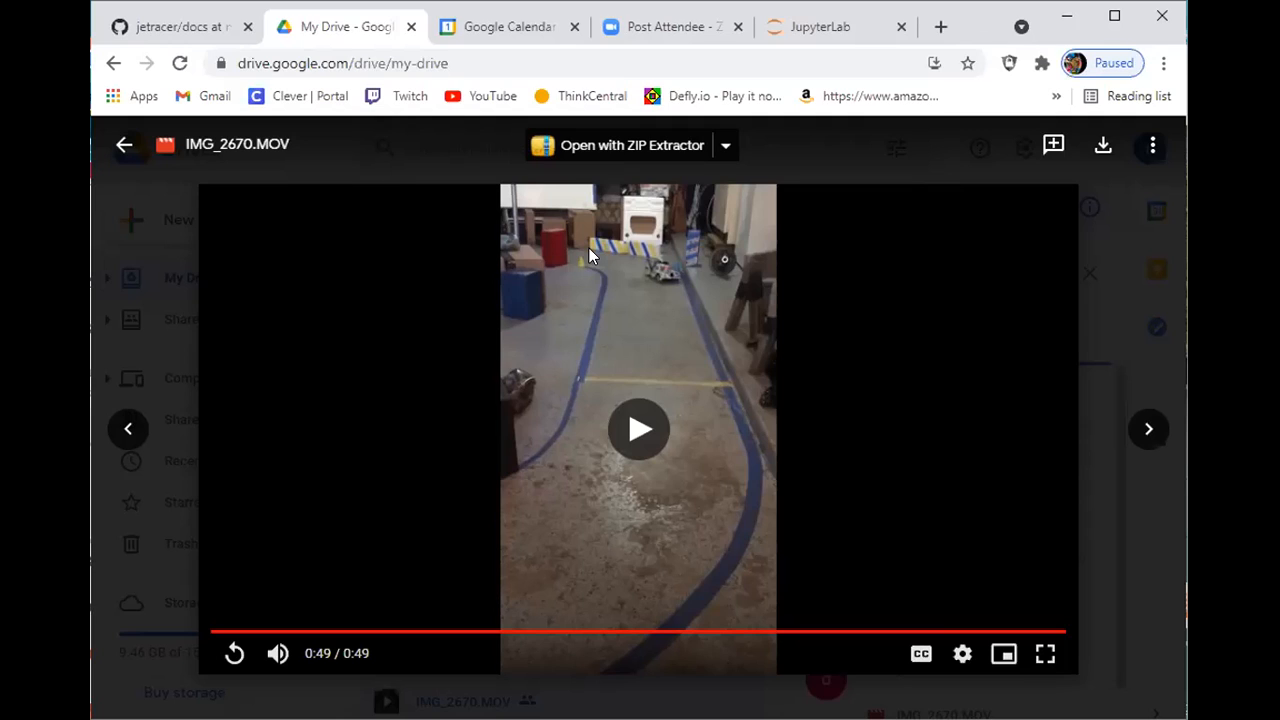
mouse_move(588, 300)
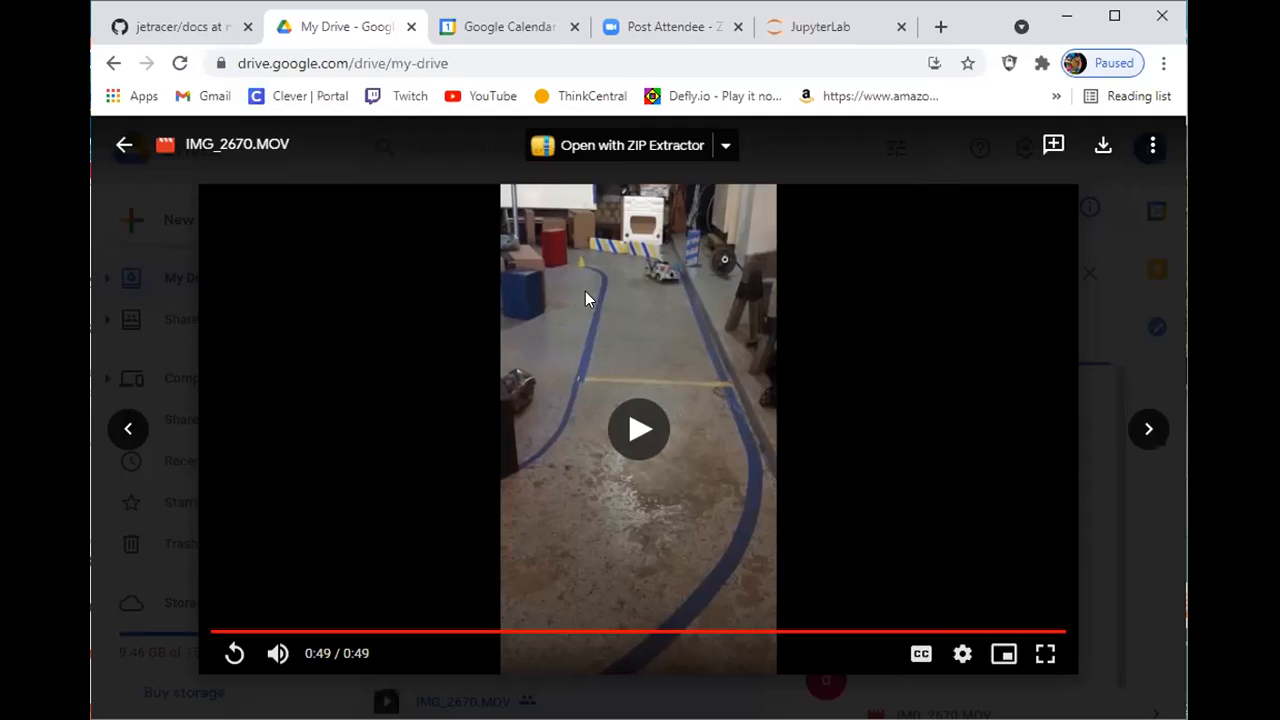
mouse_move(584, 347)
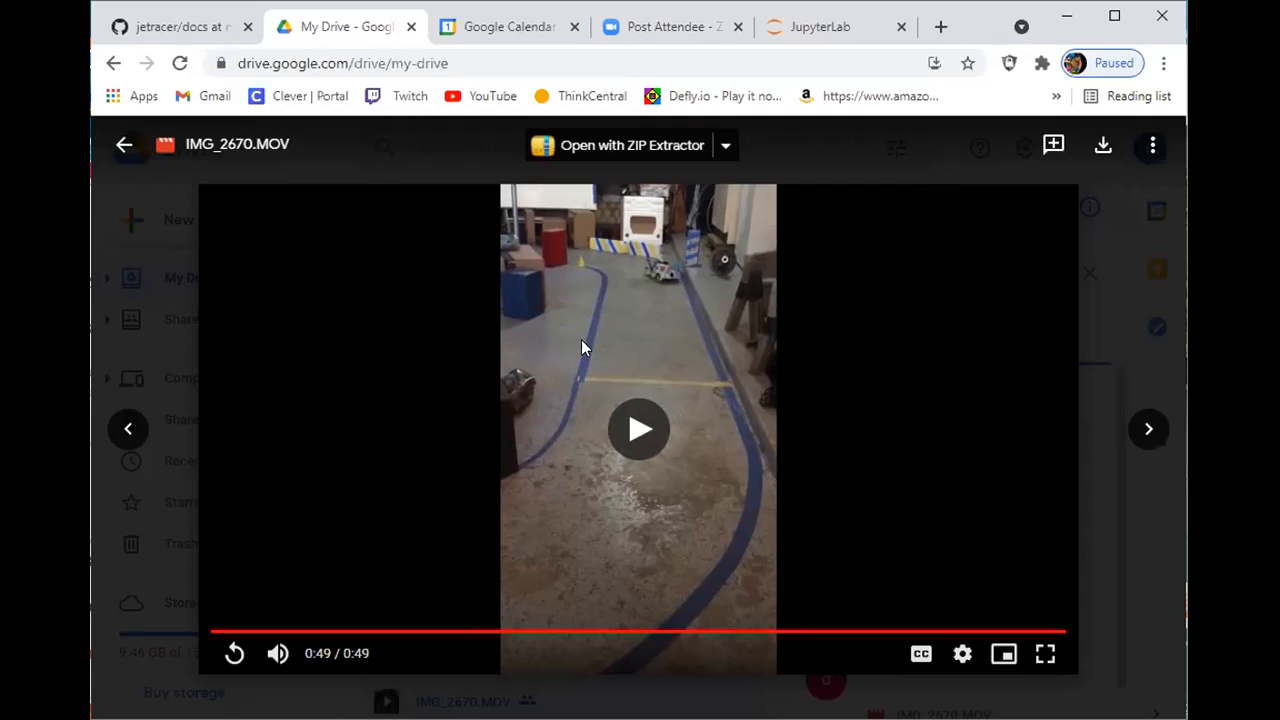
mouse_move(671, 263)
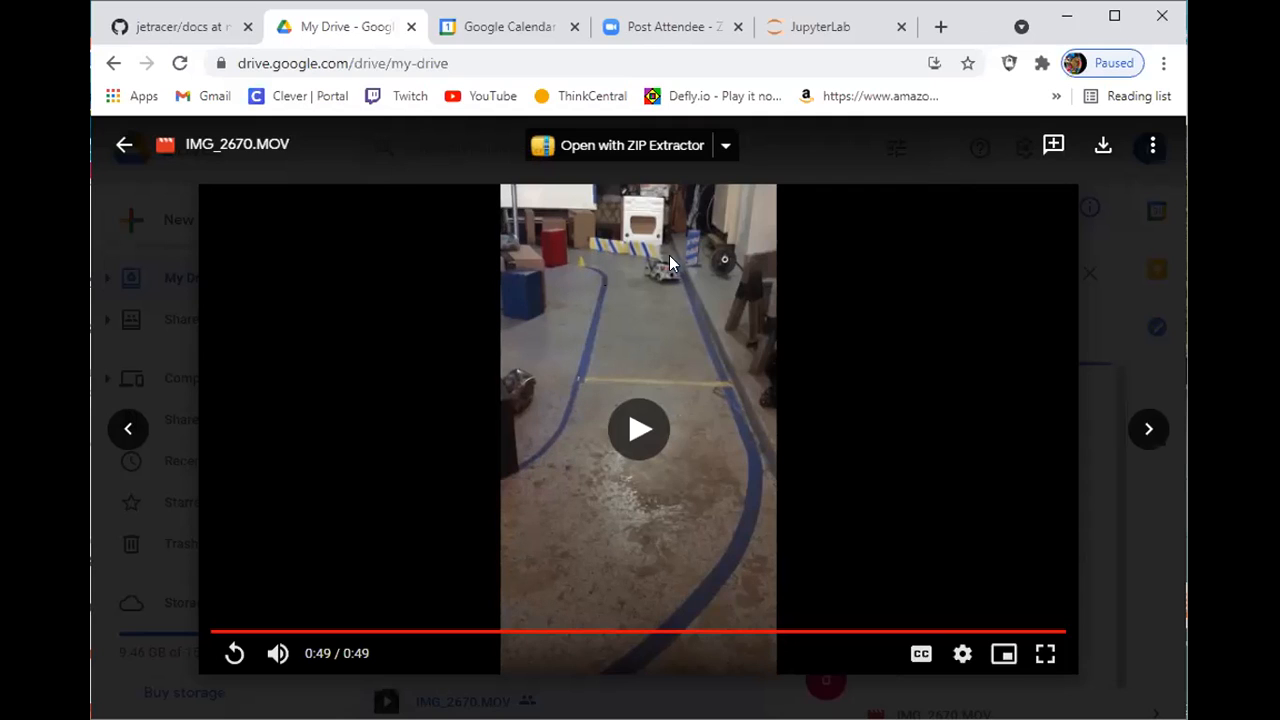
mouse_move(530, 365)
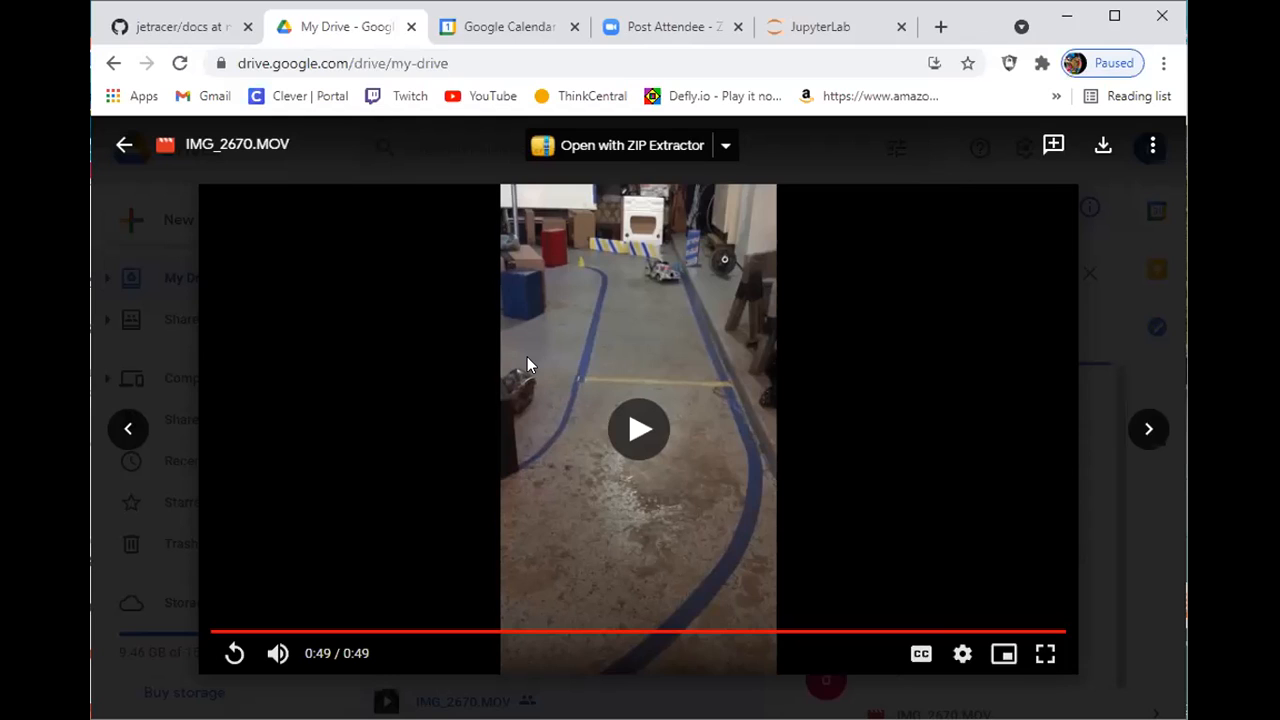
mouse_move(423, 361)
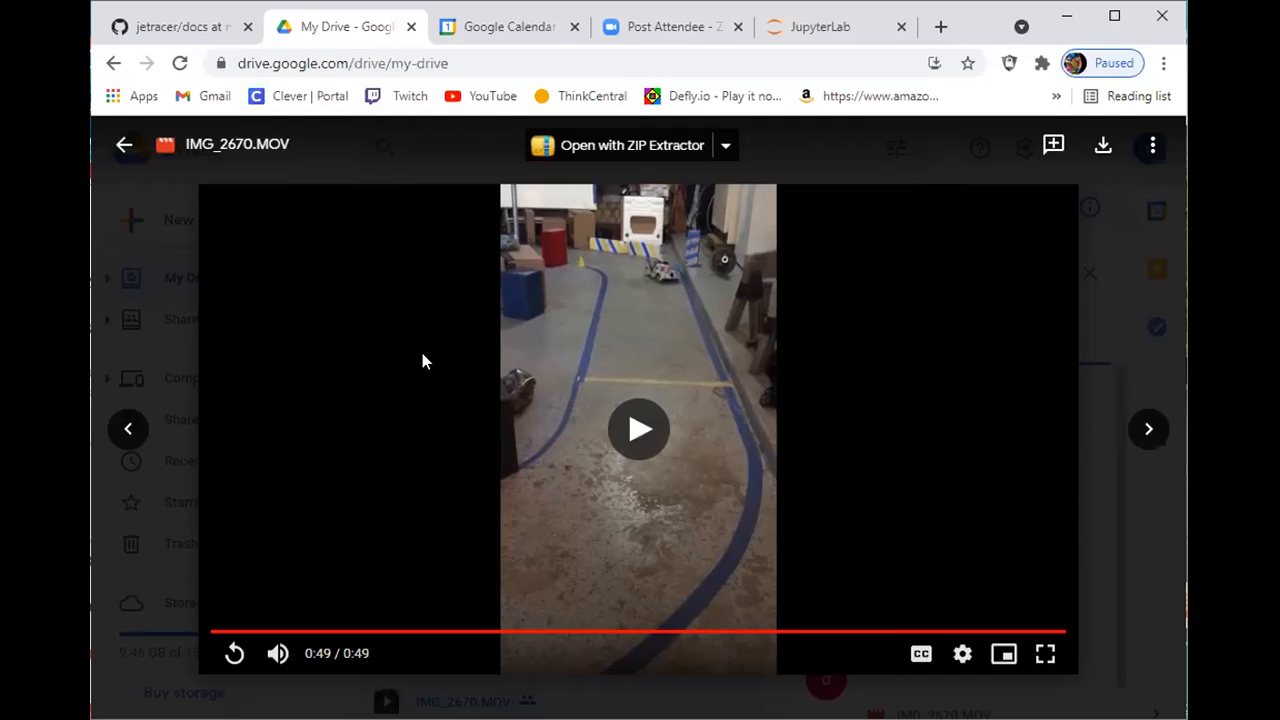
mouse_move(475, 43)
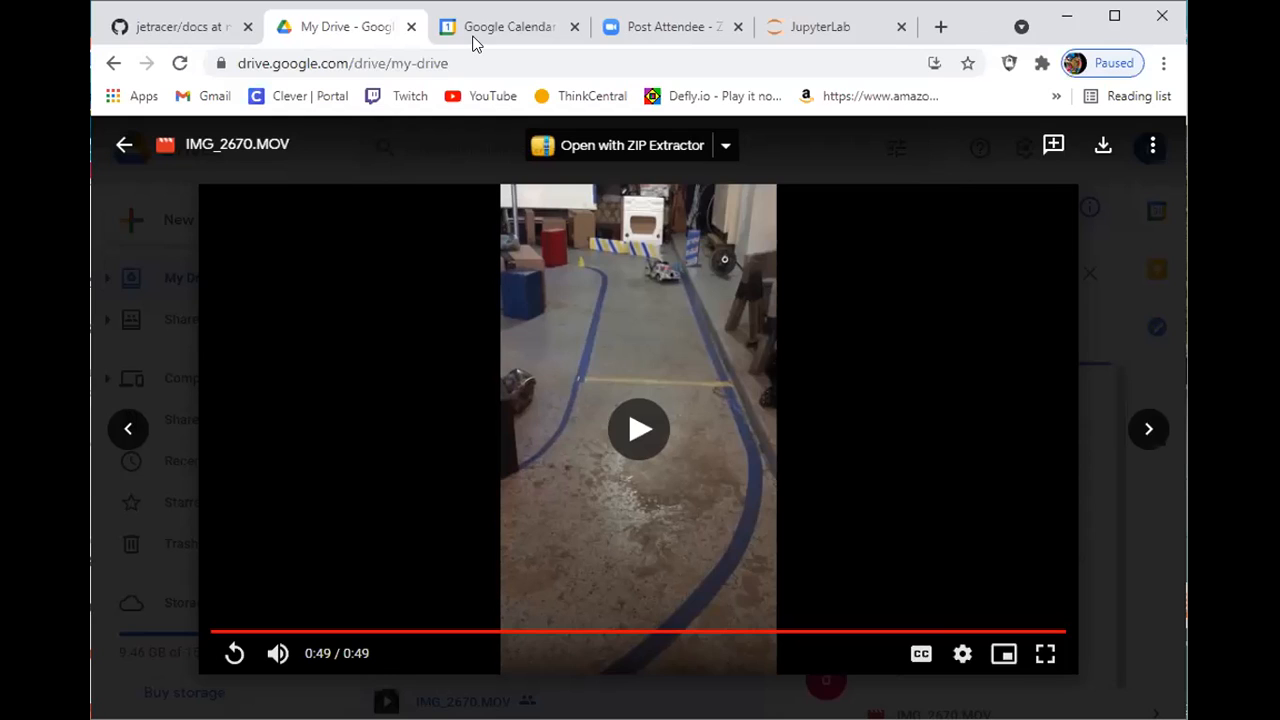